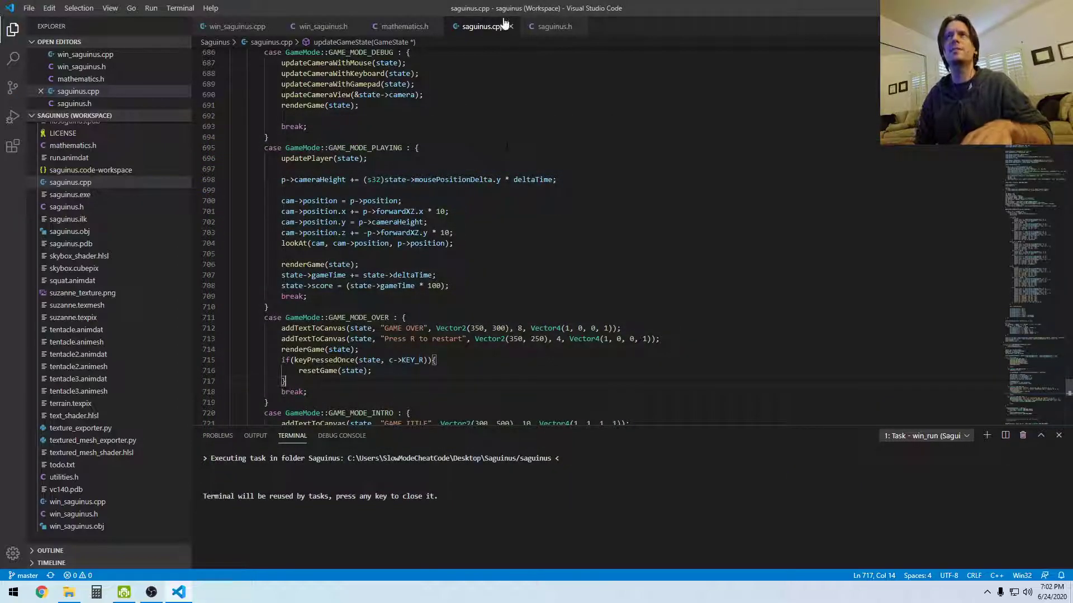
# - Check the Player struct's camera fields in saguinus.h, then return to saguinus.cpp
pyautogui.click(552, 26)
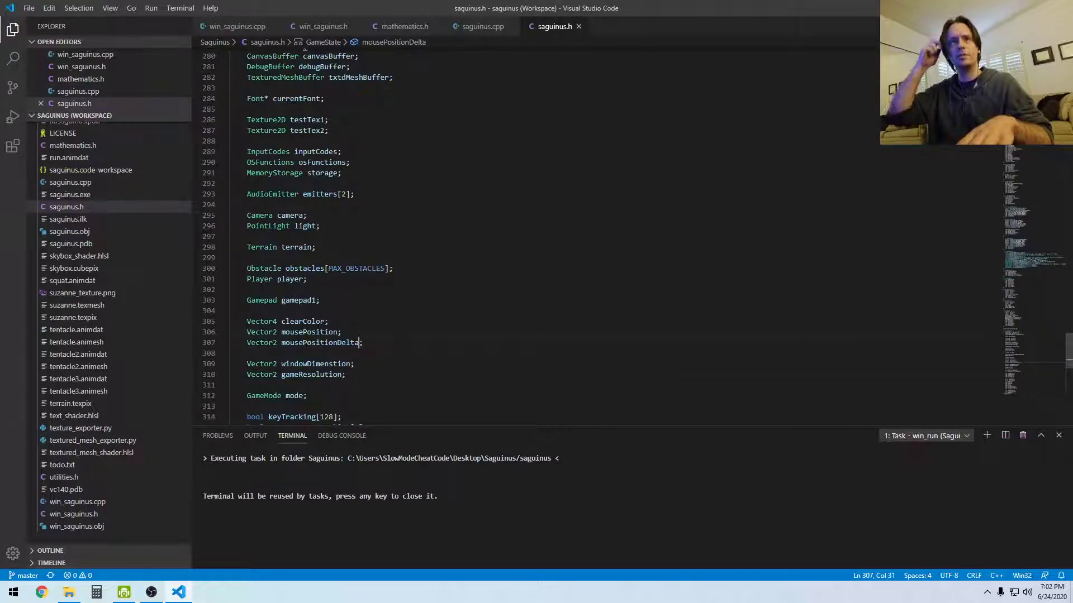
pyautogui.scroll(-3)
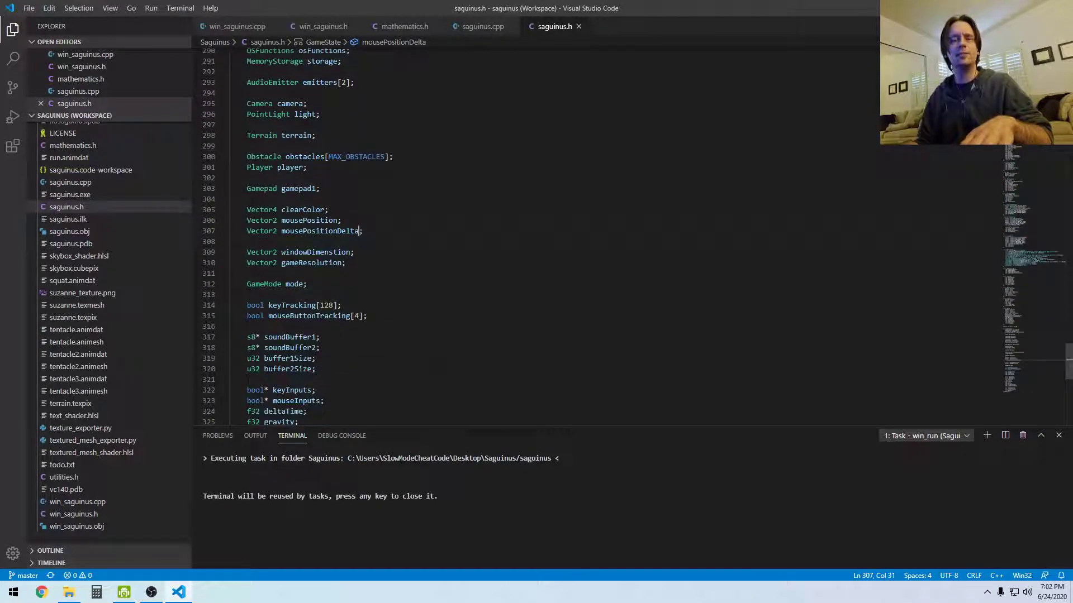
pyautogui.scroll(-3)
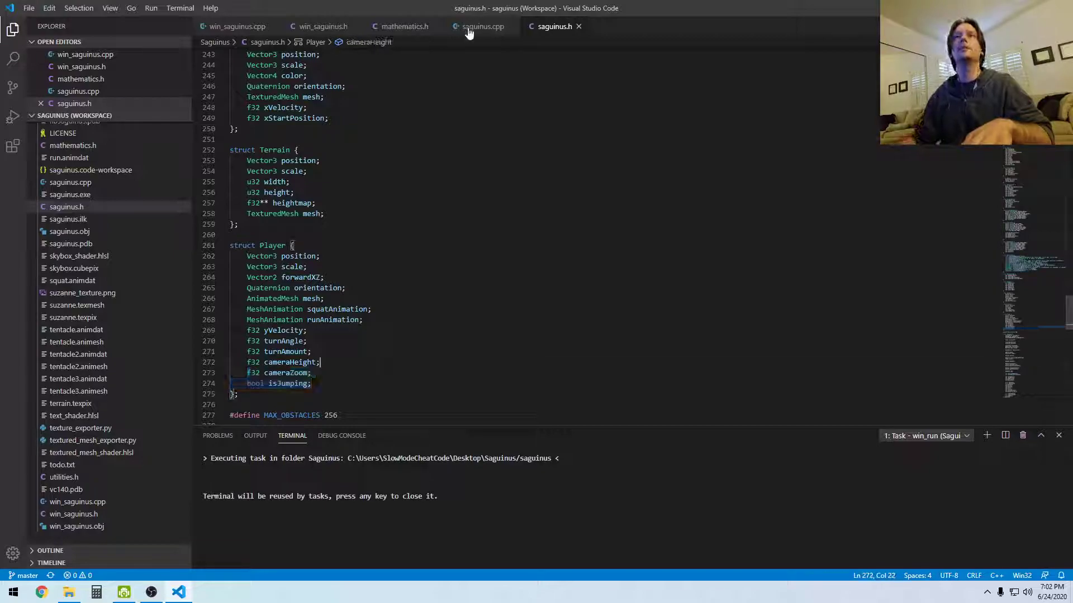
pyautogui.click(482, 27)
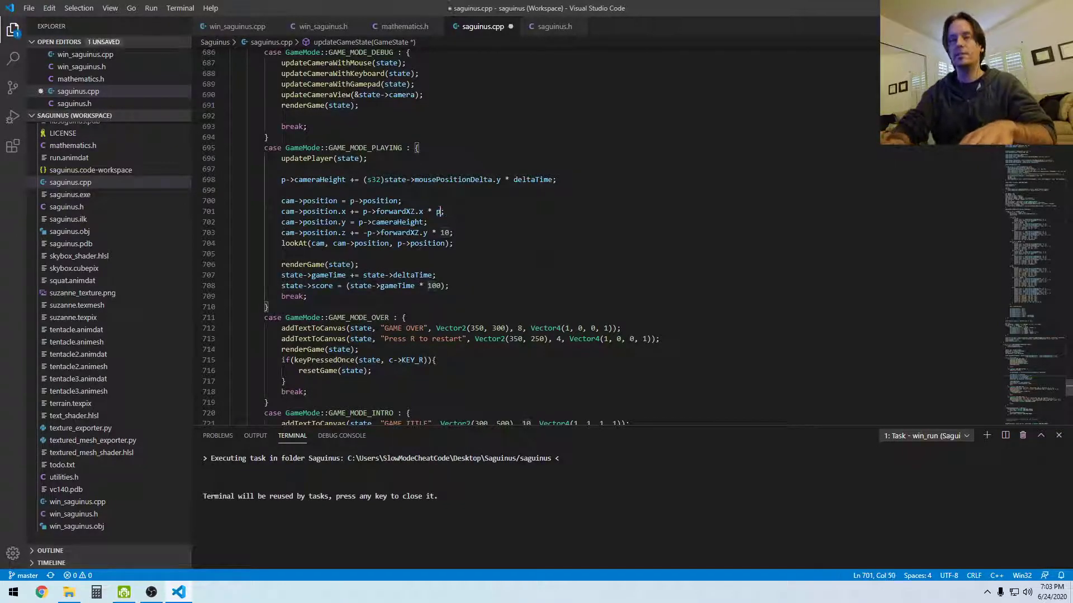
# - Change both camera offsets from '* 10' to '* p->cameraZoom' and add a cameraZoom update line
pyautogui.write('->cameraZoom')
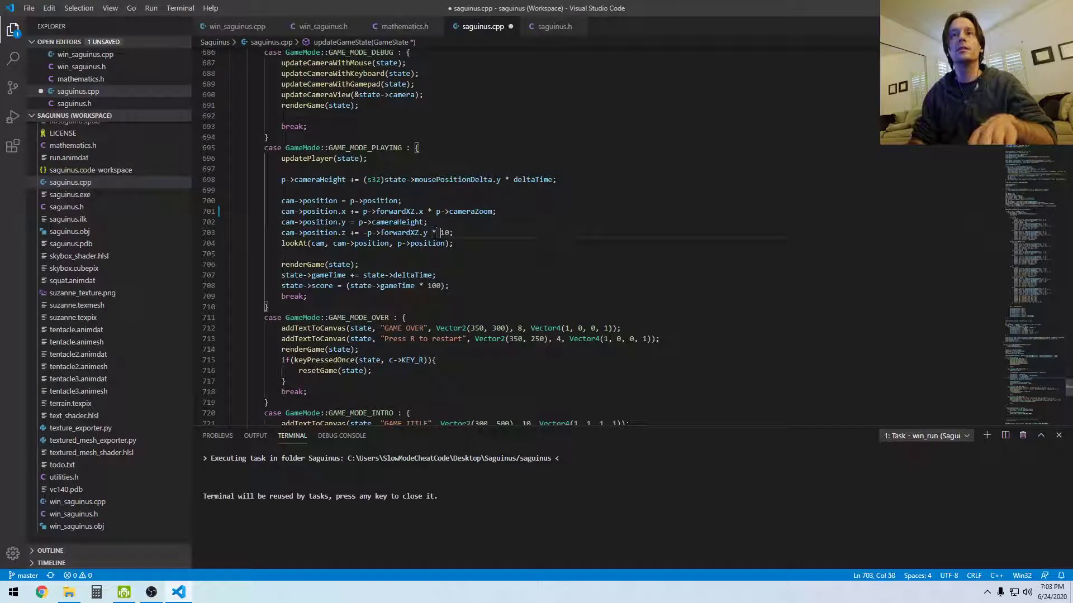
pyautogui.write('p->cameraZoom')
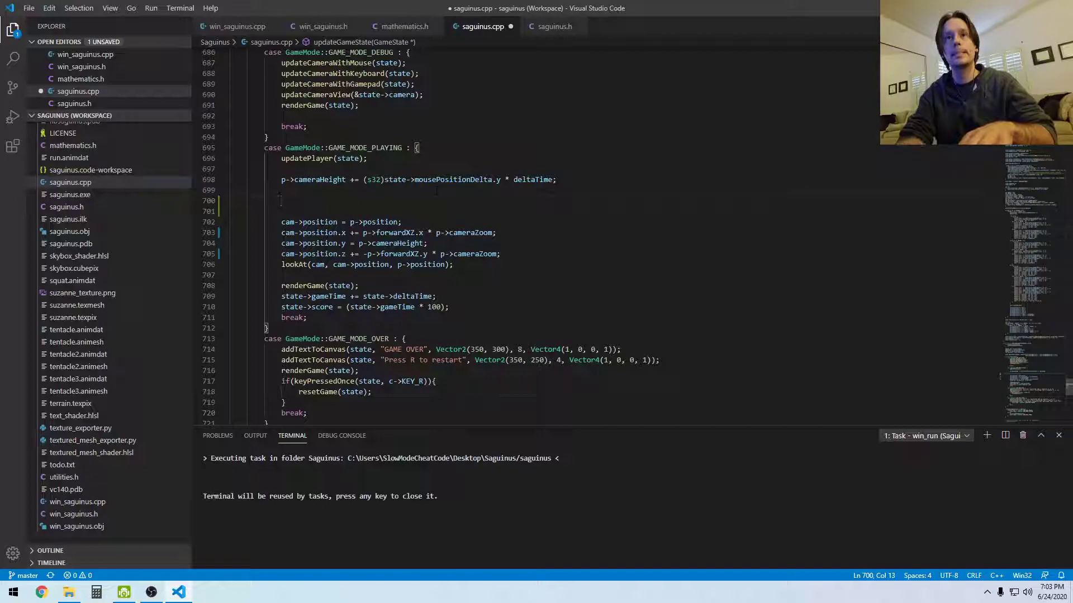
pyautogui.write('cameraZoom +=')
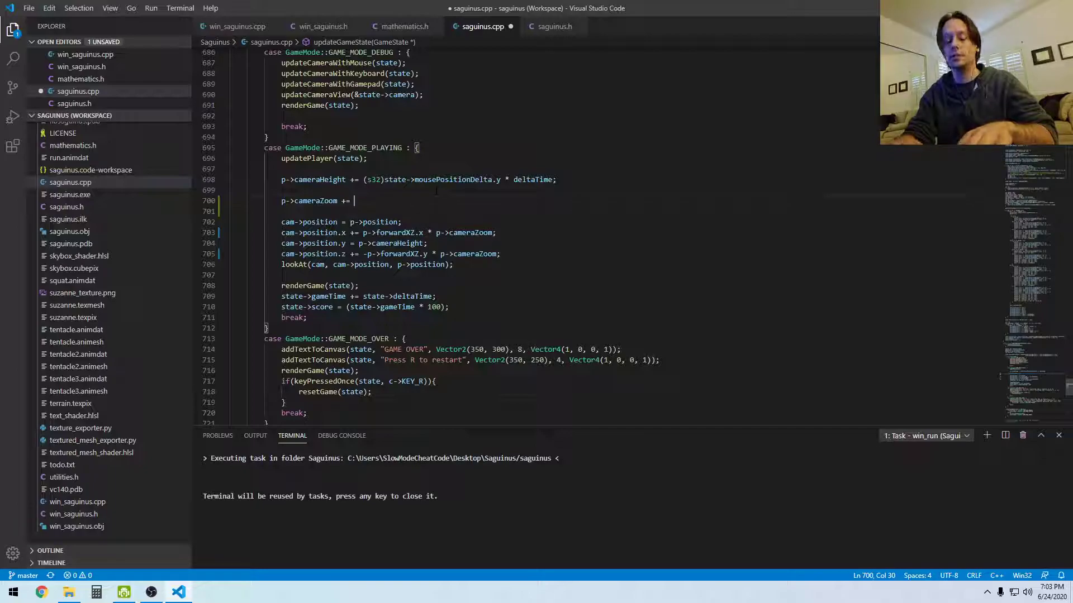
pyautogui.write('state')
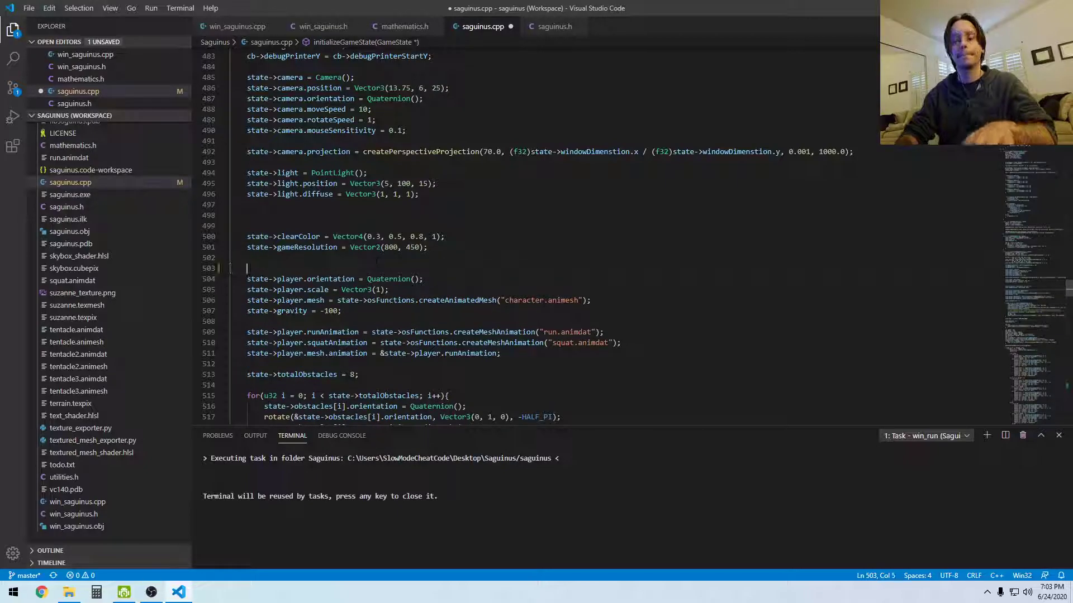
# - Set state->player.cameraZoom = 10 in initializeGameState and save
pyautogui.write('state->')
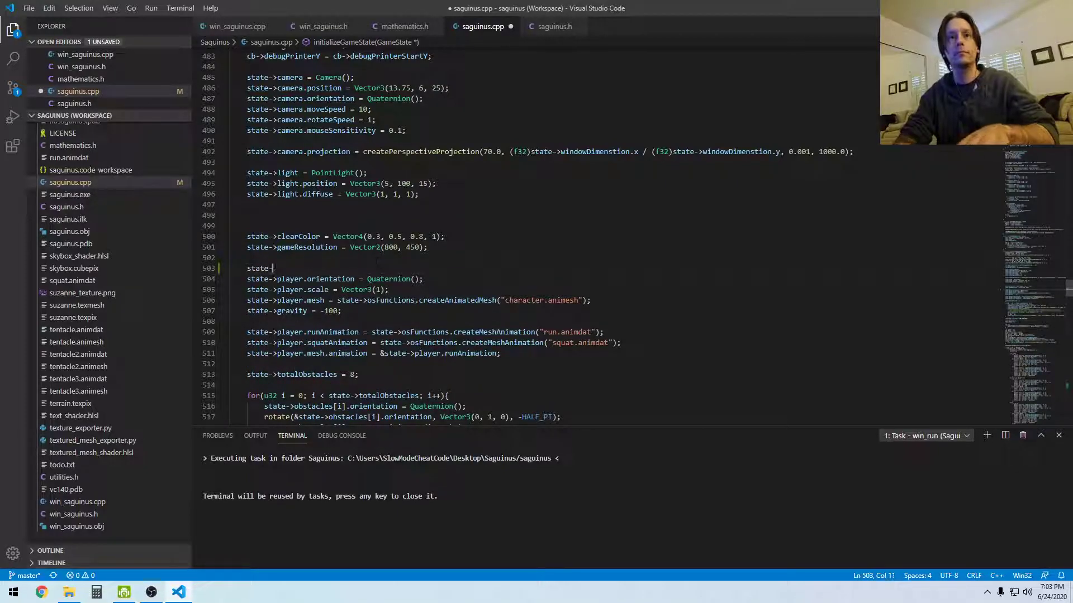
pyautogui.write('playe')
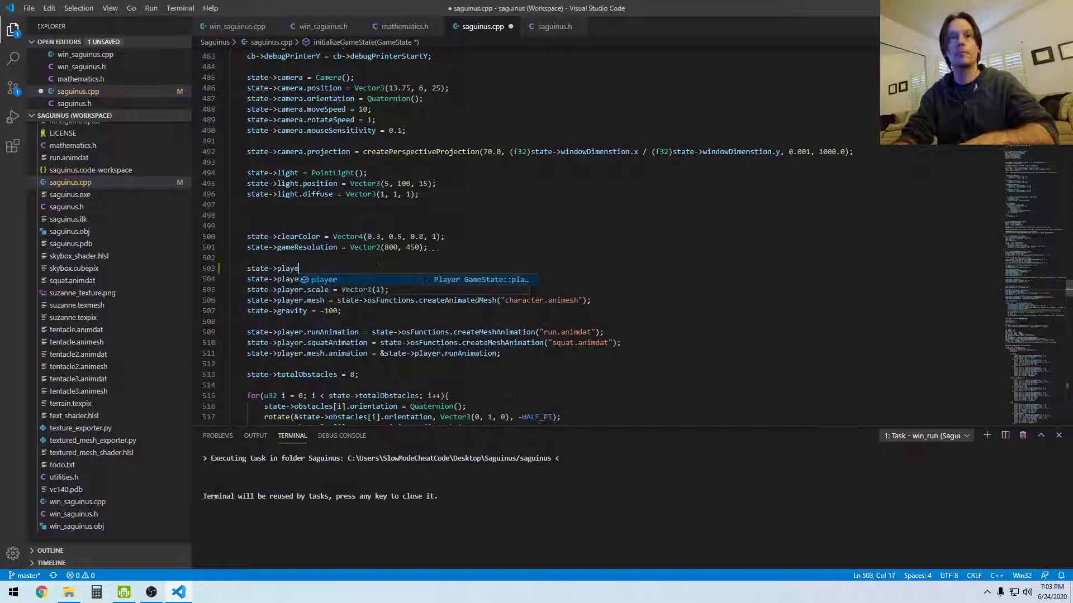
pyautogui.write('r.')
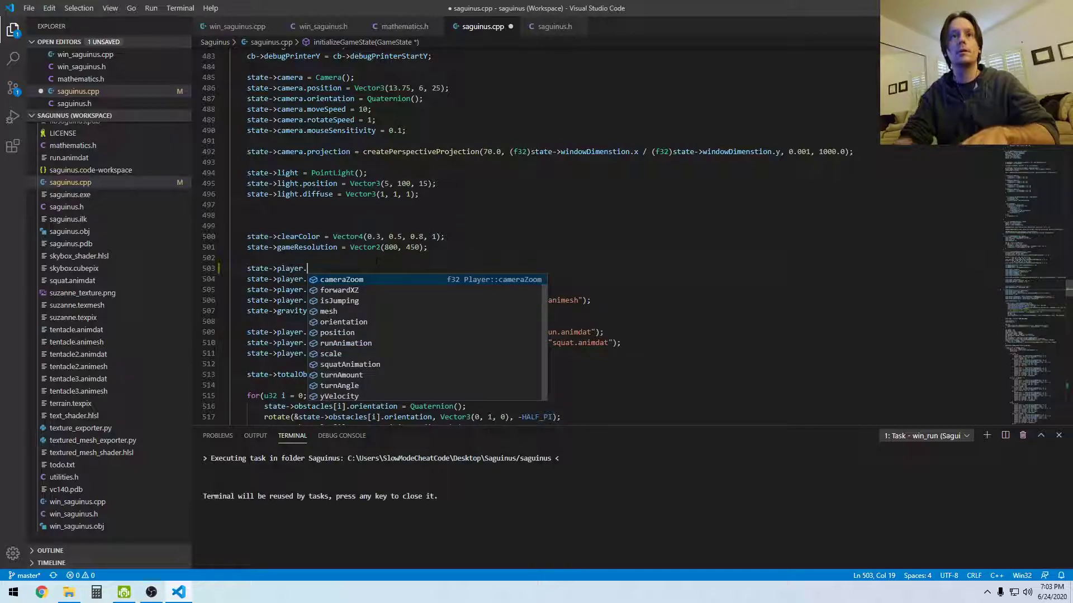
pyautogui.write('cameraZoom = 10;')
pyautogui.write('state->player')
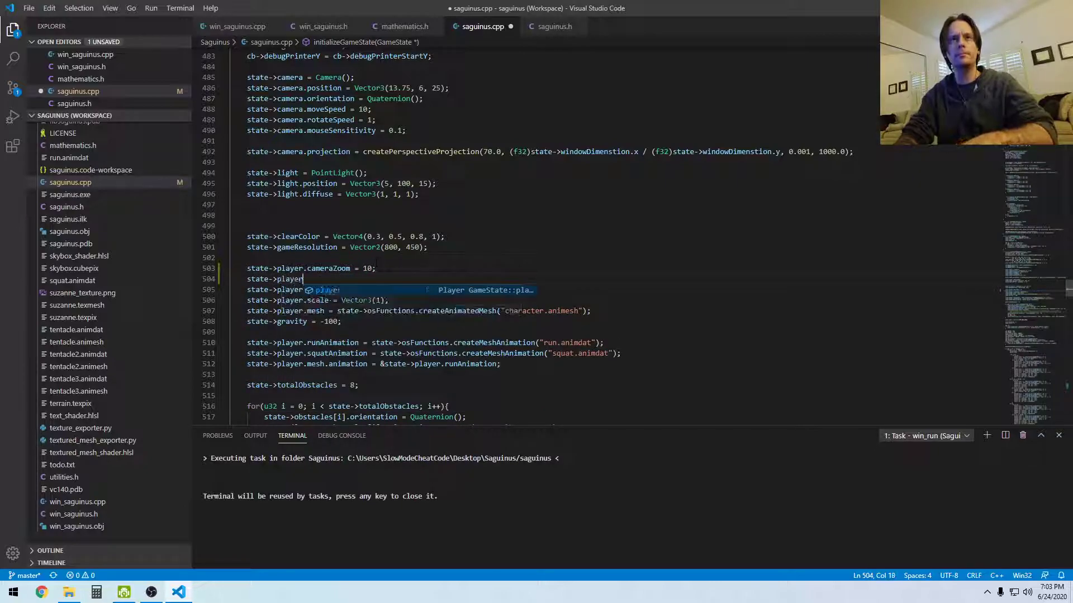
pyautogui.write('.')
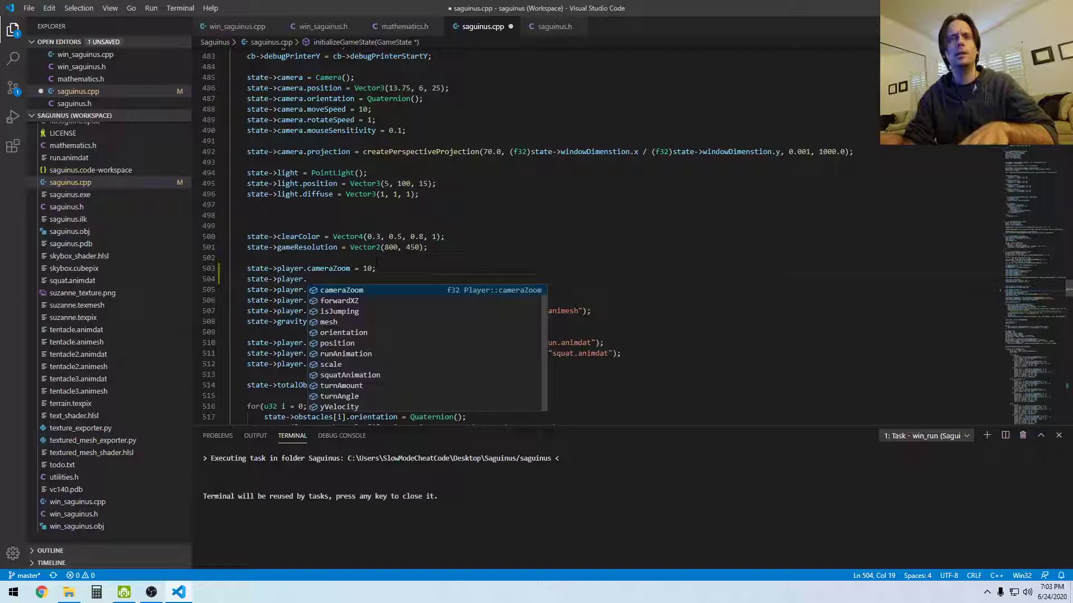
pyautogui.press('Down')
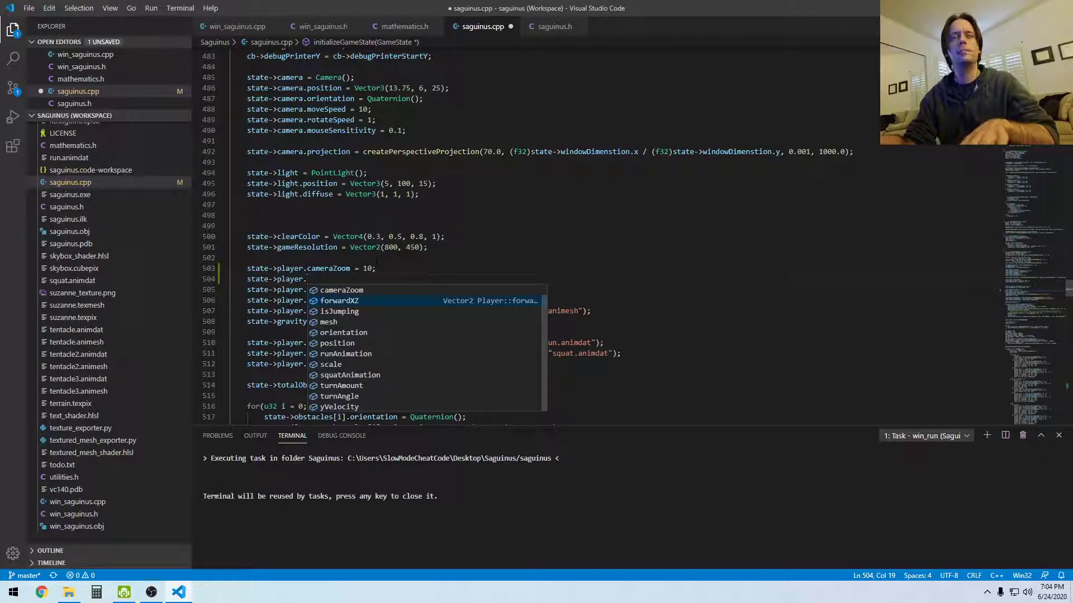
pyautogui.write('forwardXZ')
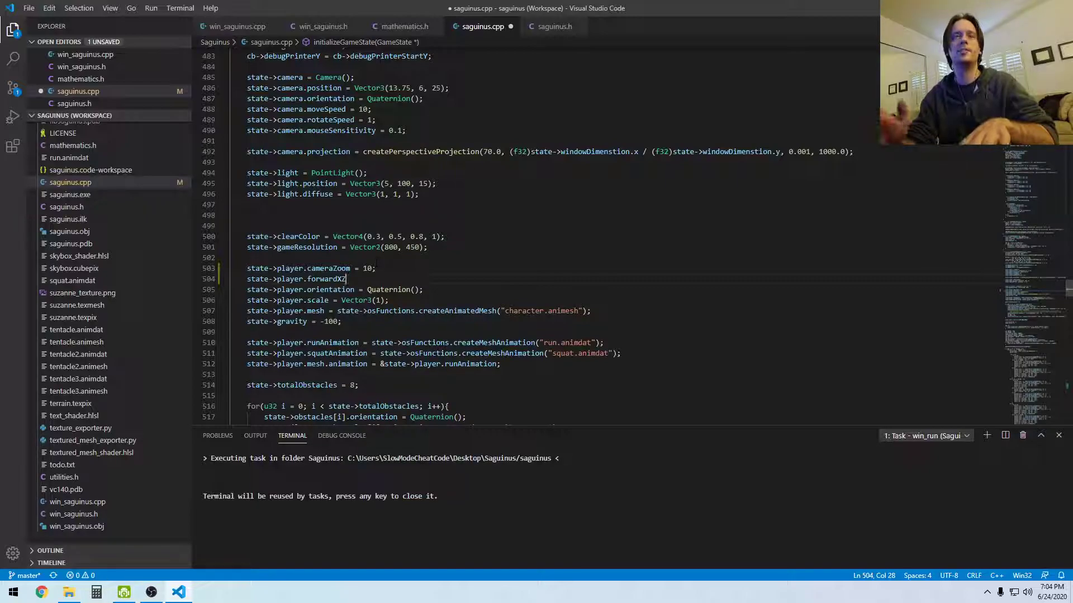
pyautogui.press('ctrl+s')
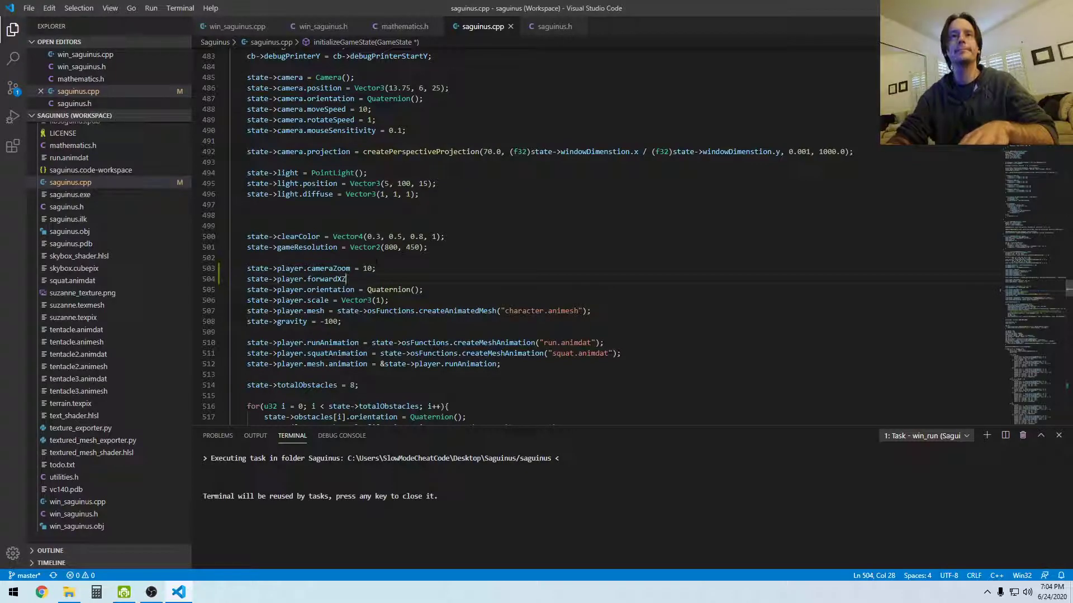
# - Replace the stray forwardXZ member with player.cameraHeight = 5
pyautogui.press('BackSpace')
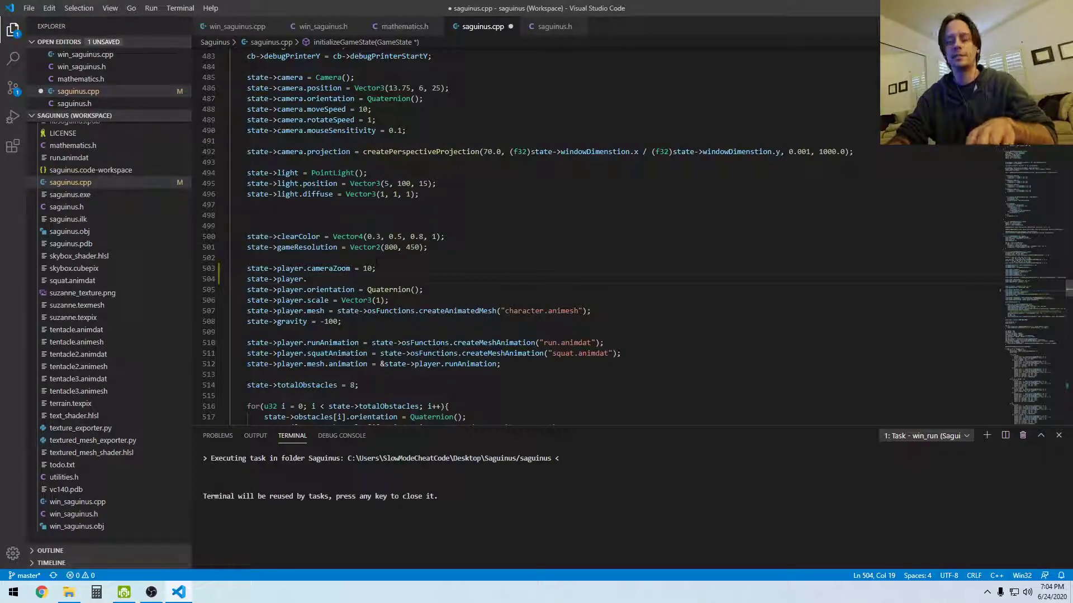
pyautogui.write('.')
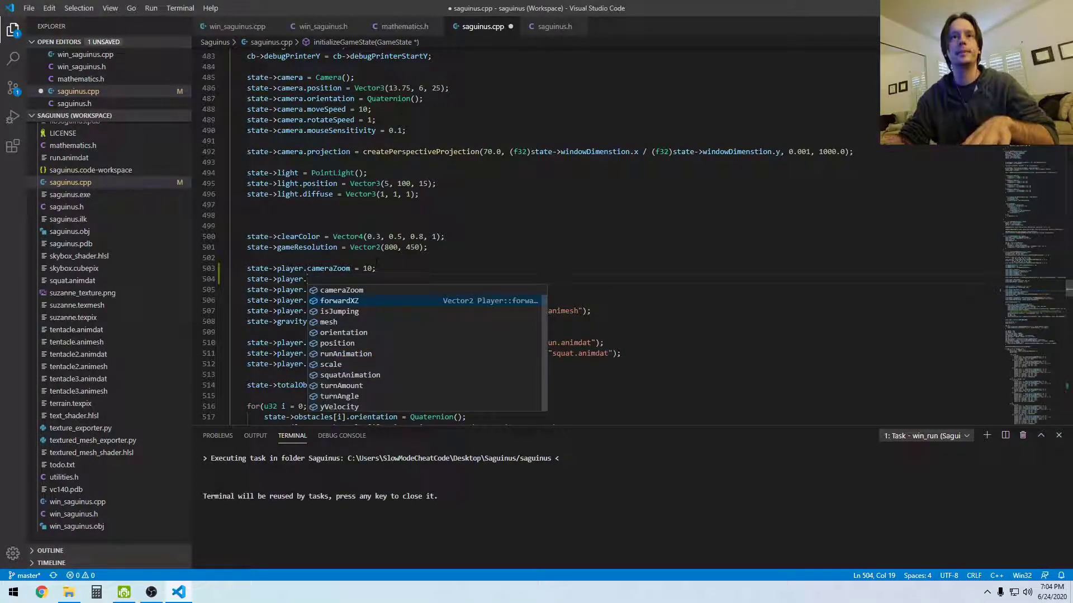
pyautogui.press('Down')
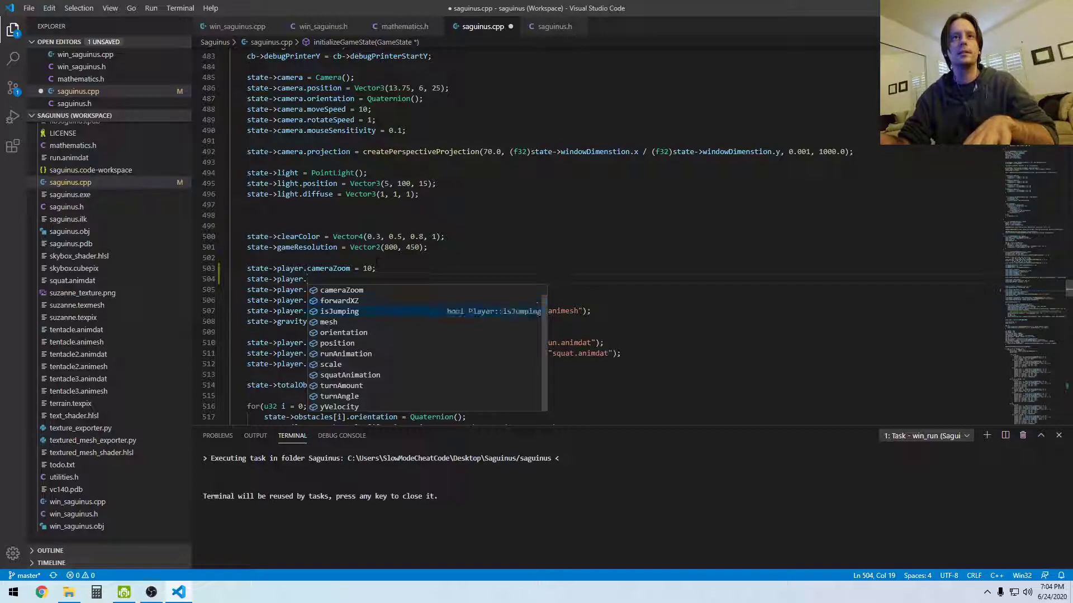
pyautogui.press('Down')
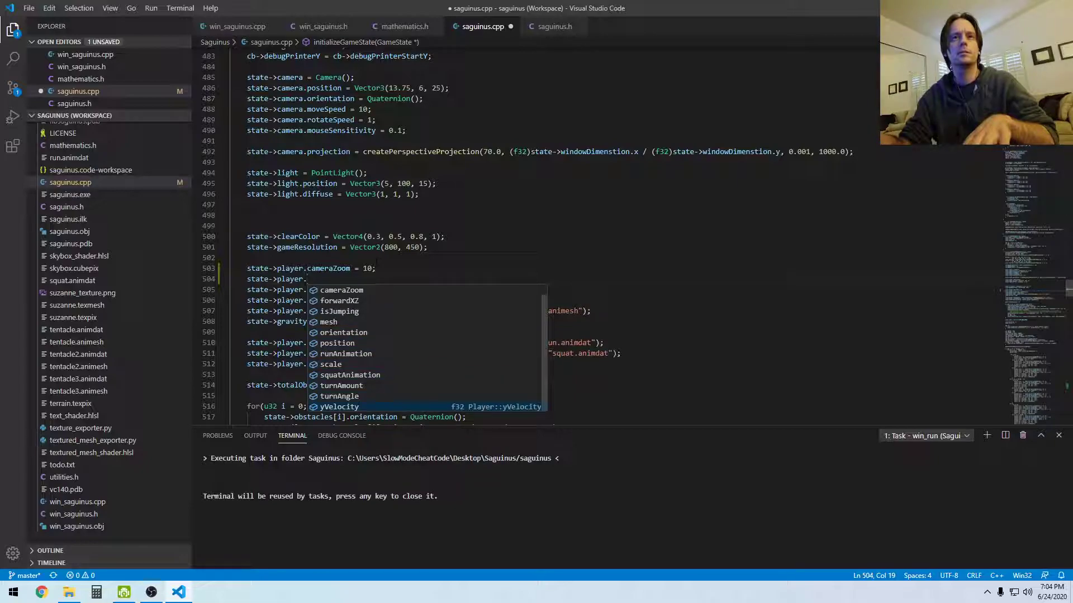
pyautogui.write('cameraHeight')
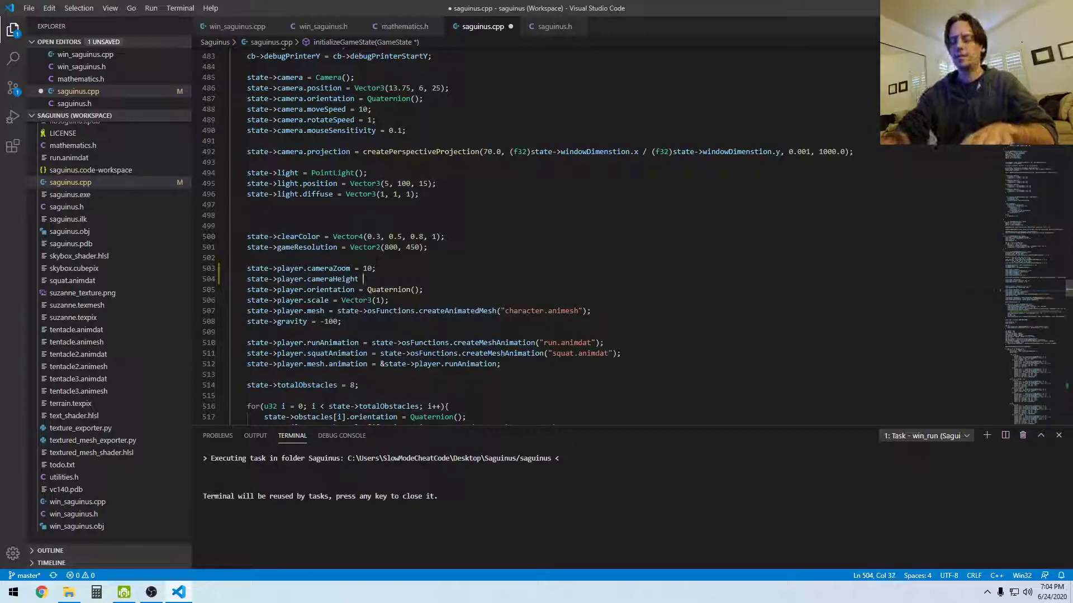
pyautogui.write('= 5;')
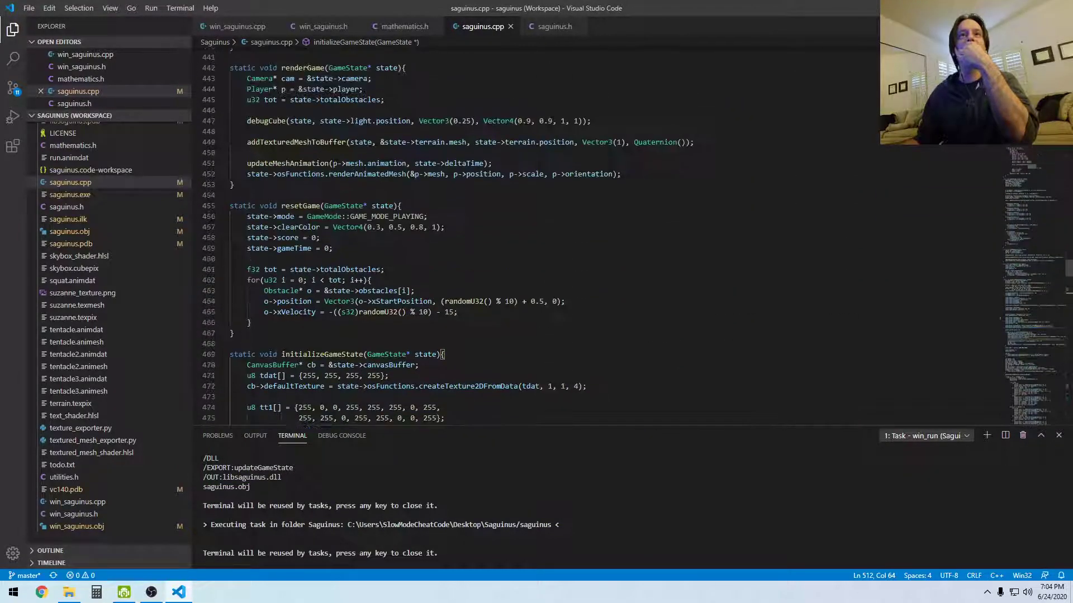
pyautogui.scroll(-3)
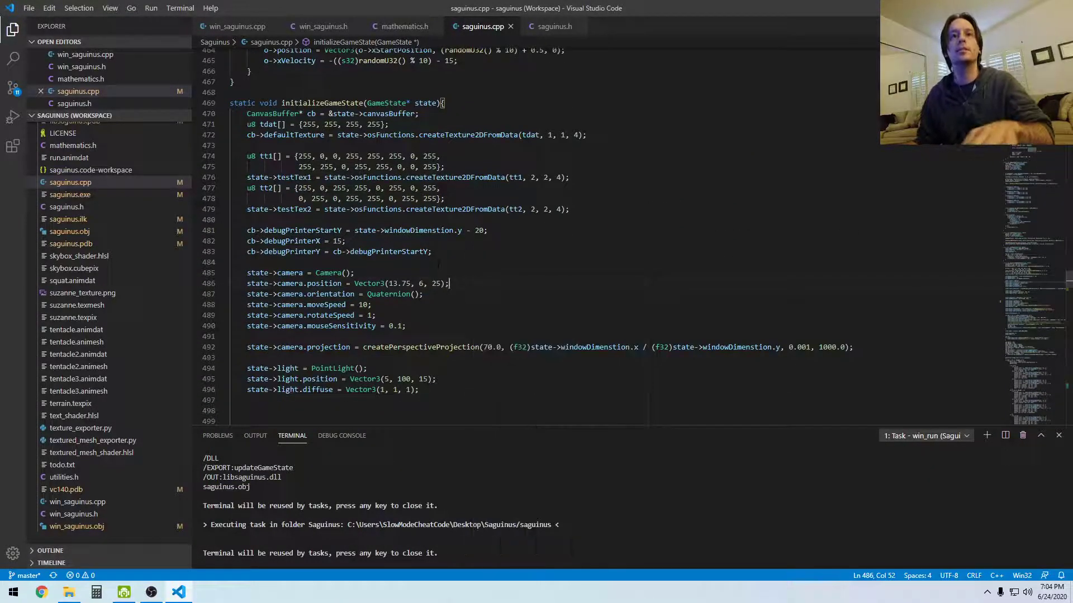
pyautogui.scroll(-3)
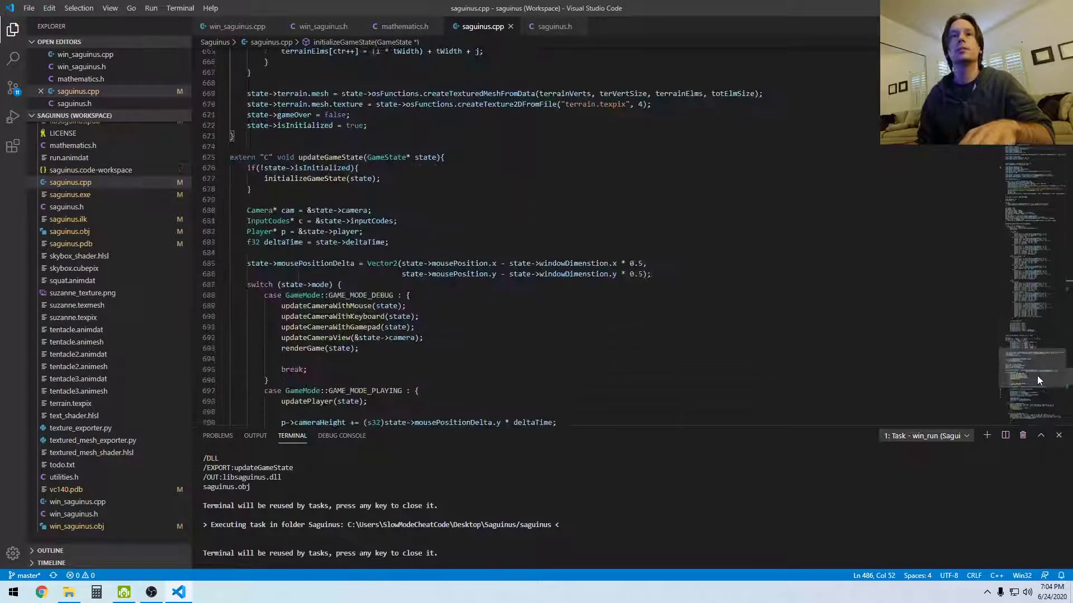
pyautogui.scroll(-3)
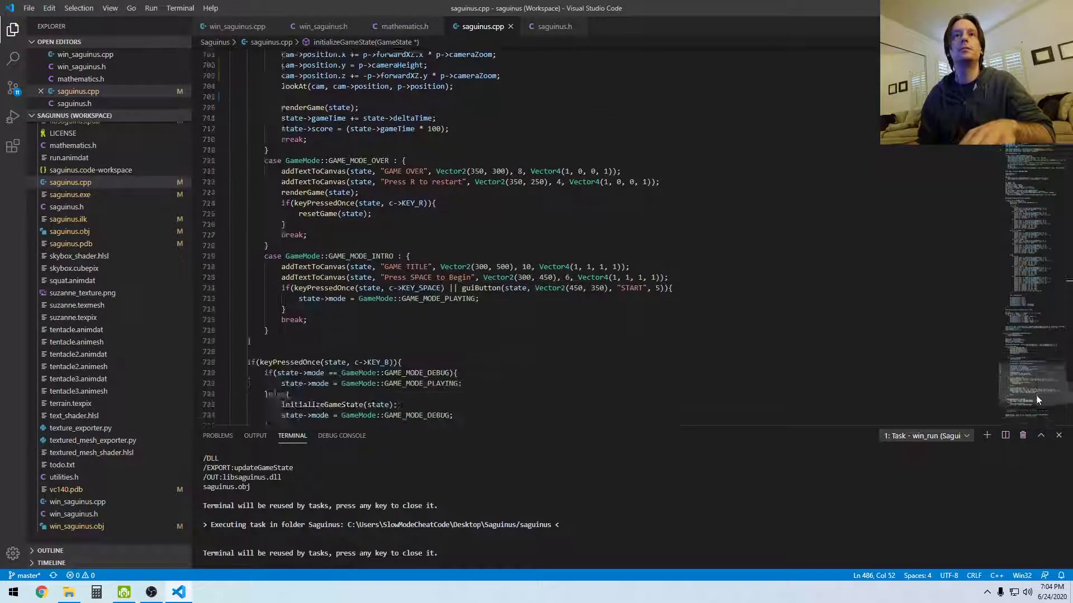
pyautogui.scroll(3)
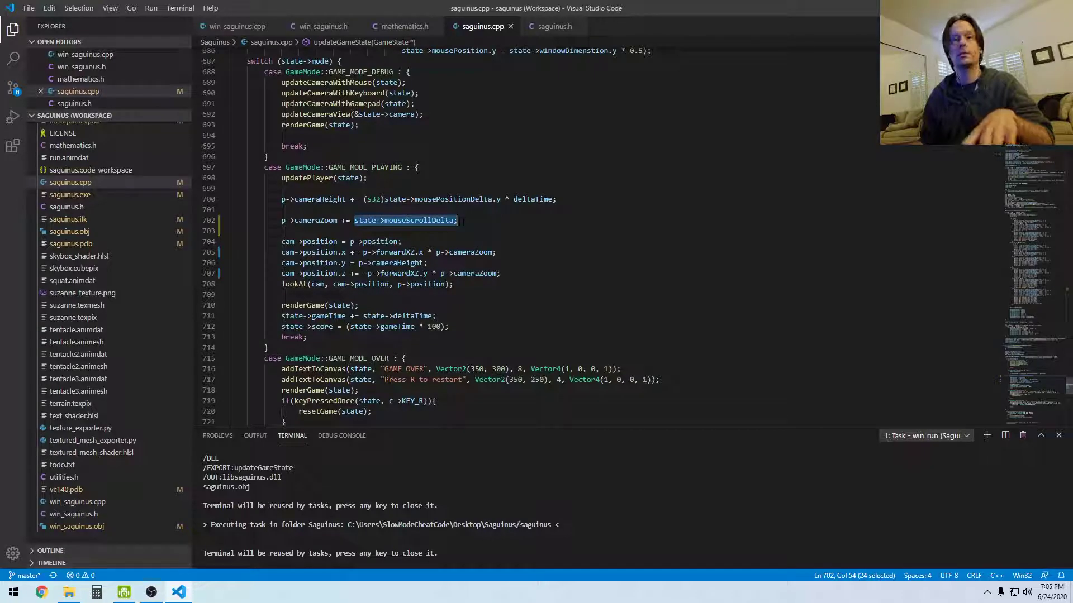
# - Reset state->mouseScrollDelta to 0 after the zoom line and scale the delta by 2
pyautogui.write('state->mouseScrollDelta;')
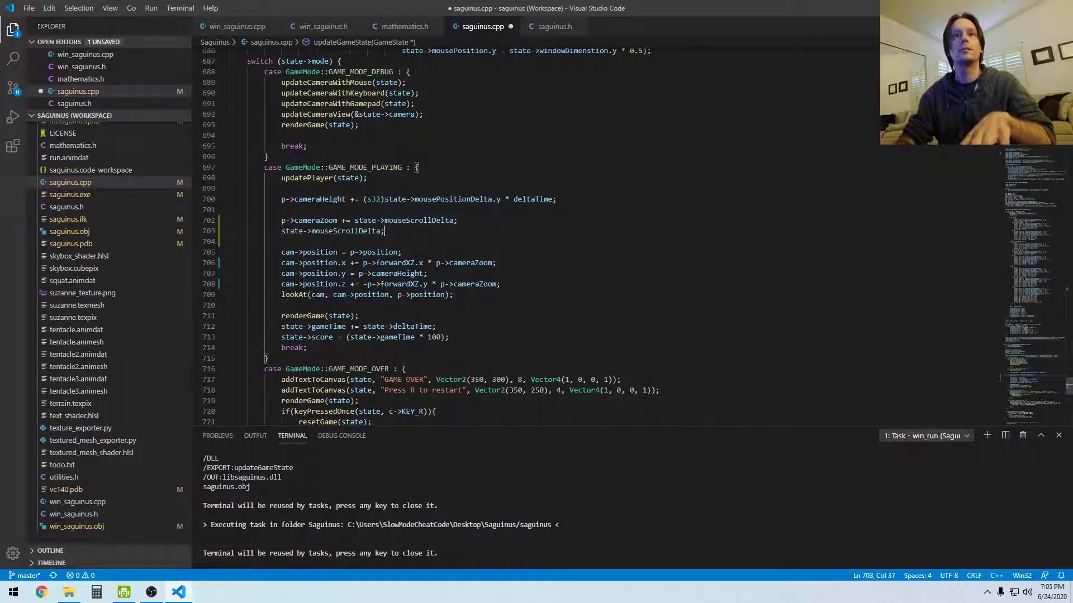
pyautogui.write('= 0')
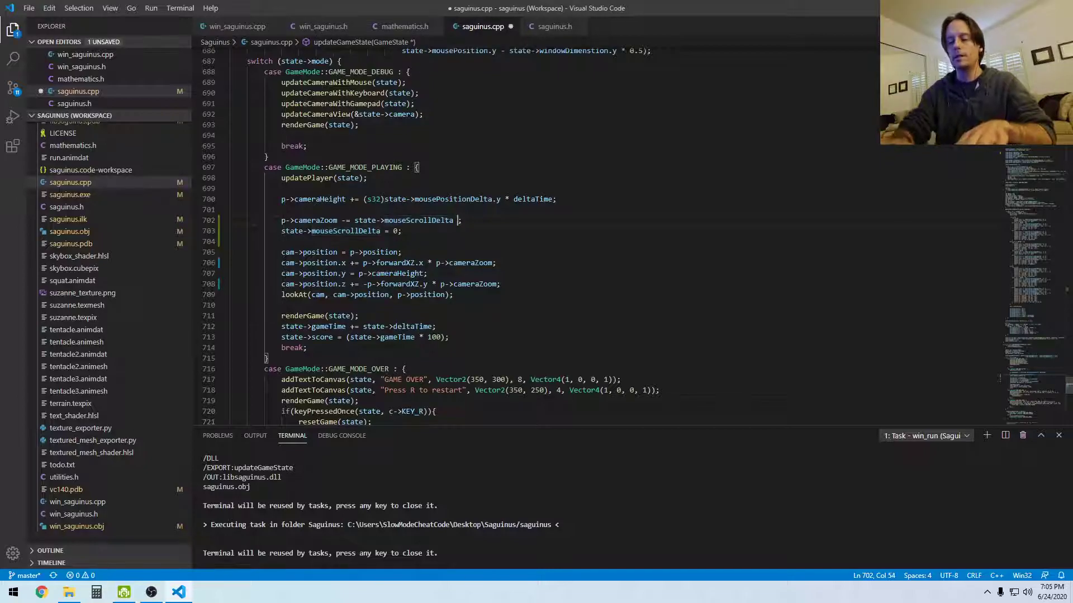
pyautogui.write('* 2')
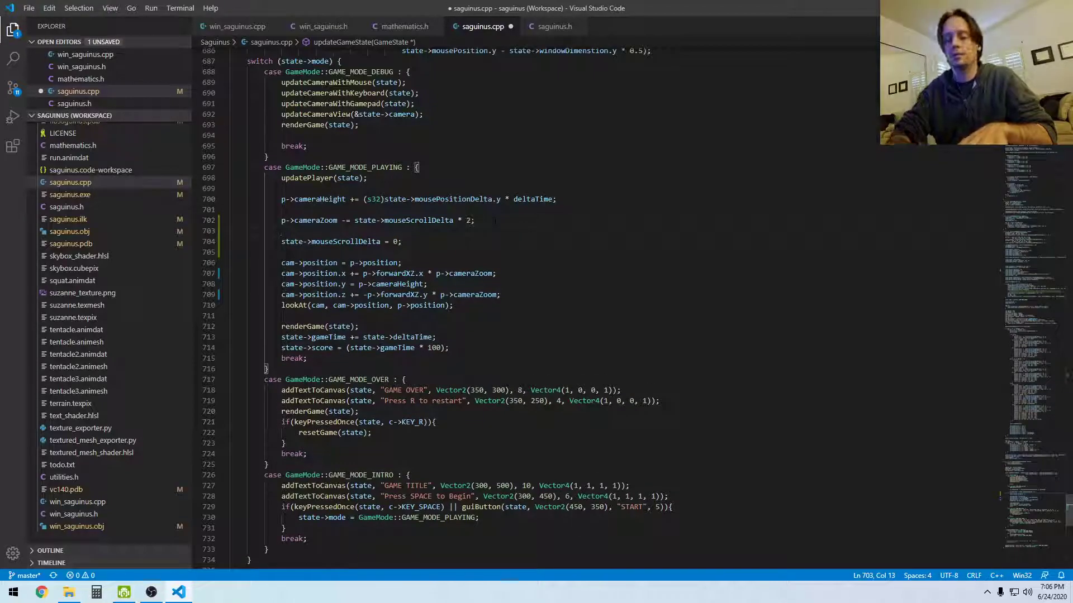
# - Add if (p->cameraZoom < 1) { p->cameraZoom = 1; } below the zoom line
pyautogui.write('if')
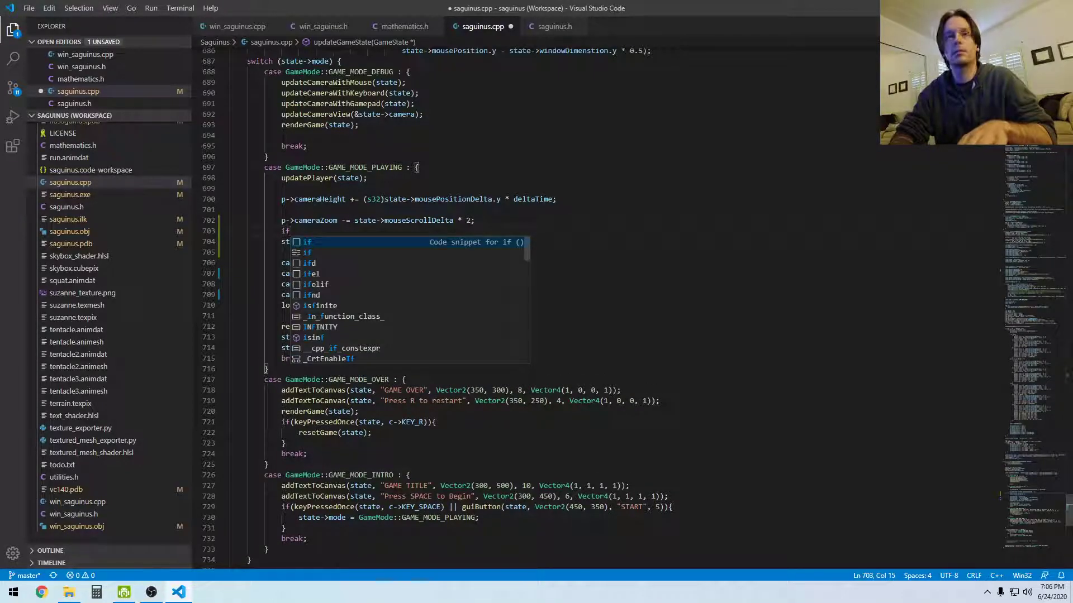
pyautogui.write('(p')
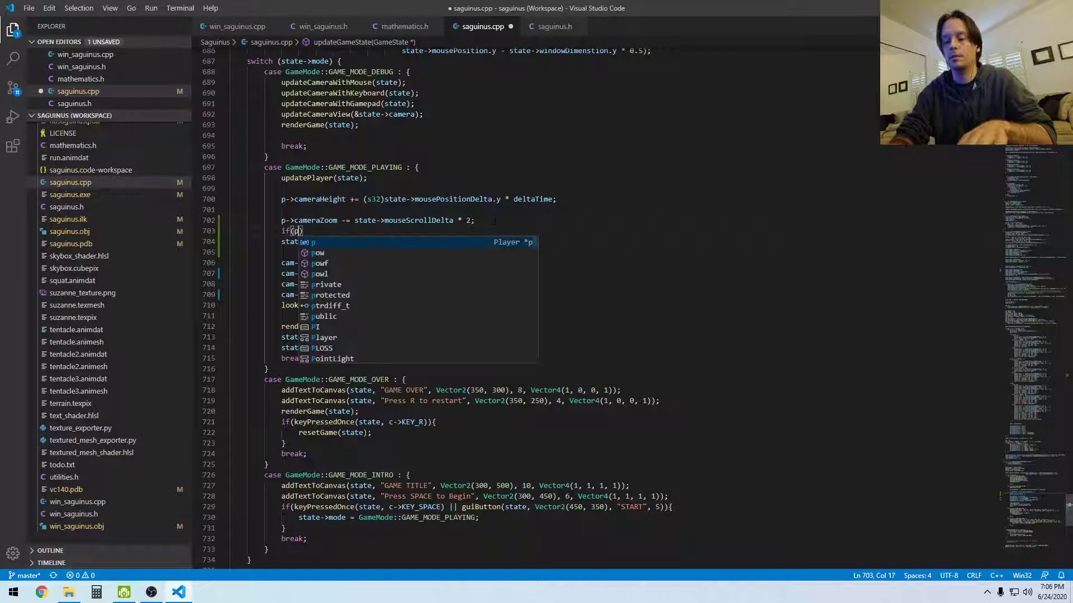
pyautogui.write('->cameraZoom < 1')
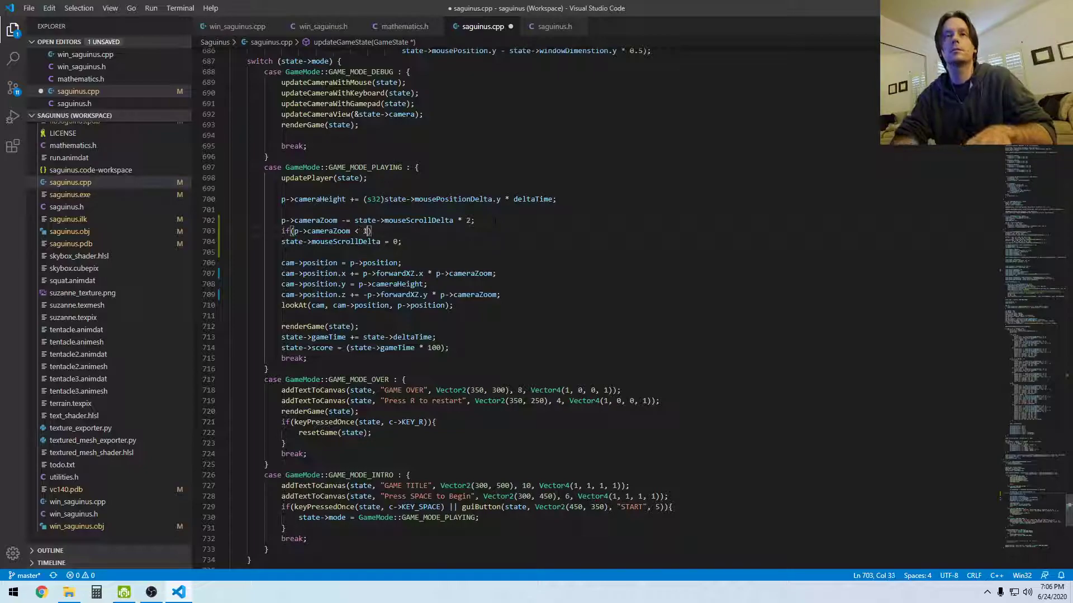
pyautogui.write('{}')
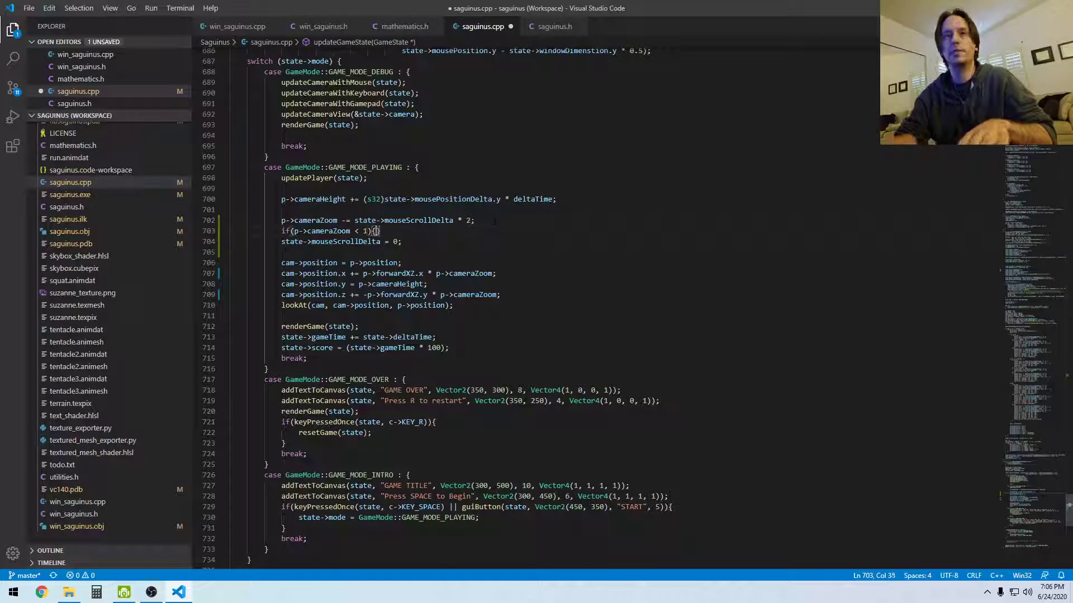
pyautogui.write('p->cameraZoom = 1;')
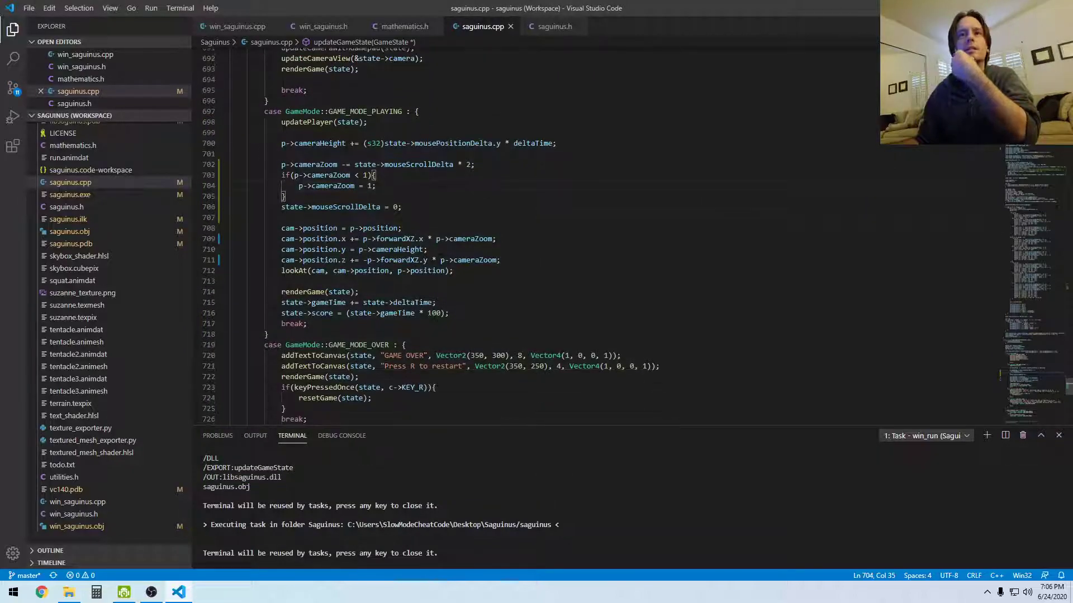
# - Select the camera height expression and put a placeholder y there
pyautogui.scroll(-3)
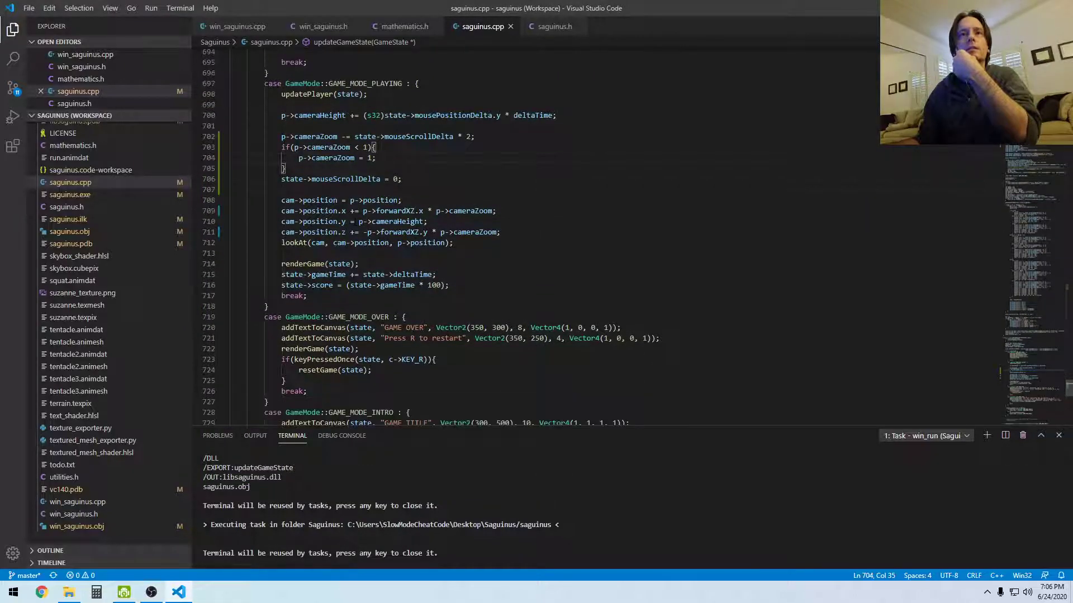
pyautogui.doubleClick(392, 222)
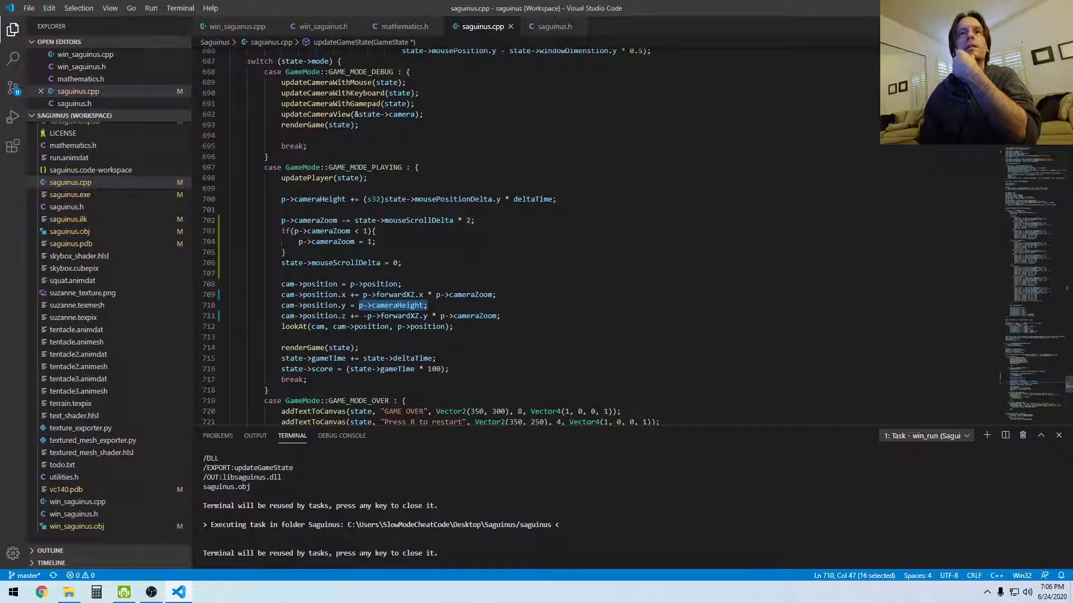
pyautogui.scroll(-3)
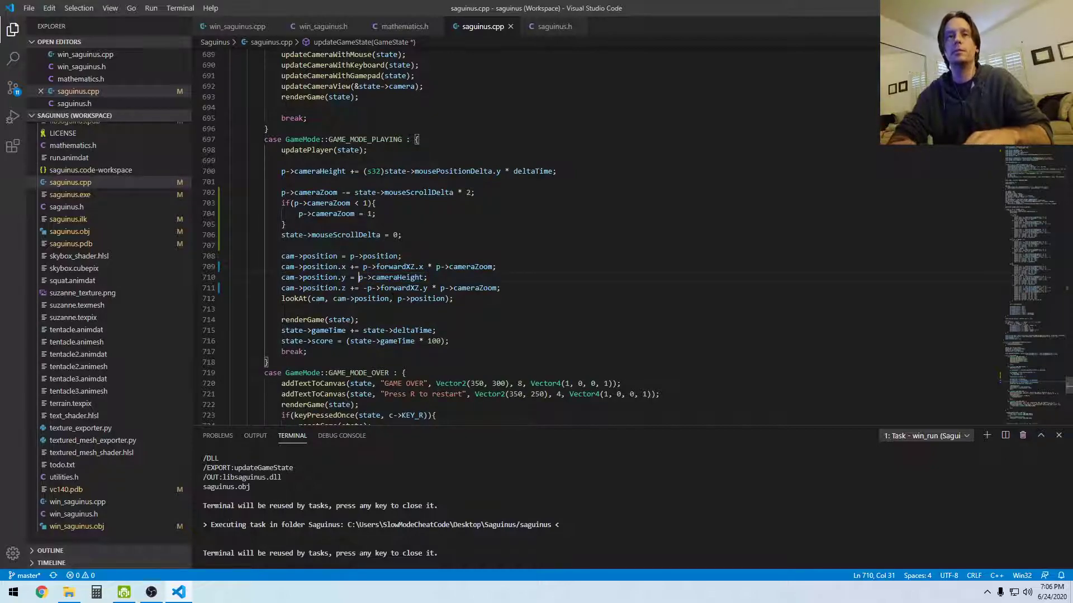
pyautogui.write('y +')
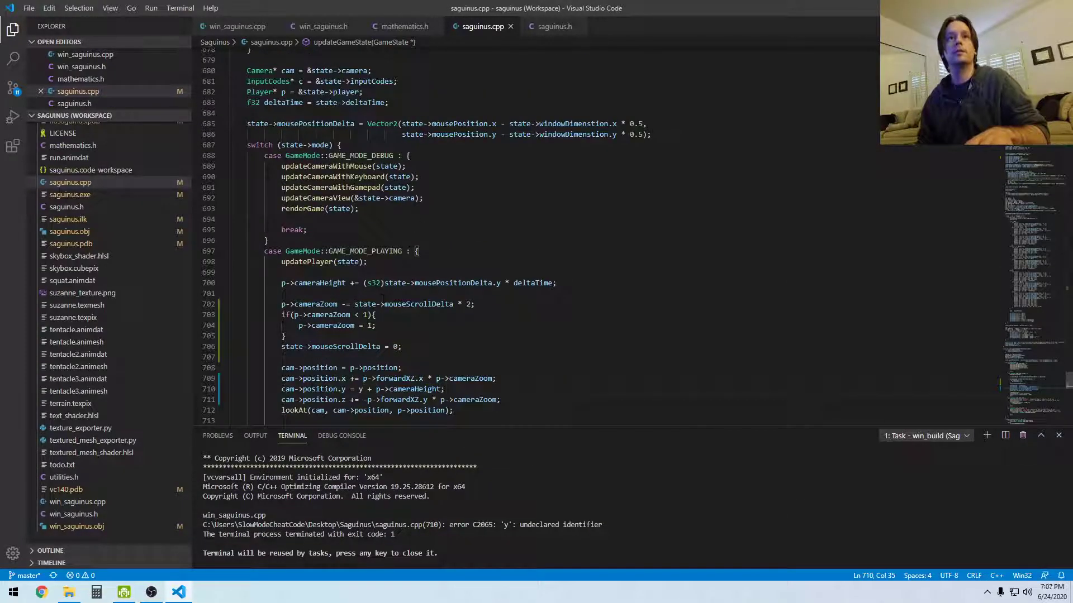
pyautogui.scroll(-3)
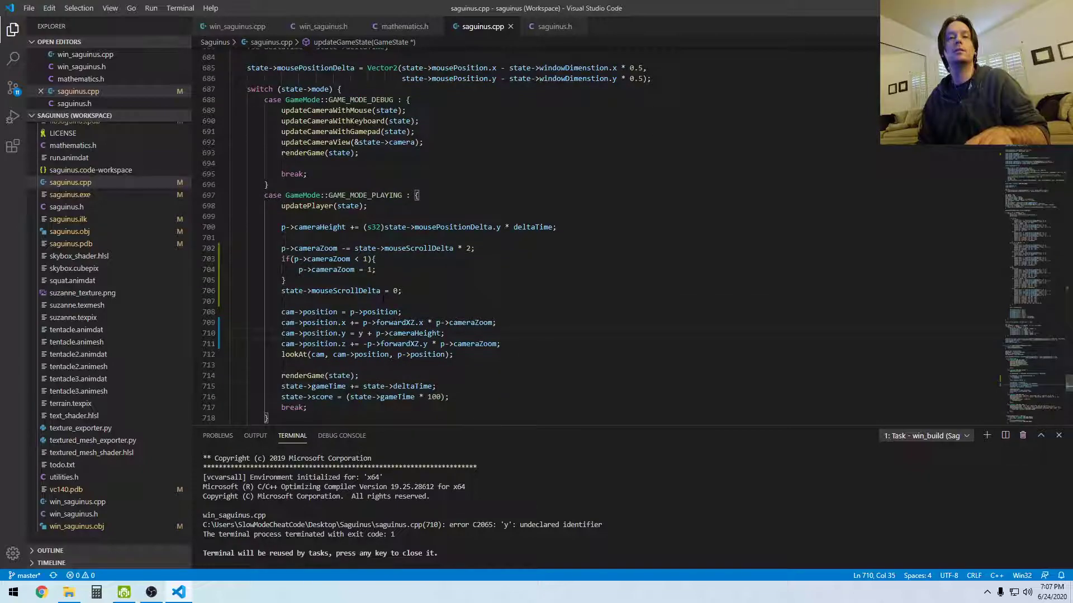
pyautogui.doubleClick(287, 333)
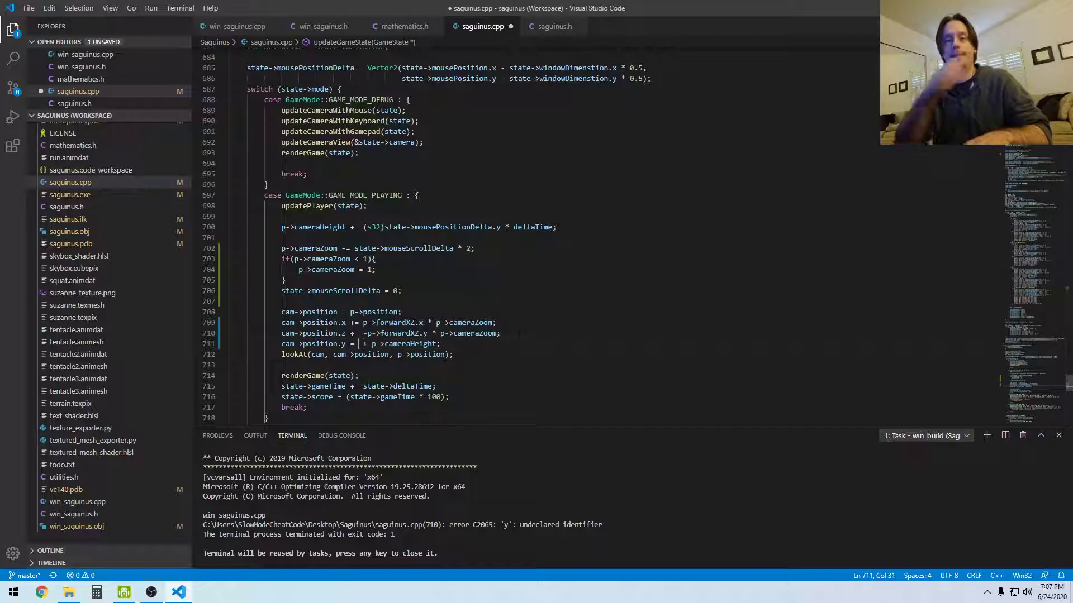
# - Replace y with getVerticalPositionInTerrain(state->terrain, Vector2(...)) using the camera position
pyautogui.write('getVerticalPositionInTerrain')
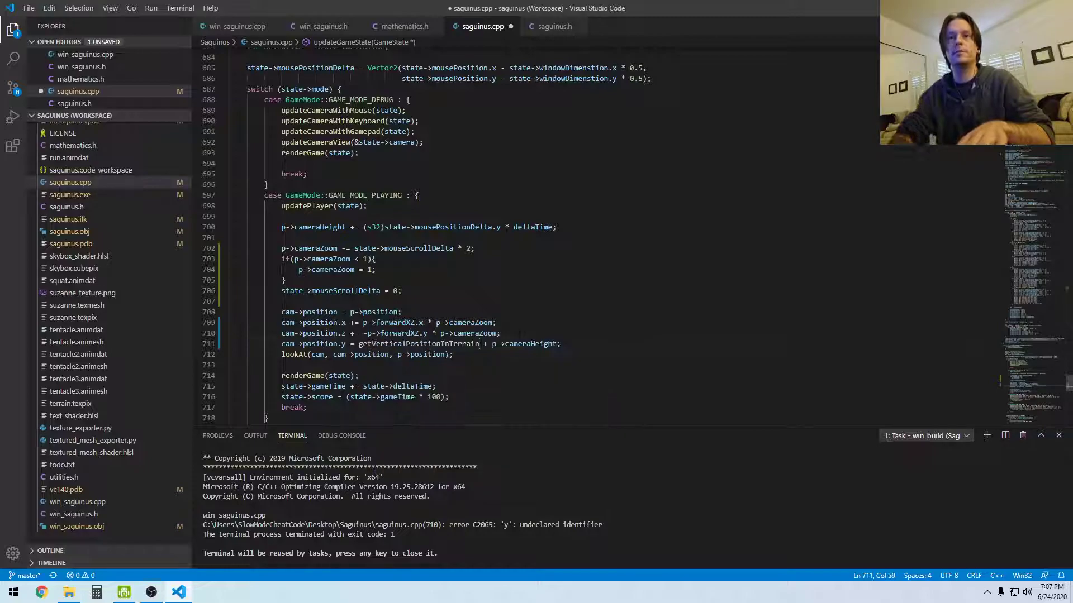
pyautogui.write('state)')
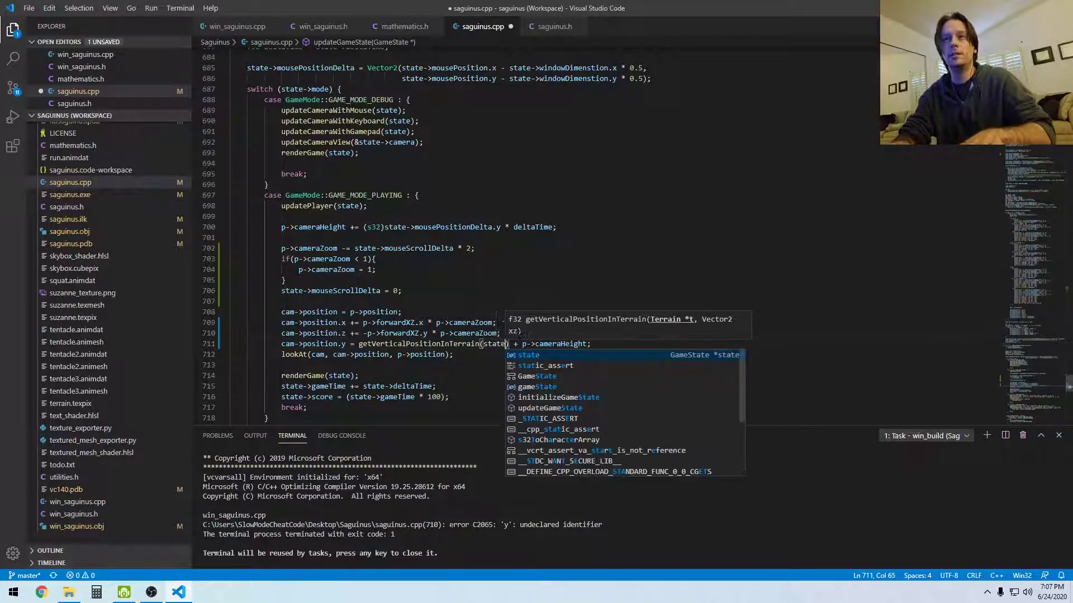
pyautogui.write('->terrain,')
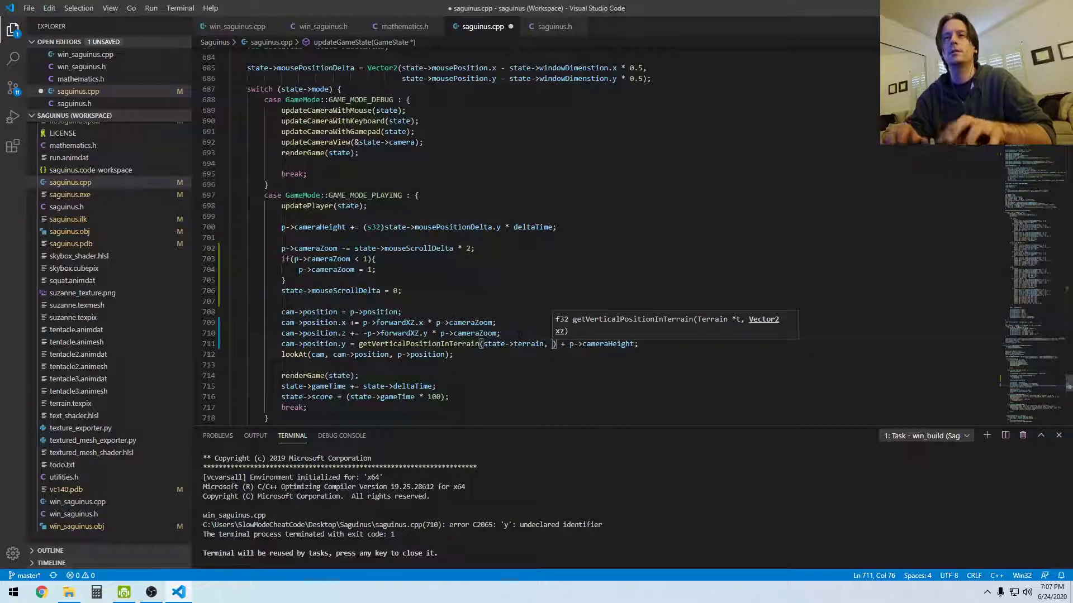
pyautogui.write('Vector2(')
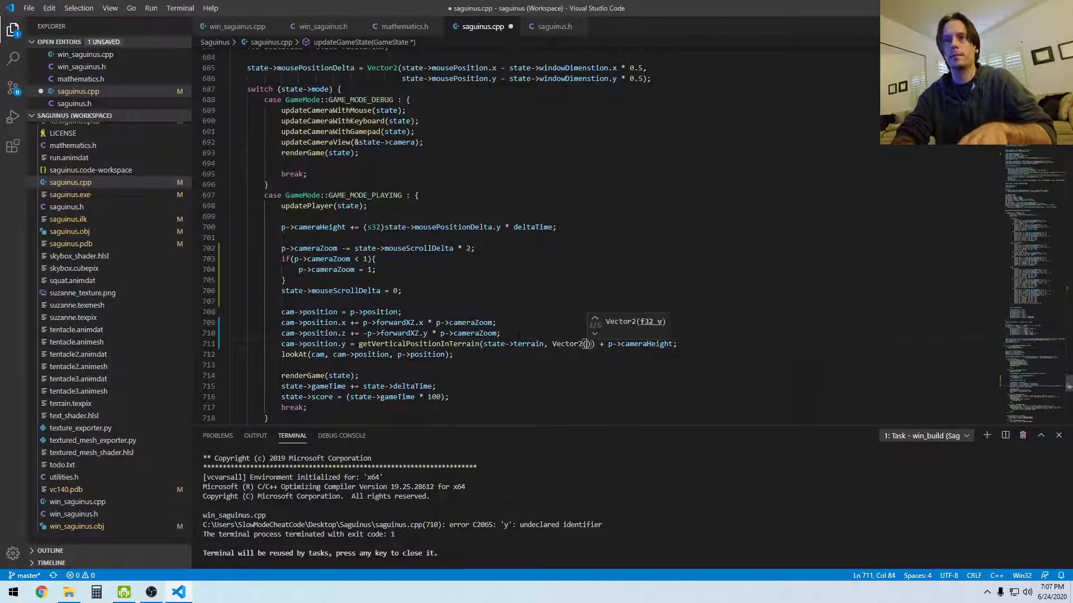
pyautogui.write('cam.position.x,')
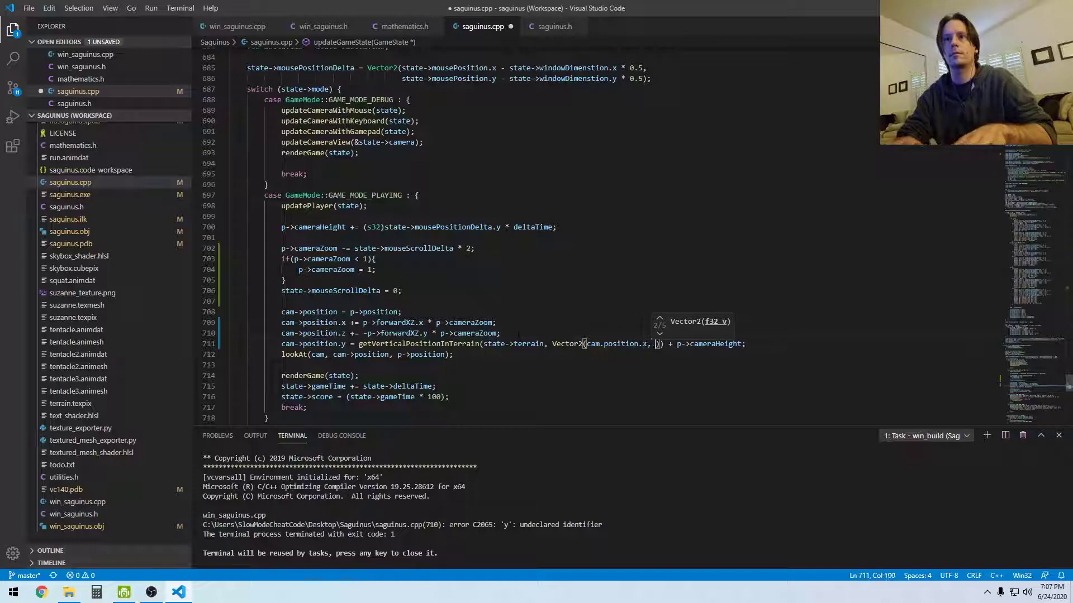
pyautogui.write('cam->position.z')
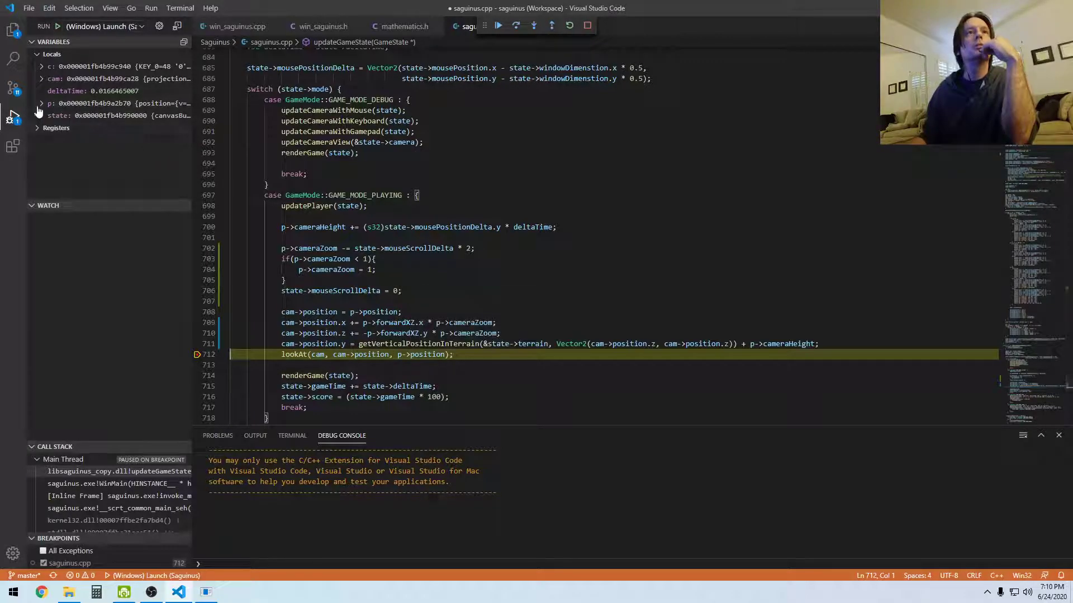
# - Expand c, cam and position in the Variables pane and select y (0.5177)
pyautogui.click(40, 67)
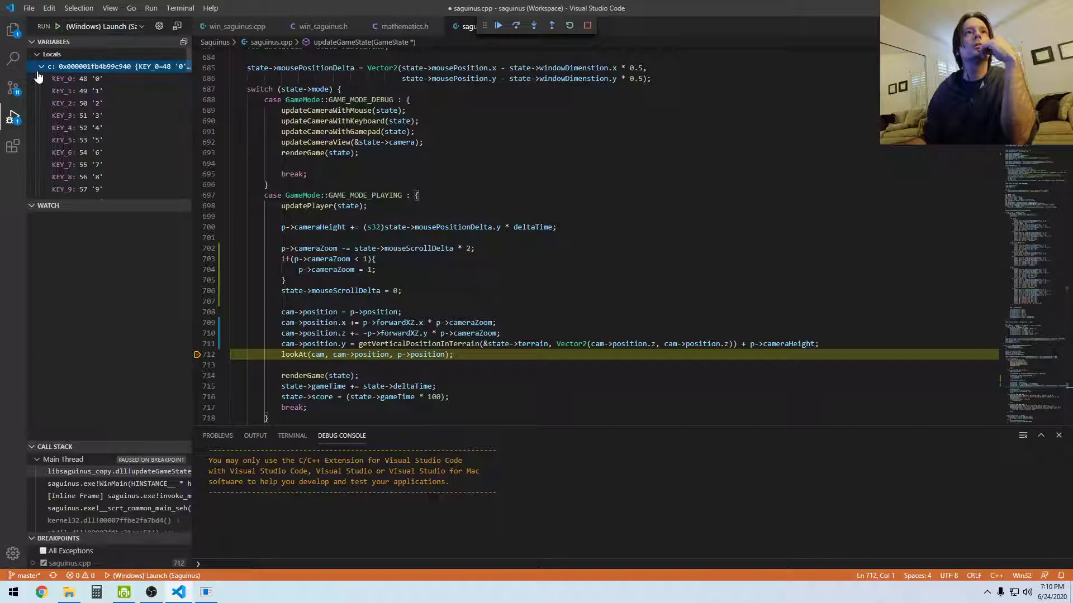
pyautogui.click(41, 78)
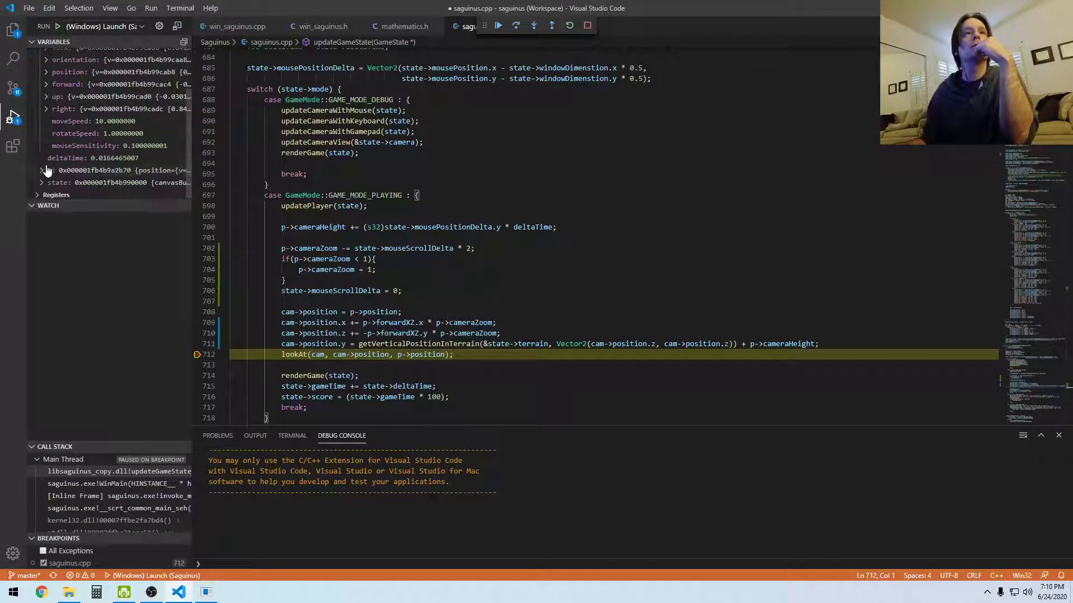
pyautogui.click(46, 49)
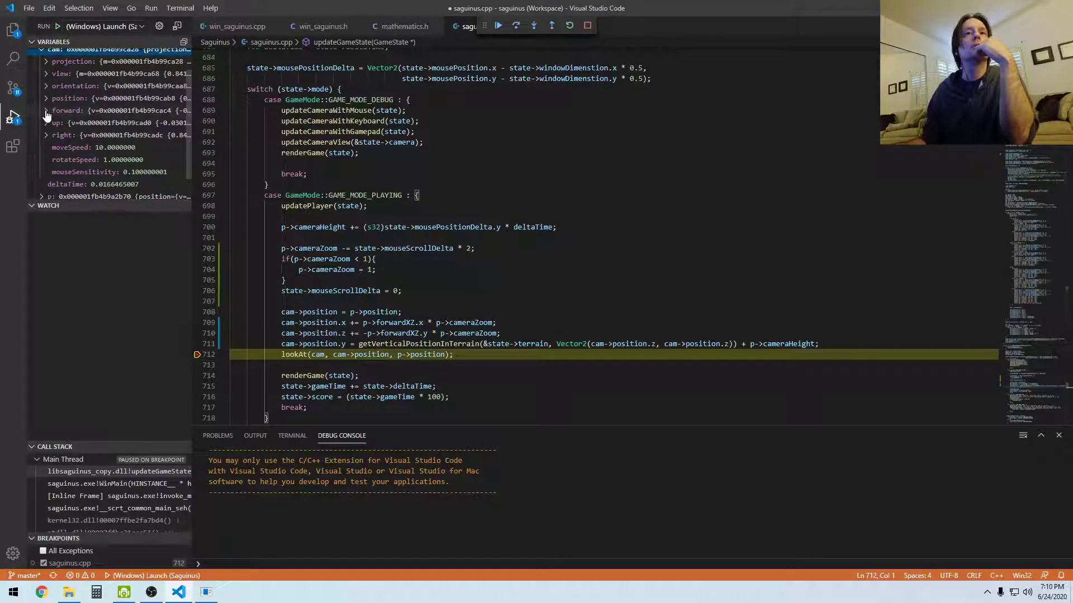
pyautogui.click(46, 97)
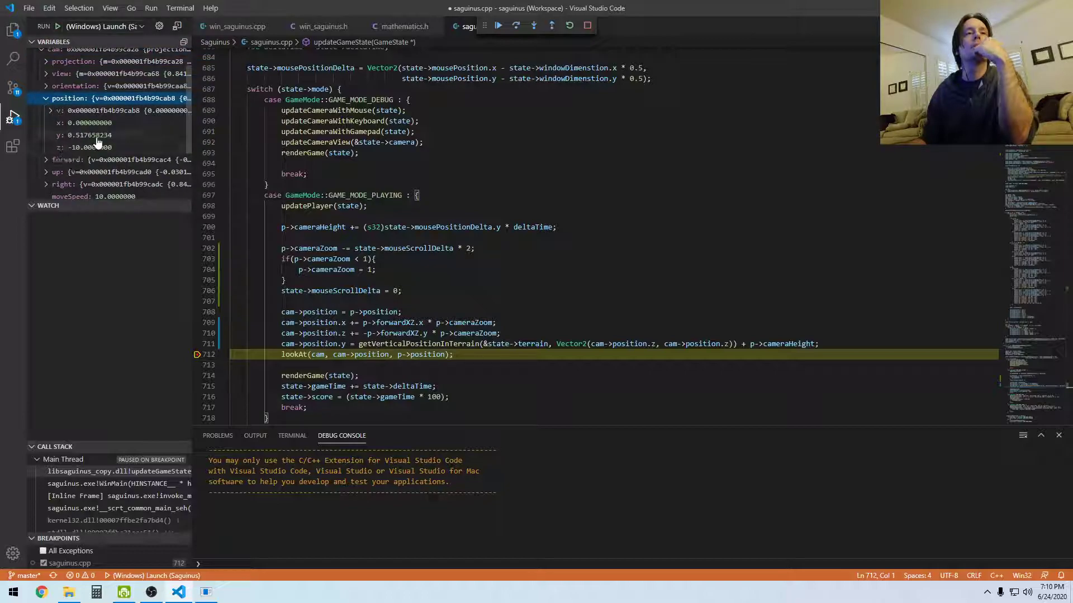
pyautogui.moveTo(89, 147)
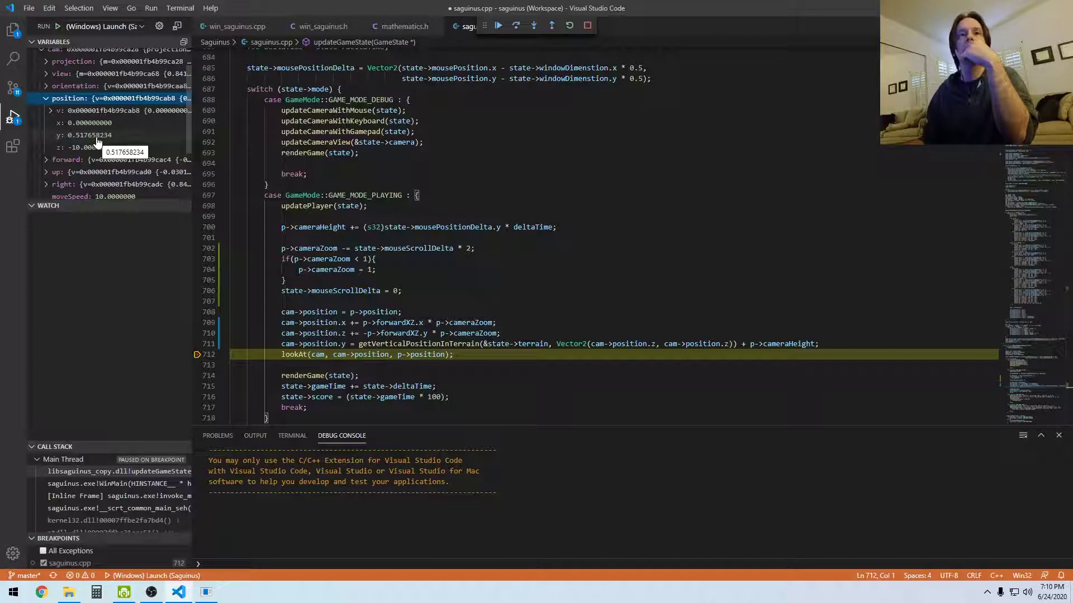
pyautogui.click(82, 134)
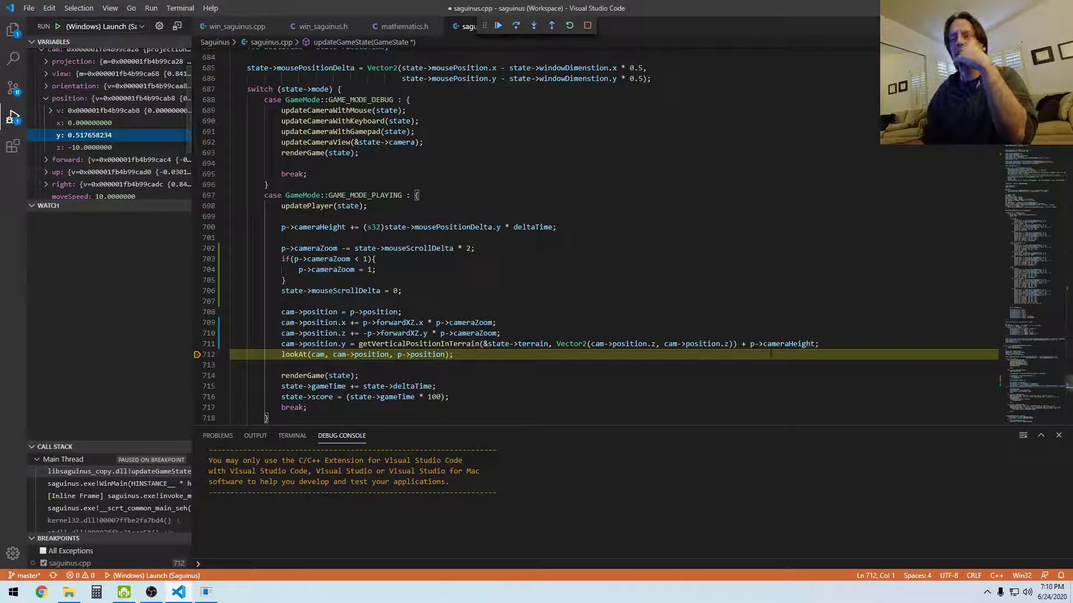
pyautogui.moveTo(780, 343)
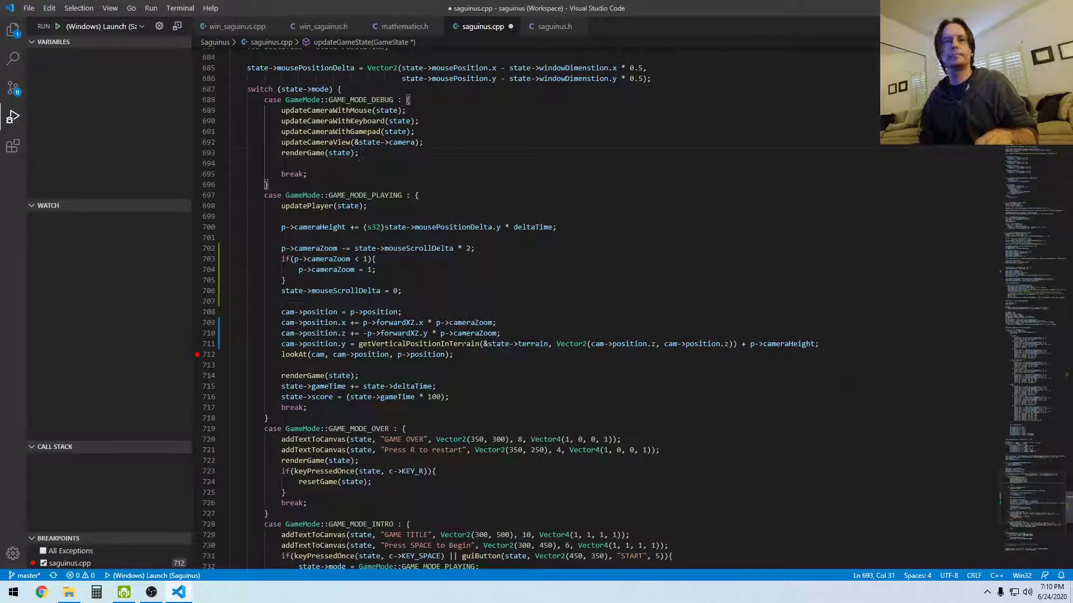
# - Add f32 y = getVerticalPositionInTerrain(&state->terrain, Vector2(...)) and use y + p->cameraHeight
pyautogui.write('f32')
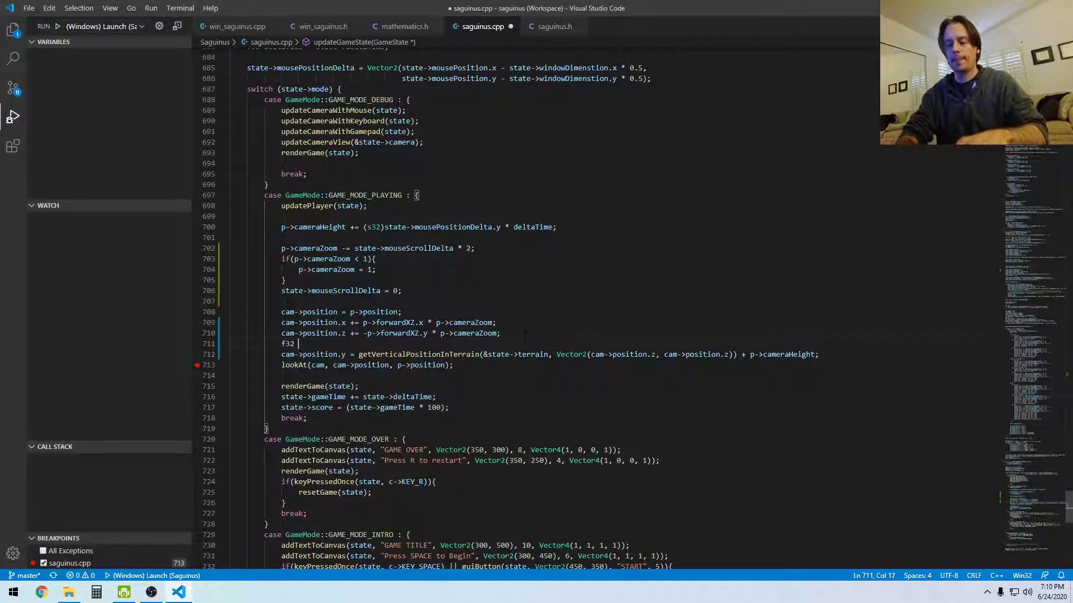
pyautogui.write('y =')
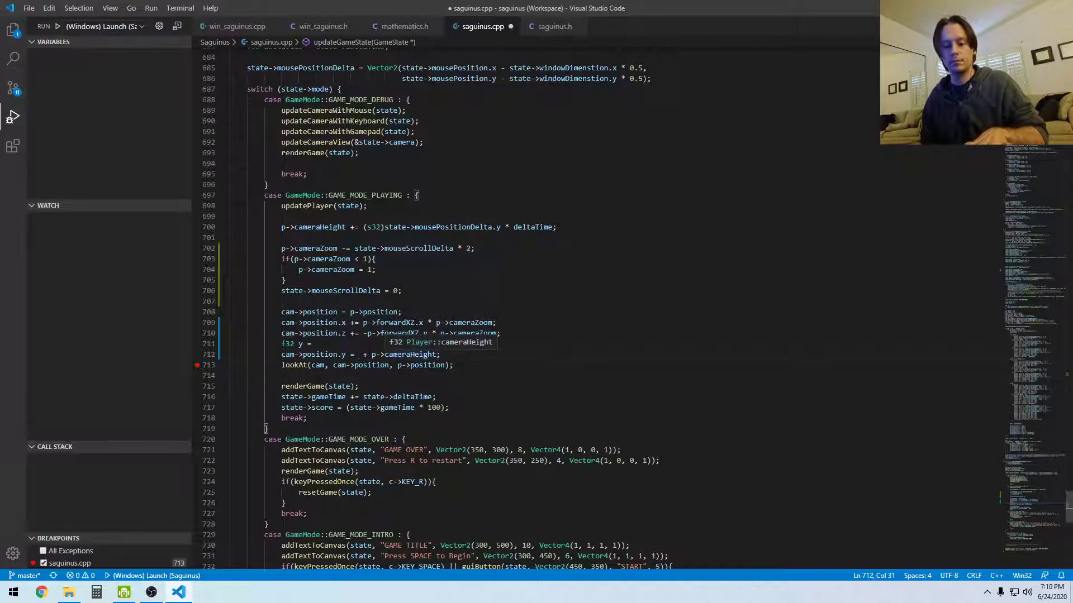
pyautogui.write('y')
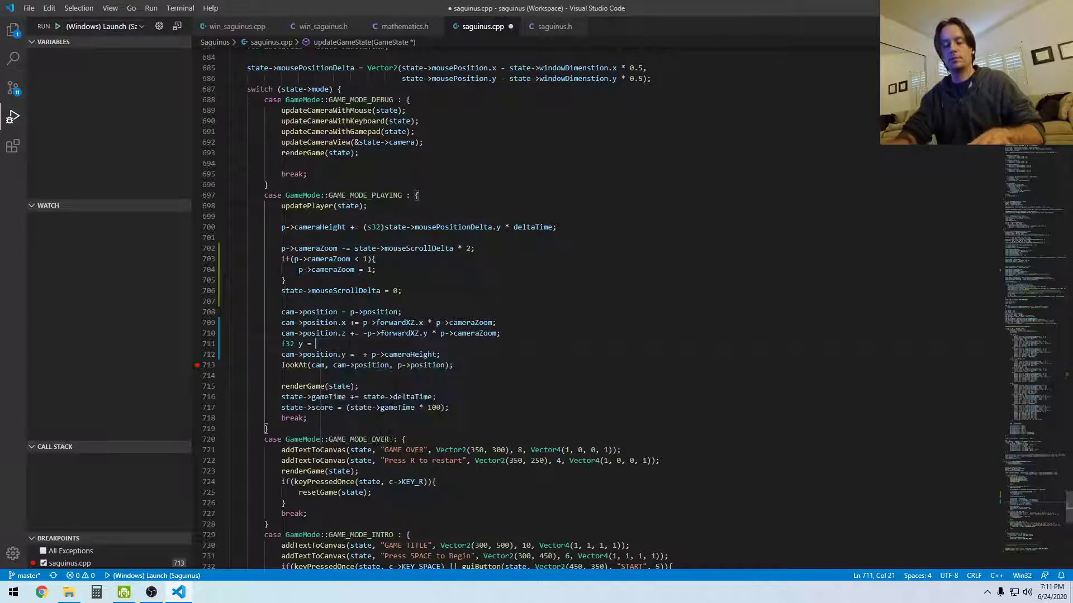
pyautogui.write('getVerticalPositionInTerrain(&state->terrain, Vector2(cam->position.z, cam->position.z));')
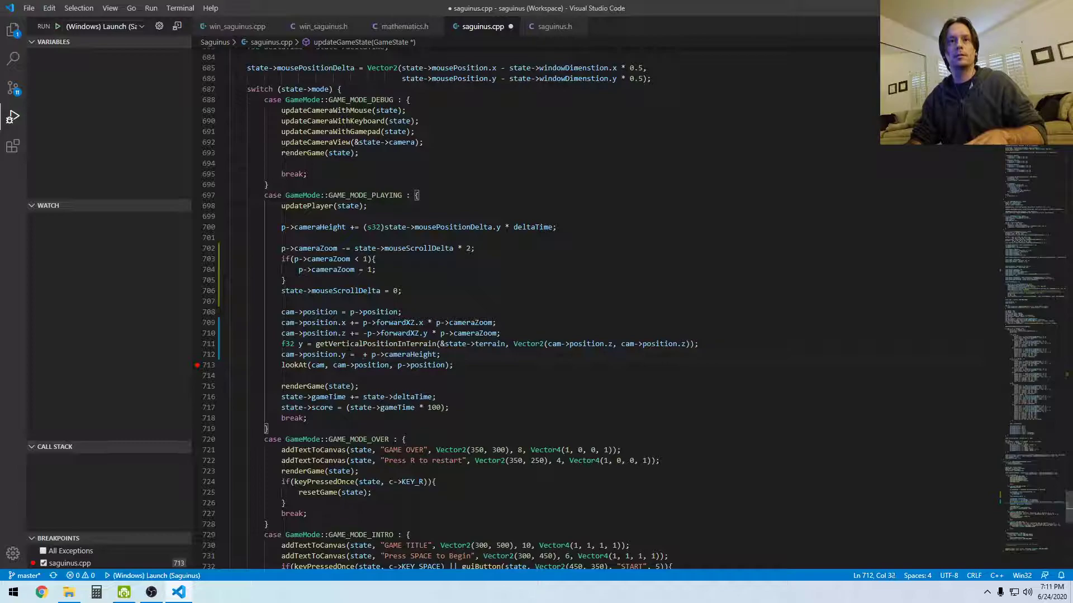
pyautogui.write('y')
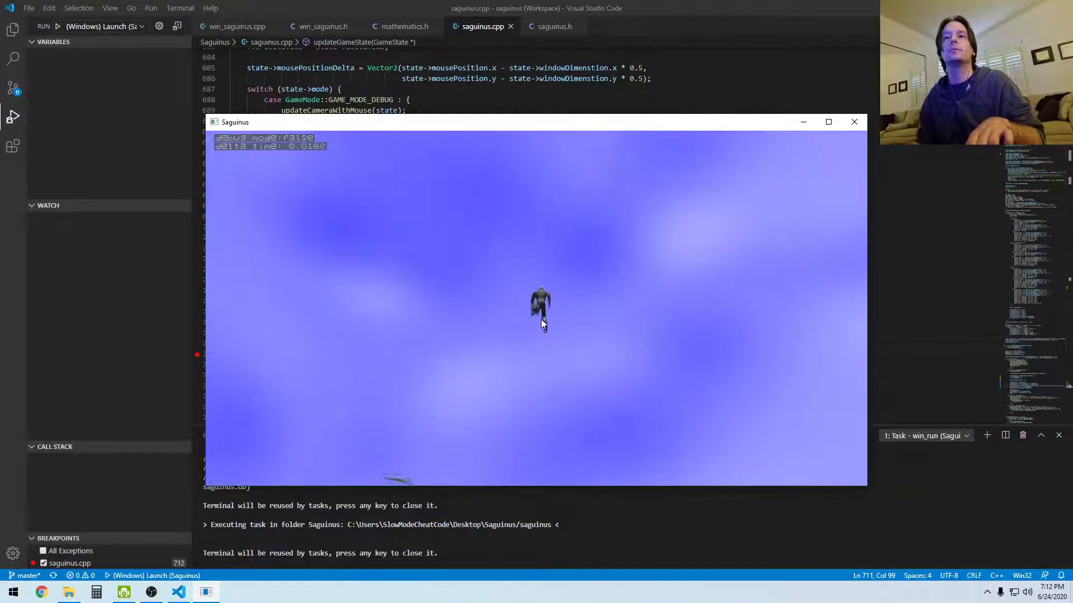
# - Close the Saguinus game window after play-testing
pyautogui.click(853, 121)
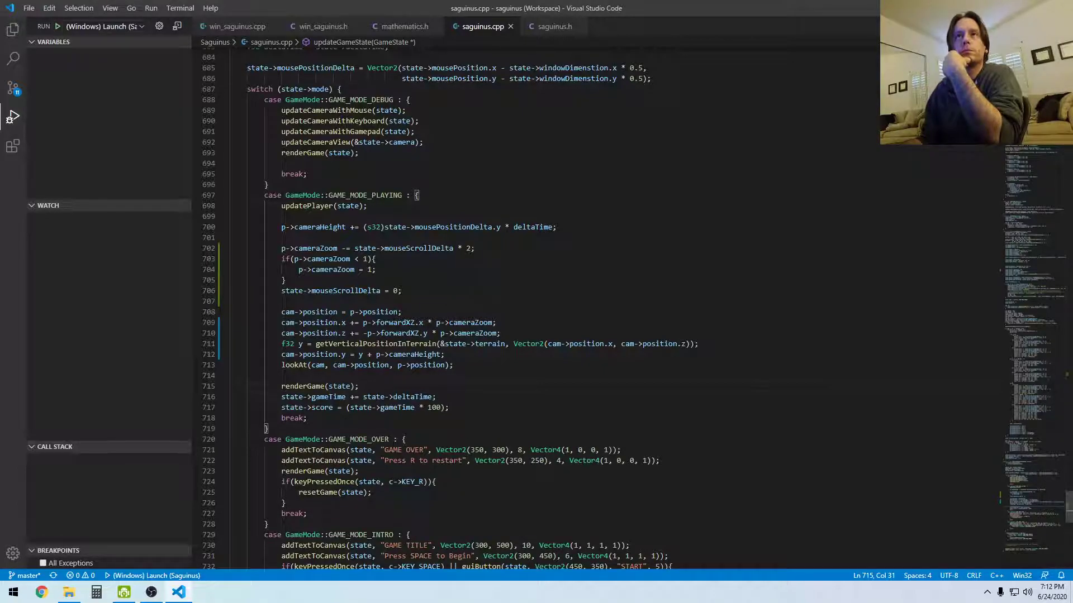
# - Delete the 'state->mouseScrollDelta = 0;' line below the cameraZoom clamp
pyautogui.scroll(-3)
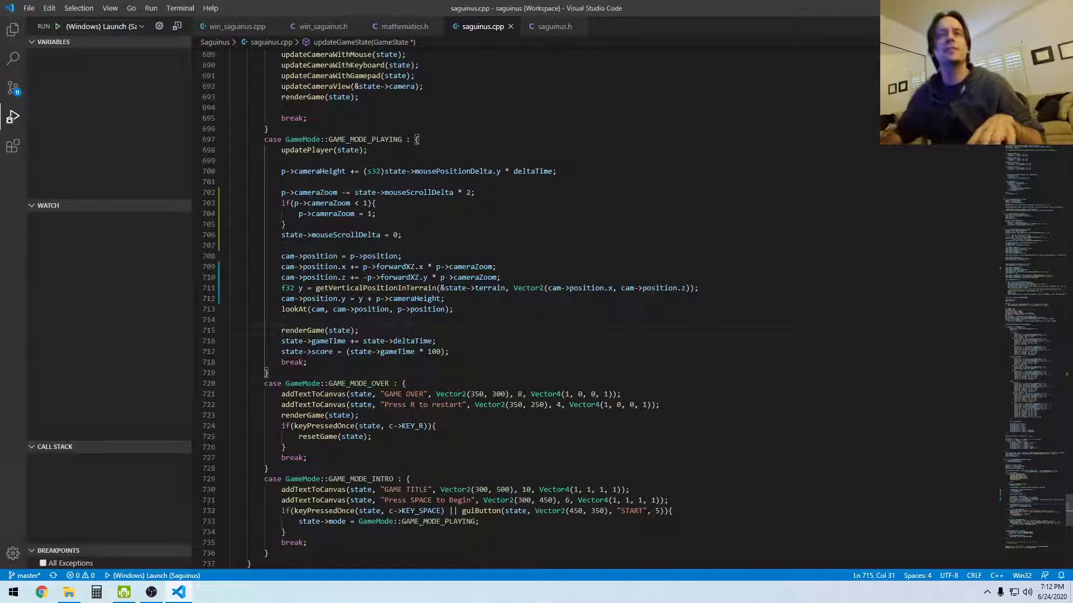
pyautogui.moveTo(281, 234); pyautogui.dragTo(402, 235)
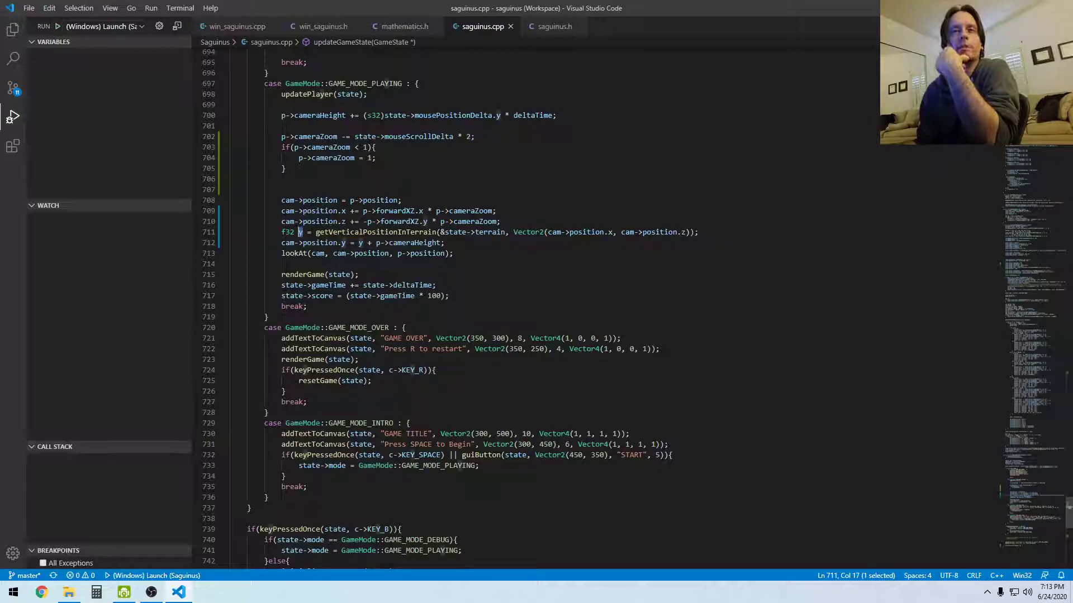
pyautogui.moveTo(301, 232); pyautogui.dragTo(441, 232)
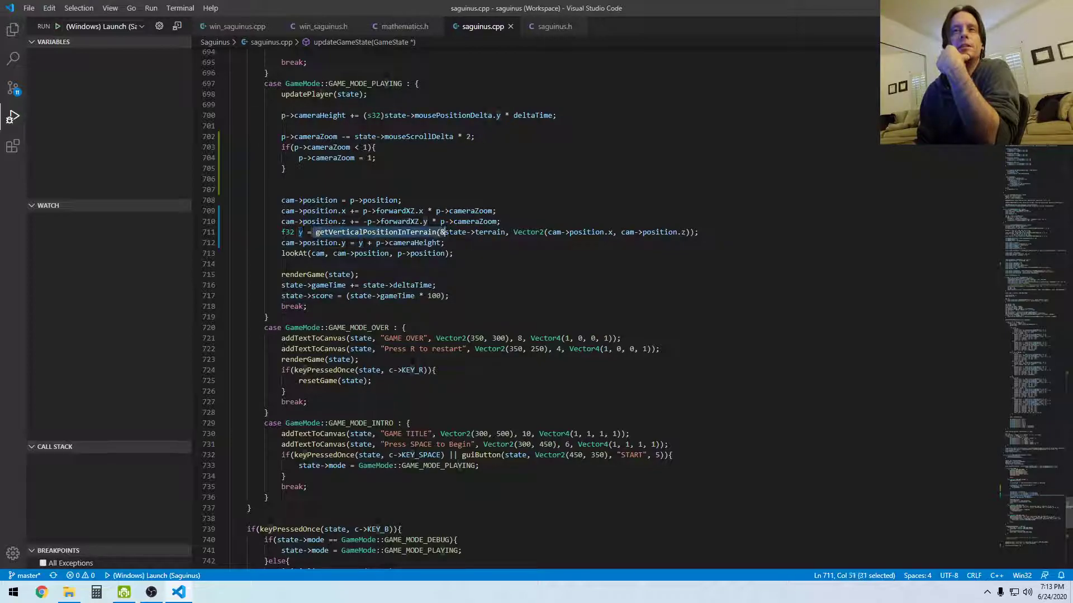
pyautogui.moveTo(444, 232); pyautogui.dragTo(691, 231)
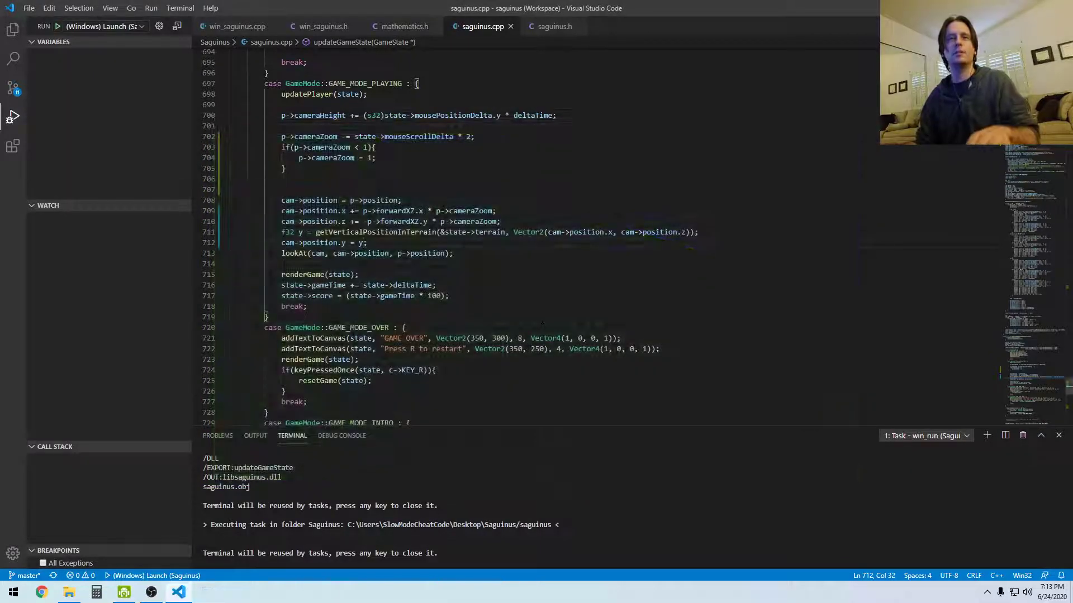
# - Append '+ p->cameraHeight' so line 712 reads 'cam->position.y = y + p->cameraHeight;'
pyautogui.write('+ p->cameraHeight')
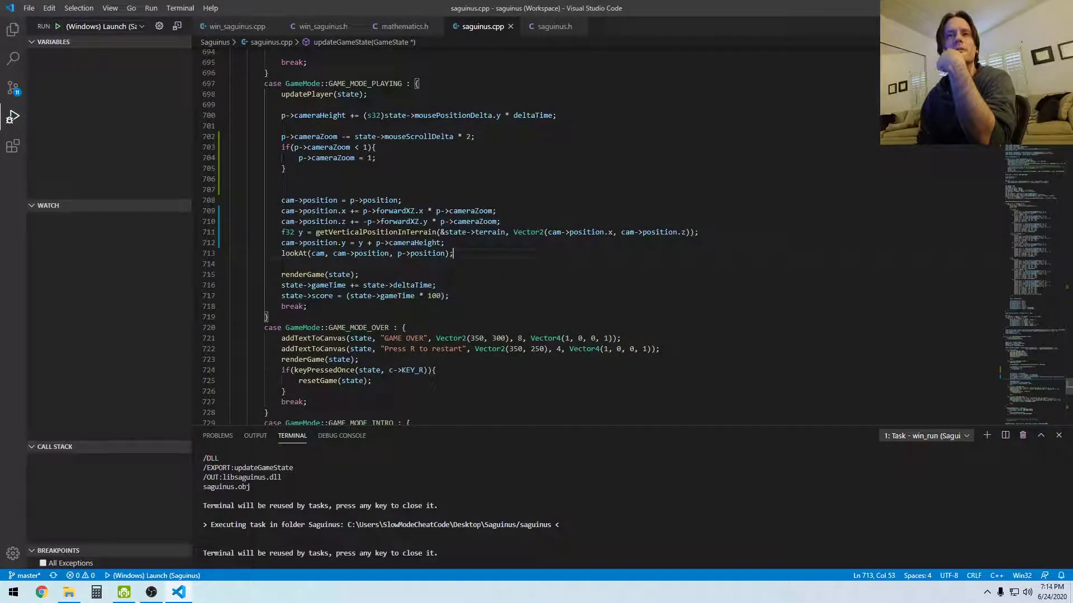
pyautogui.moveTo(452, 240)
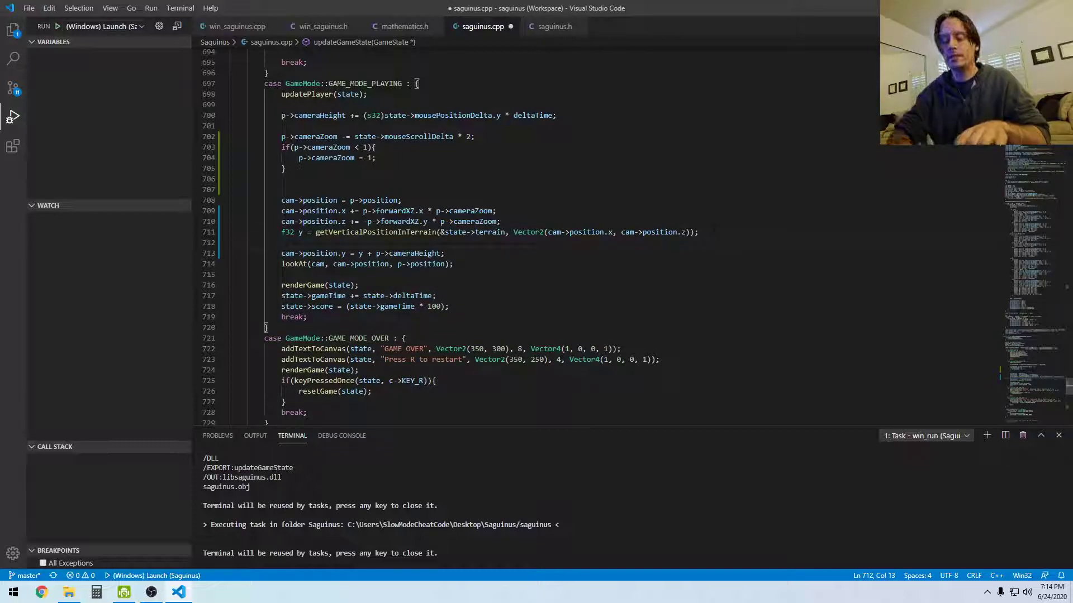
# - Insert an if check on p->cameraHeight that resets it to 0 when too low
pyautogui.write('if(')
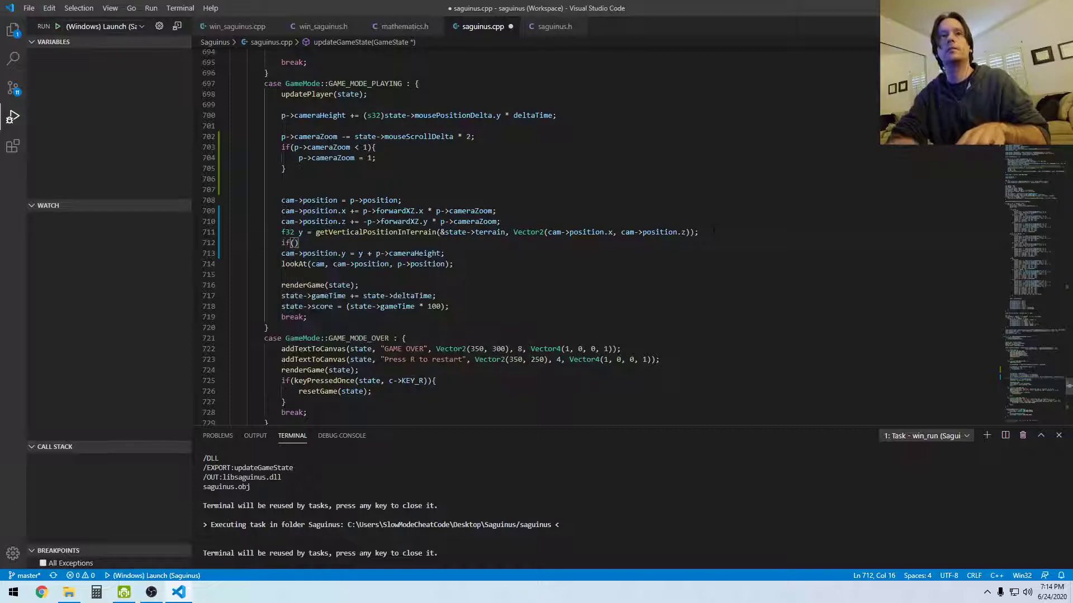
pyautogui.write('->')
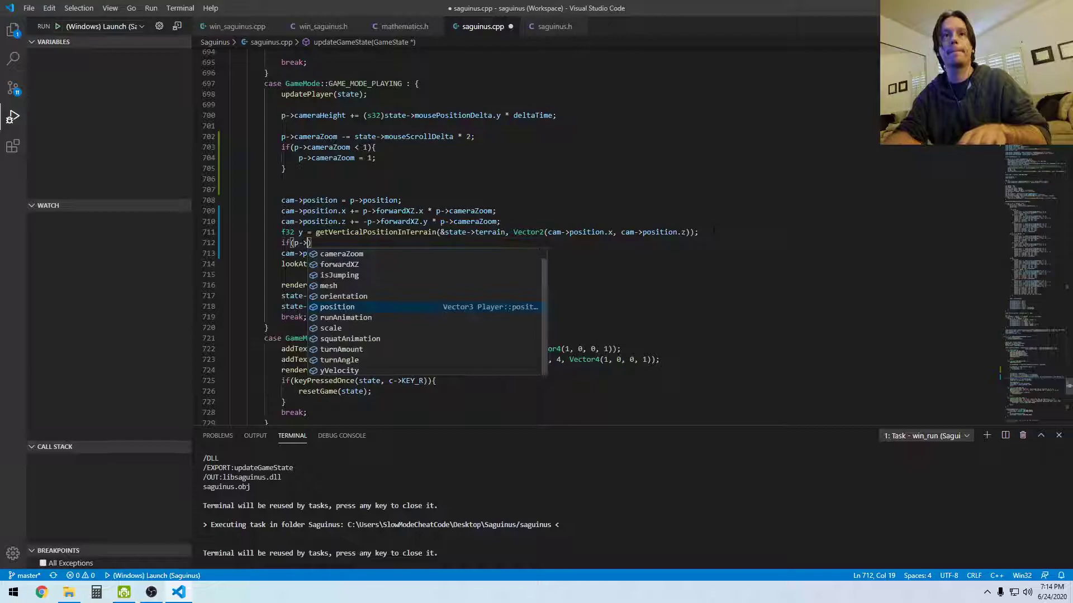
pyautogui.write('cameraHeight < 0')
pyautogui.write('p')
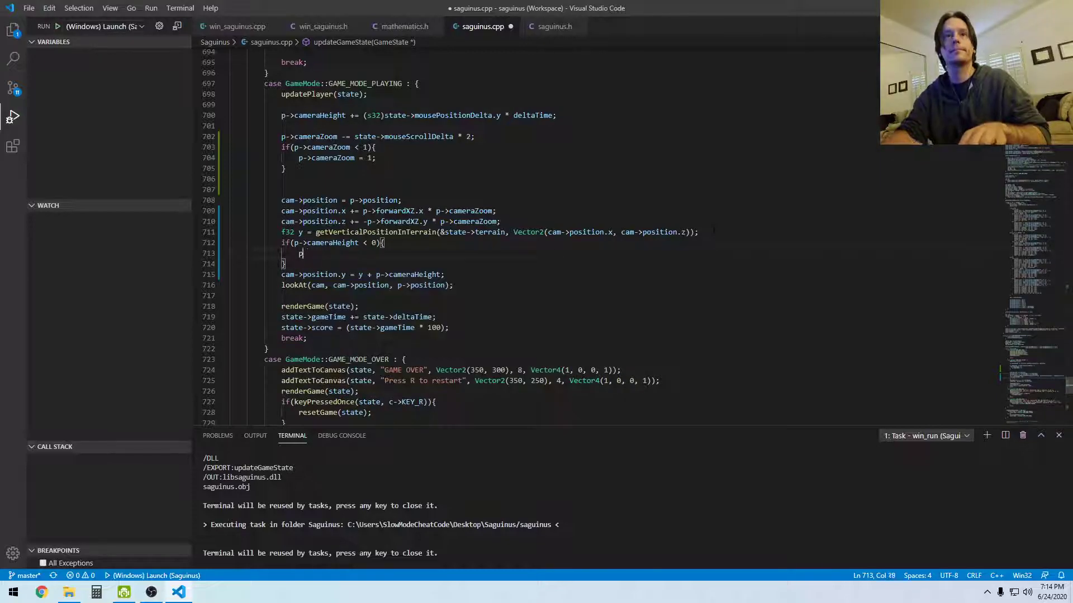
pyautogui.write('->cameraHeight')
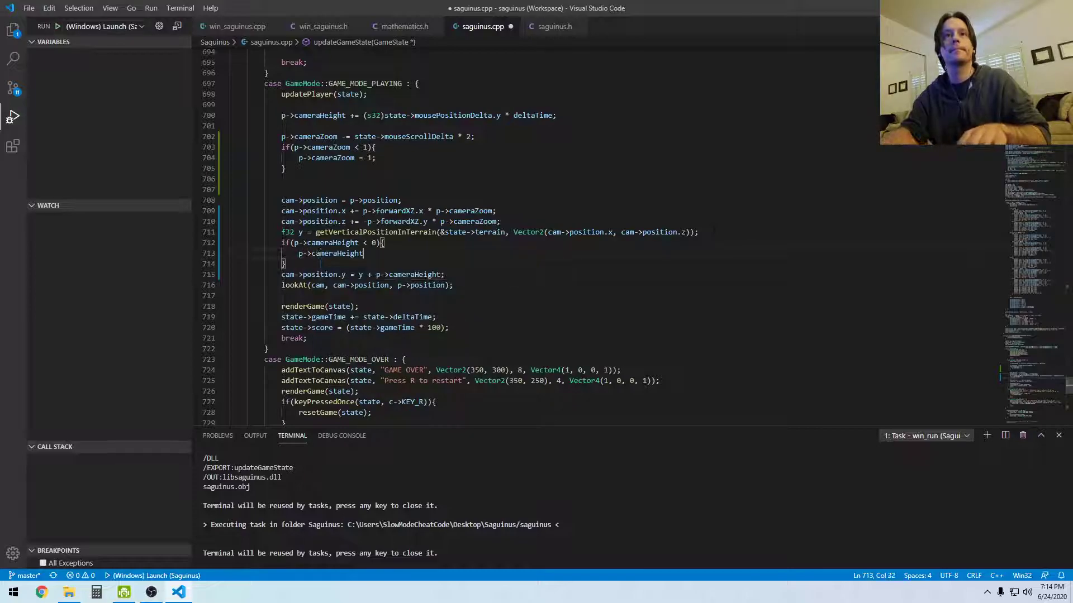
pyautogui.write('= 0;')
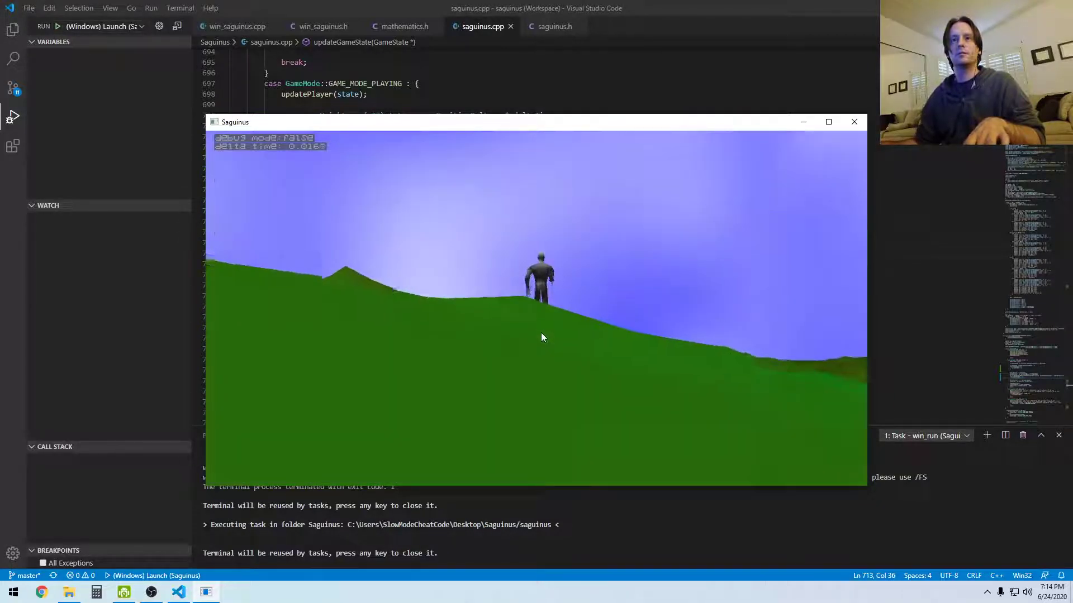
# - Move the camera over the hilly terrain in Saguinus, then close the game window
pyautogui.click(853, 121)
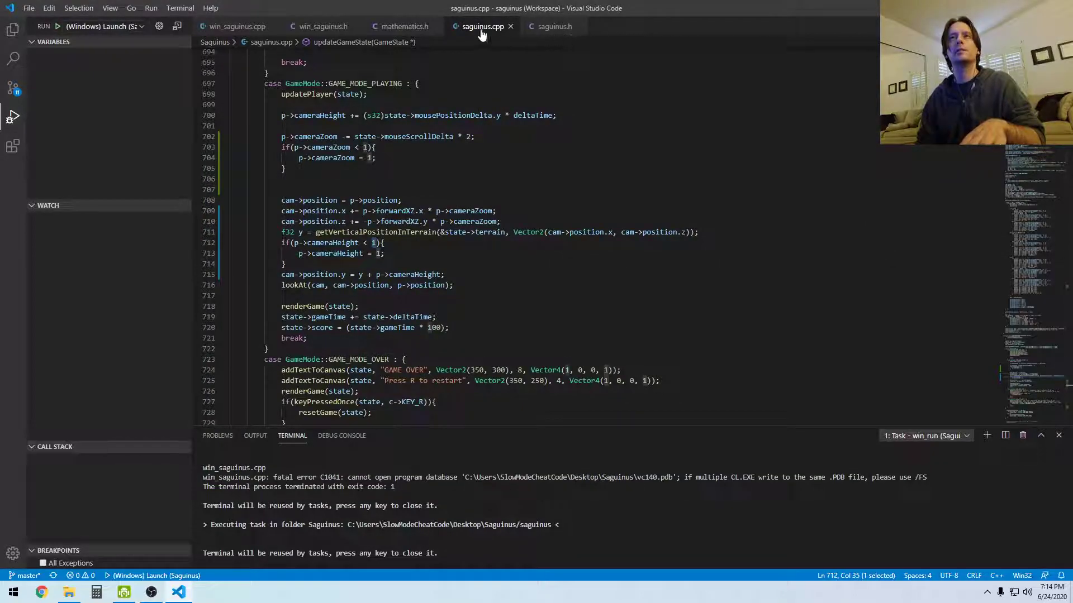
# - Add '#define MIN_CAM_HEIGHT_FROM_TERRAIN = 5' below MAX_GUI_ITEMS in saguinus.h
pyautogui.click(553, 26)
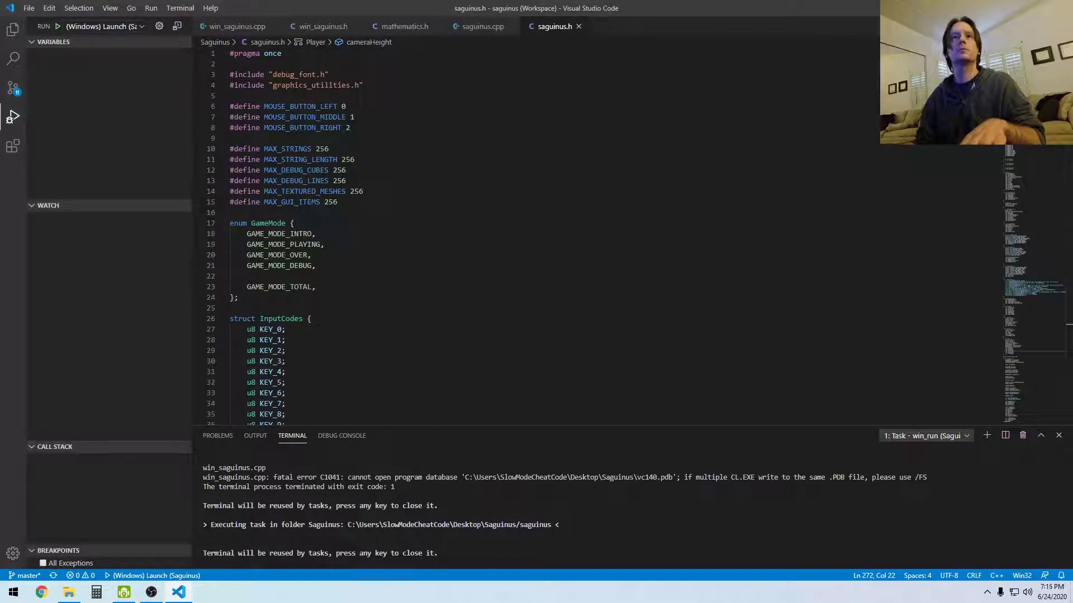
pyautogui.write('#define MINIMUS_CA')
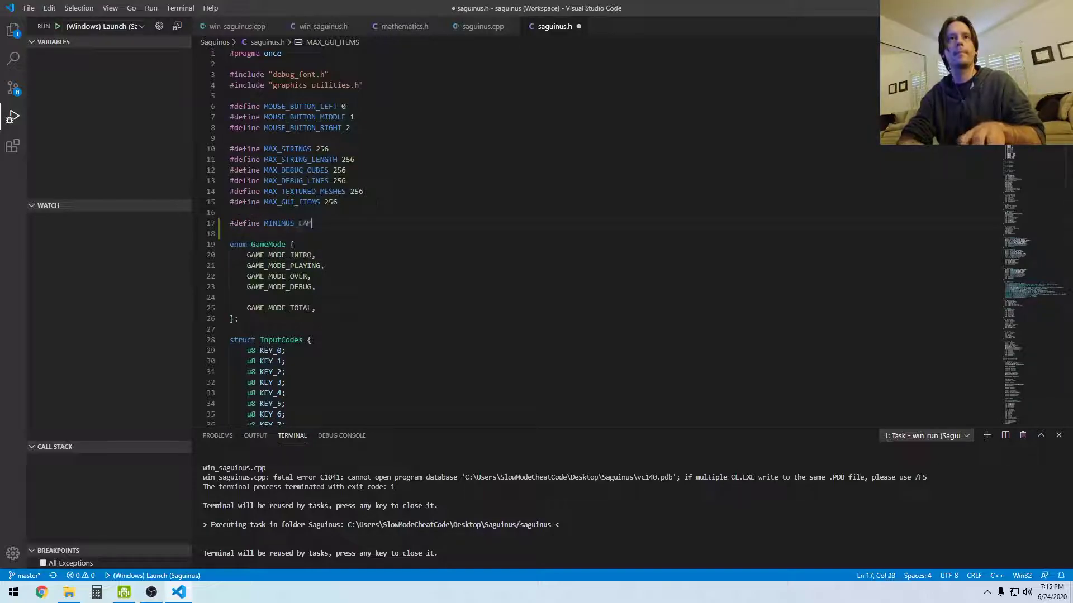
pyautogui.write('MERA')
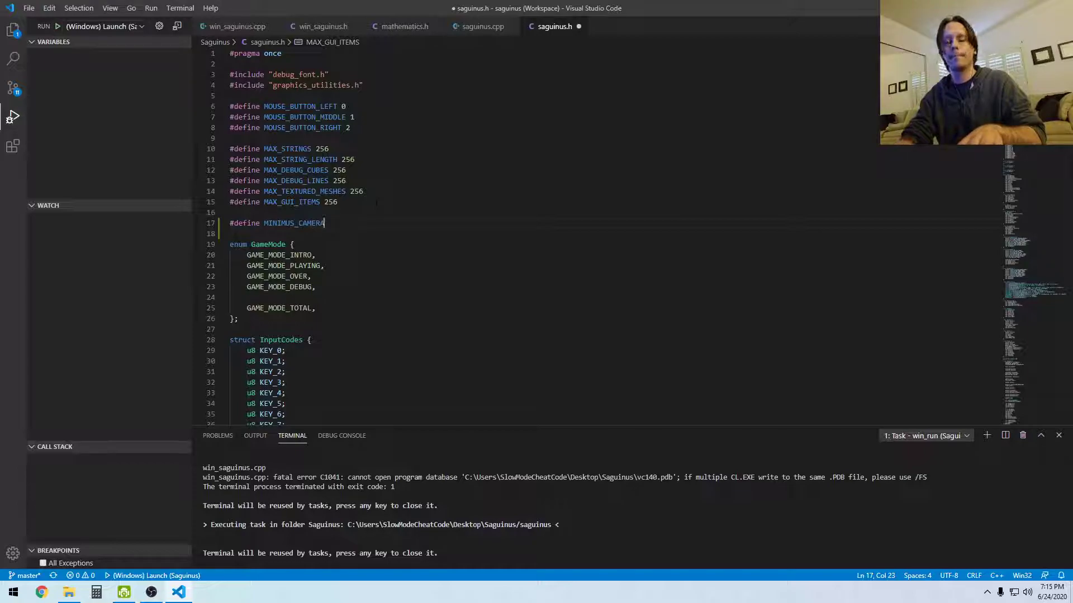
pyautogui.press('BackSpace')
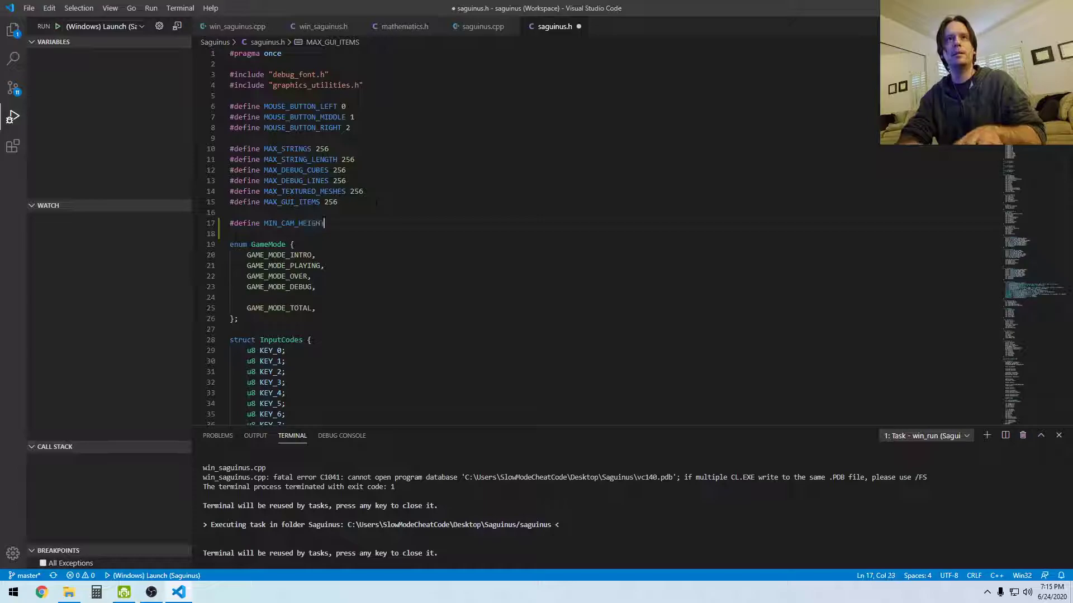
pyautogui.write('_FROM_TERRAIN  -')
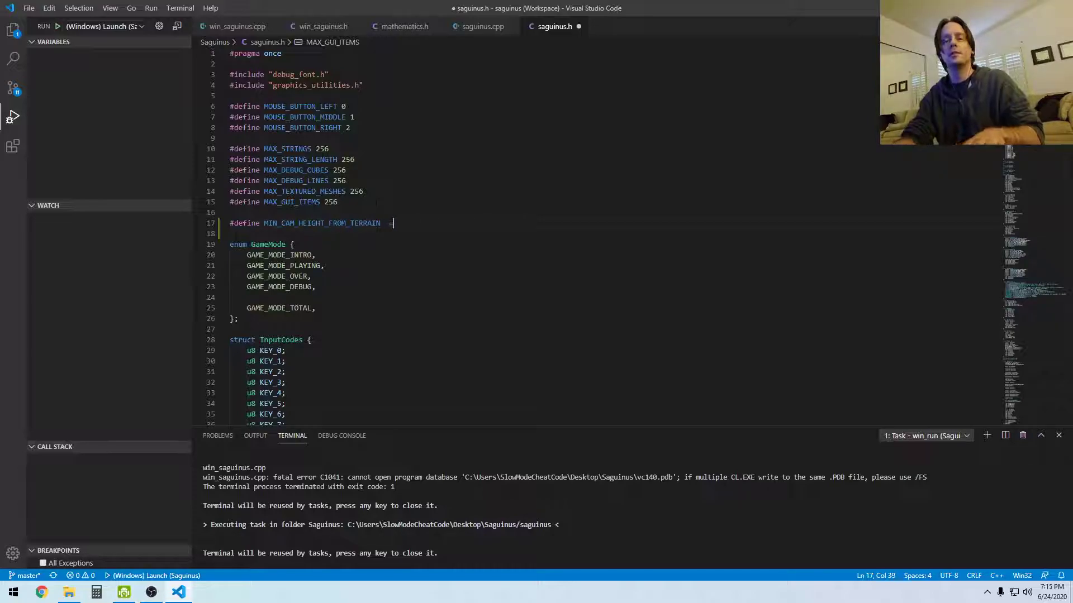
pyautogui.write('5')
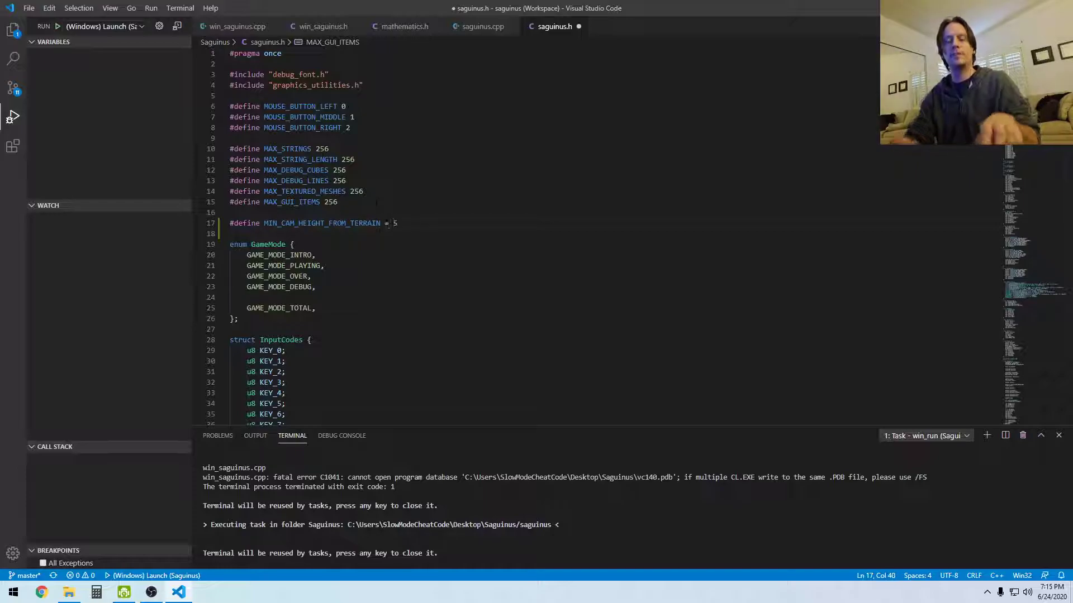
pyautogui.click(481, 27)
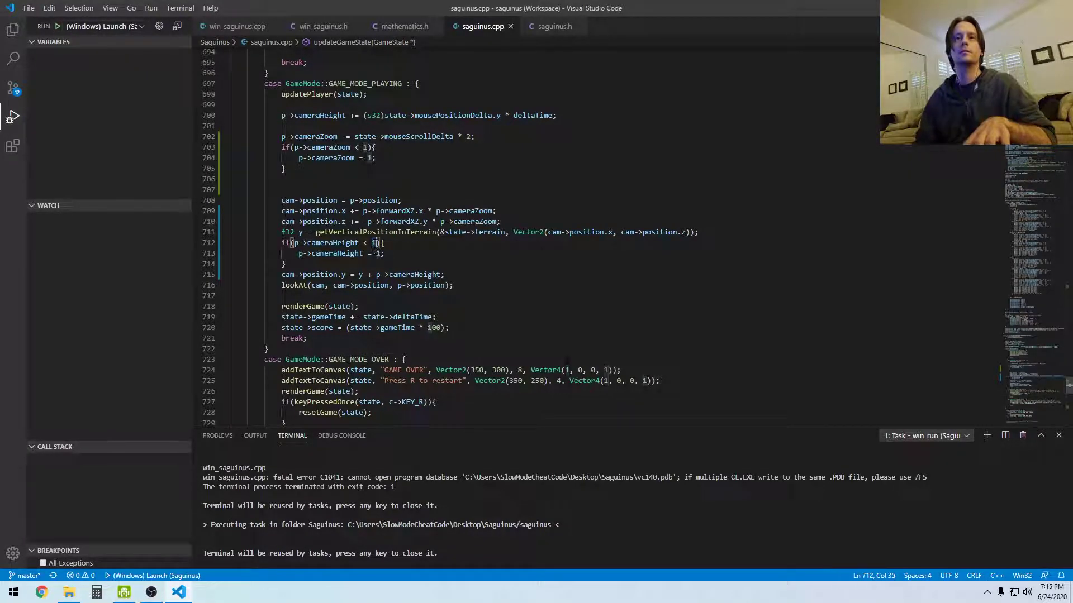
# - Swap the literal 1s in the cameraHeight check for MIN_CAM_HEIGHT_FROM_TERRAIN and inspect the headers
pyautogui.write('MIN_CAM_HEIGHT_FROM_TERRAIN')
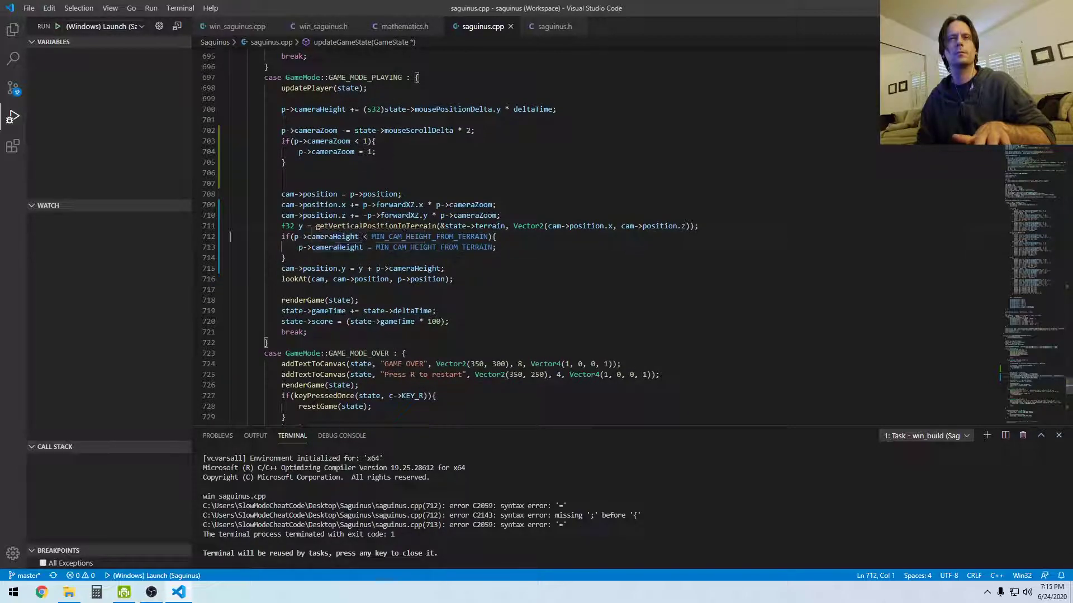
pyautogui.click(401, 27)
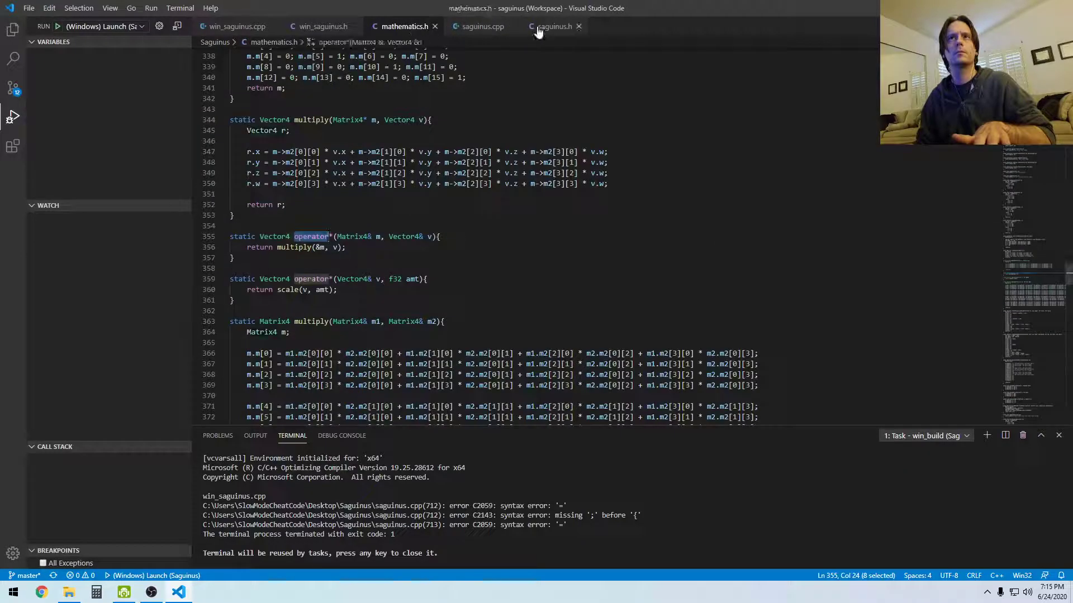
pyautogui.click(553, 26)
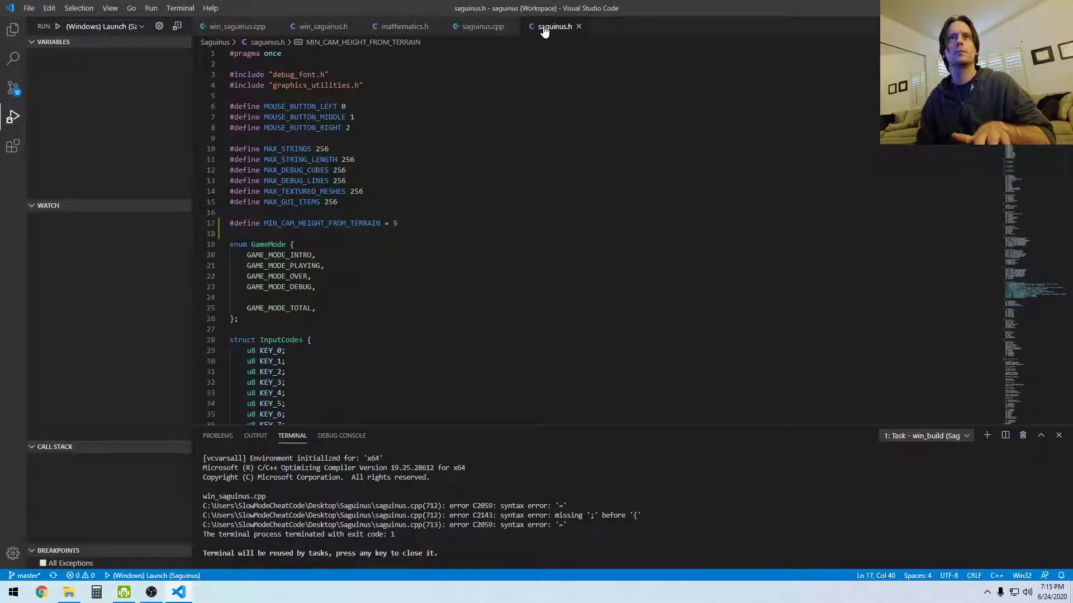
pyautogui.click(482, 26)
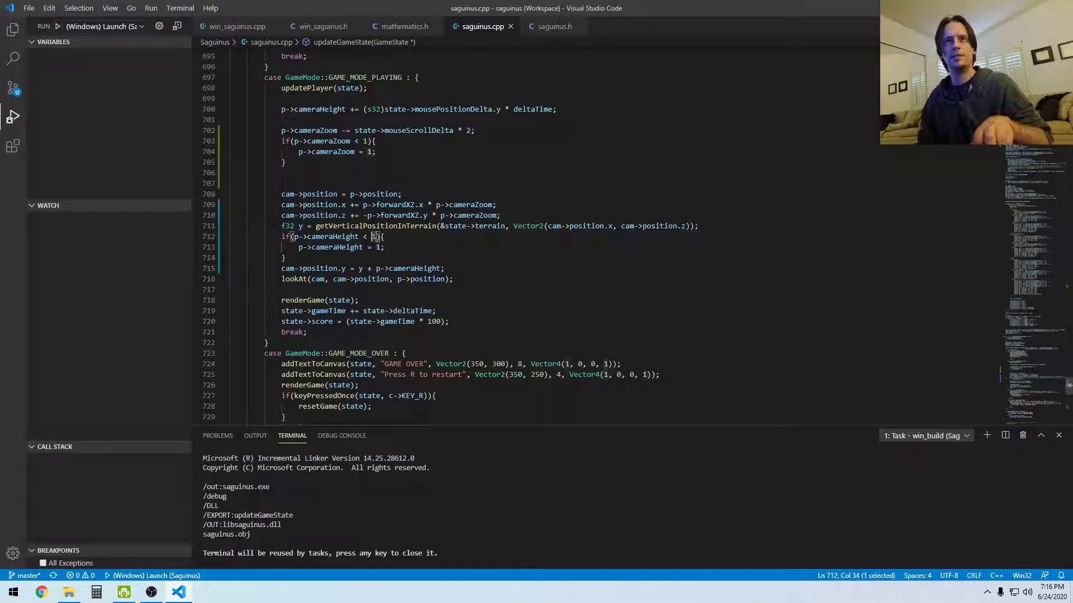
# - Fix the line 713 MIN_CAM_HEIGHT_FROM_TERRAIN check by removing the stray '=' from its define
pyautogui.write('MIN_CAM_HEIGHT_FROM_TERRAIN')
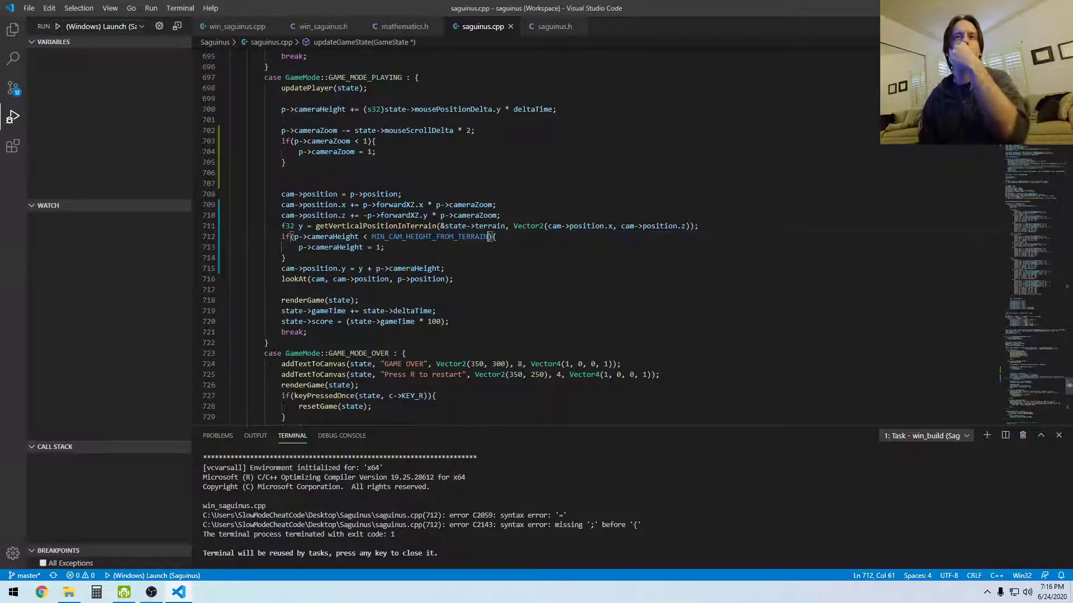
pyautogui.moveTo(429, 236)
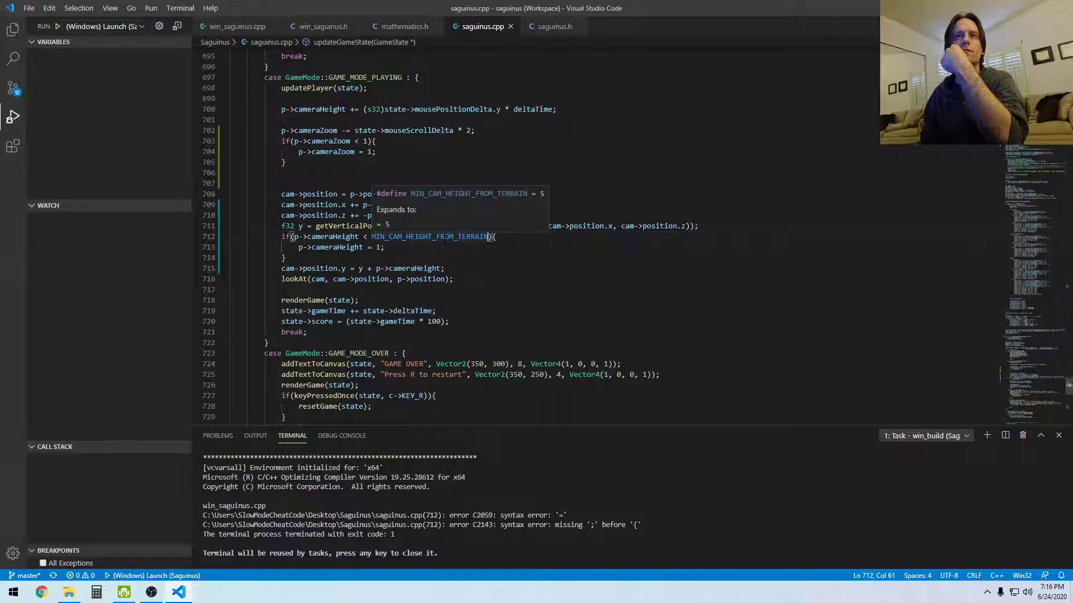
pyautogui.click(553, 26)
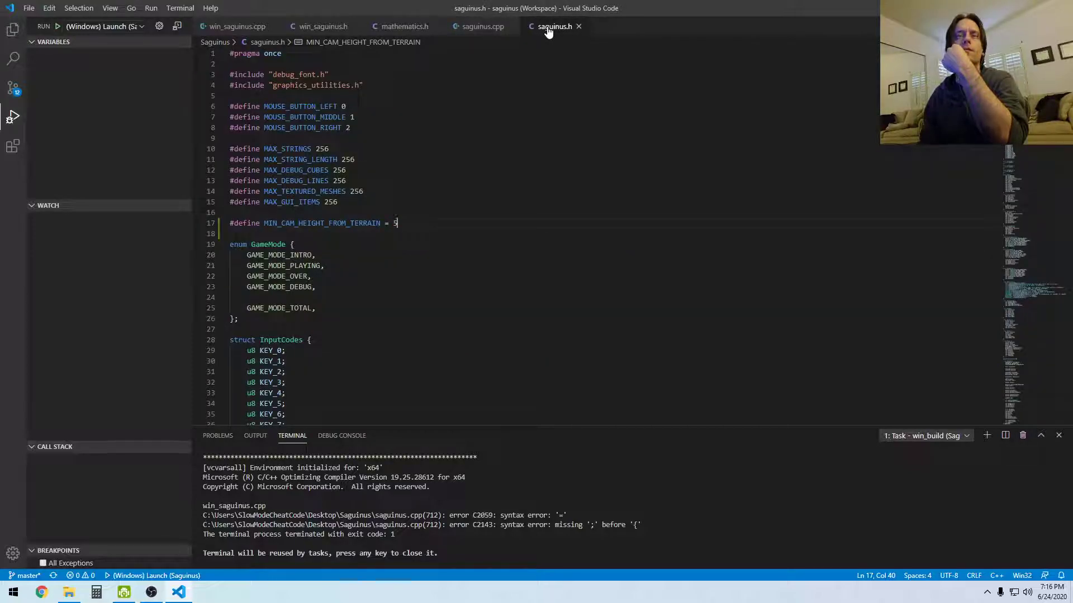
pyautogui.click(481, 26)
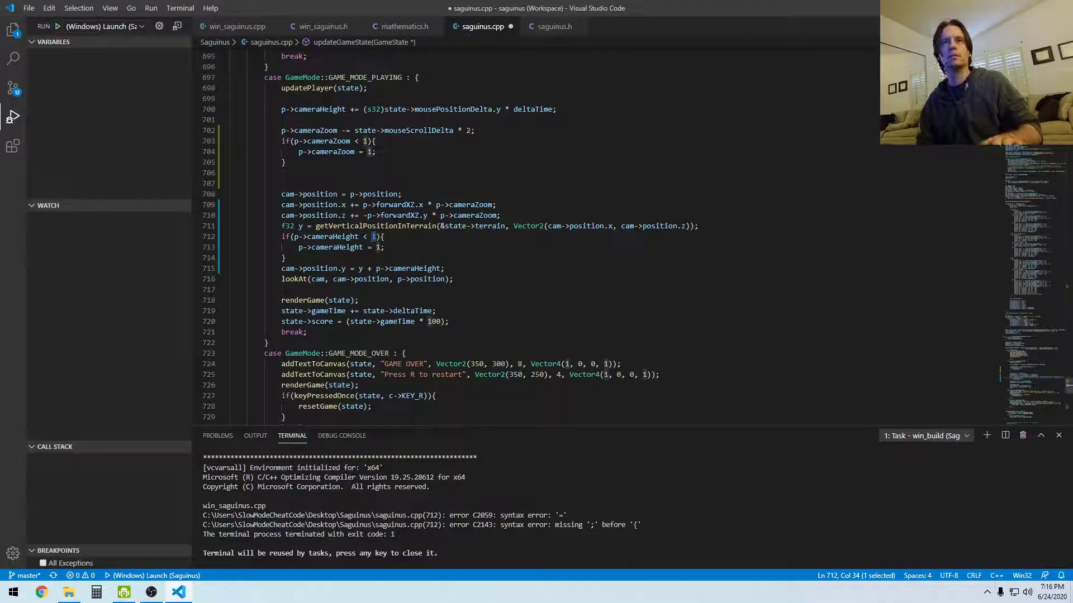
pyautogui.write('MIN_CAM_HEIGHT_FROM_TERRAIN')
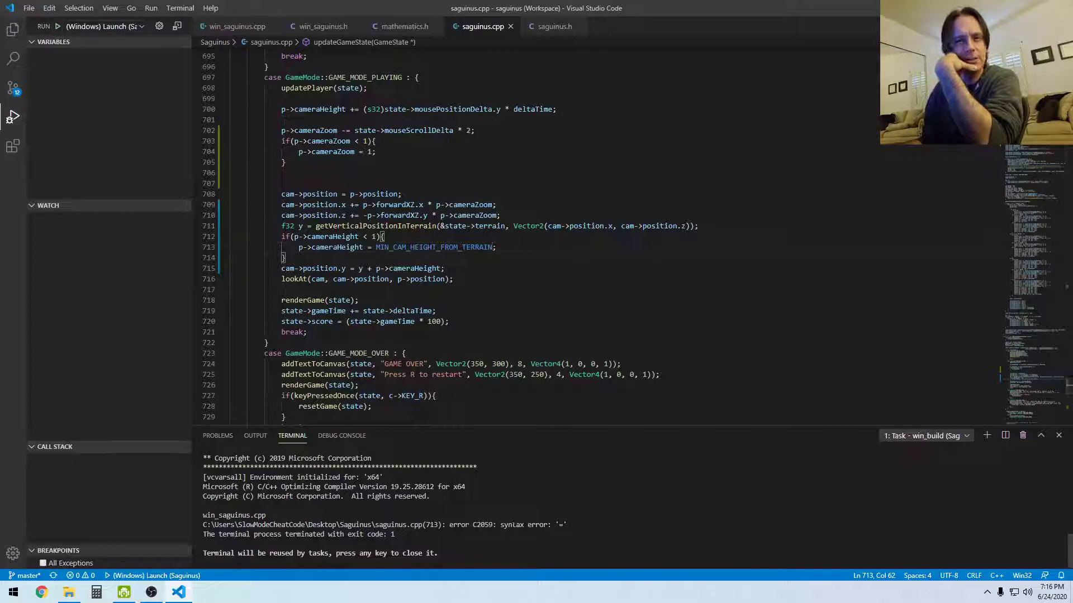
pyautogui.moveTo(414, 525)
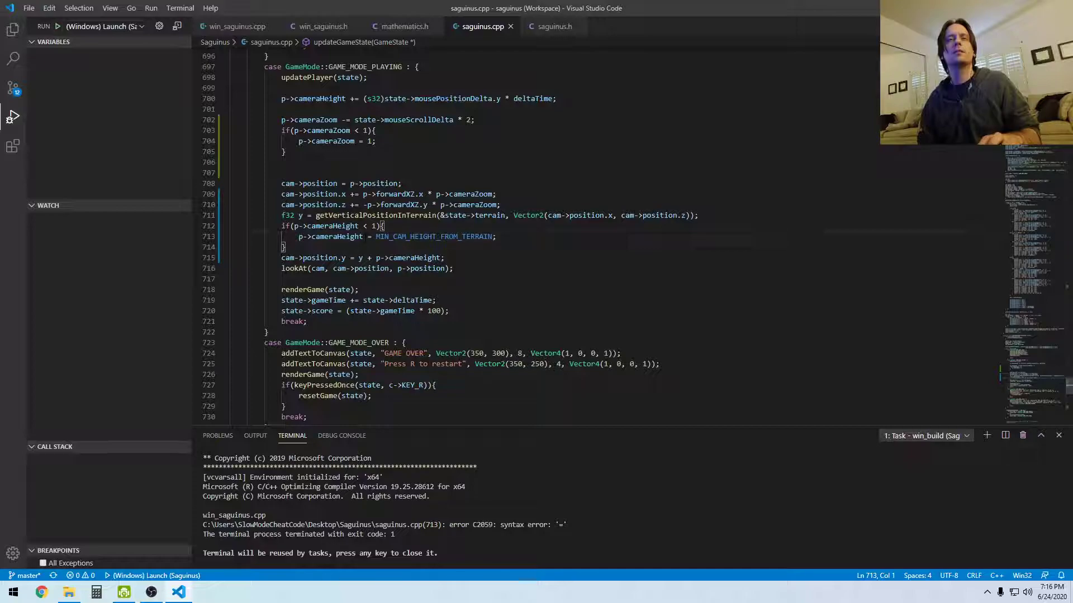
pyautogui.click(554, 26)
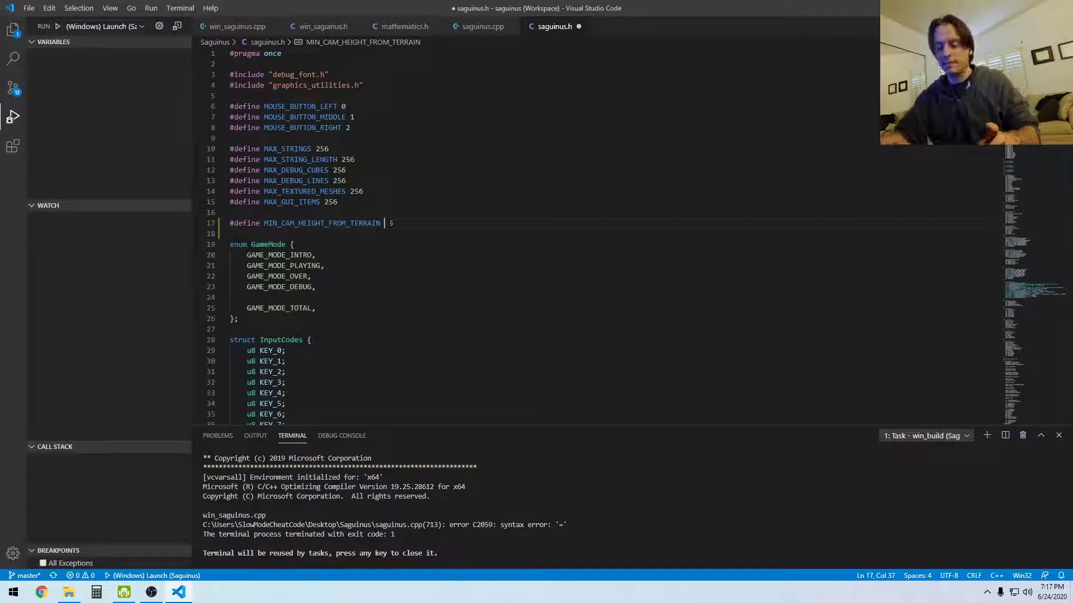
pyautogui.click(481, 26)
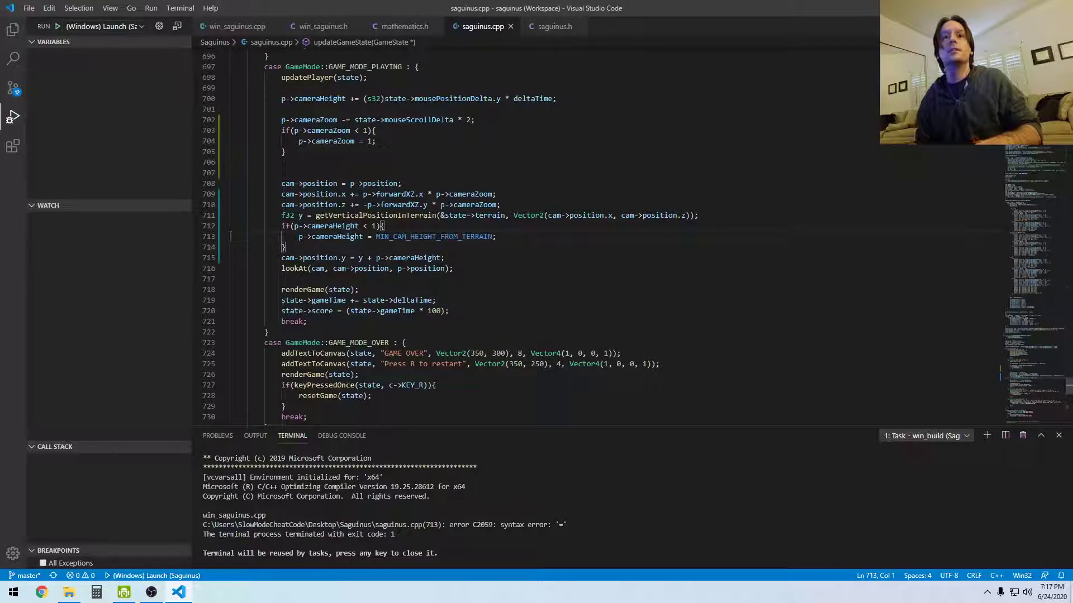
pyautogui.doubleClick(433, 237)
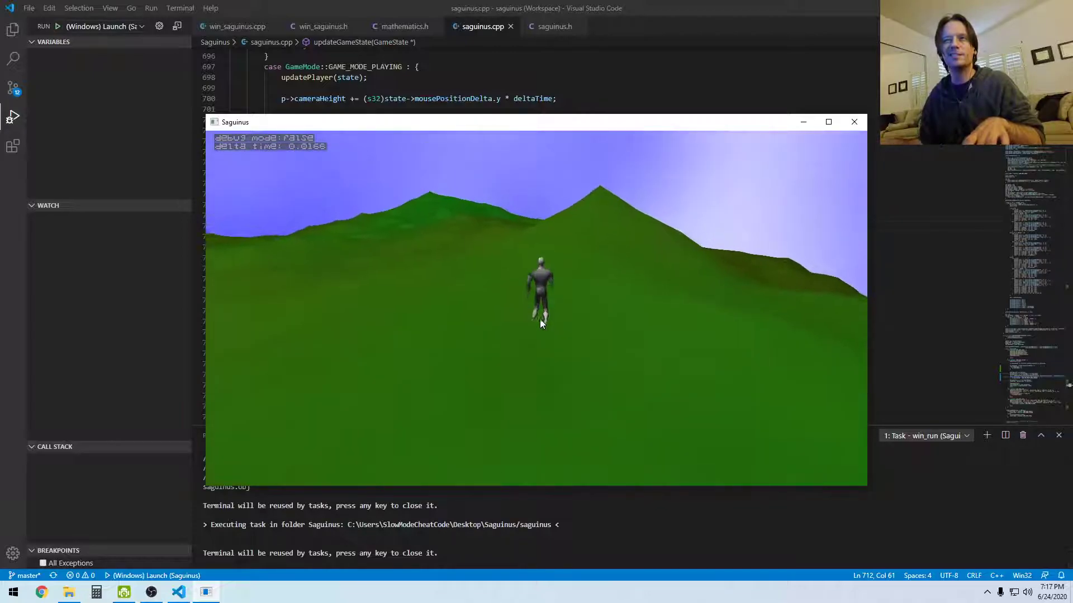
# - Play-test the rebuilt game on the terrain, keeping focus in the game window
pyautogui.click(551, 27)
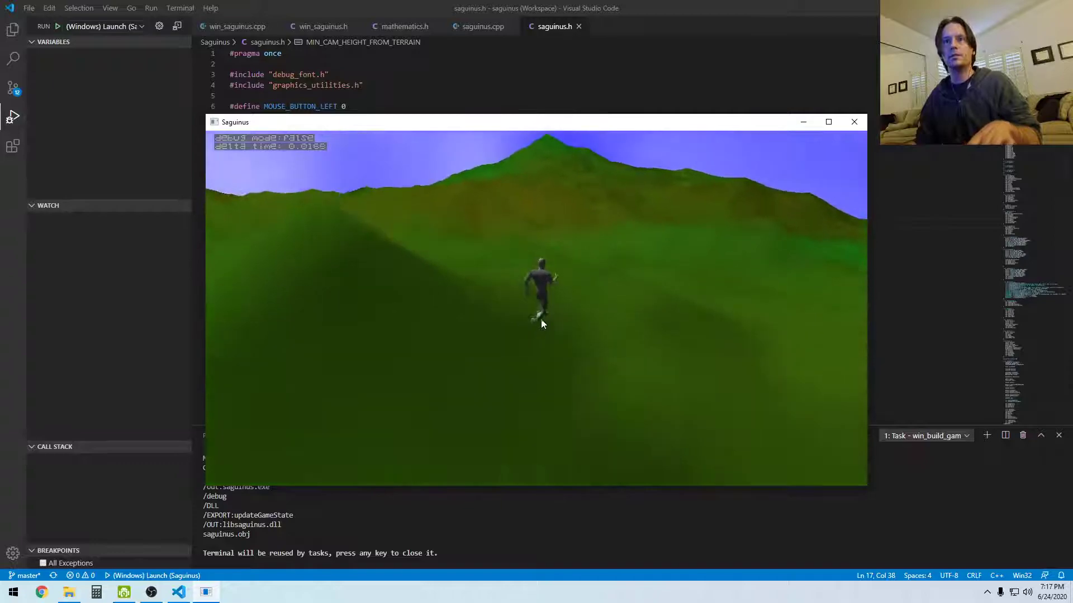
pyautogui.click(479, 26)
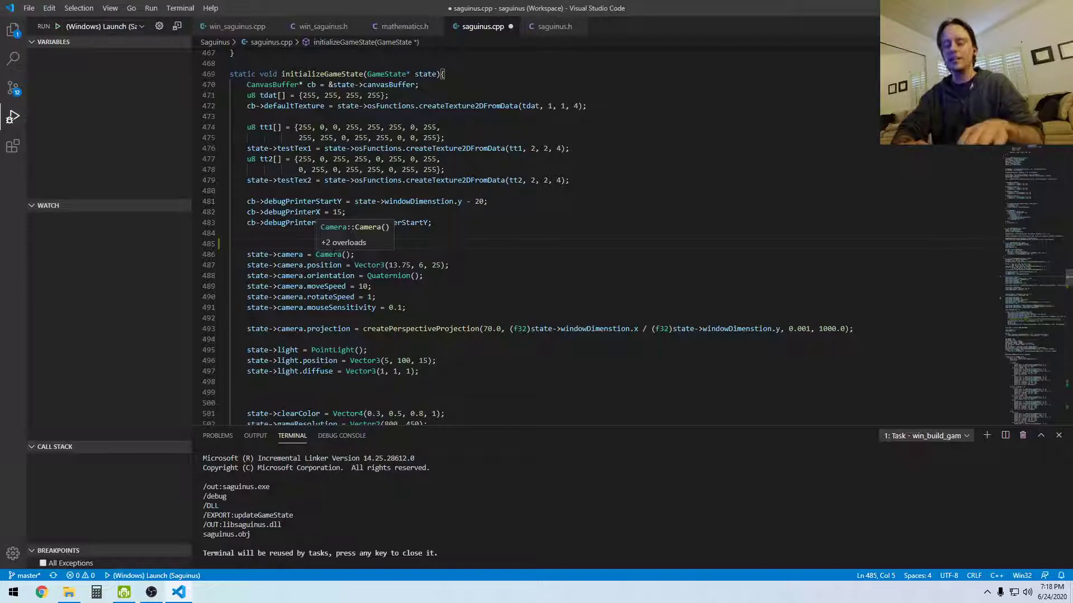
# - Type scratch lines 'var x =25;' and 'var y = "TACOS"' at line 485, then delete them
pyautogui.write('int')
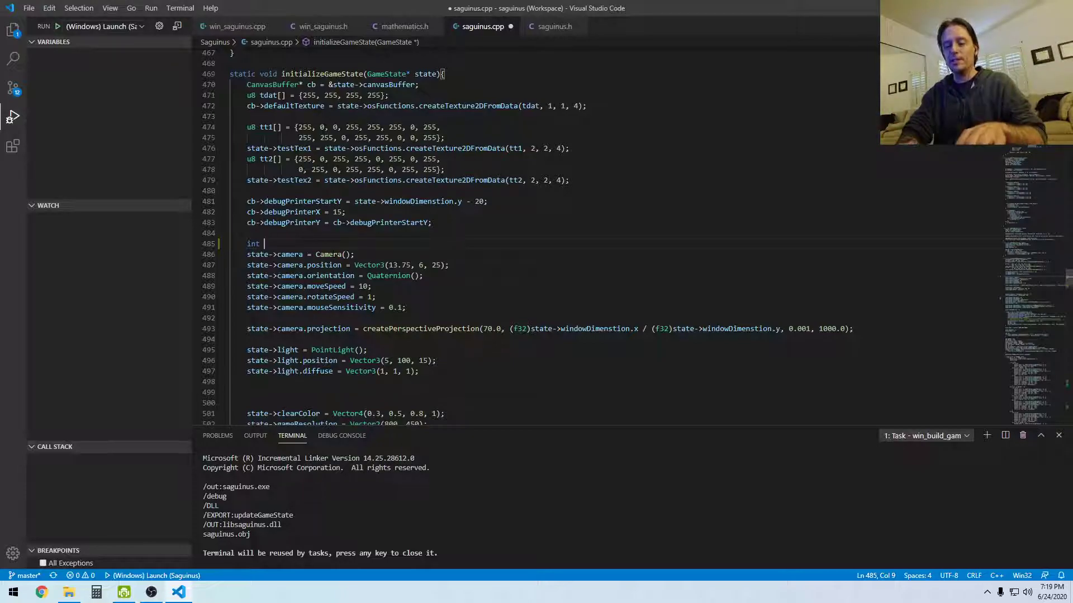
pyautogui.press('BackSpace')
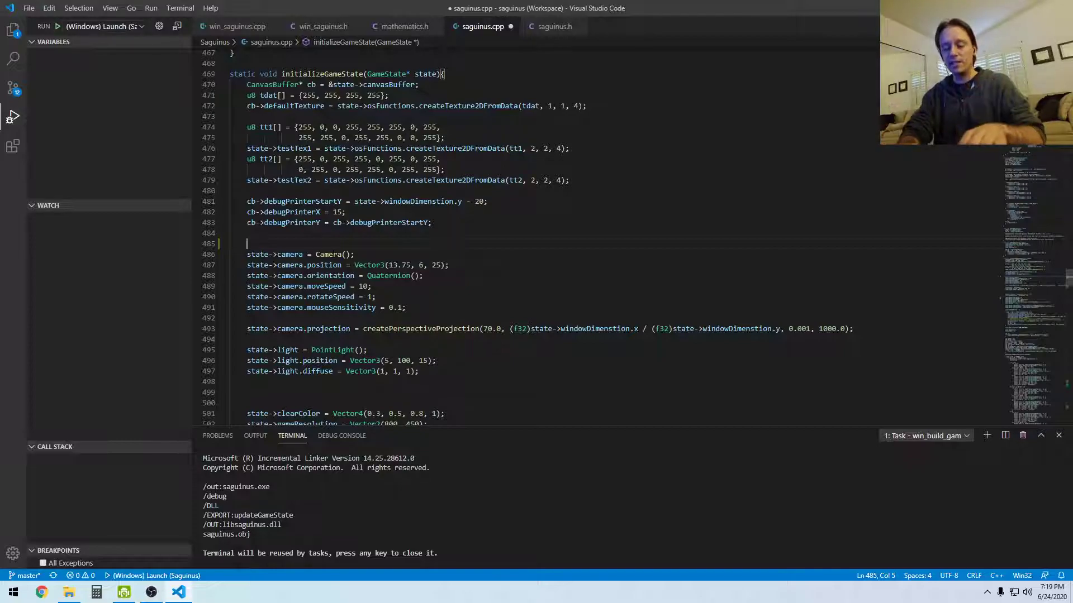
pyautogui.write('f')
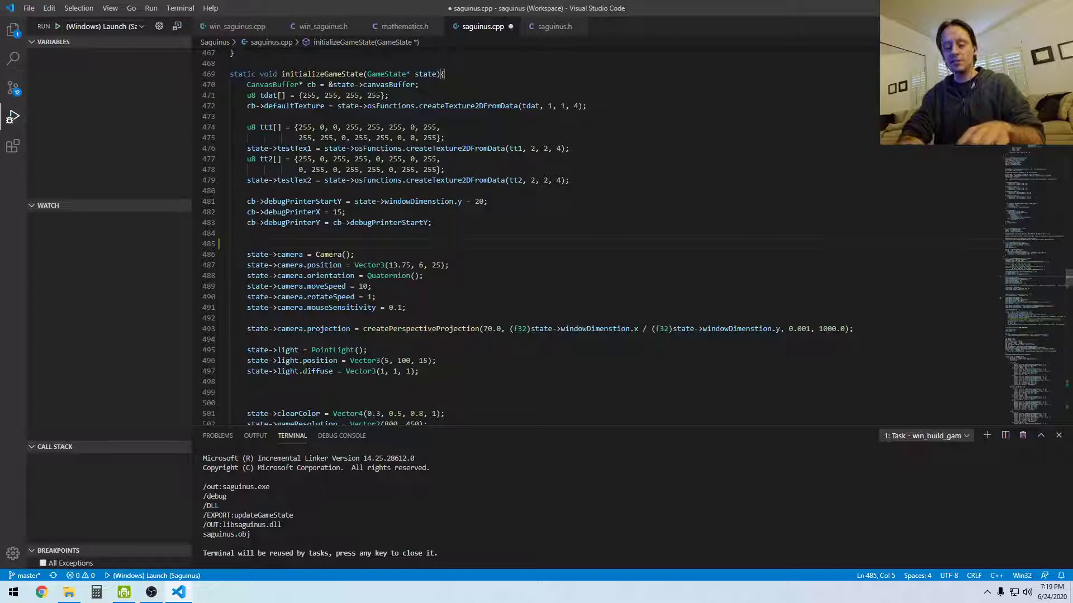
pyautogui.write('var')
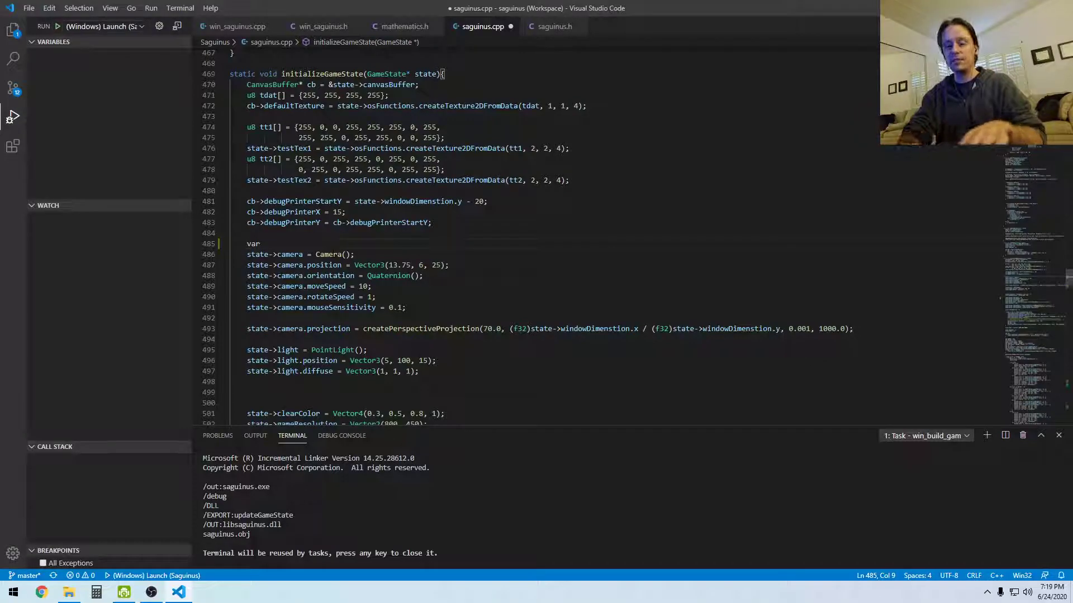
pyautogui.write('x =25;')
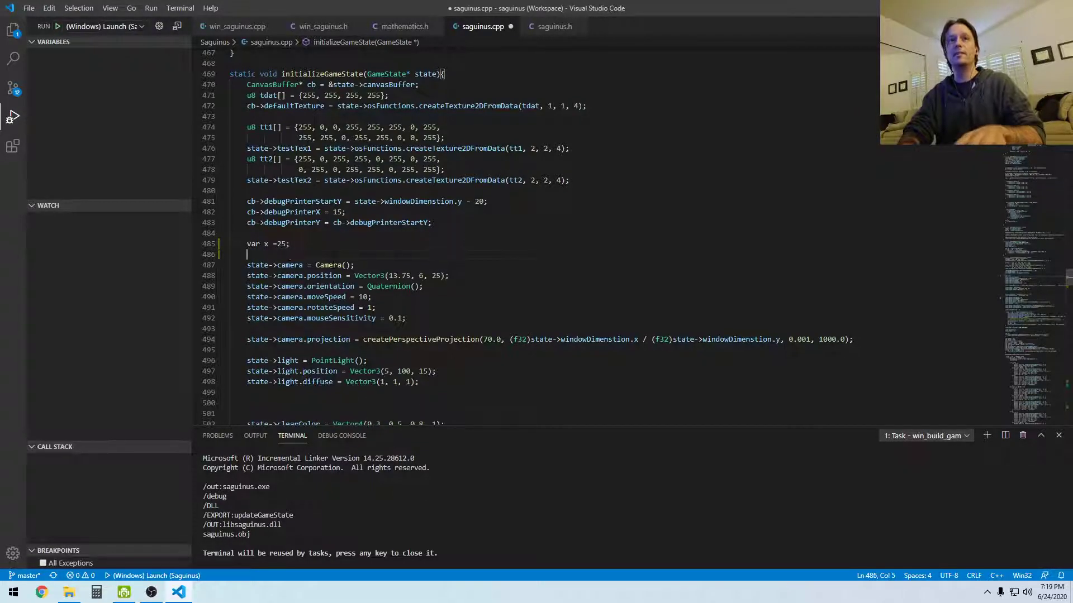
pyautogui.write('var y =')
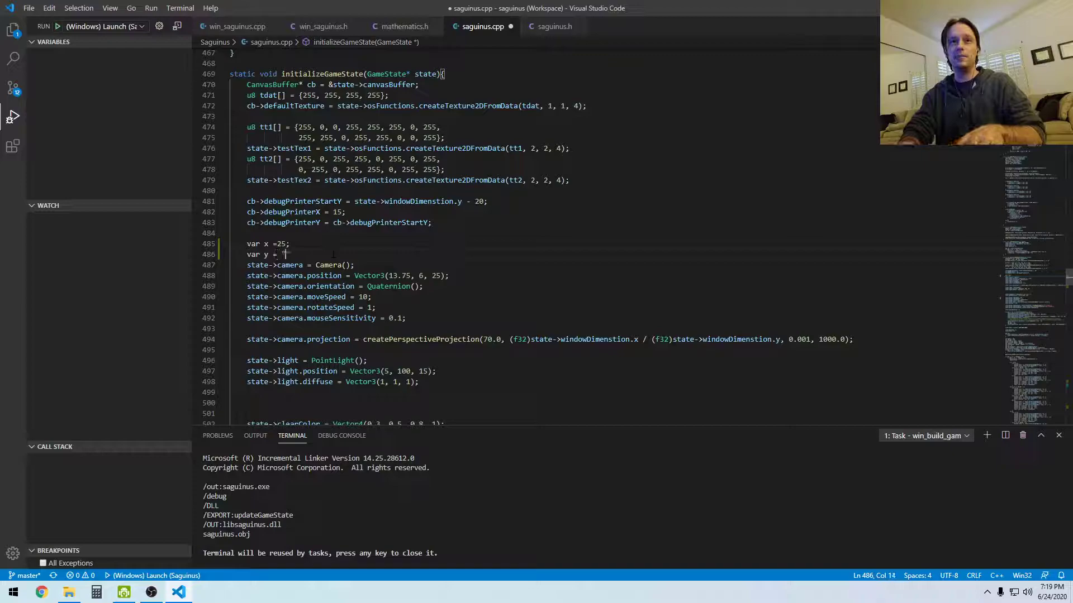
pyautogui.write('"TACOS";')
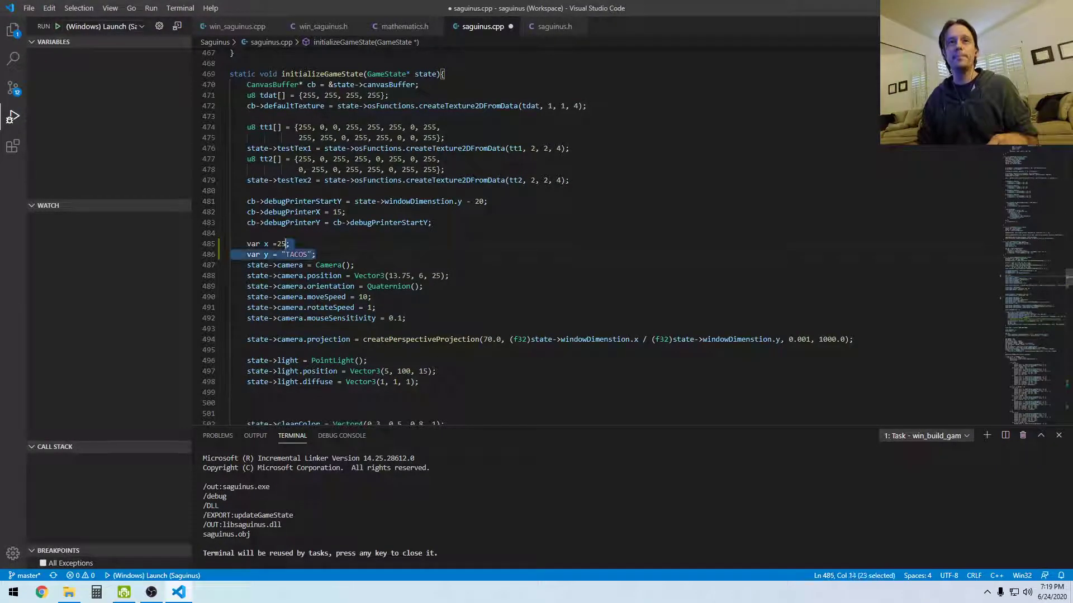
pyautogui.press('Delete')
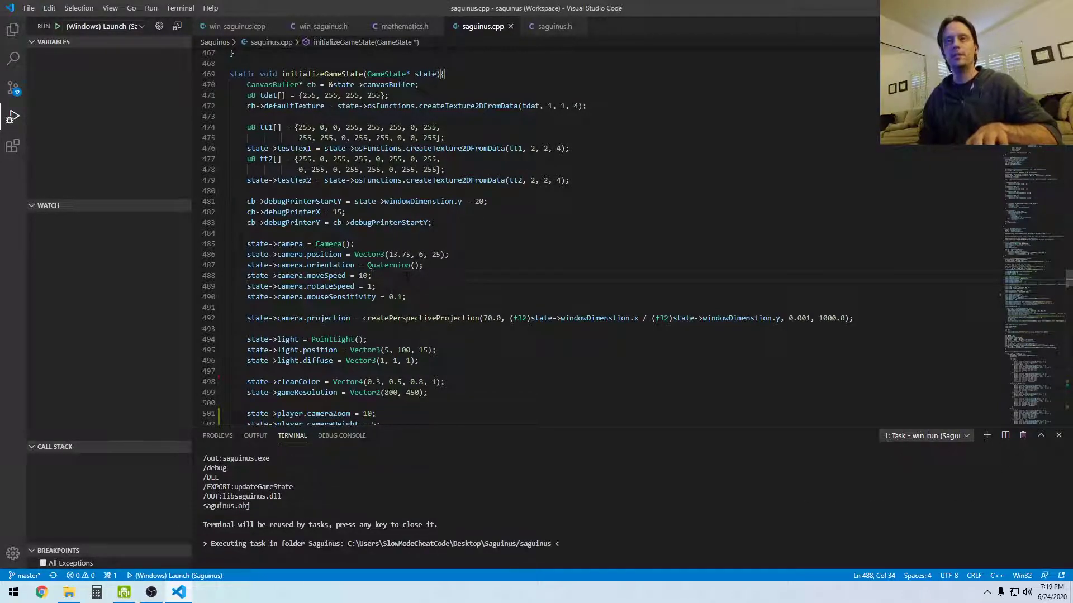
# - Hide the terminal, show the Explorer, and remove the extra blank line in the GAME_MODE_PLAYING camera code
pyautogui.click(43, 26)
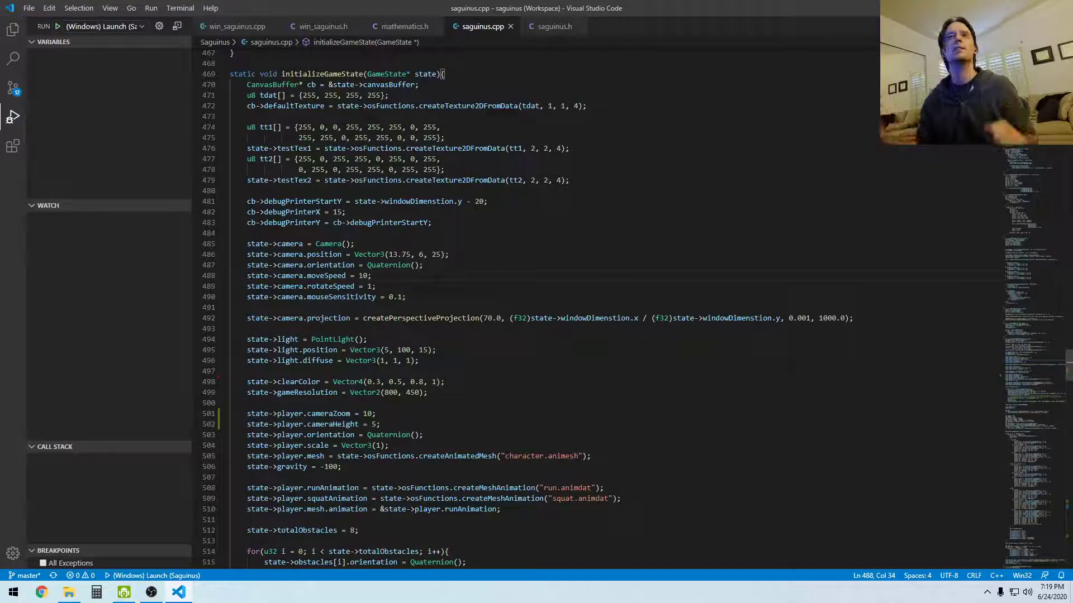
pyautogui.click(13, 30)
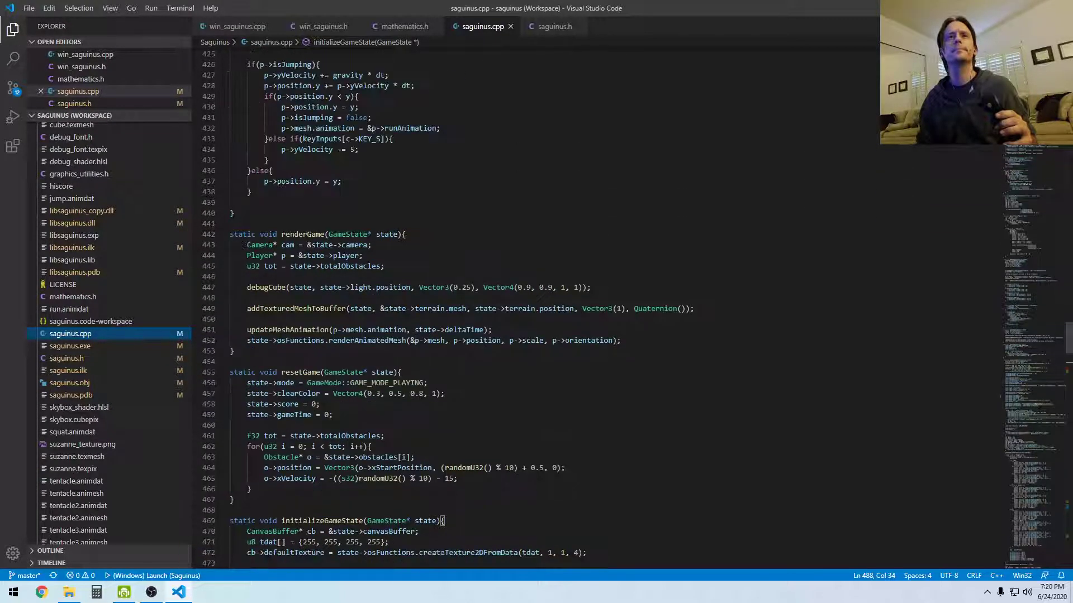
pyautogui.scroll(-3)
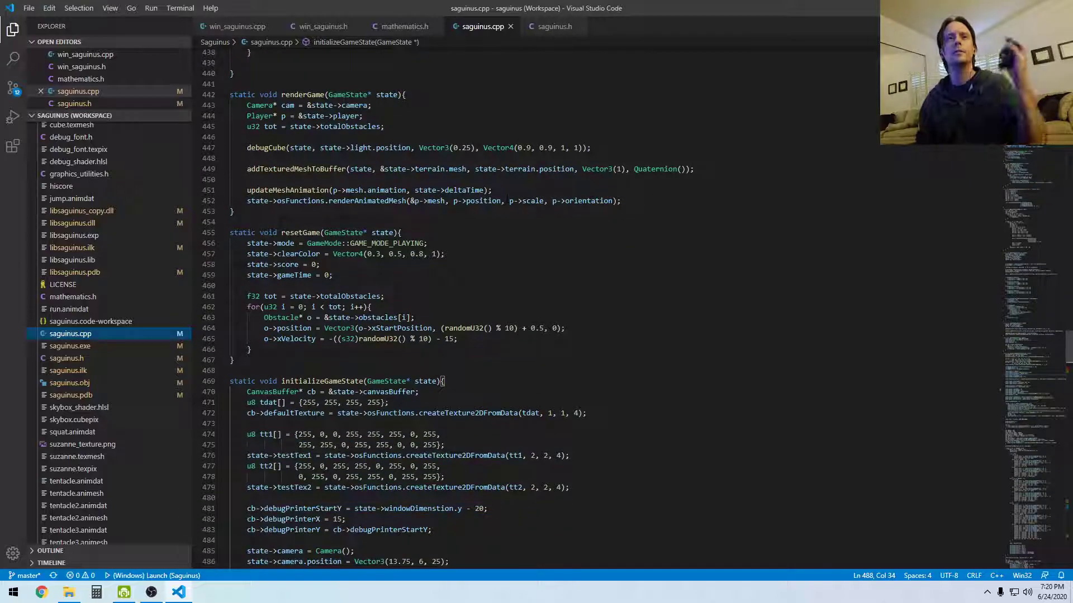
pyautogui.scroll(-3)
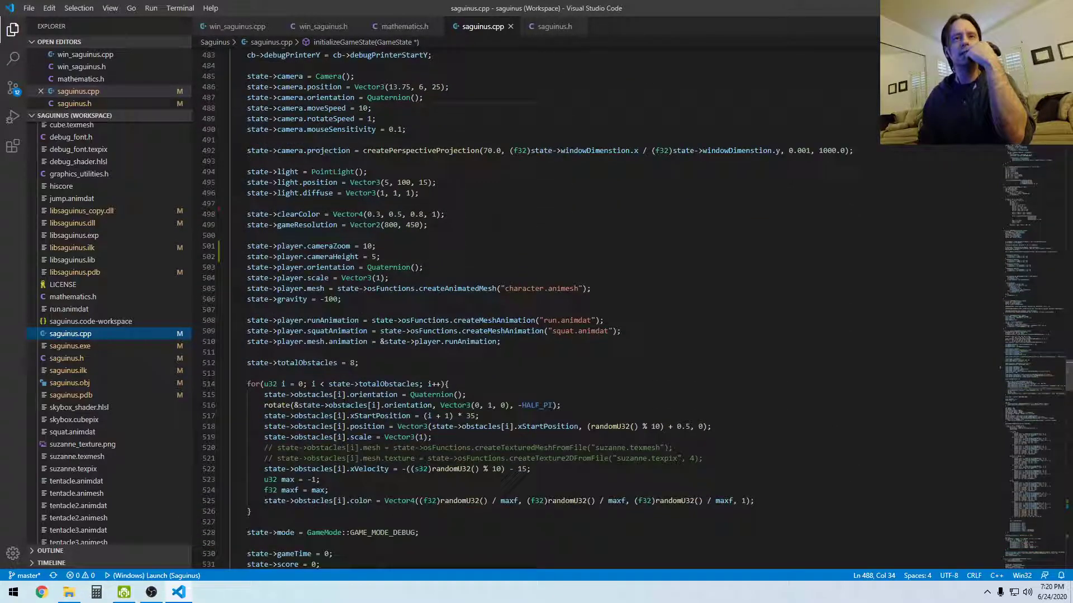
pyautogui.scroll(-3)
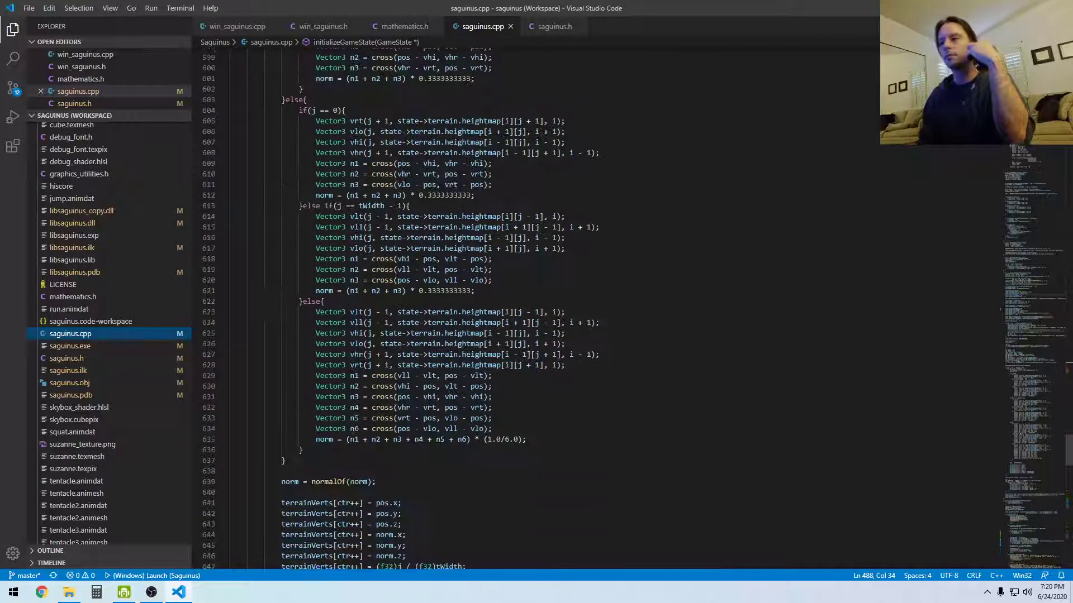
pyautogui.scroll(-3)
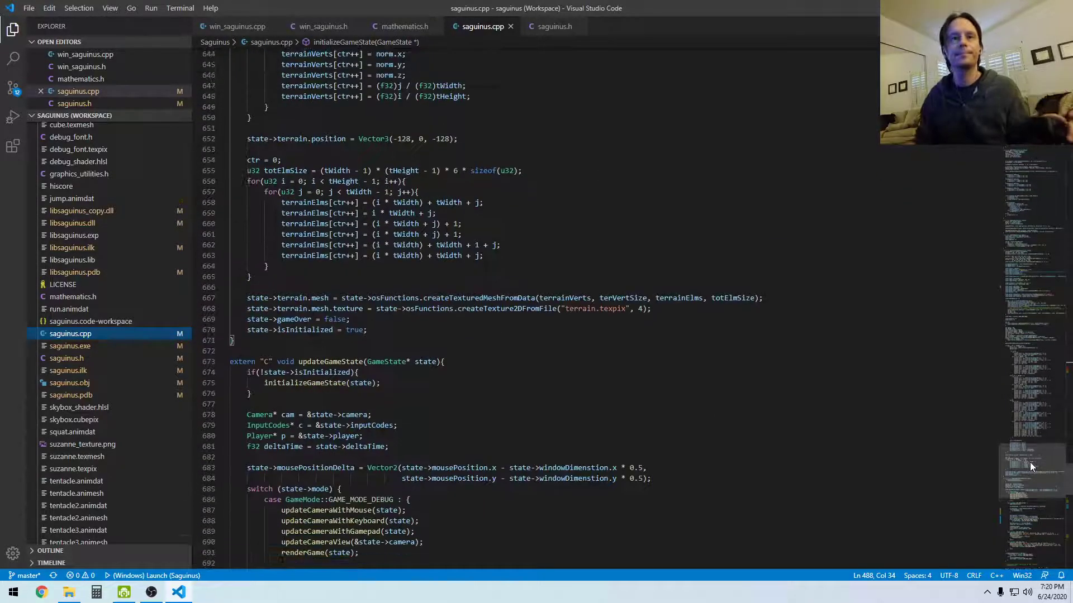
pyautogui.scroll(-3)
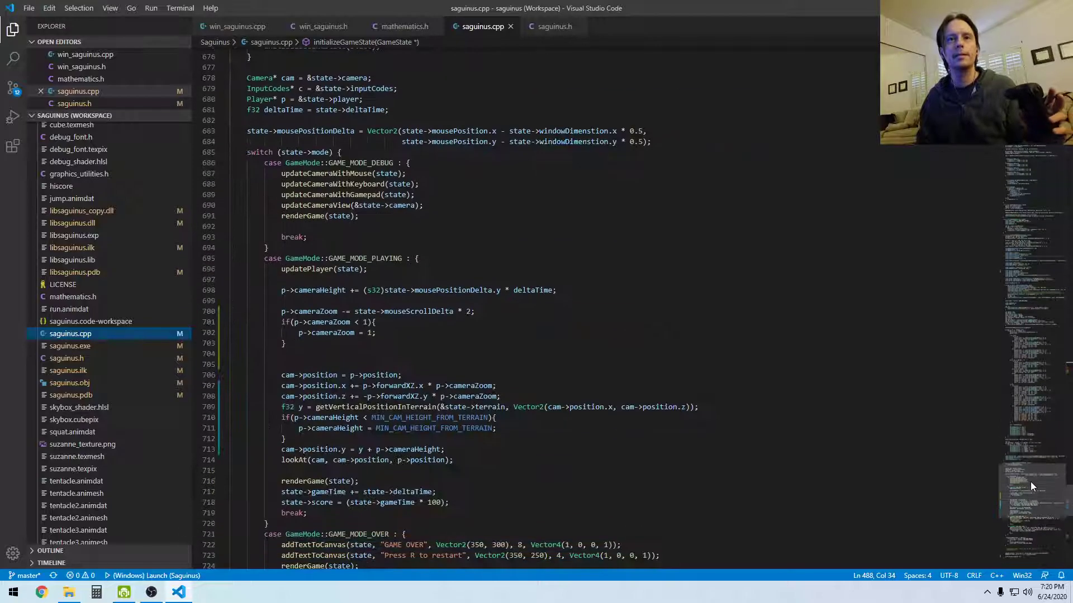
pyautogui.scroll(-3)
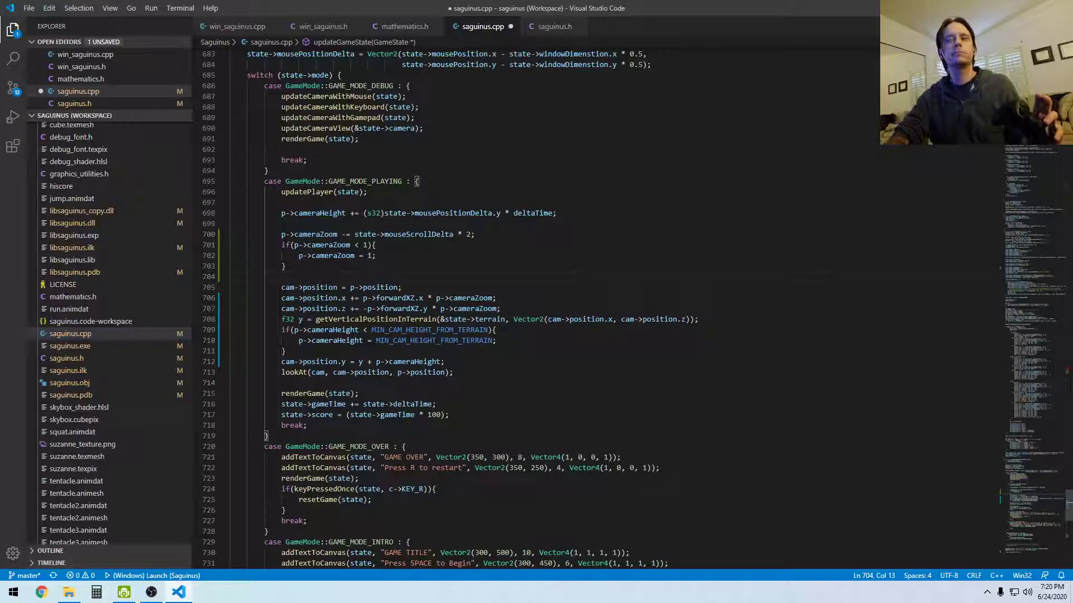
pyautogui.scroll(-3)
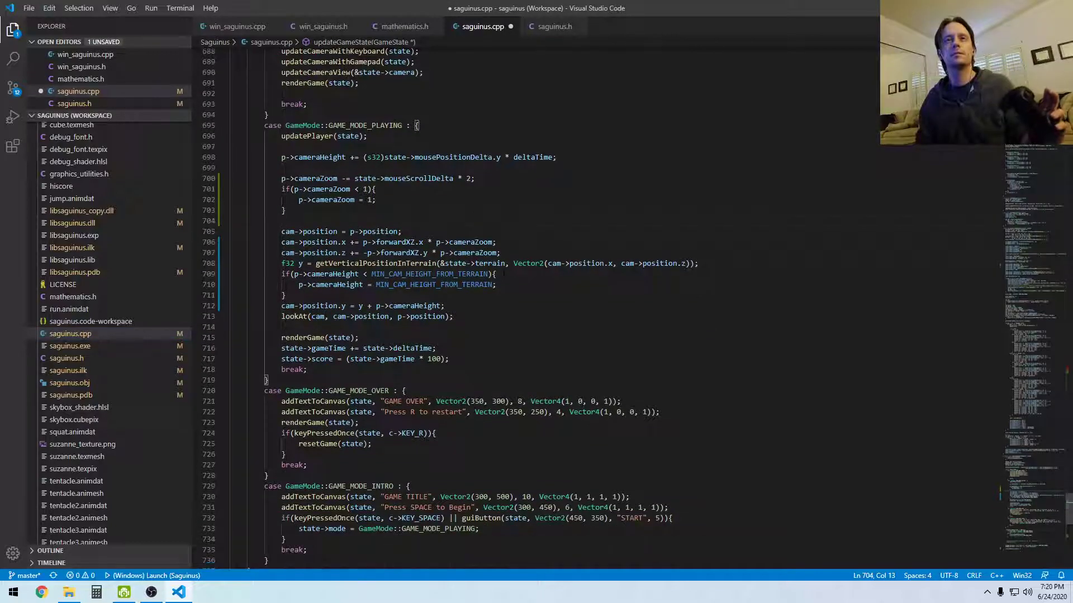
pyautogui.scroll(3)
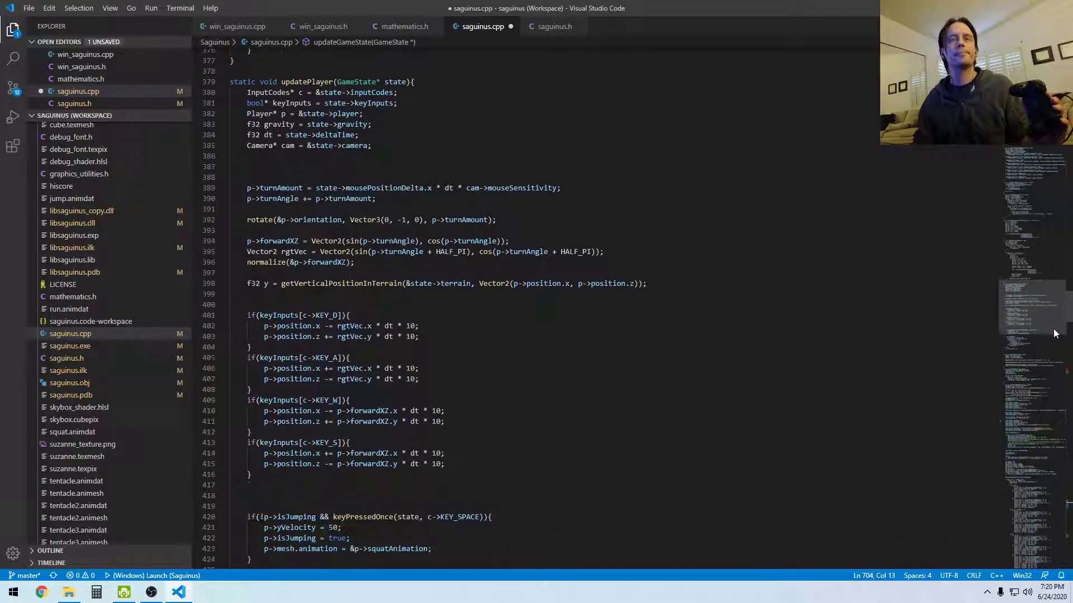
# - Select the forwardXZ reference inside the normalize call in updatePlayer
pyautogui.scroll(-3)
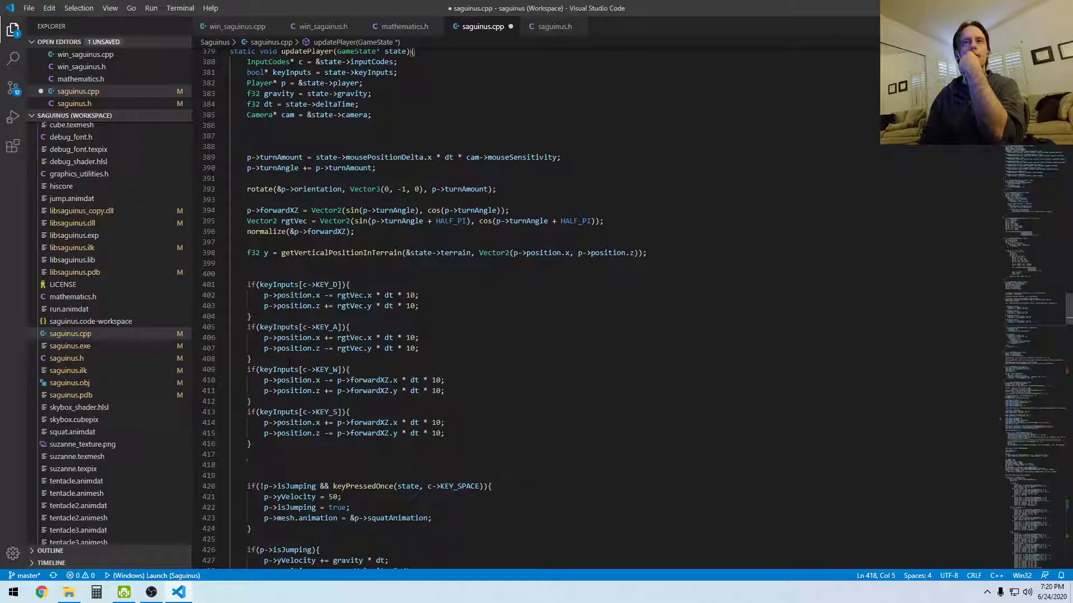
pyautogui.scroll(3)
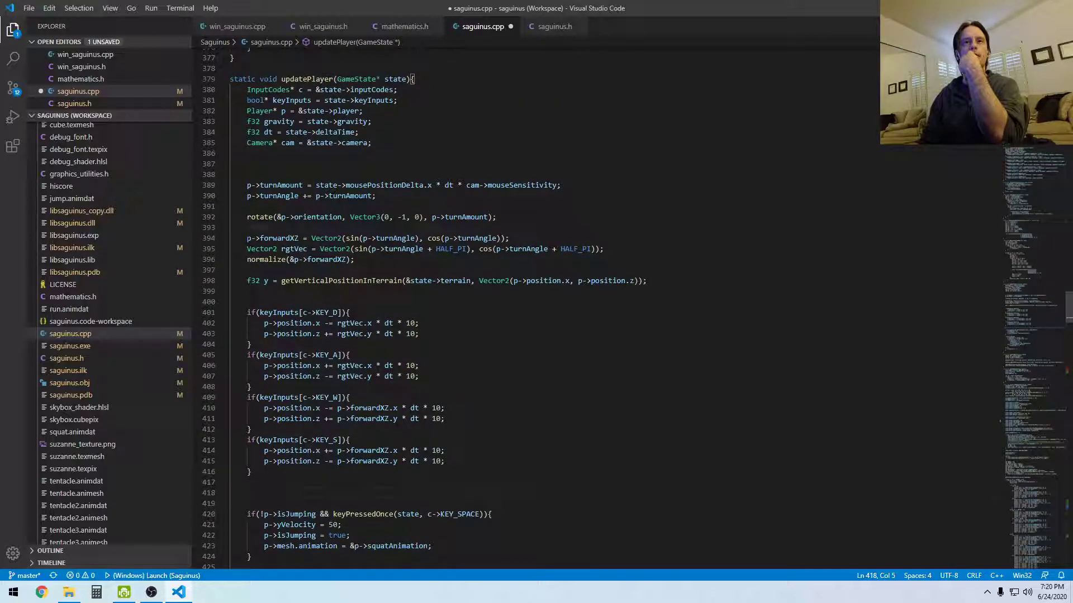
pyautogui.moveTo(259, 217)
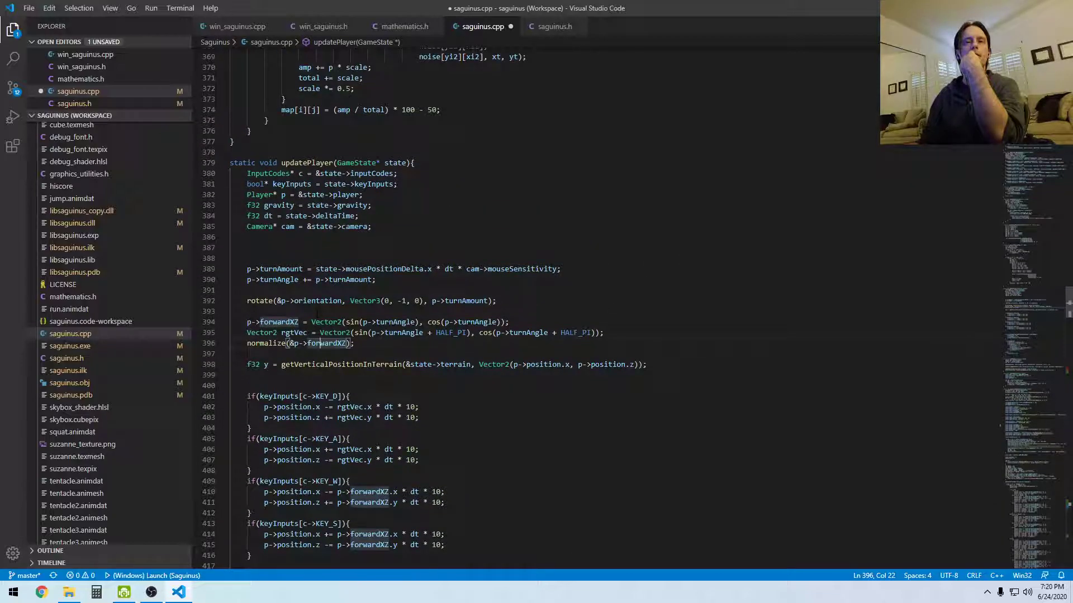
pyautogui.moveTo(247, 268); pyautogui.dragTo(375, 279)
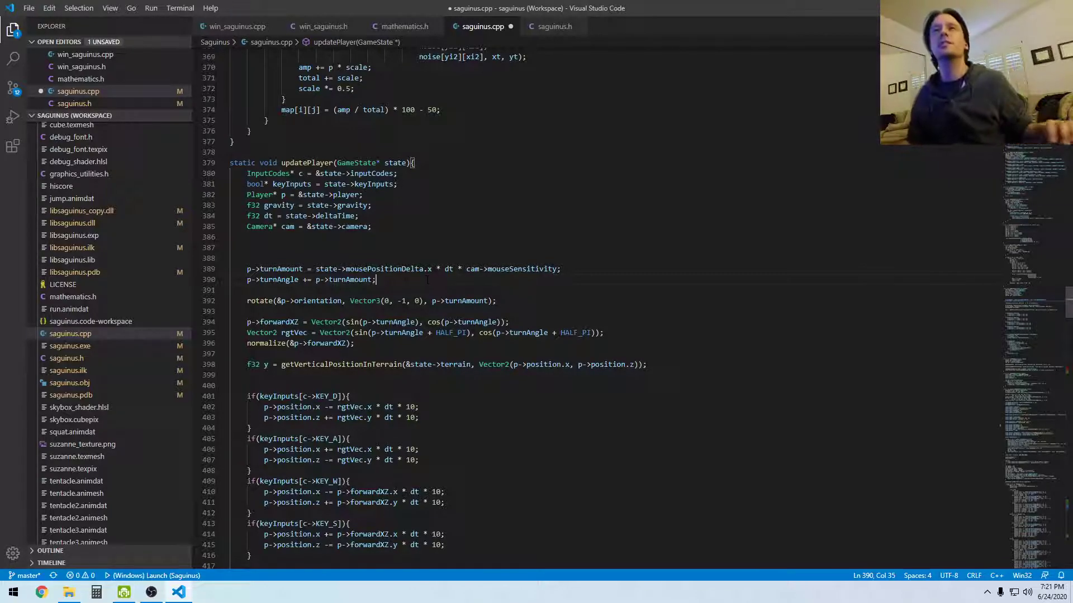
# - Save saguinus.cpp and view saguinus.h, where MIN_CAM_HEIGHT_FROM_TERRAIN reads 3
pyautogui.scroll(-3)
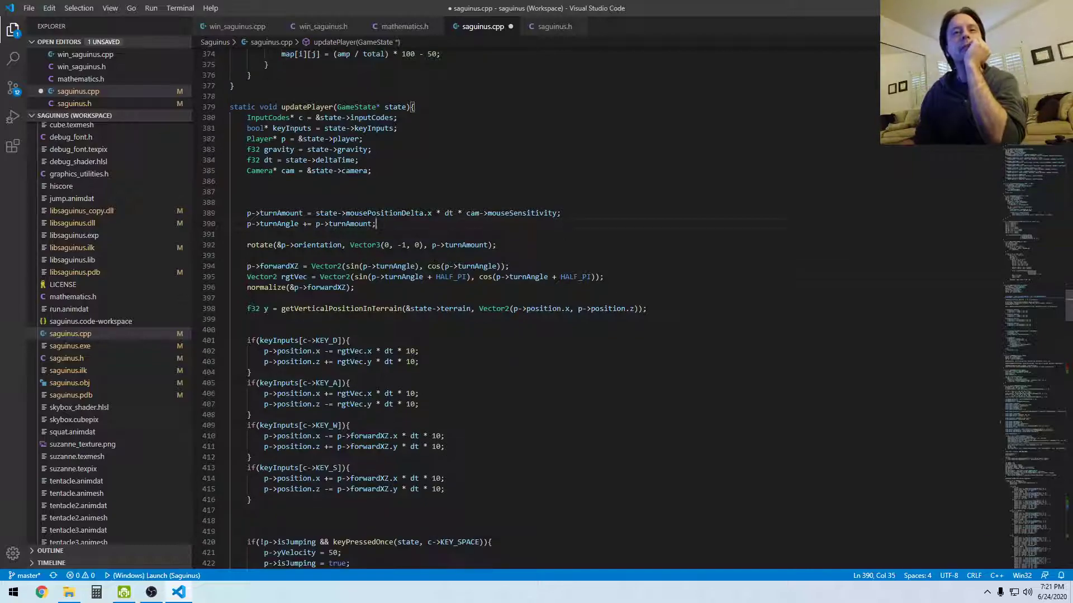
pyautogui.scroll(-3)
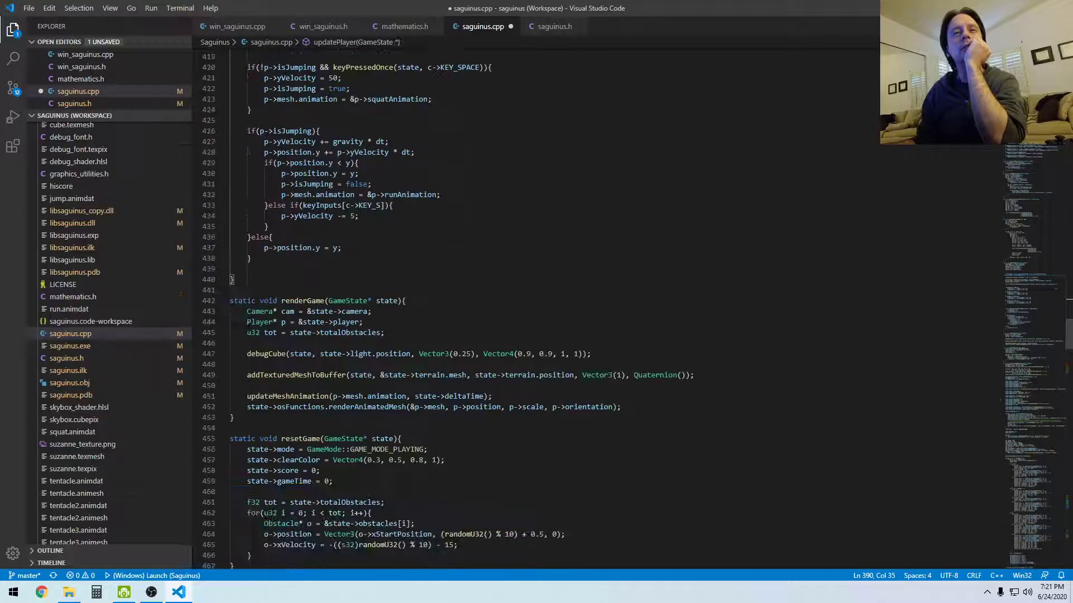
pyautogui.scroll(-3)
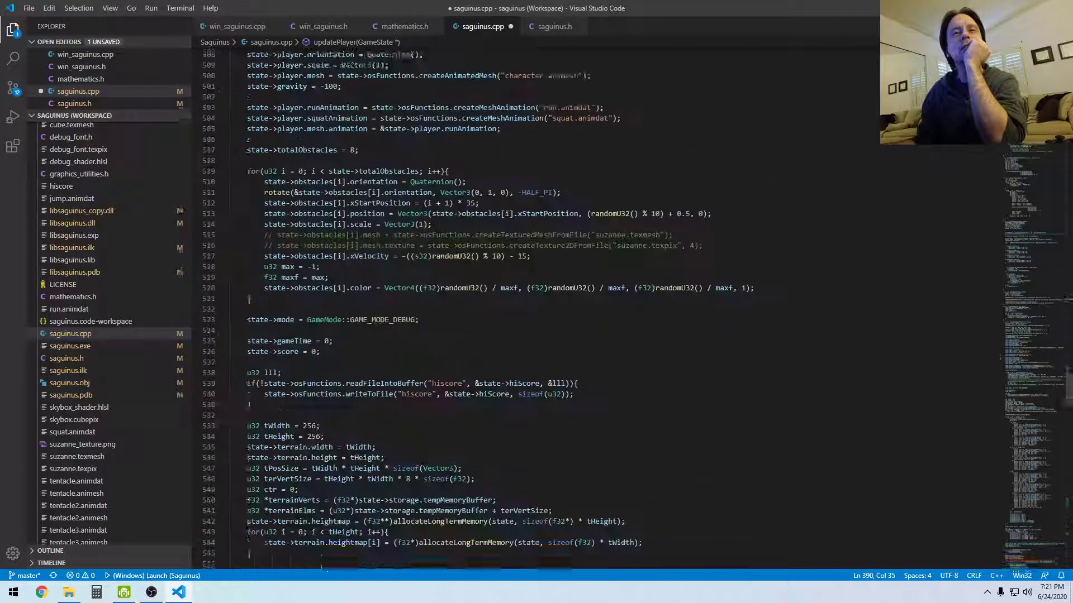
pyautogui.scroll(-3)
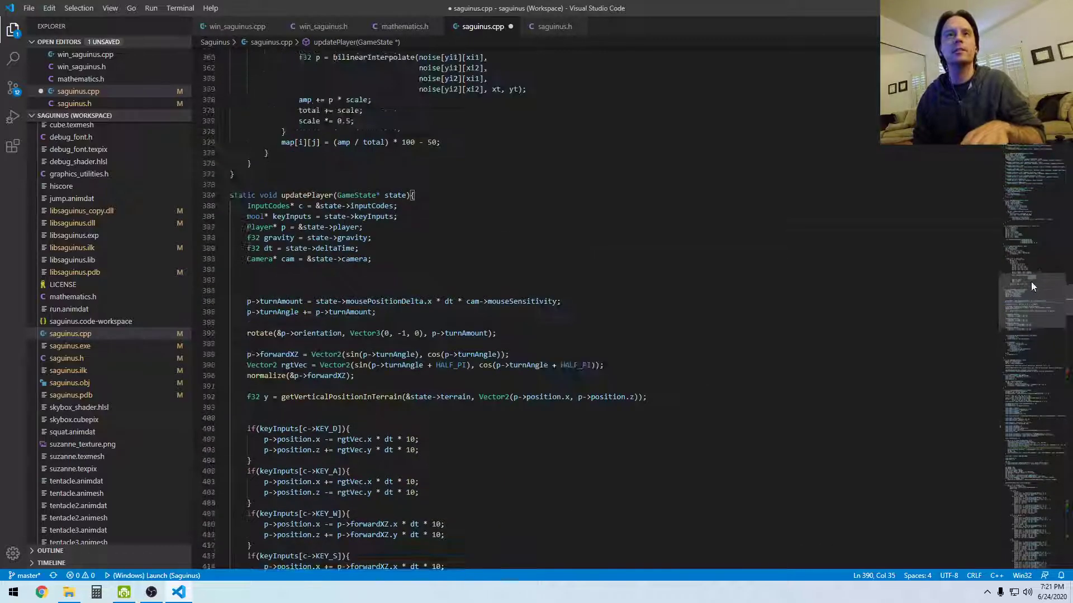
pyautogui.scroll(-3)
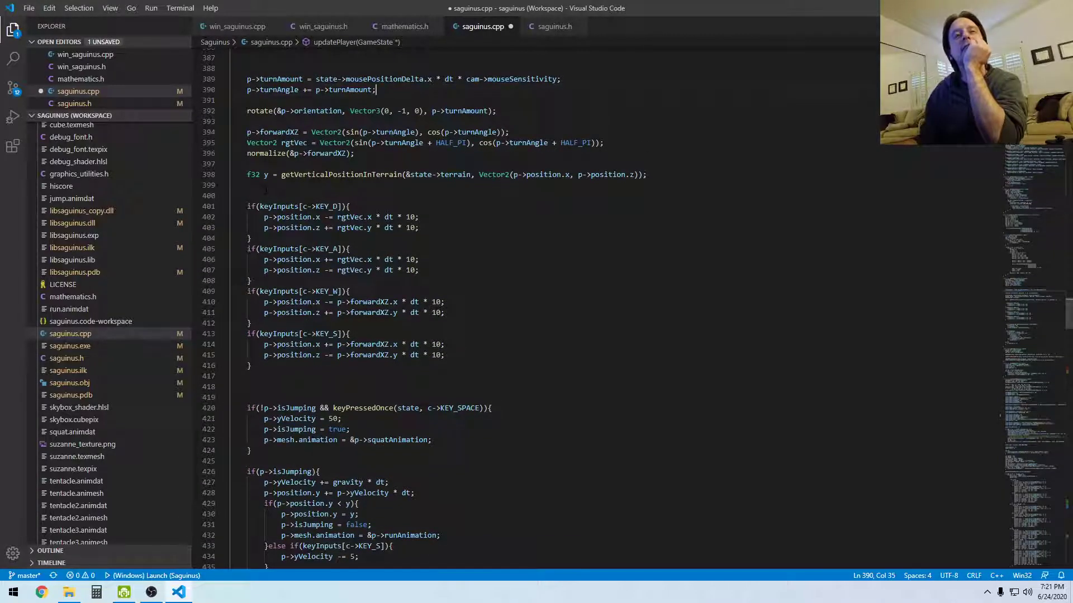
pyautogui.scroll(-3)
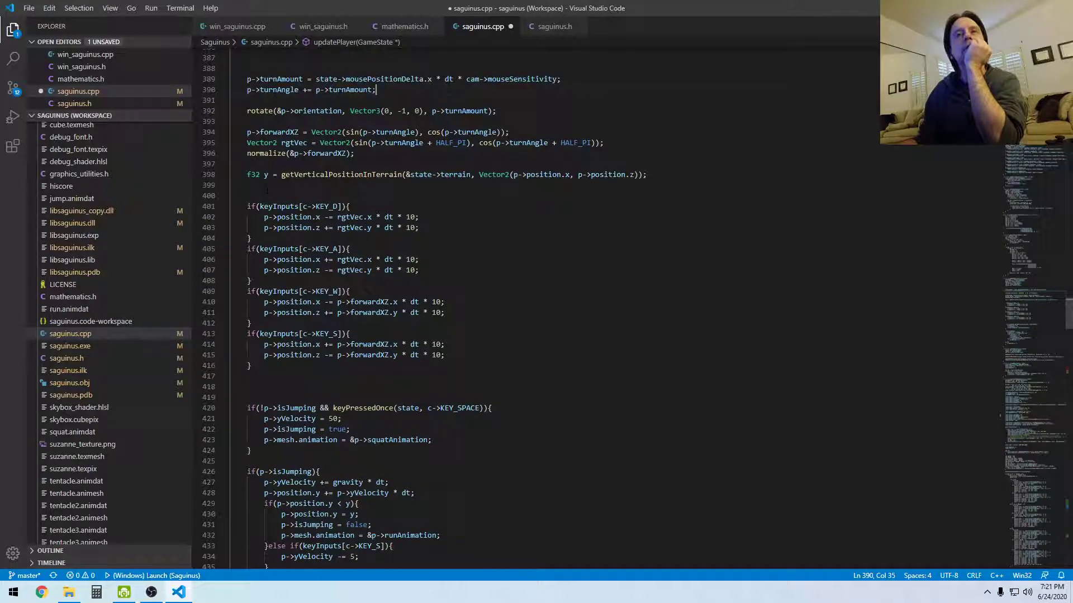
pyautogui.click(250, 185)
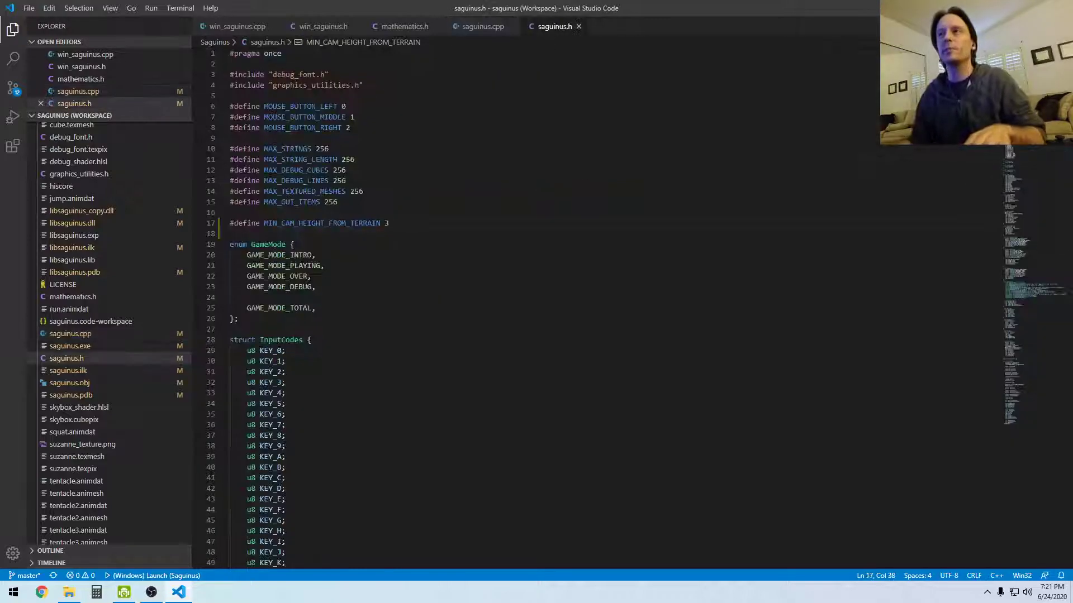
# - Declare an empty enum GameInputMode below the GameMode enum in saguinus.h
pyautogui.scroll(-3)
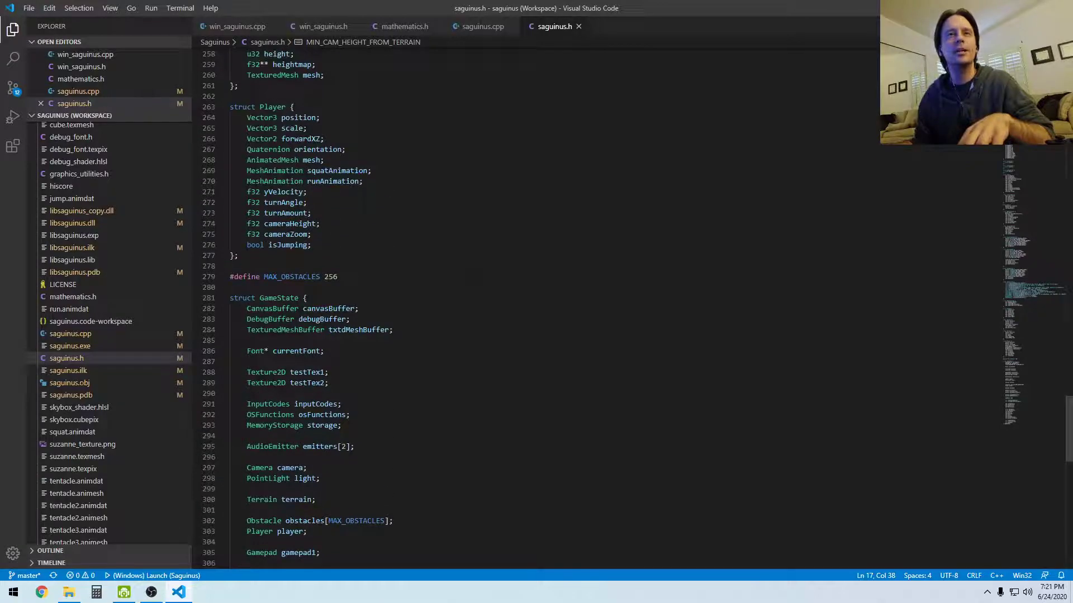
pyautogui.scroll(3)
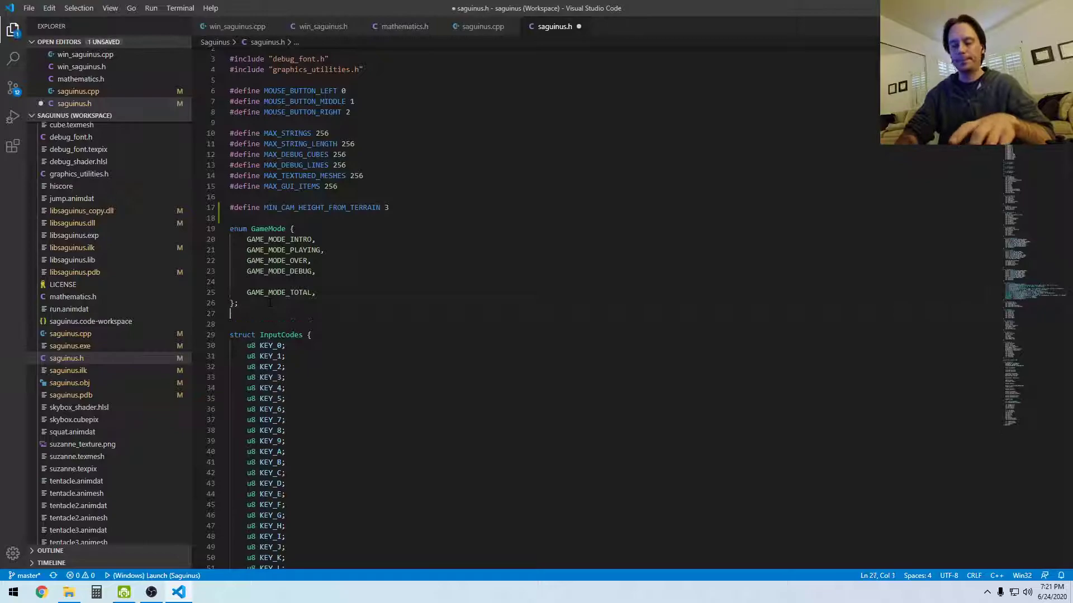
pyautogui.write('enum')
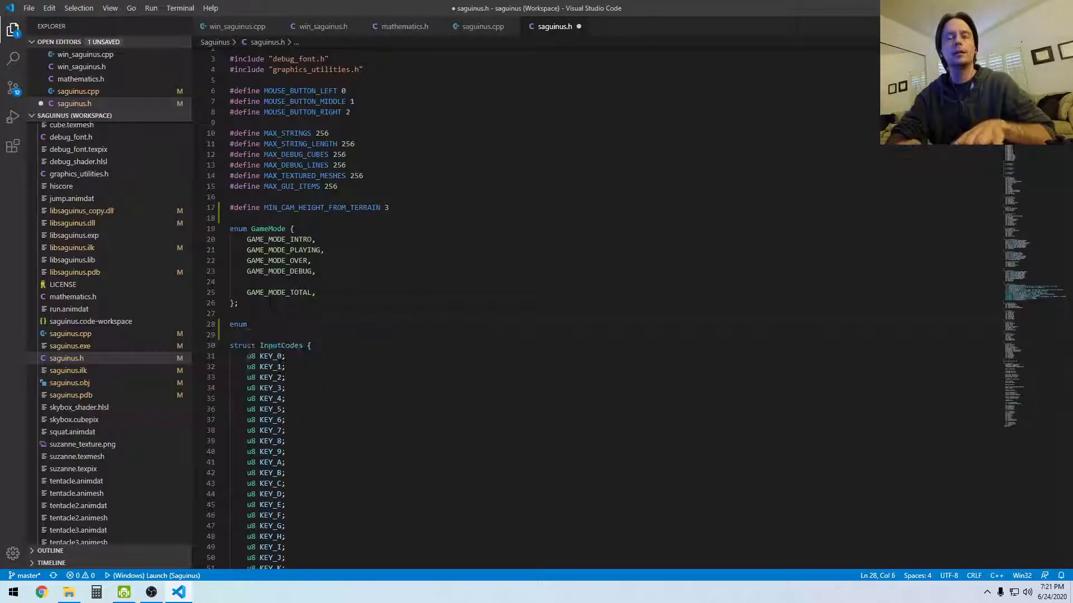
pyautogui.write('GameInput')
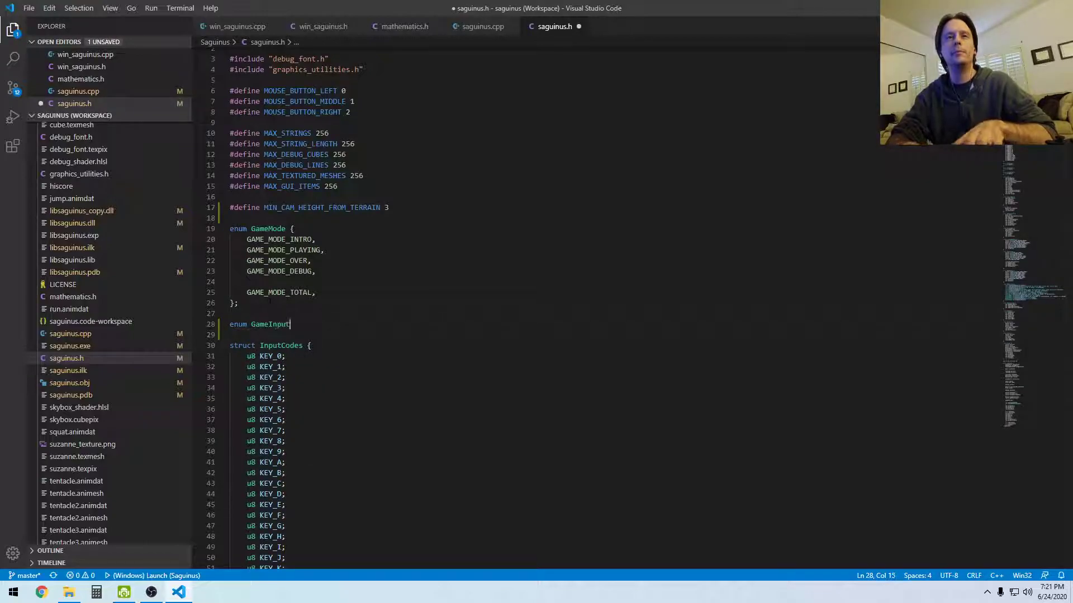
pyautogui.write('Mode')
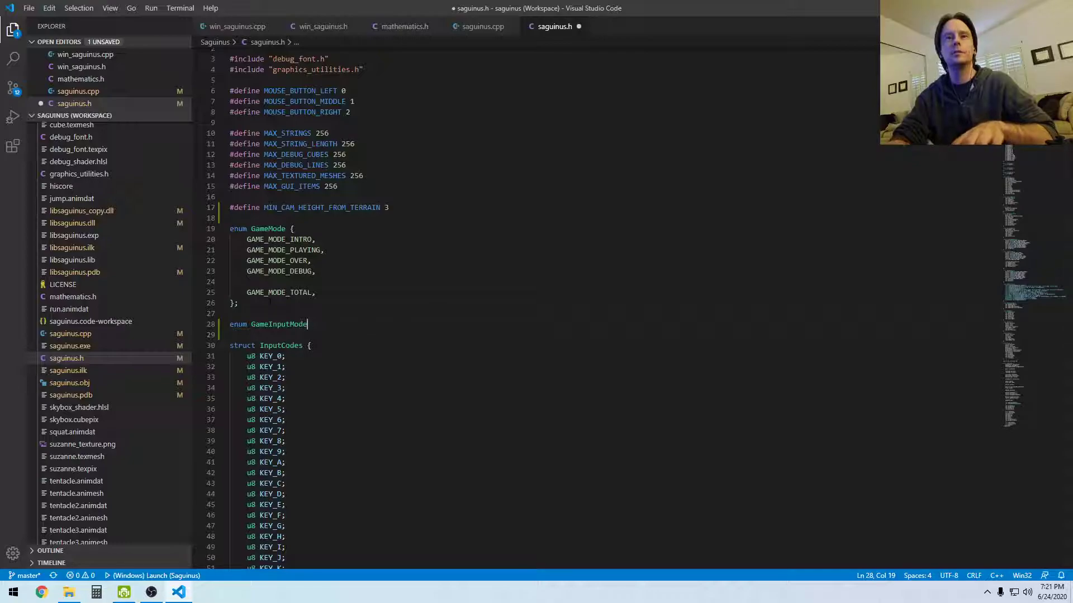
pyautogui.write('{}')
pyautogui.click(612, 334)
pyautogui.write('I')
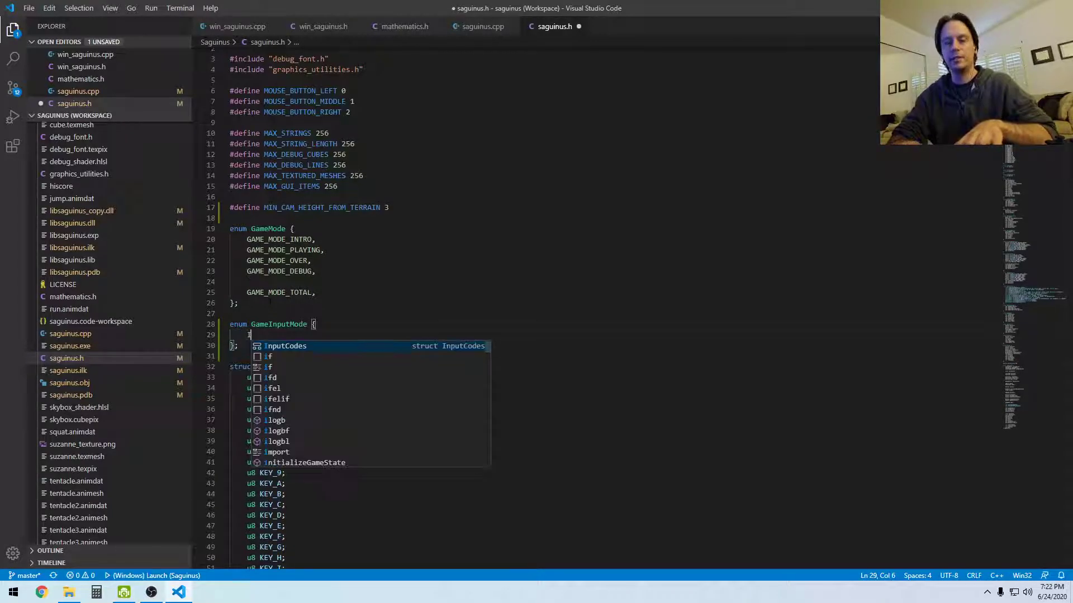
# - Fill it with INPUT_MODE_KB_MOUSE, INPUT_MODE_GAMEPAD and INPUT_MODE_TOTAL entries
pyautogui.write('NPUT_MODE_')
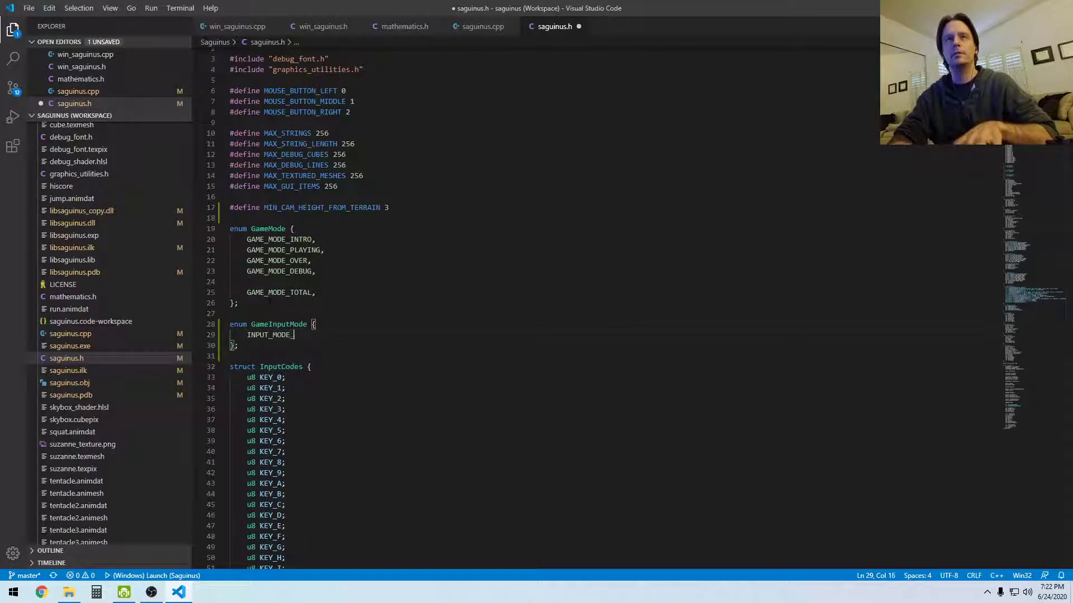
pyautogui.write('KEYBOARD')
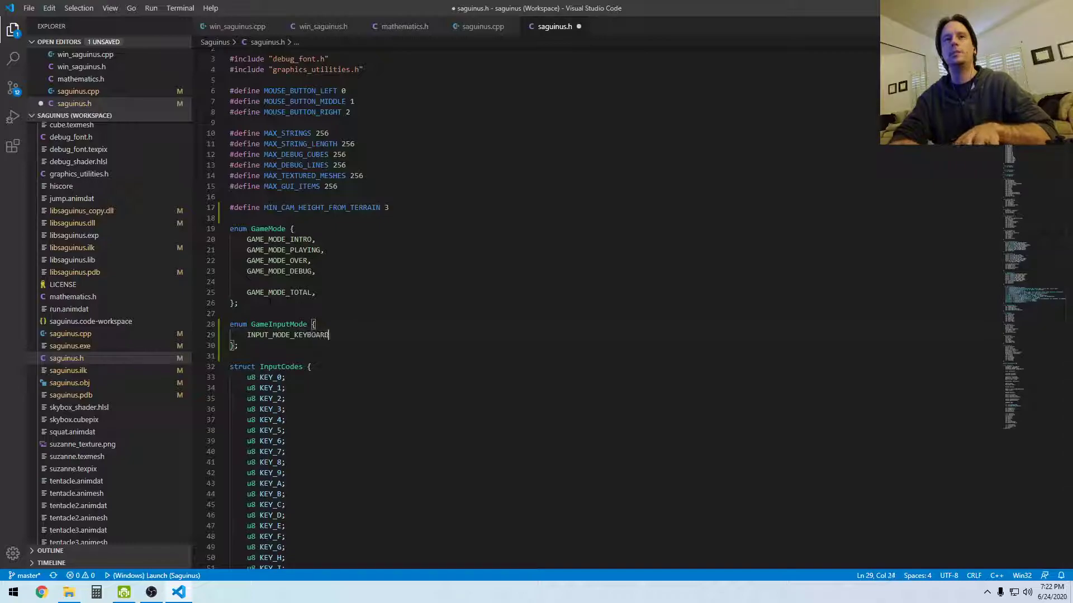
pyautogui.press('BackSpace')
pyautogui.write('_MOUS')
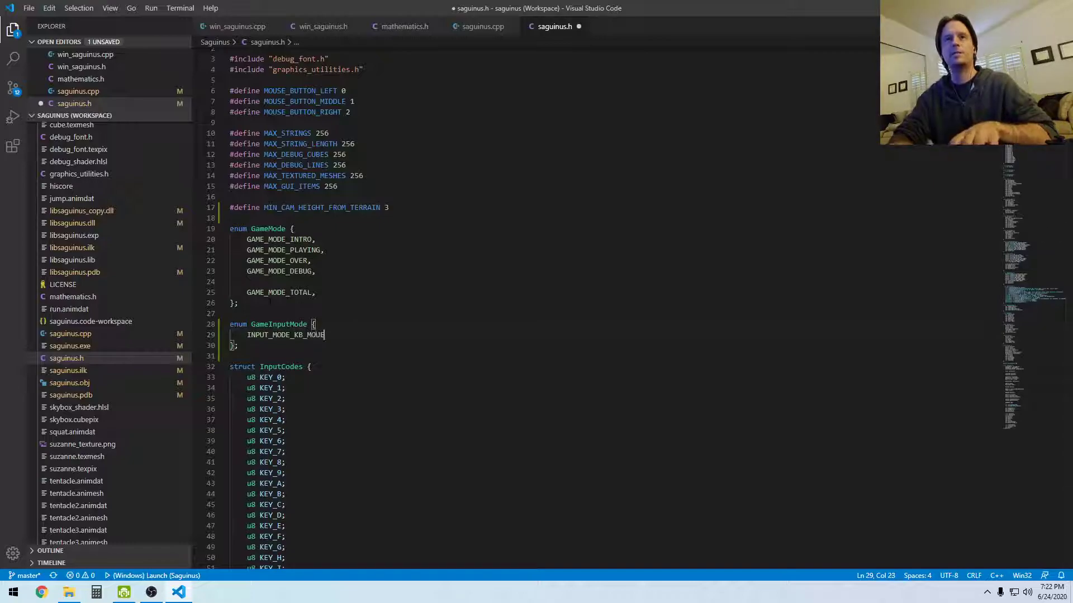
pyautogui.write('E')
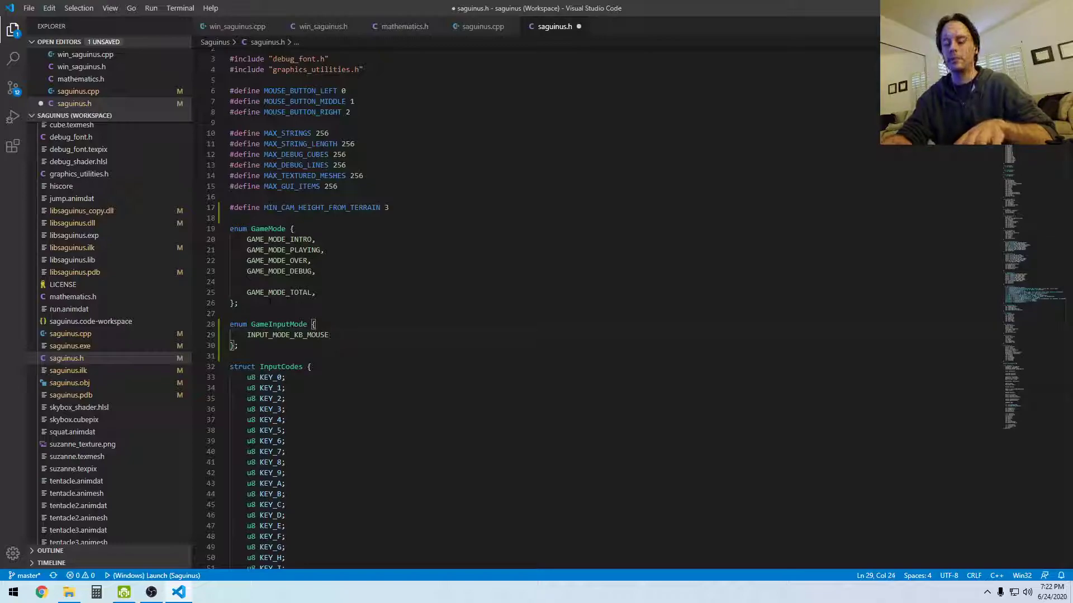
pyautogui.write('INPUT')
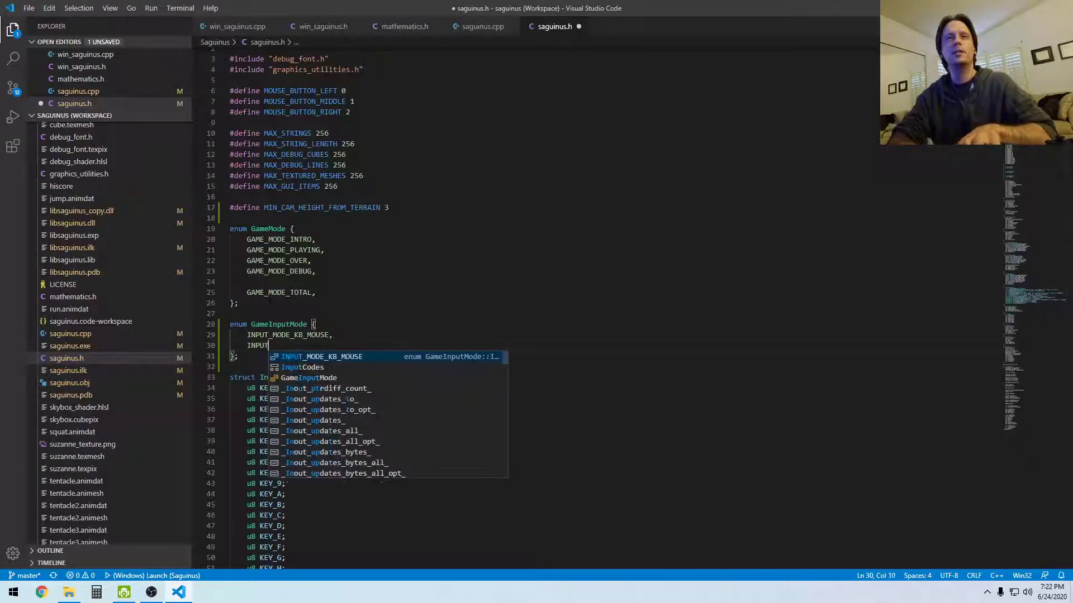
pyautogui.write('MODE_GAME')
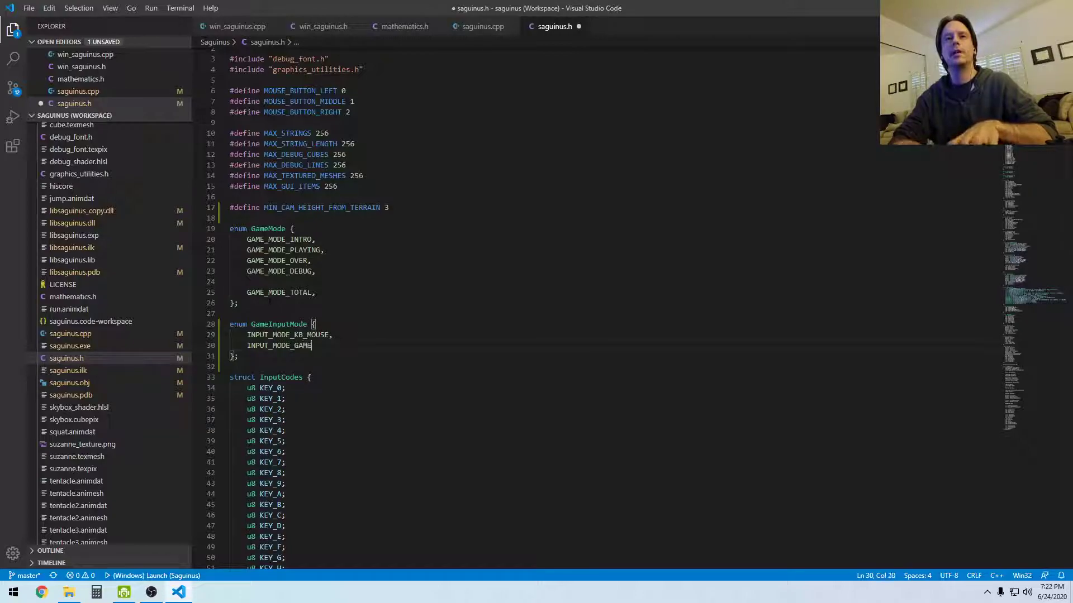
pyautogui.write('PAD')
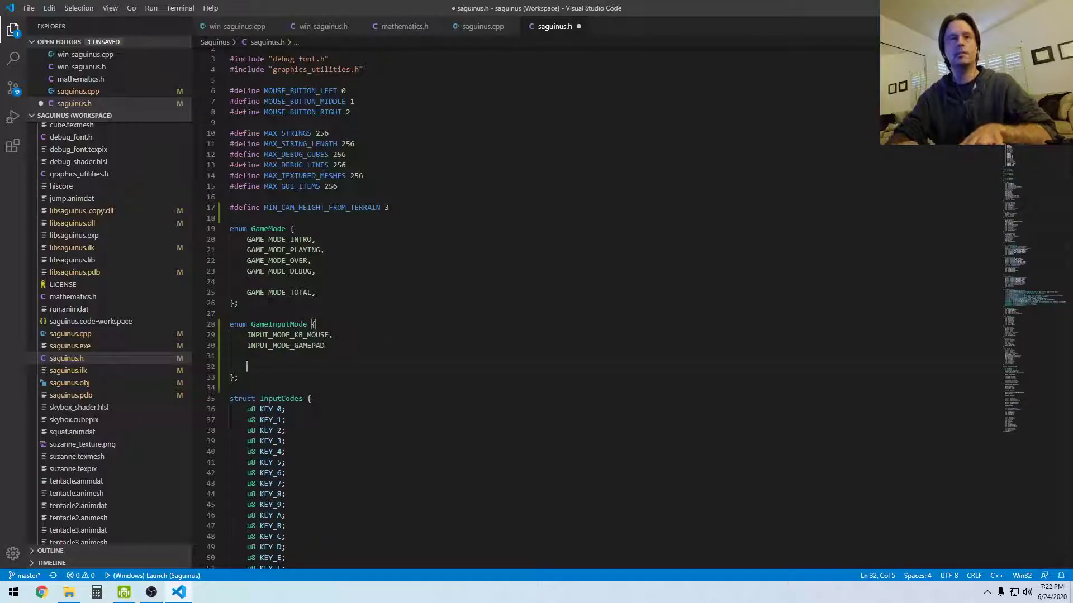
pyautogui.write('INPUT')
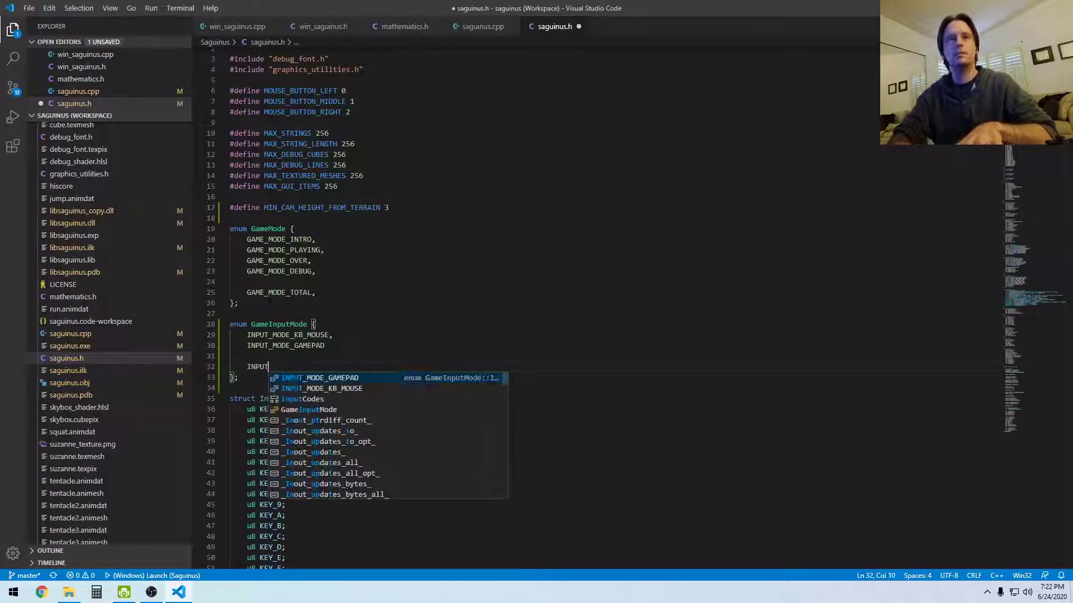
pyautogui.write('_MODE')
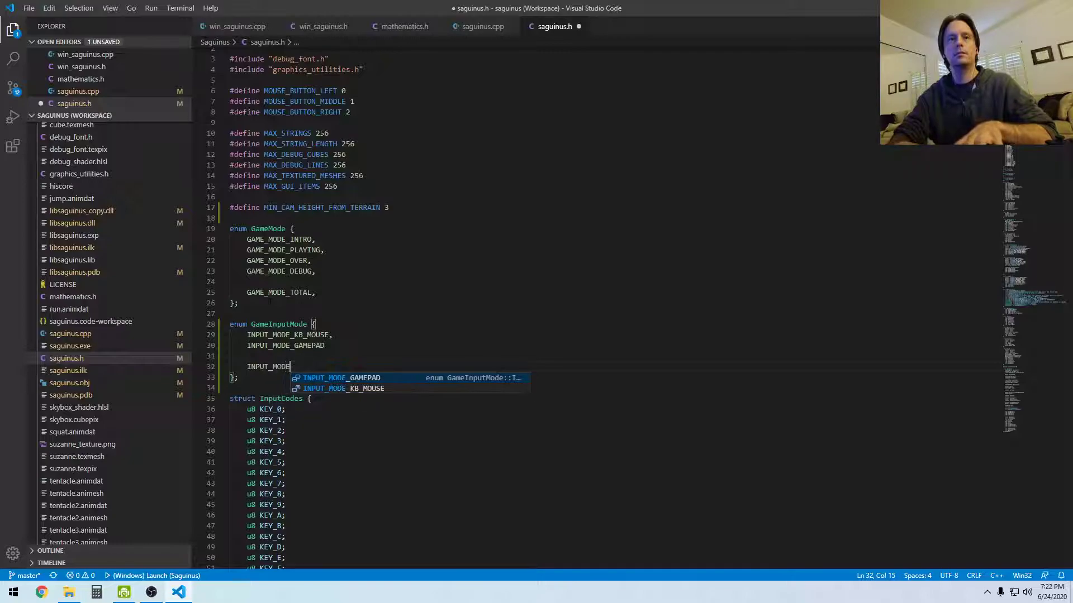
pyautogui.write('_TOTAL')
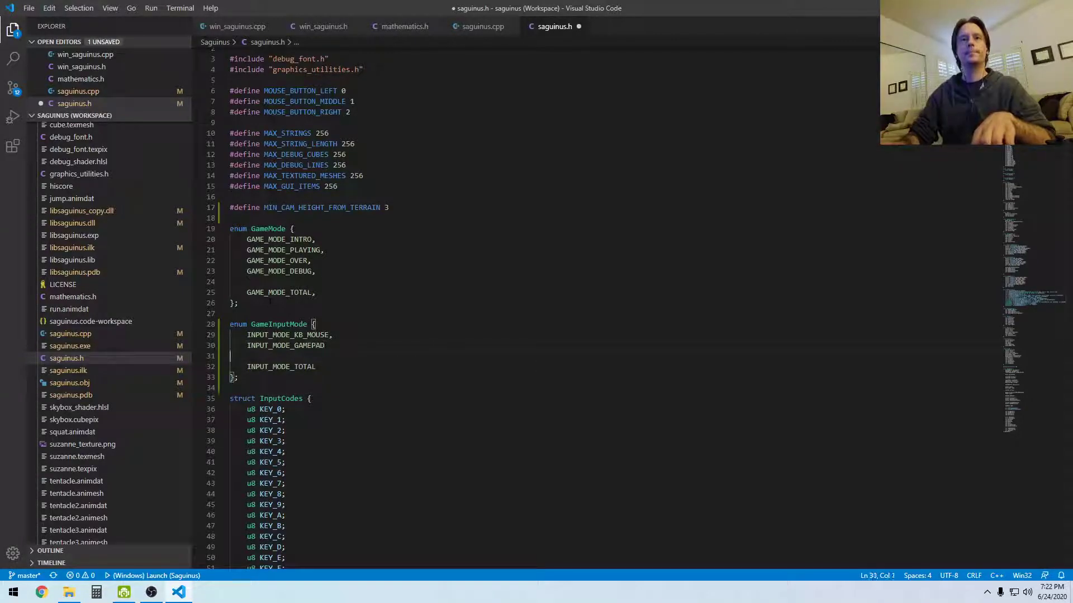
# - Add a 'GameInputMode inputMode;' field right after 'GameMode mode;' in GameState
pyautogui.write(',')
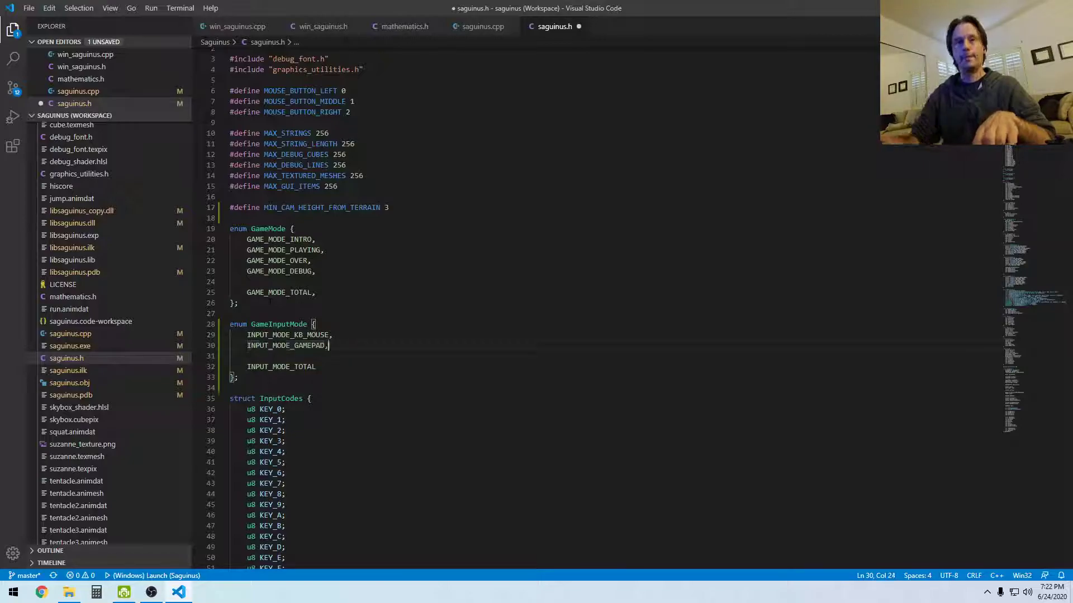
pyautogui.click(481, 26)
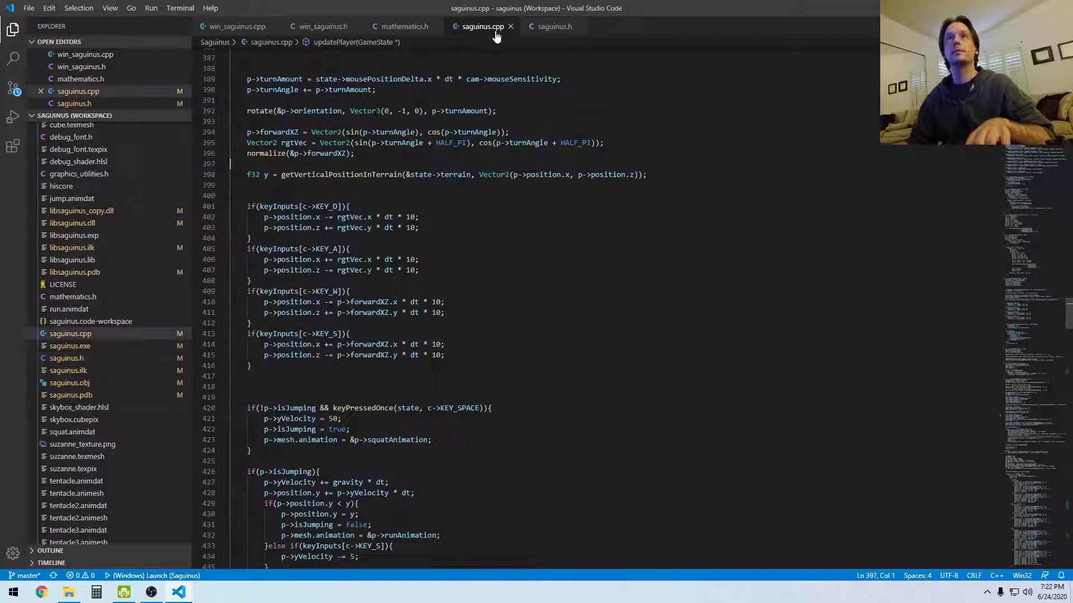
pyautogui.click(552, 27)
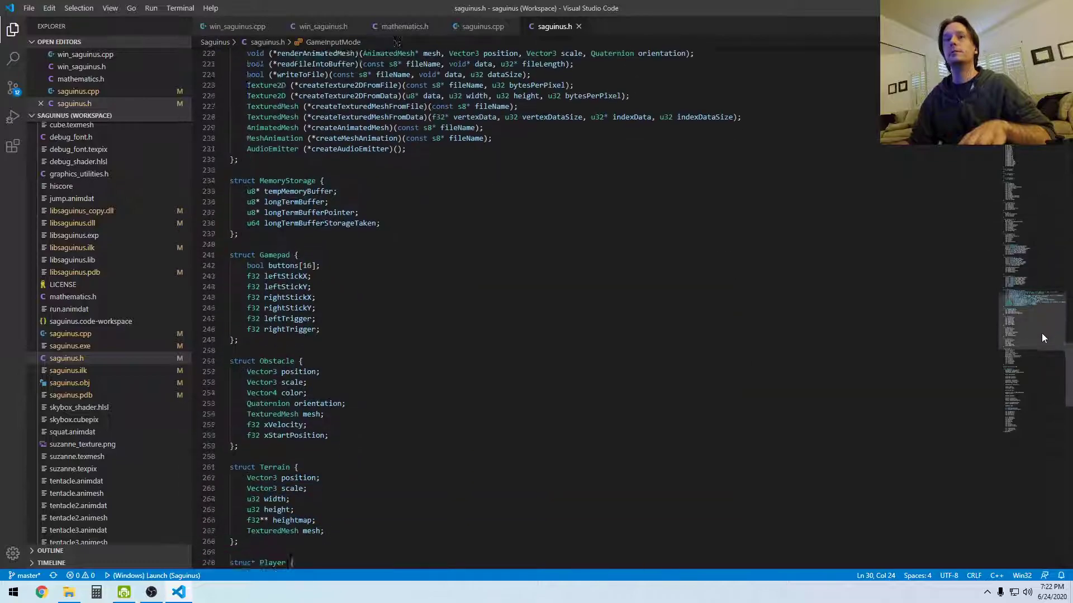
pyautogui.scroll(-3)
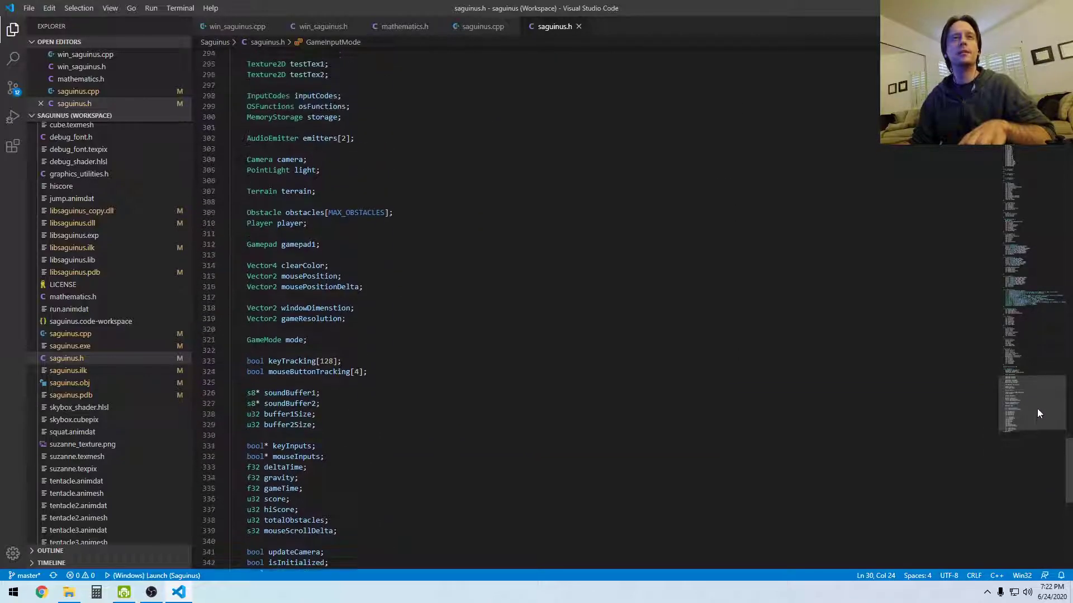
pyautogui.press('enter')
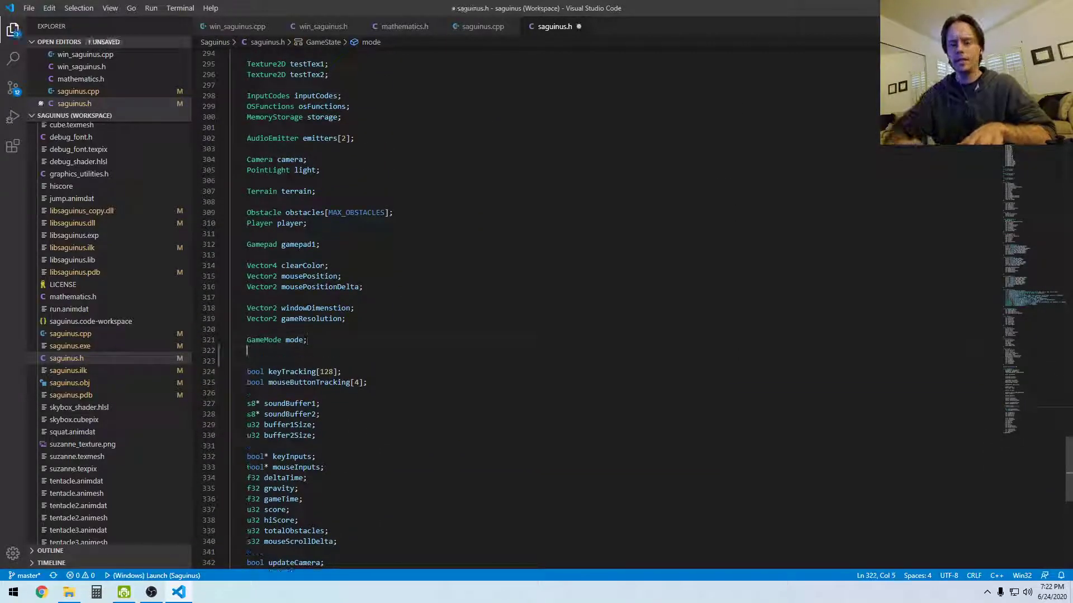
pyautogui.write('GameInputMode inputMode;')
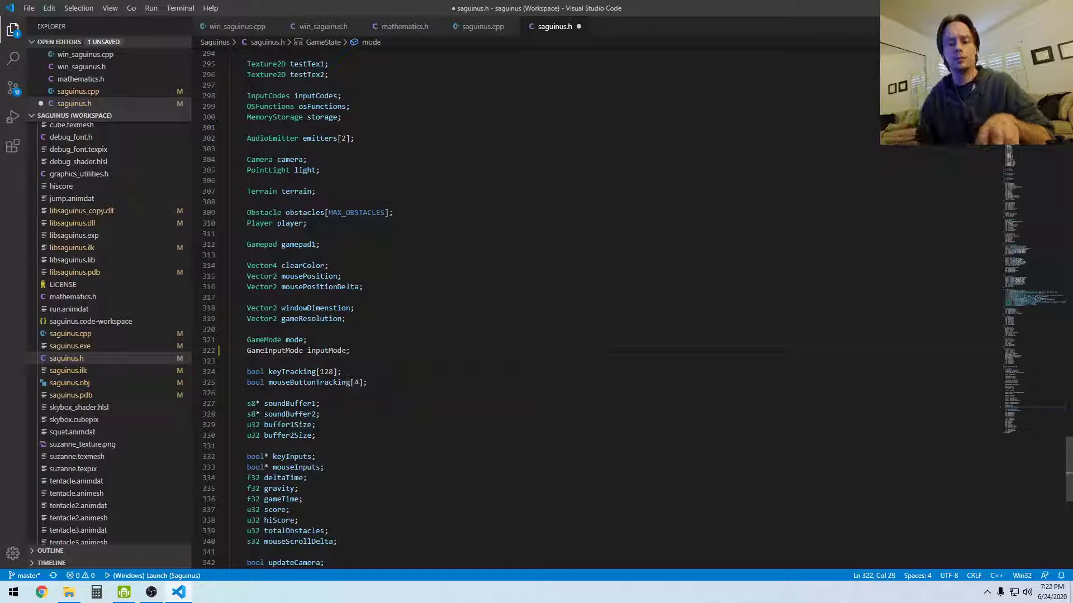
# - In saguinus.cpp's initializeGameState, assign state->inputMode a GAME_ starting value
pyautogui.click(481, 26)
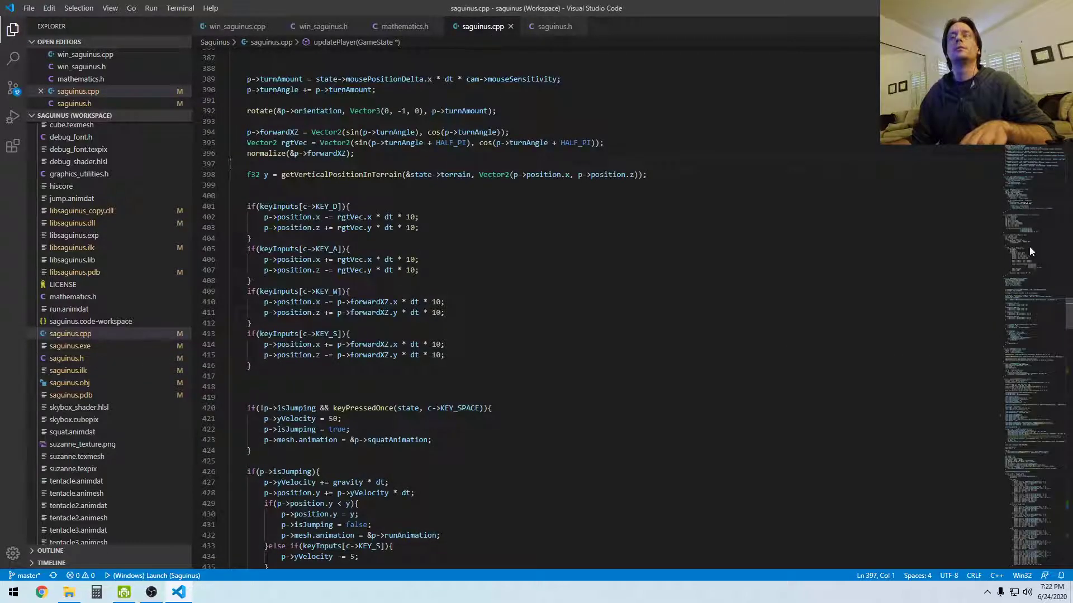
pyautogui.scroll(3)
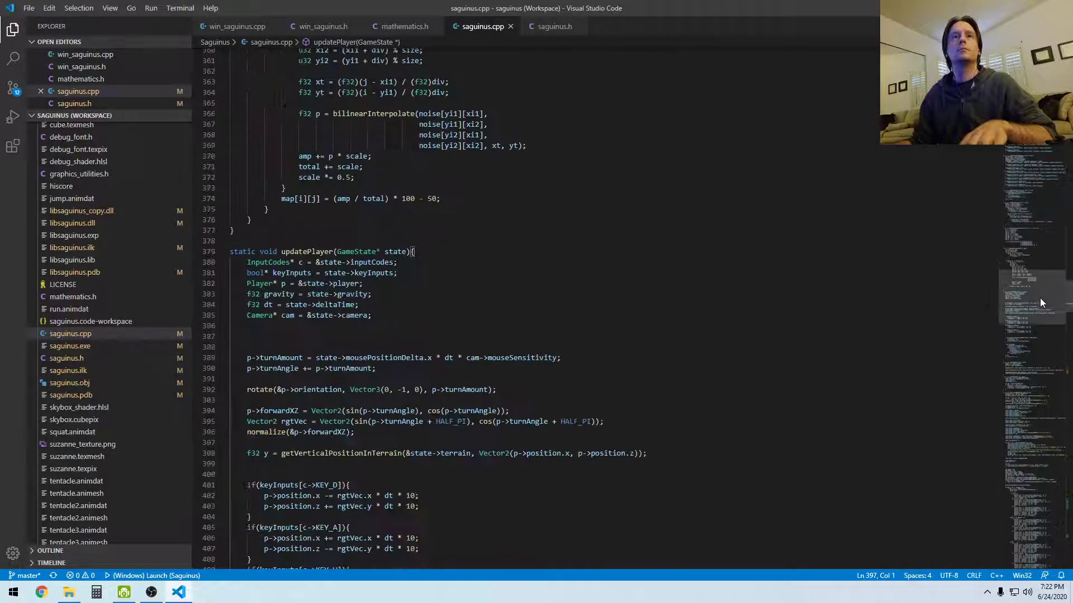
pyautogui.scroll(-3)
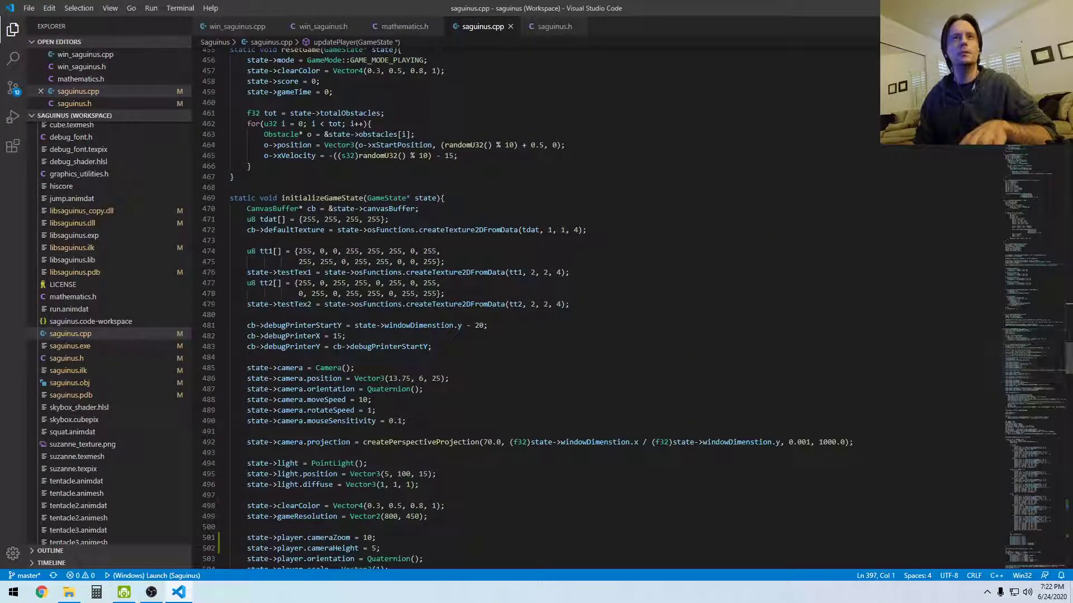
pyautogui.scroll(-3)
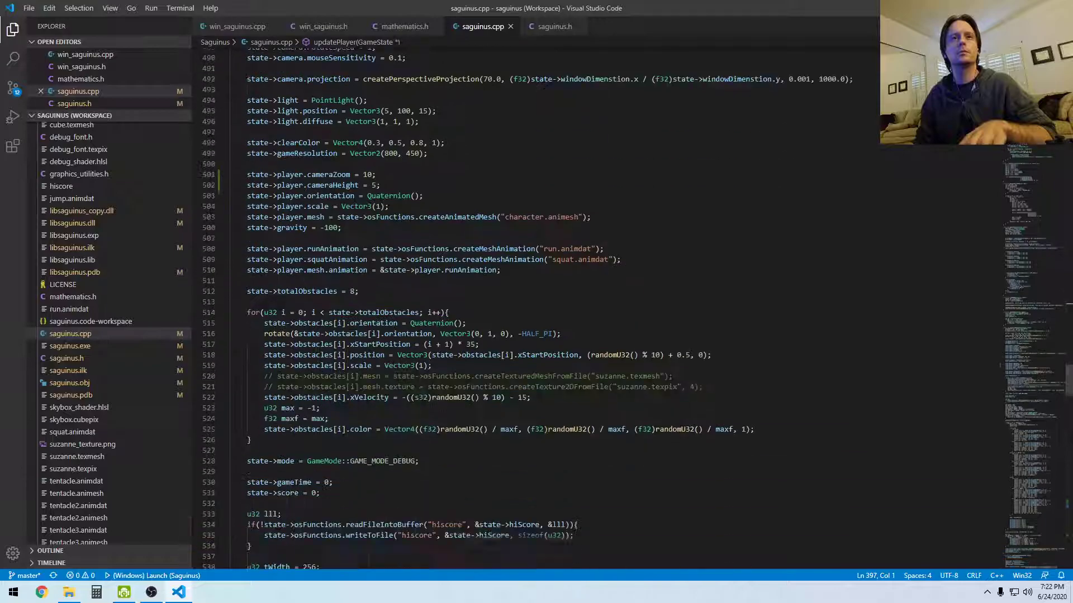
pyautogui.scroll(-3)
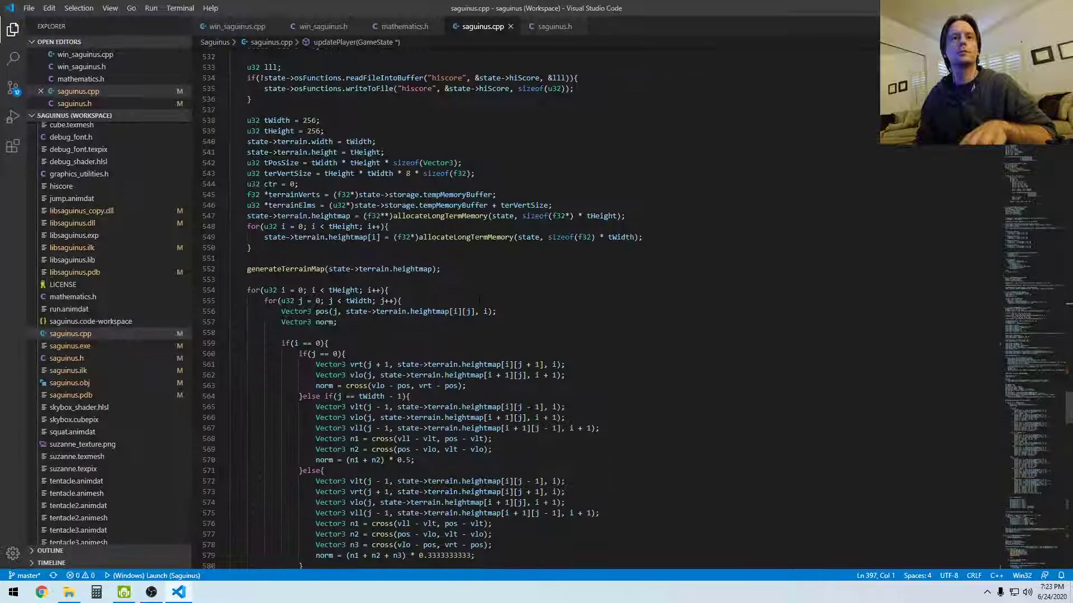
pyautogui.scroll(-3)
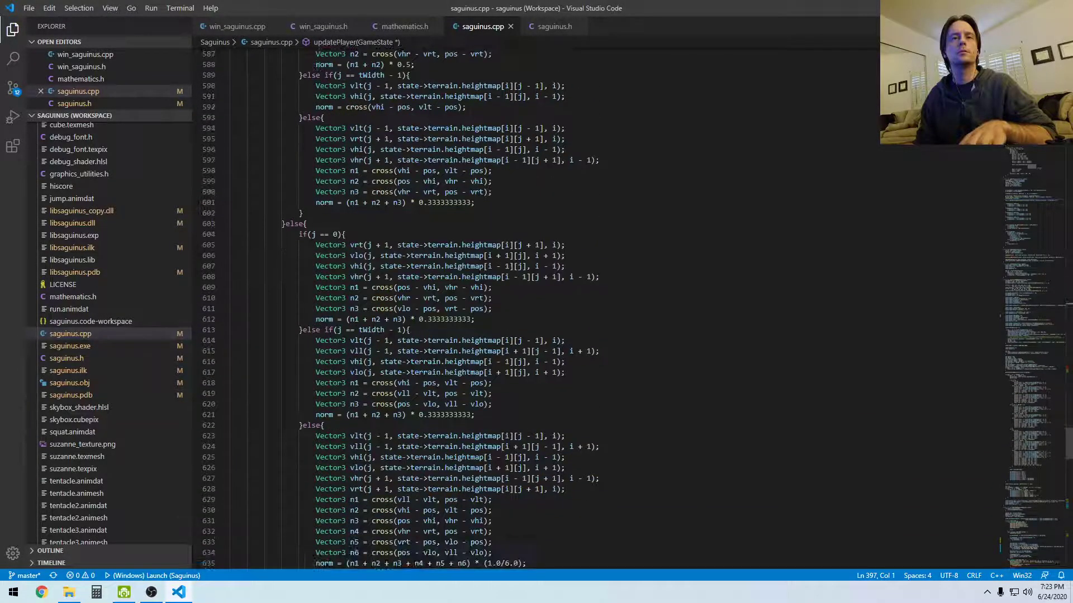
pyautogui.scroll(-3)
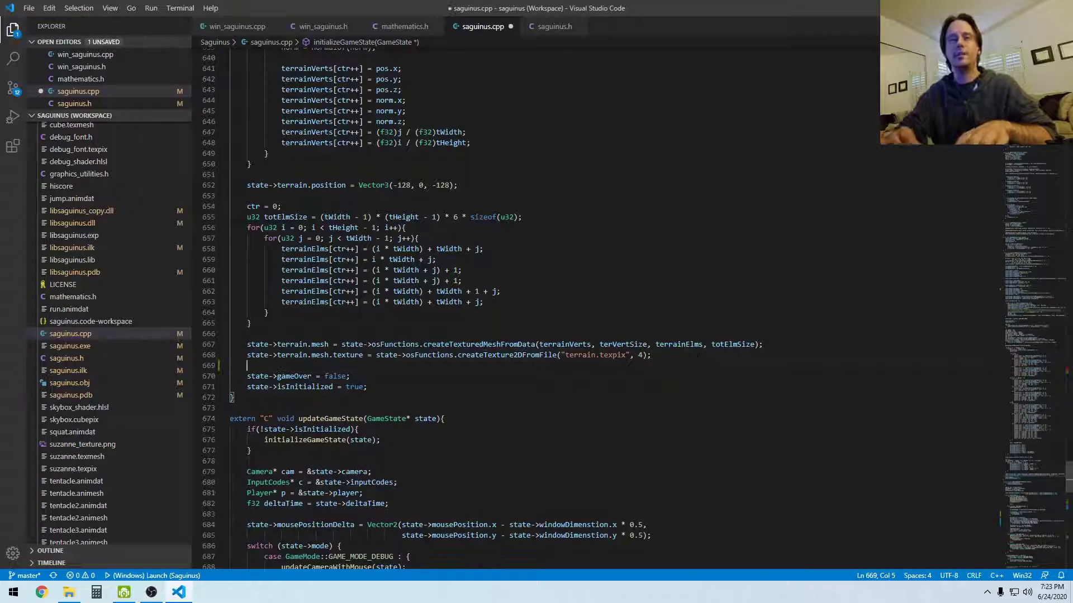
pyautogui.write('state->')
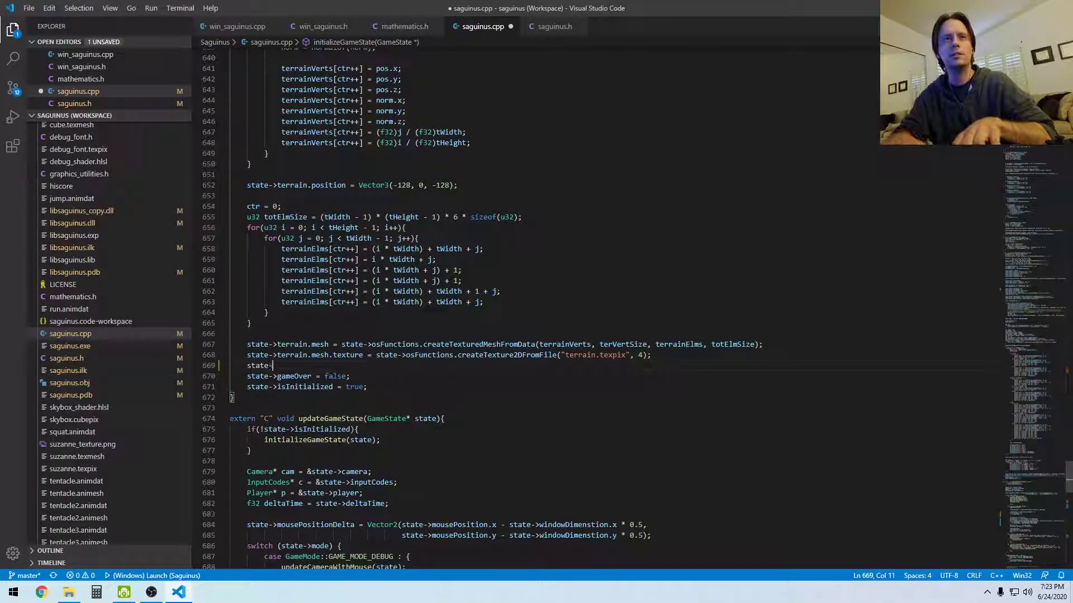
pyautogui.write('in')
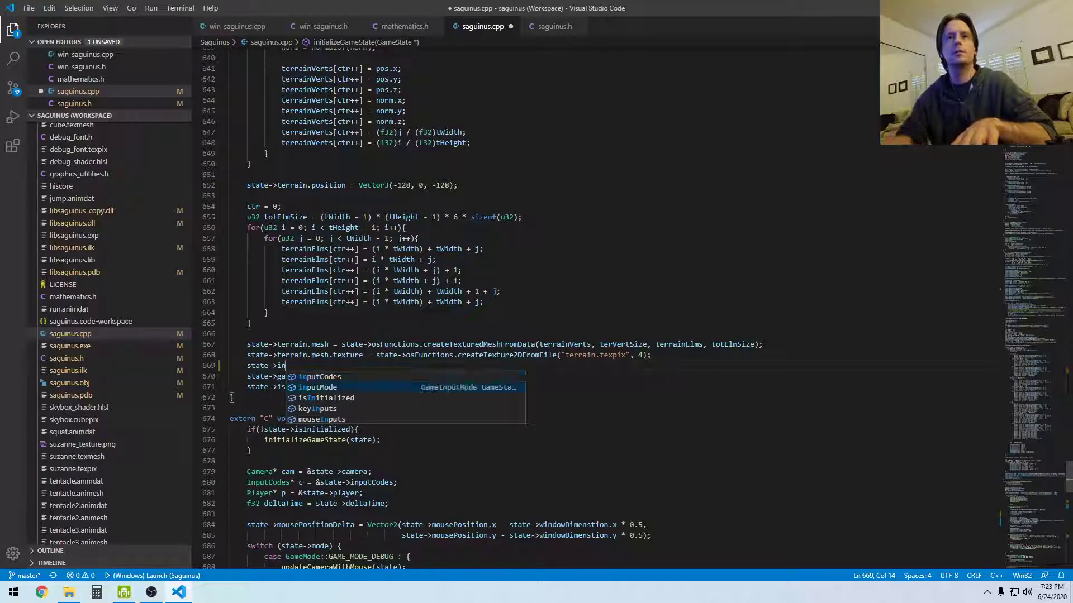
pyautogui.write('putMode = G')
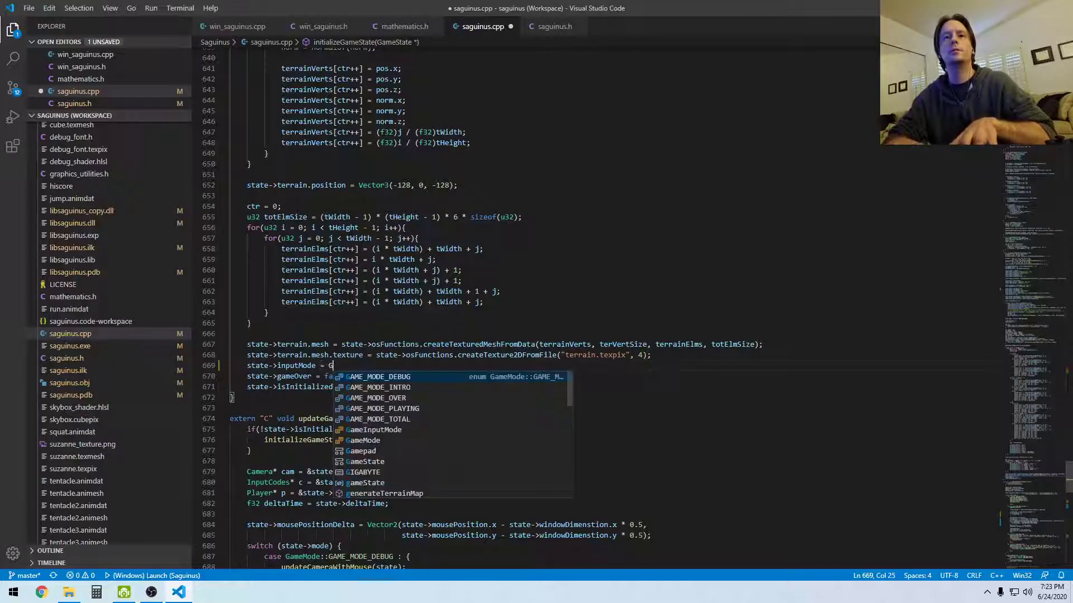
pyautogui.write('AME')
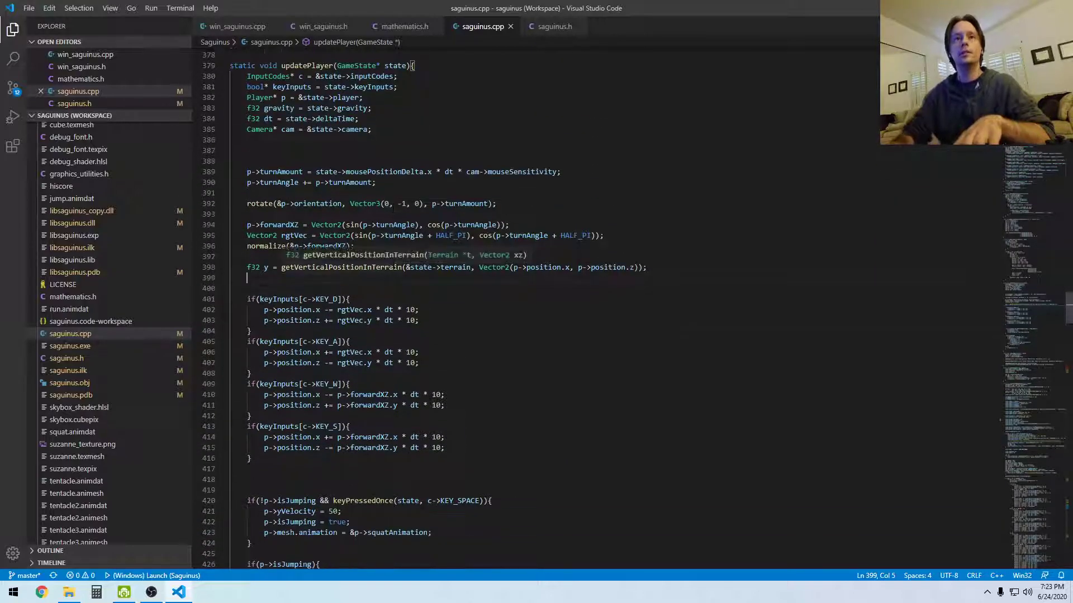
# - Start a switch(state->inputMode) in updatePlayer with an empty case INPUT_MODE_KB_MOUSE block
pyautogui.write('swit')
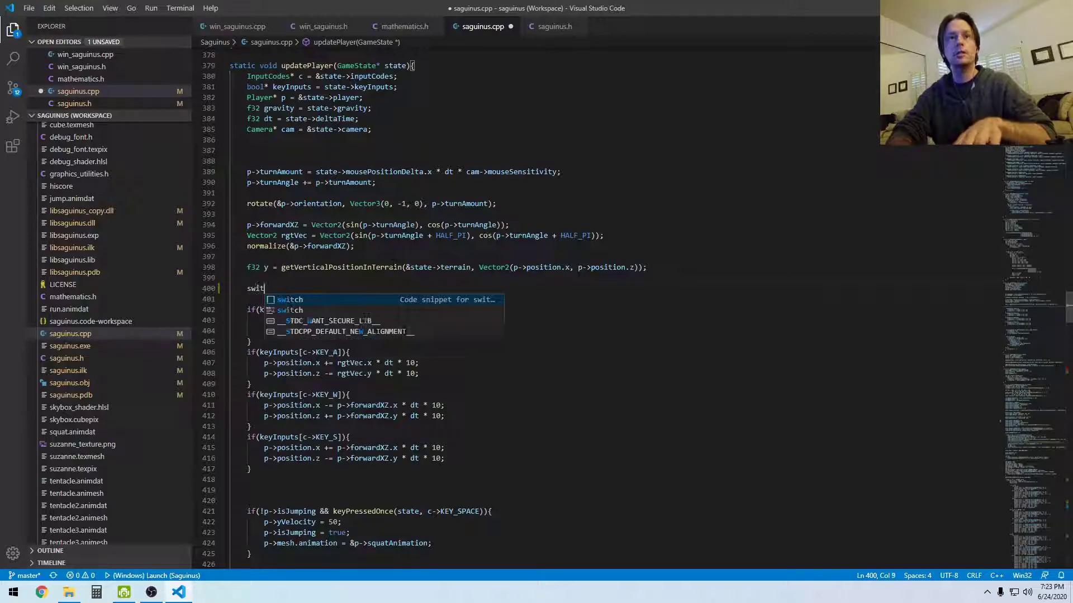
pyautogui.press('Tab')
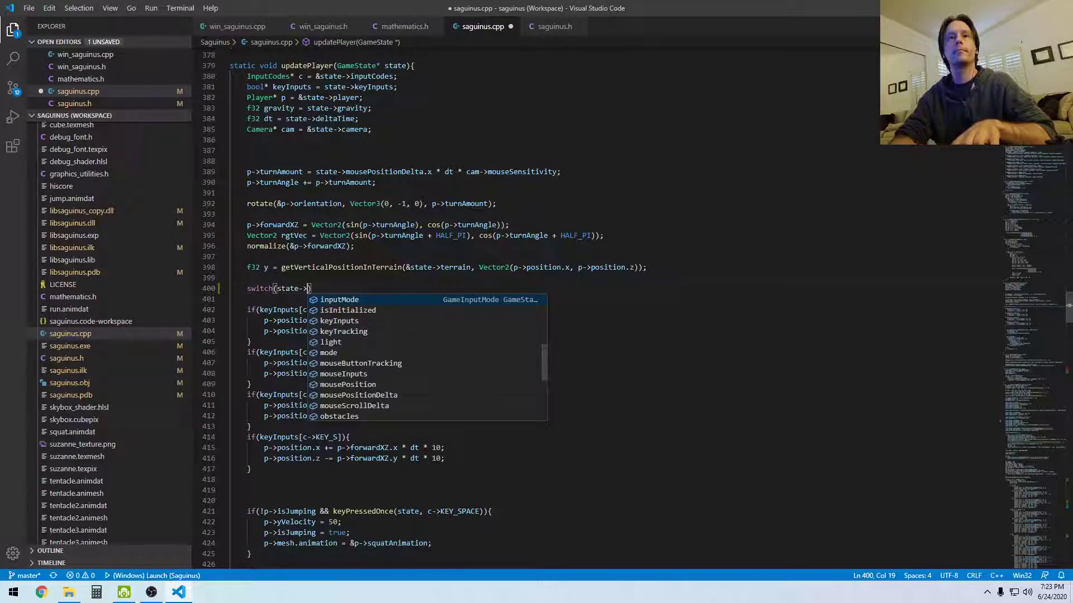
pyautogui.write('inputMode')
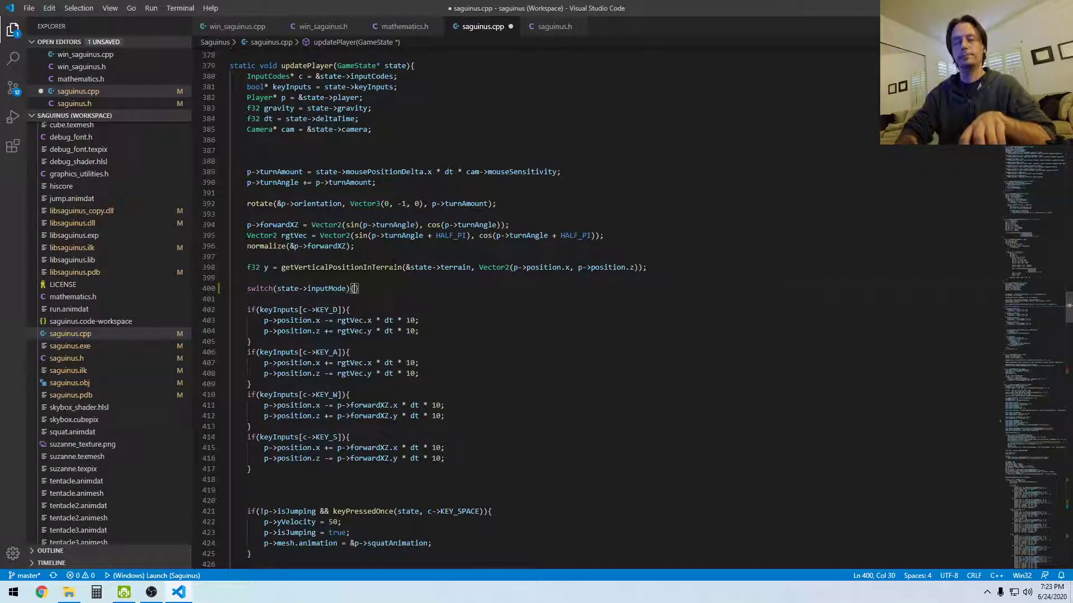
pyautogui.press('enter')
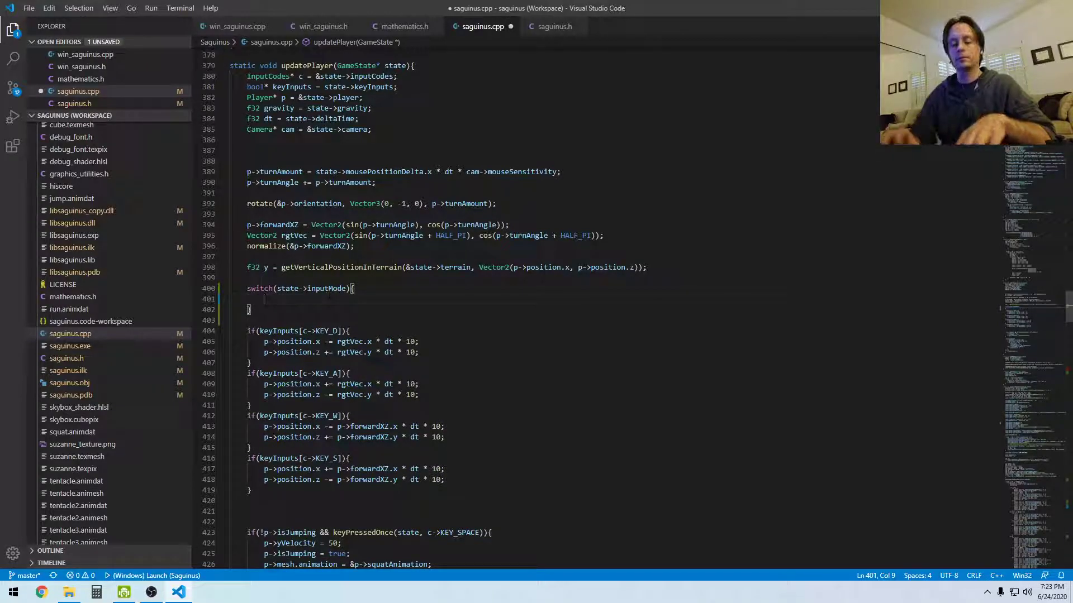
pyautogui.write('case')
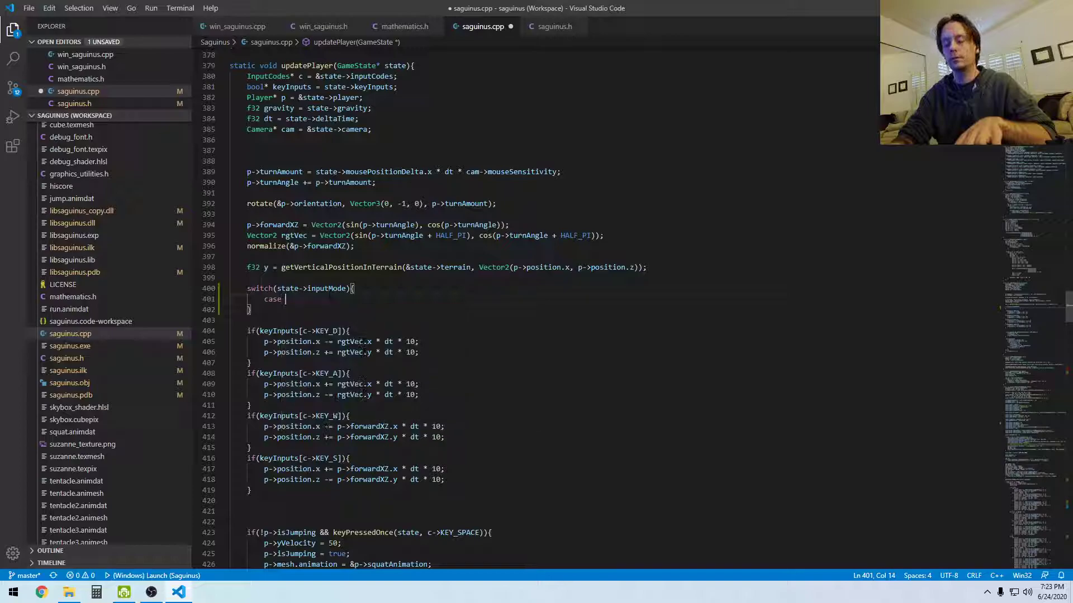
pyautogui.write('INPUT_MODE_KB_MOUSE :{')
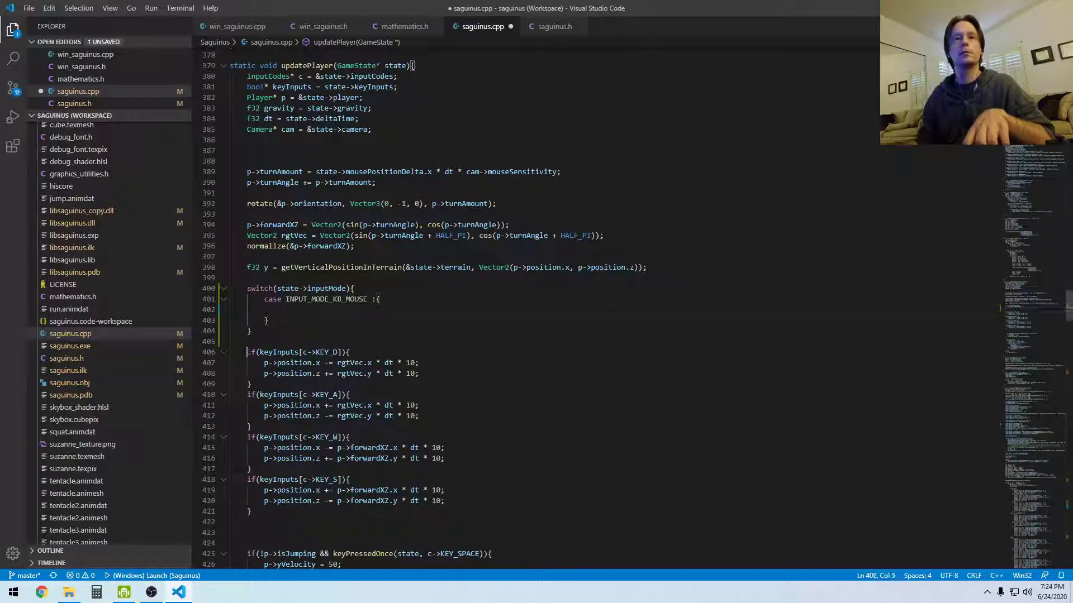
# - Move the WASD checks into the KB_MOUSE case with a break, plus an INPUT_MODE_GAMEPAD case
pyautogui.scroll(-3)
pyautogui.write('break')
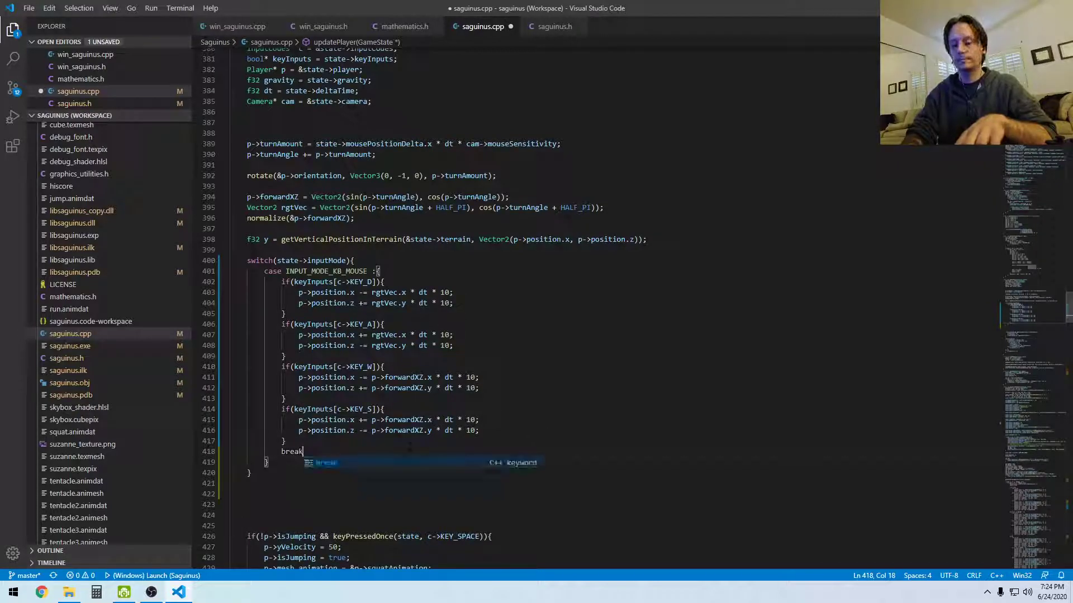
pyautogui.write(';')
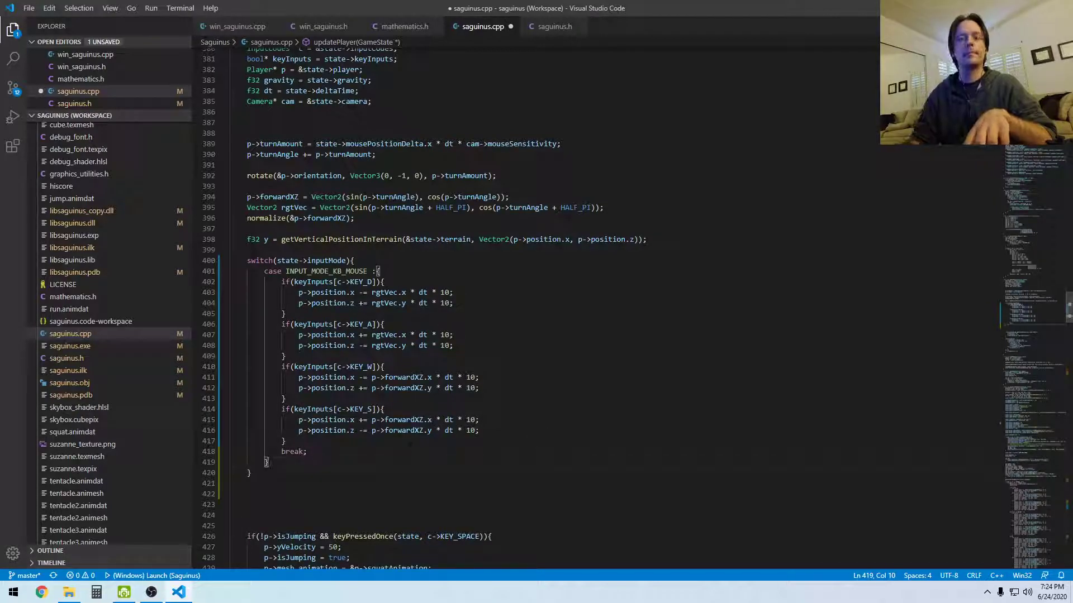
pyautogui.write('case INPUT_MODE_KB_MOUSE')
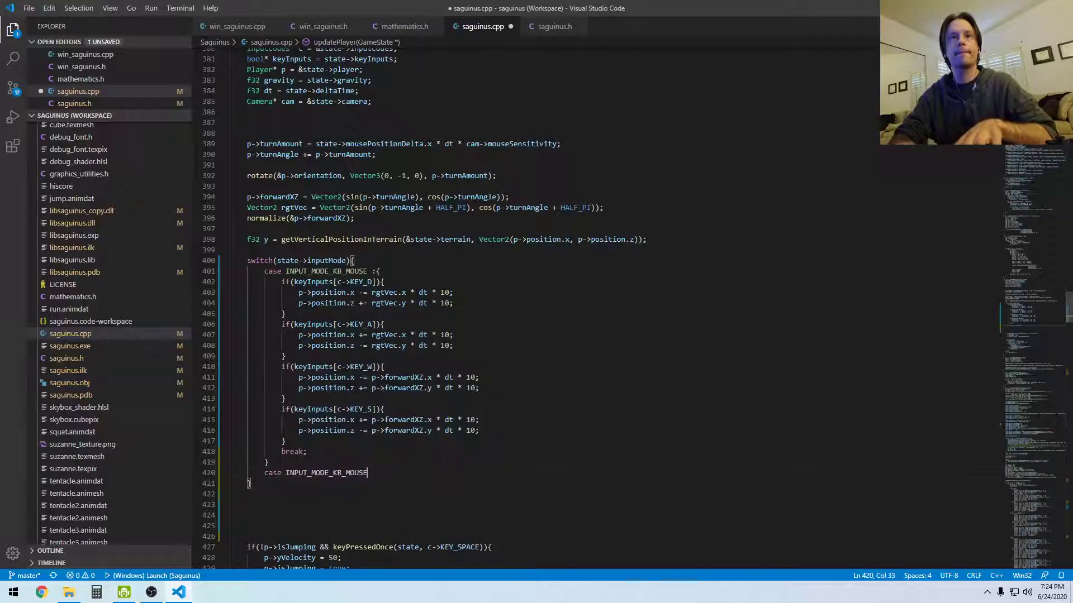
pyautogui.press('BackSpace')
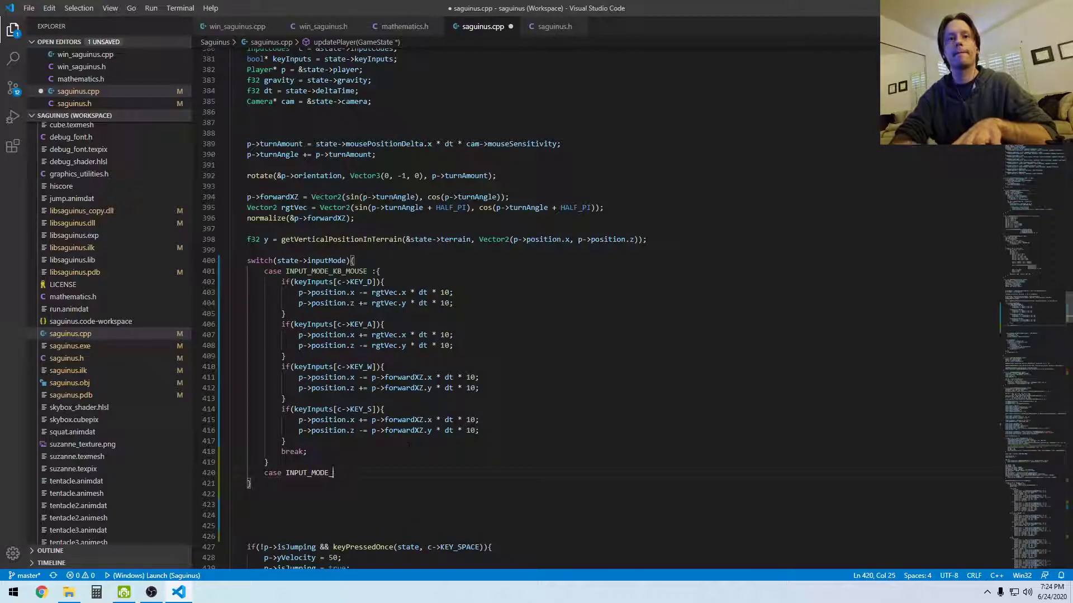
pyautogui.write('GAMEPAD')
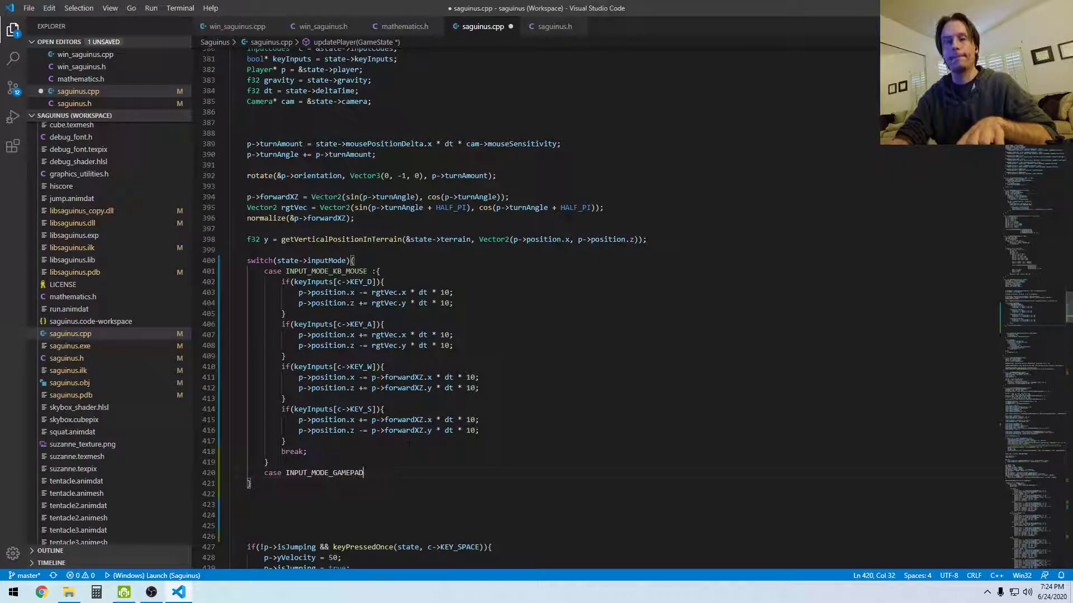
pyautogui.write(':{}')
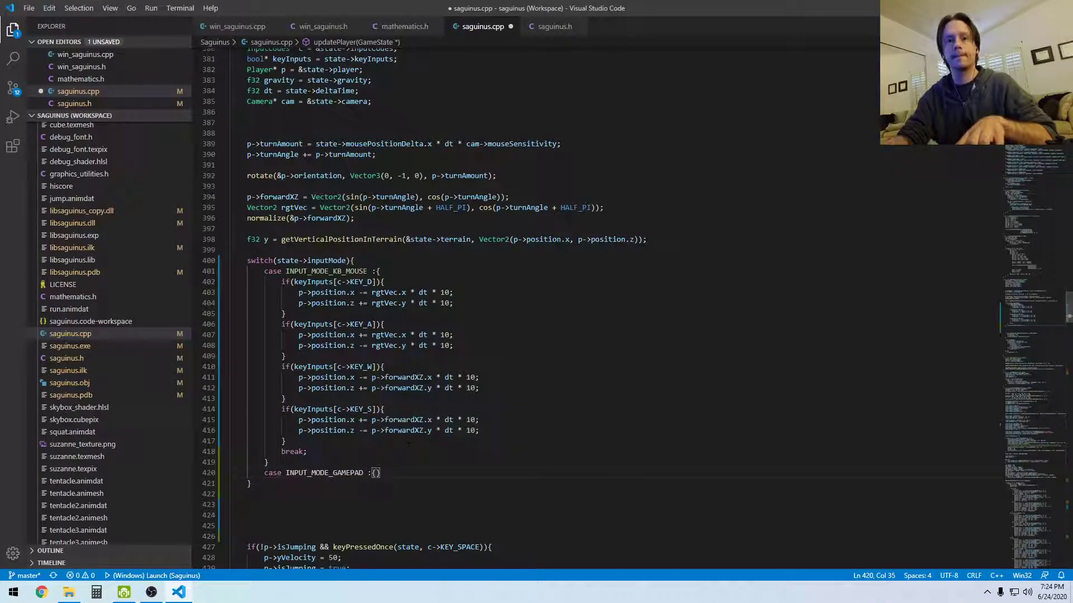
pyautogui.write('break')
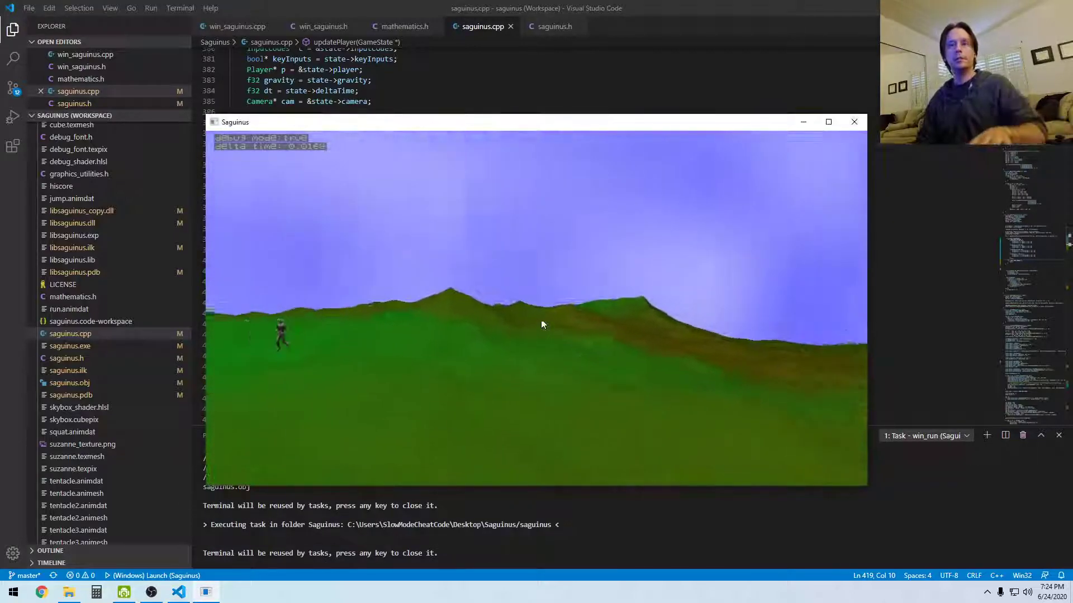
# - Close the running Saguinus window after viewing the terrain and player
pyautogui.click(854, 122)
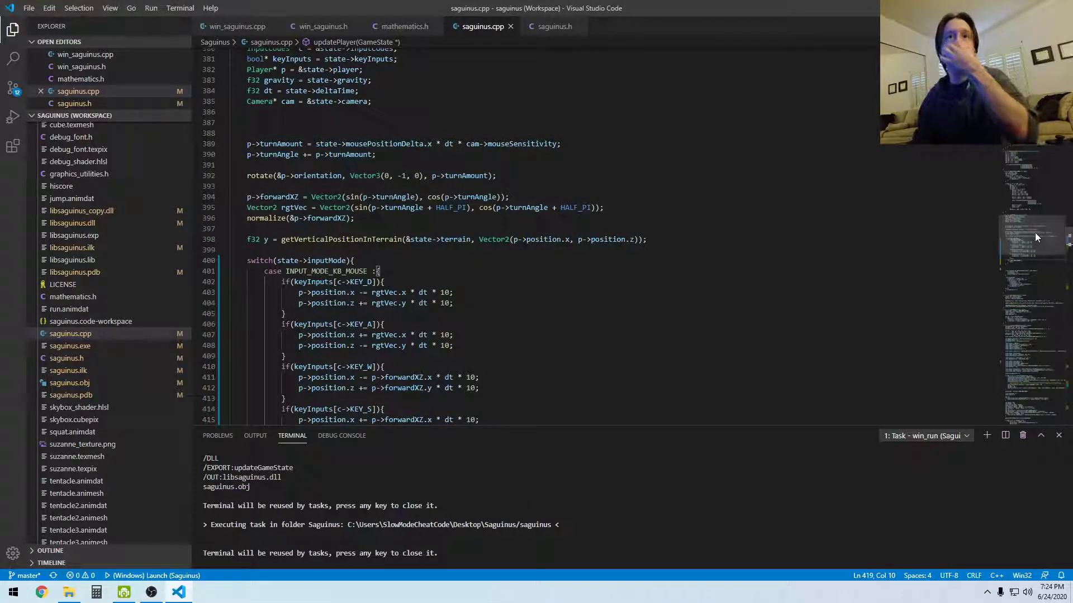
# - Move the f32 y terrain-height line to the top of updatePlayer
pyautogui.scroll(-3)
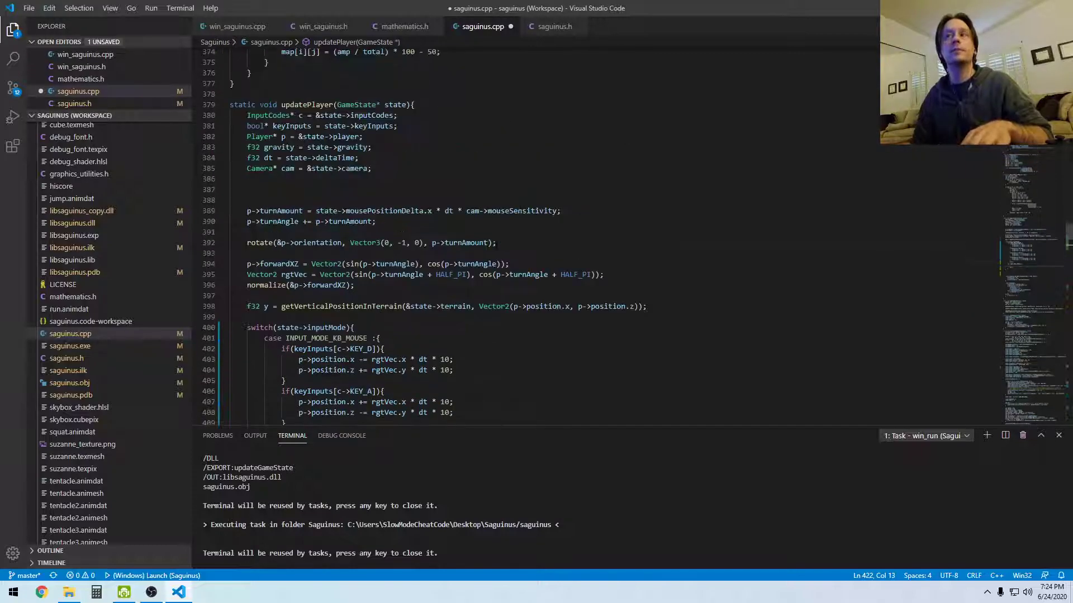
pyautogui.scroll(-3)
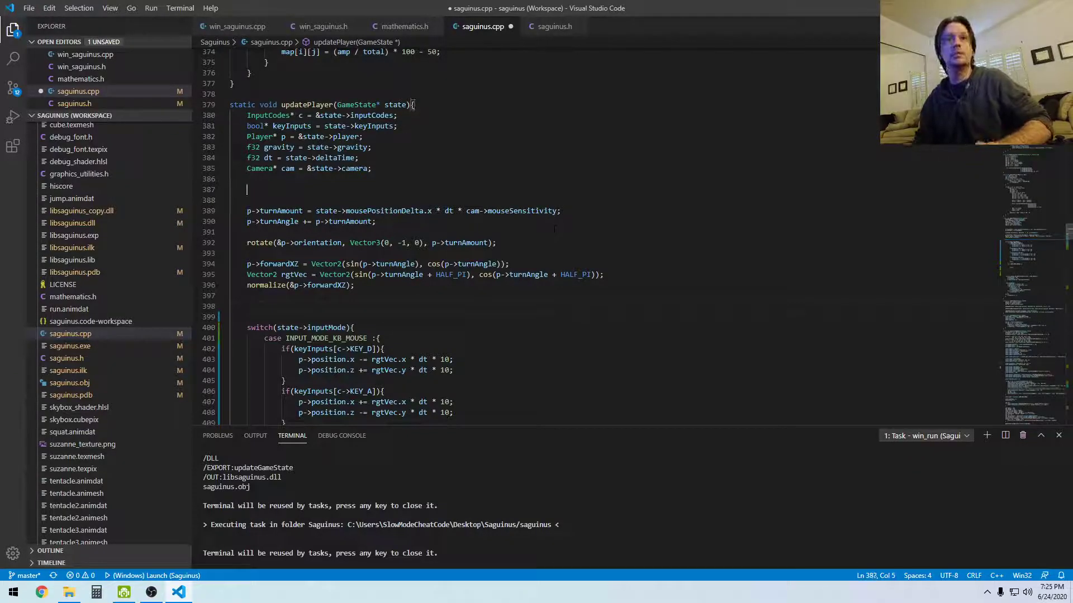
pyautogui.write('f32 y = getVerticalPositionInTerrain(&state->terrain, Vector2(p->position.x, p->position.z));')
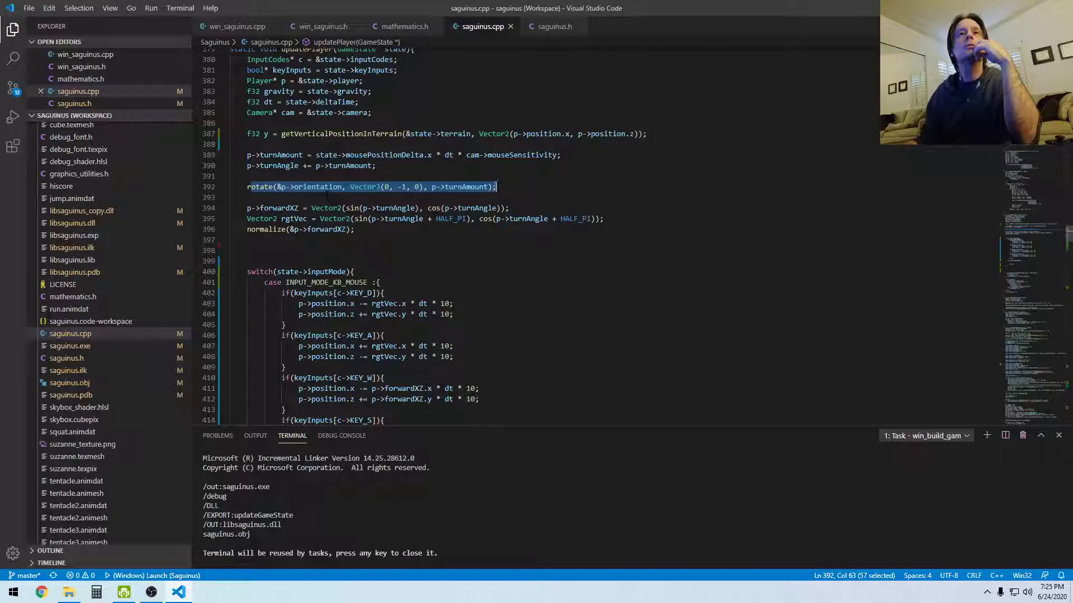
pyautogui.click(247, 187)
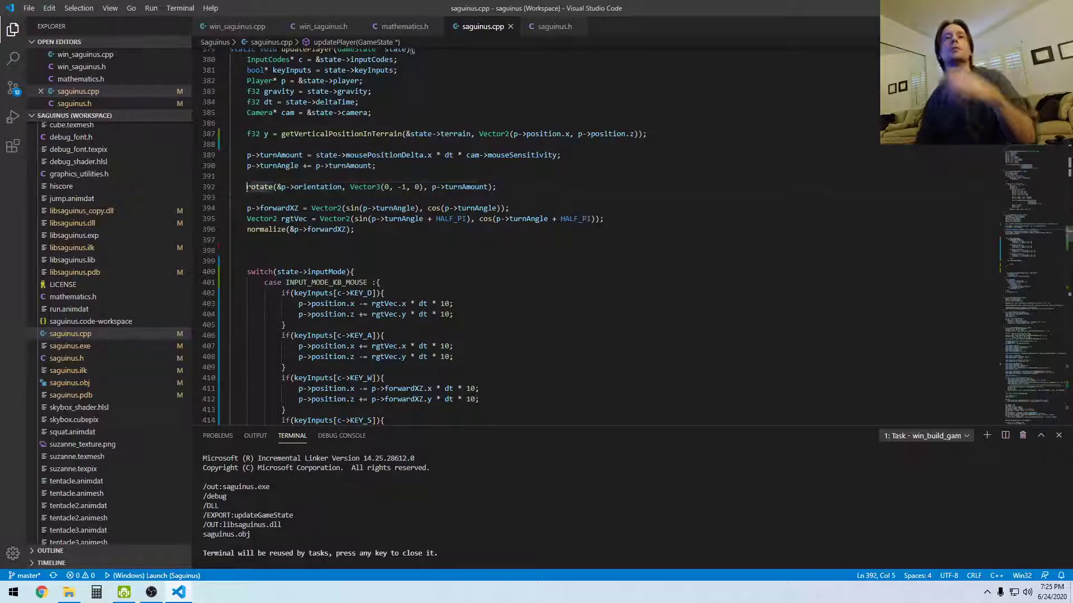
# - Put turnAmount in the KB_MOUSE case and turnAngle and rotate updates after the switch
pyautogui.moveTo(248, 187); pyautogui.dragTo(495, 186)
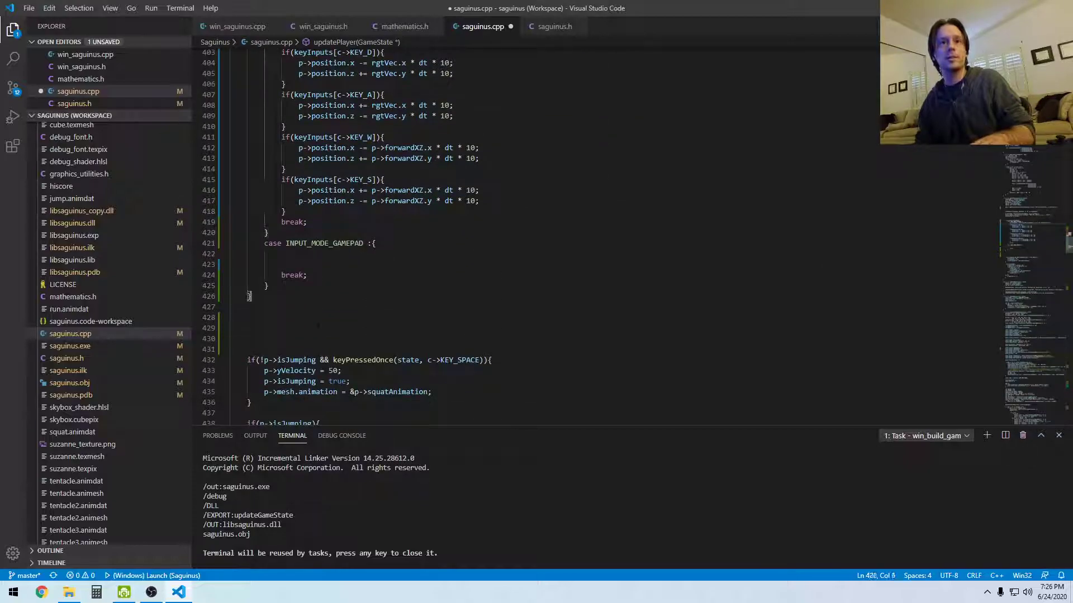
pyautogui.write('p->turnAngle += p->turnAmount;')
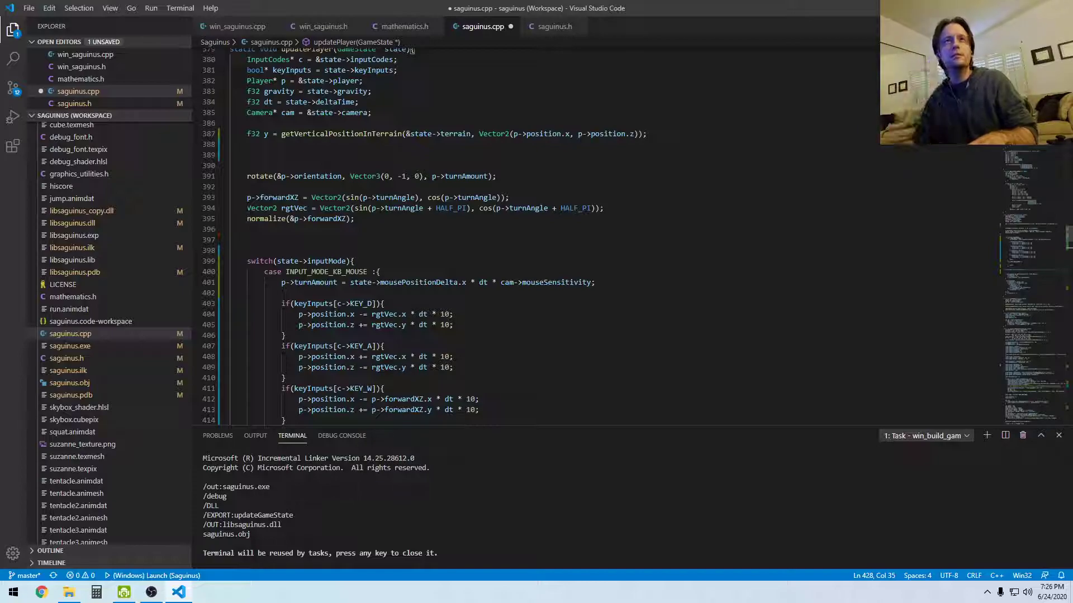
pyautogui.moveTo(246, 197); pyautogui.dragTo(388, 208)
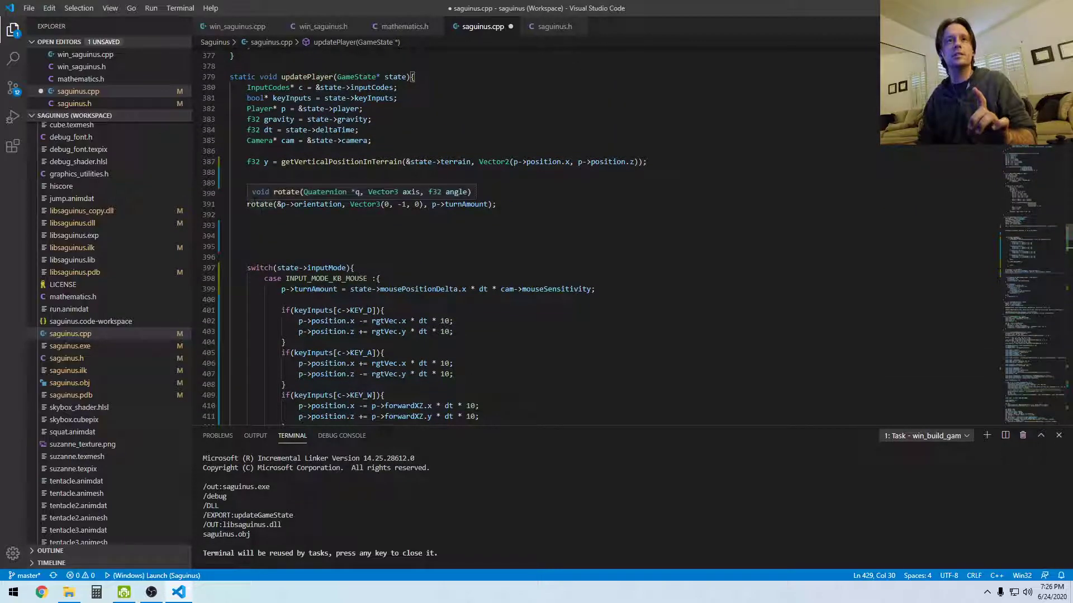
pyautogui.scroll(-3)
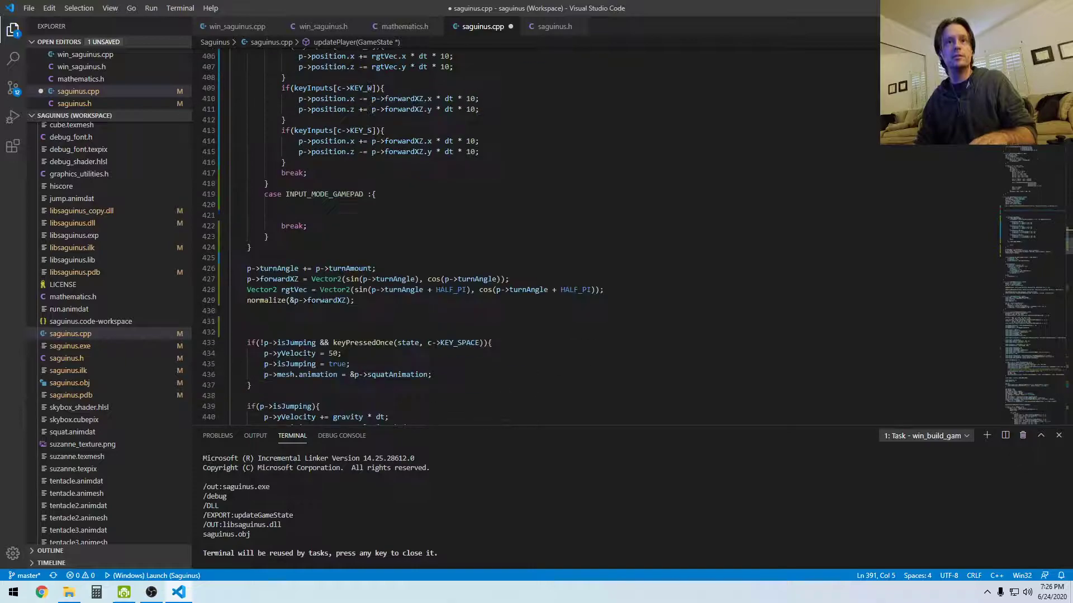
pyautogui.write('rotate(&p->orientation, Vector3(0, -1, 0), p->turnAmount);')
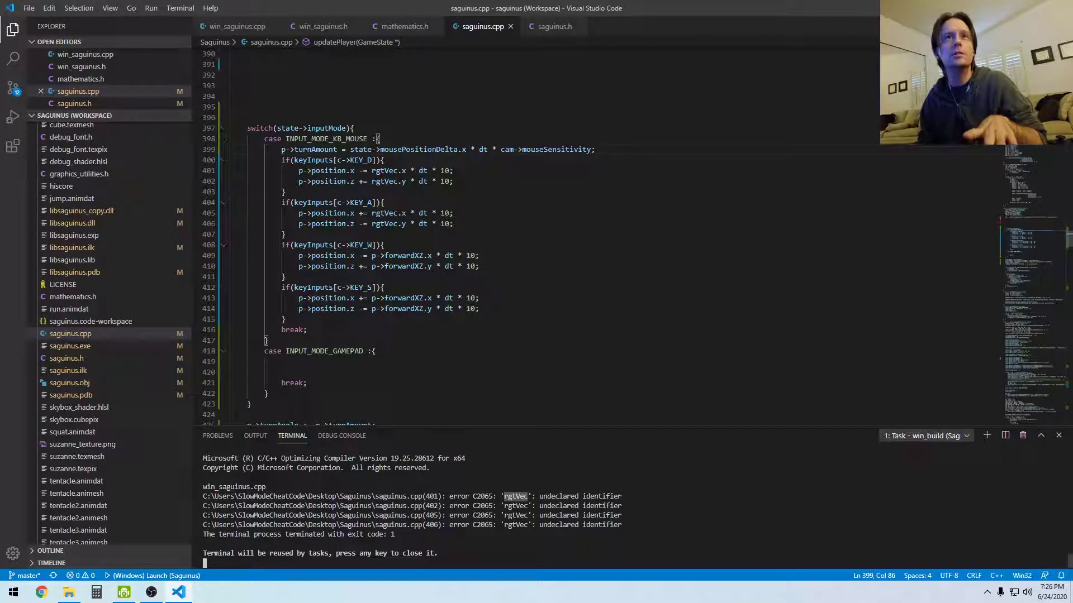
# - Move the forwardXZ and rgtVec lines above switch(state->inputMode) and rebuild
pyautogui.scroll(-3)
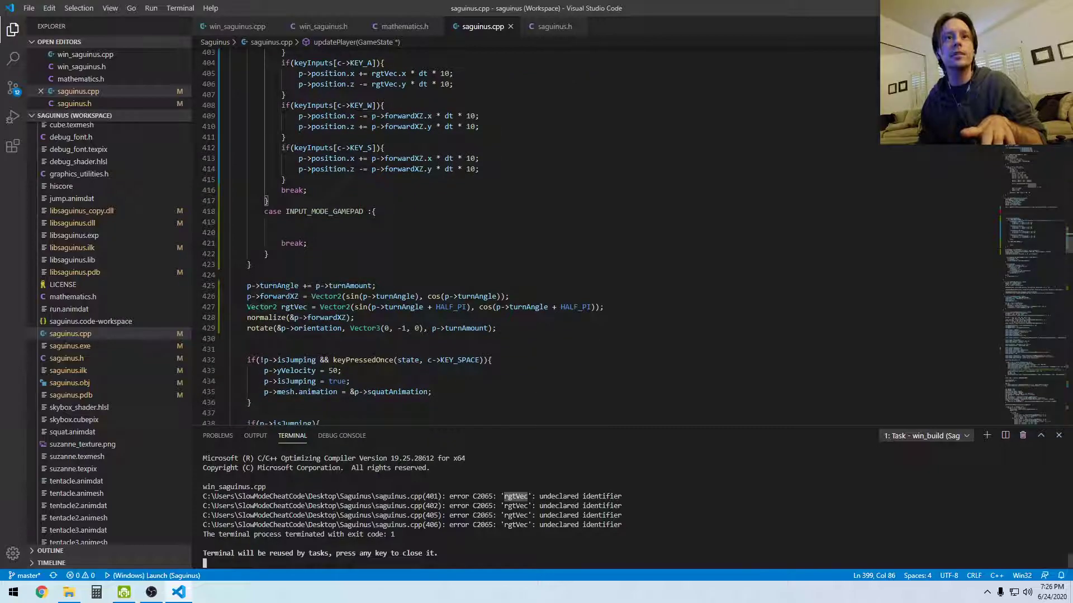
pyautogui.tripleClick(424, 307)
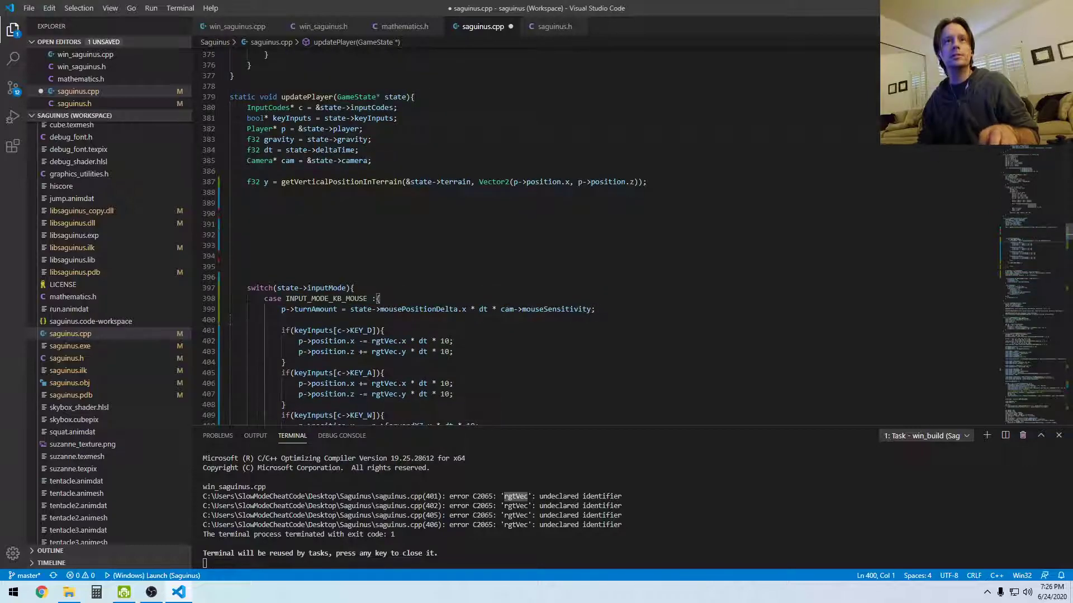
pyautogui.scroll(-3)
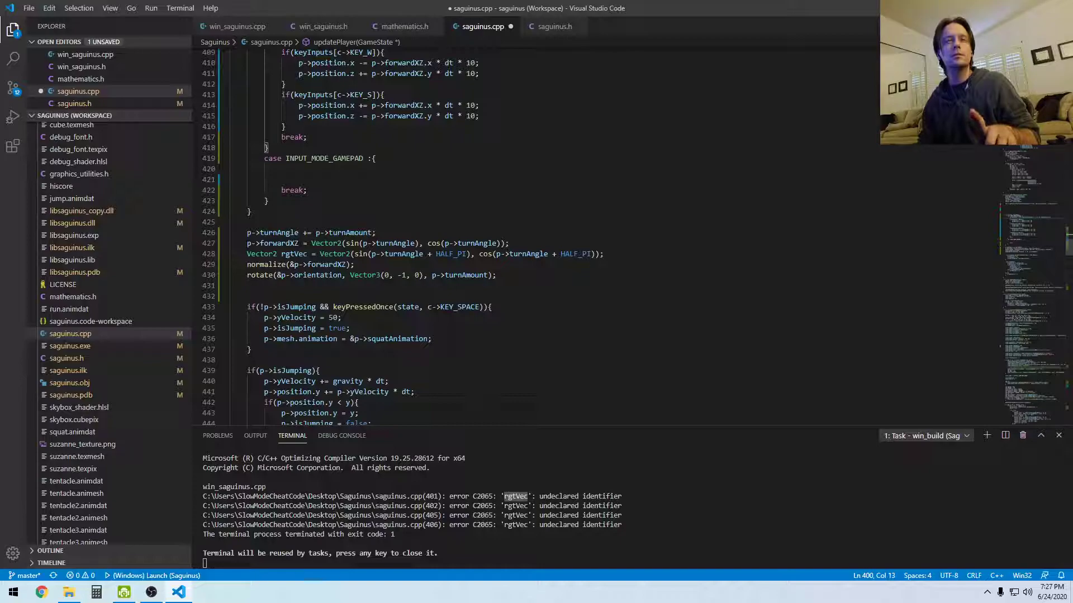
pyautogui.moveTo(246, 243); pyautogui.dragTo(354, 264)
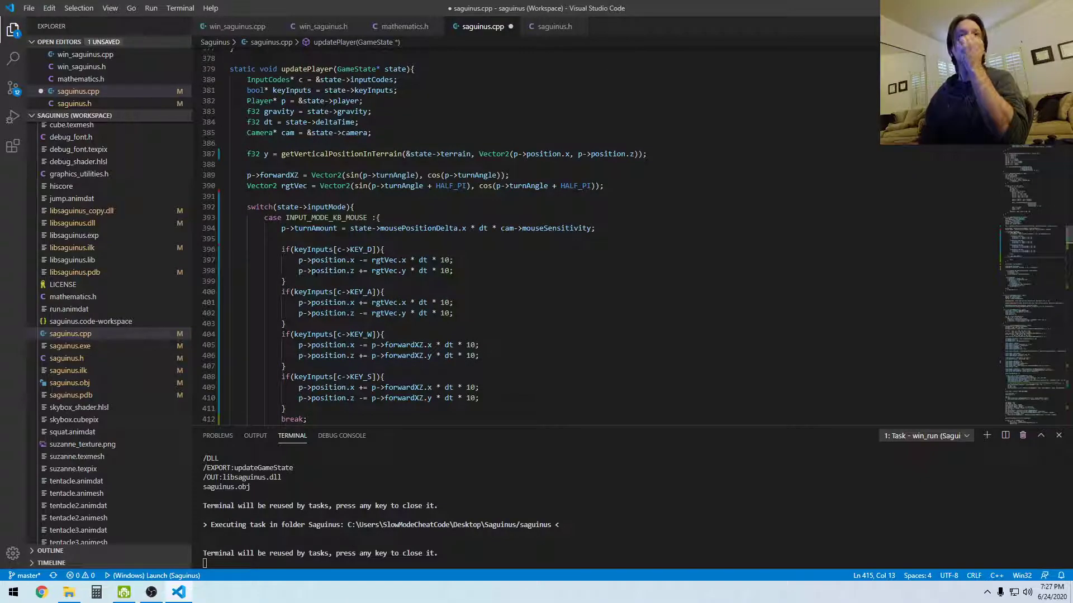
# - Add 'Gamepad* gamepad1 = &state->gamepad1;' at the start of updatePlayer
pyautogui.write('Ga')
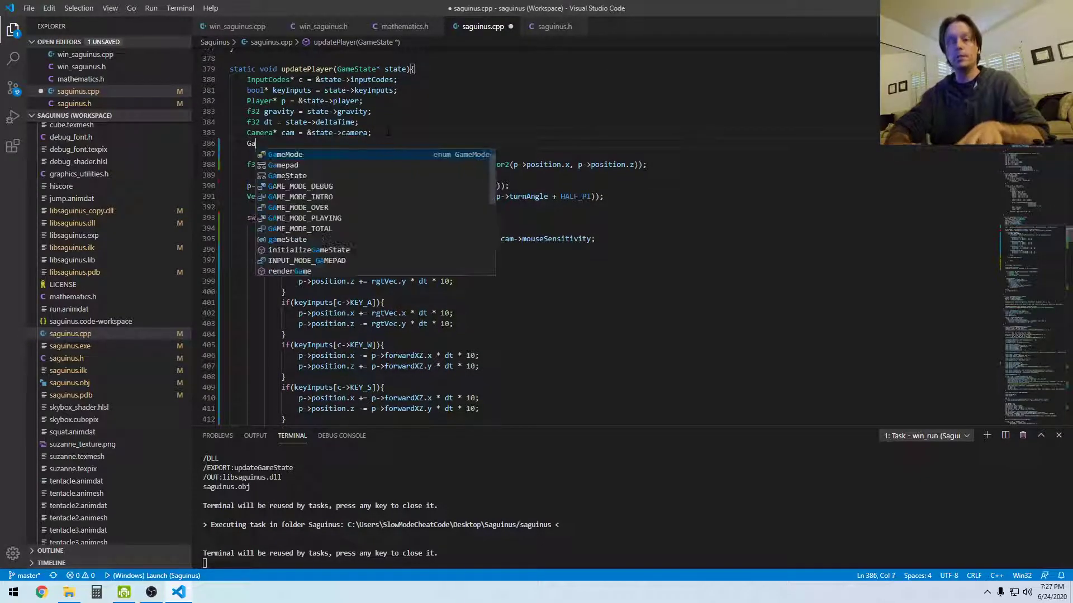
pyautogui.write('mePad* gamep')
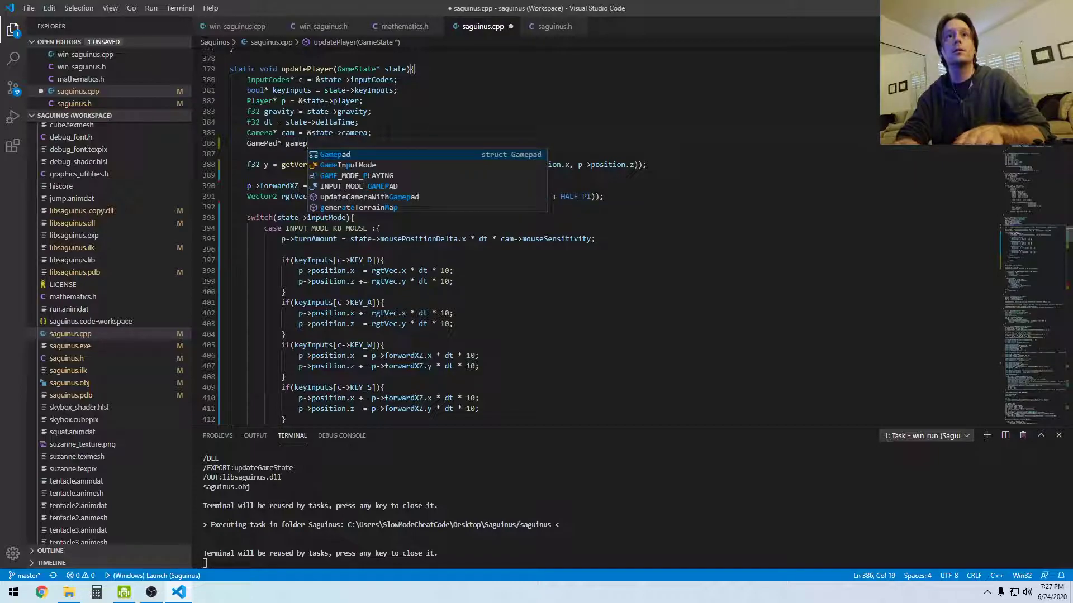
pyautogui.write('a')
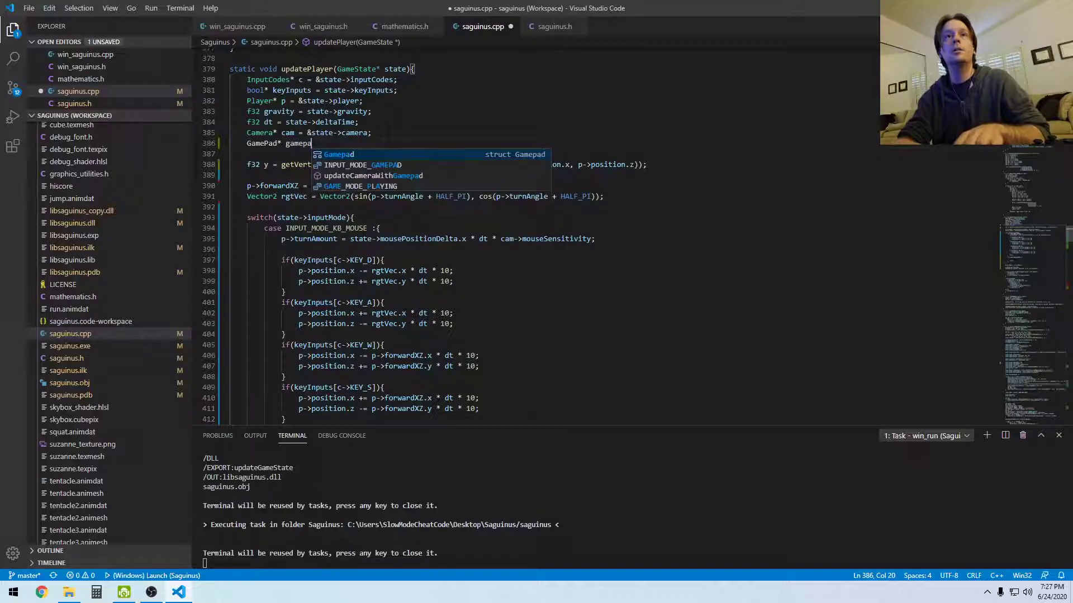
pyautogui.write('d1 = &state->')
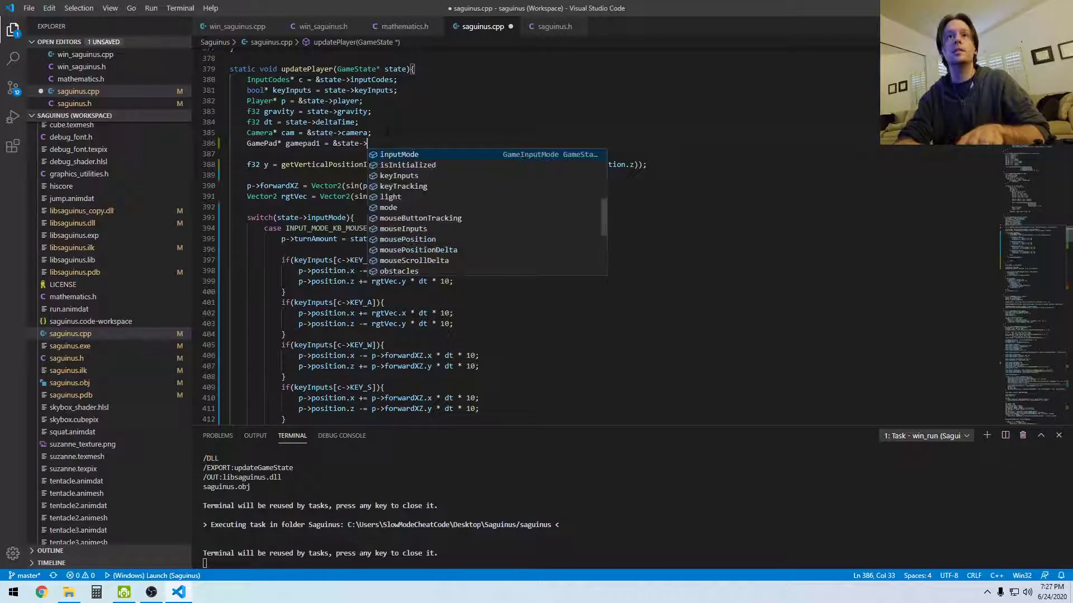
pyautogui.write('gamepad1;')
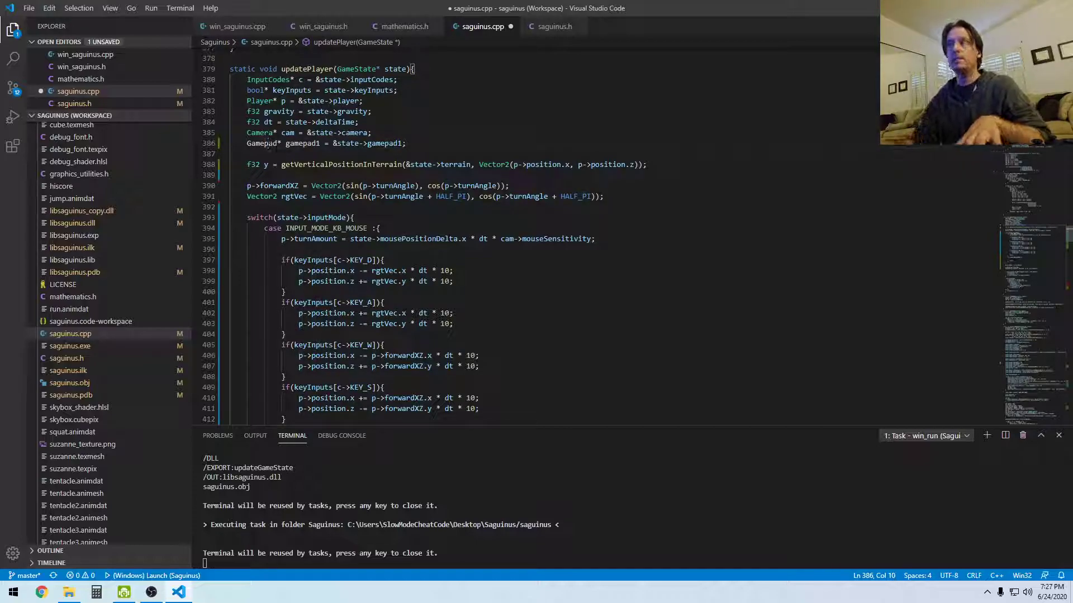
pyautogui.scroll(-3)
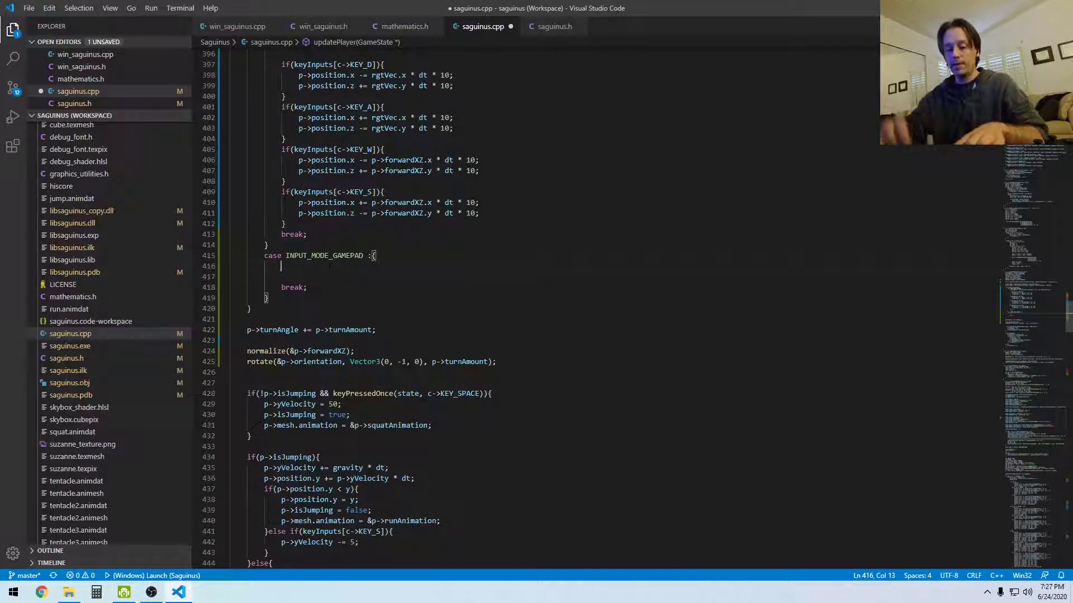
# - In the gamepad case, set p->turnAmount = gamepad1->leftStickX * dt, dropping mouseSensitivity
pyautogui.write('ga')
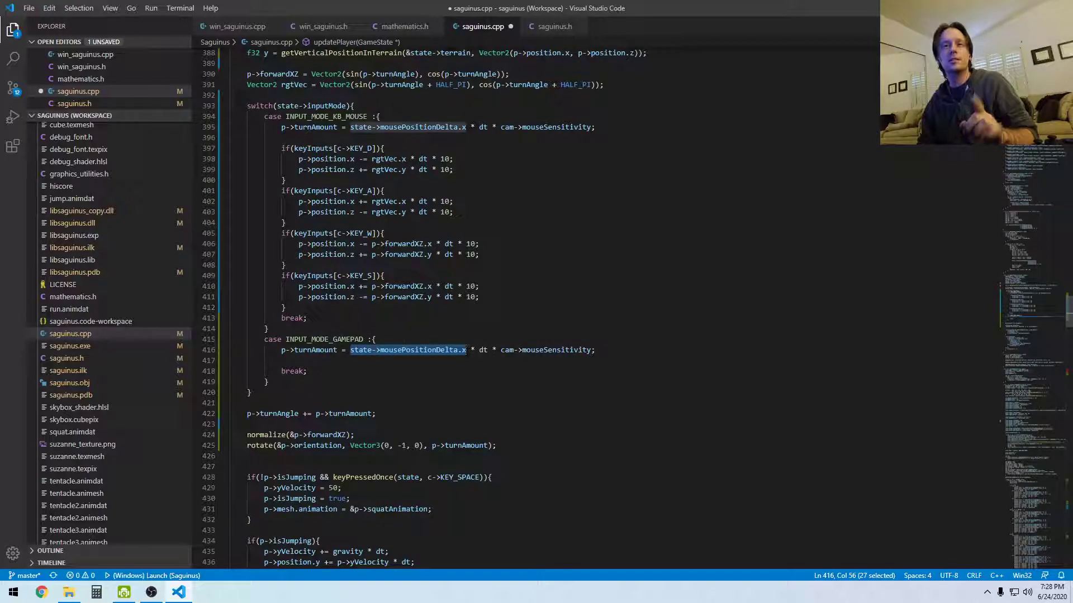
pyautogui.write('gamepad1')
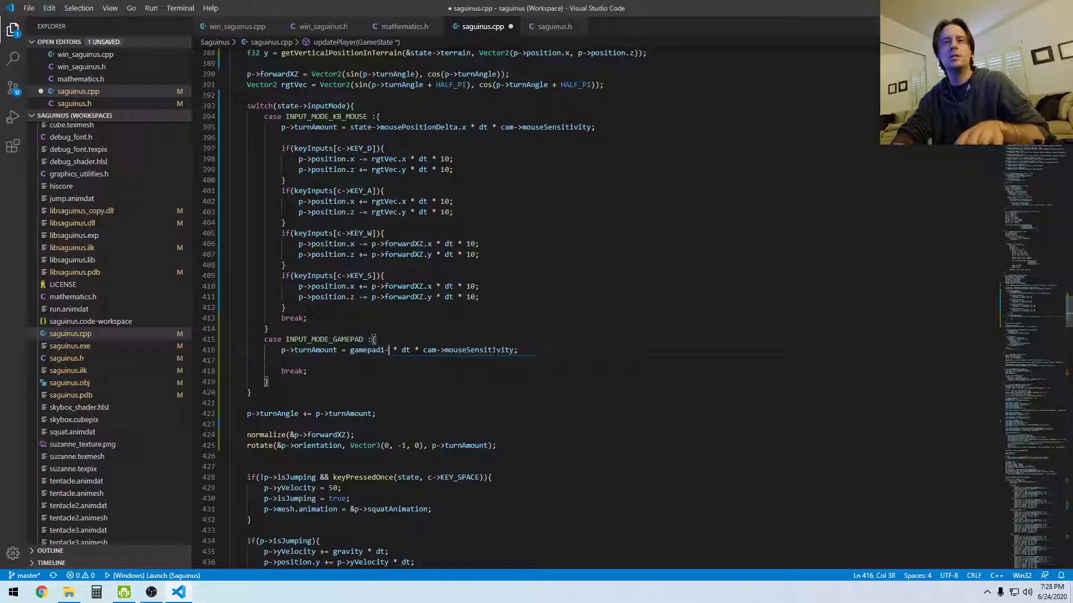
pyautogui.write('->')
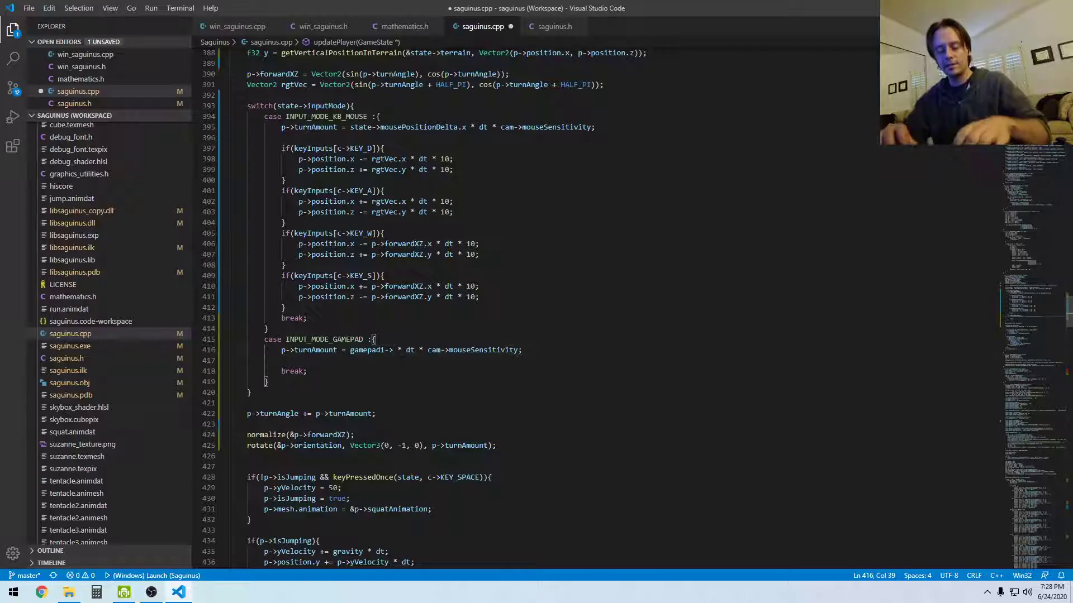
pyautogui.write('left')
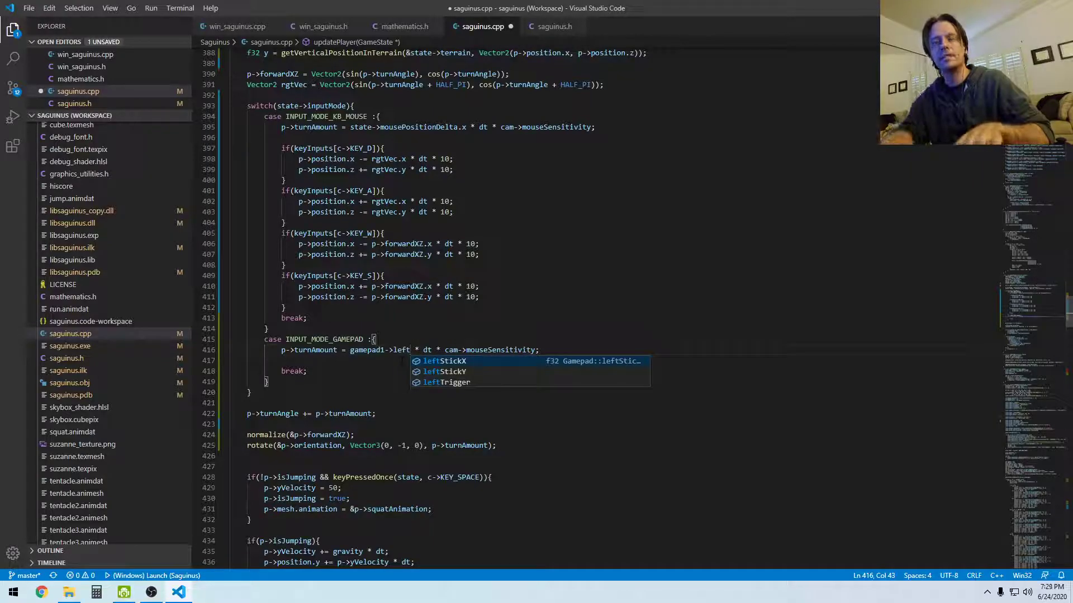
pyautogui.press('Tab')
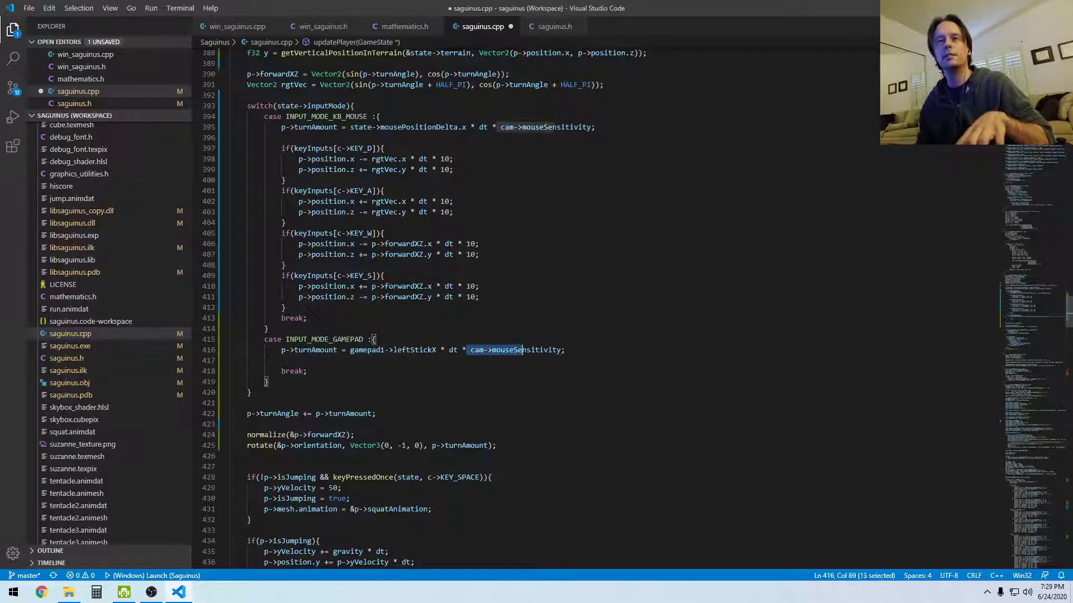
pyautogui.press('Delete')
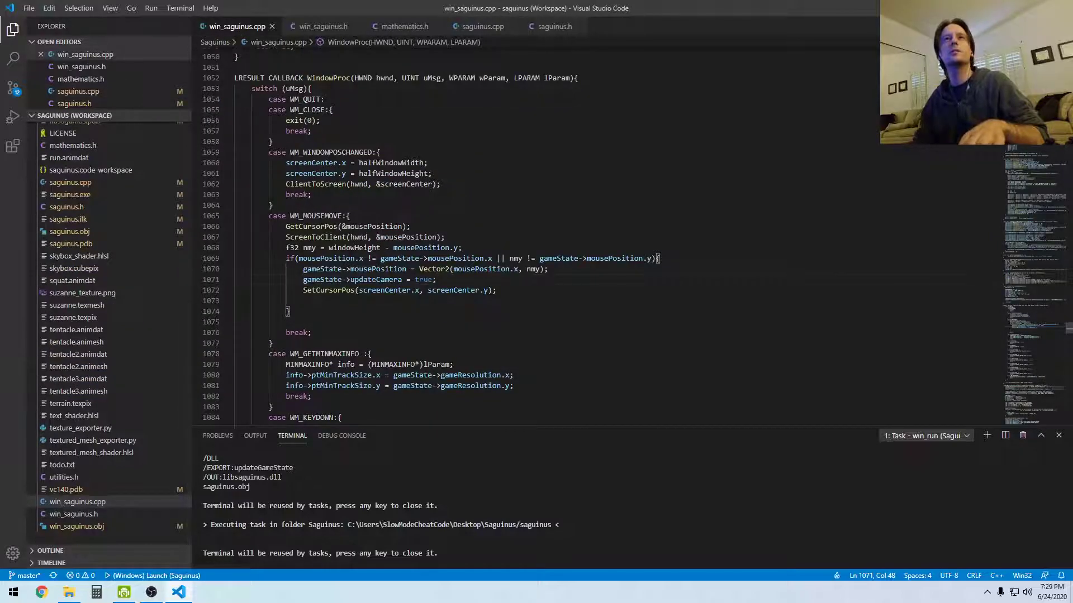
# - Add gameState->inputMode = INPUT_MODE_GAMEPAD; inside the XInputGetState packet branch
pyautogui.scroll(-3)
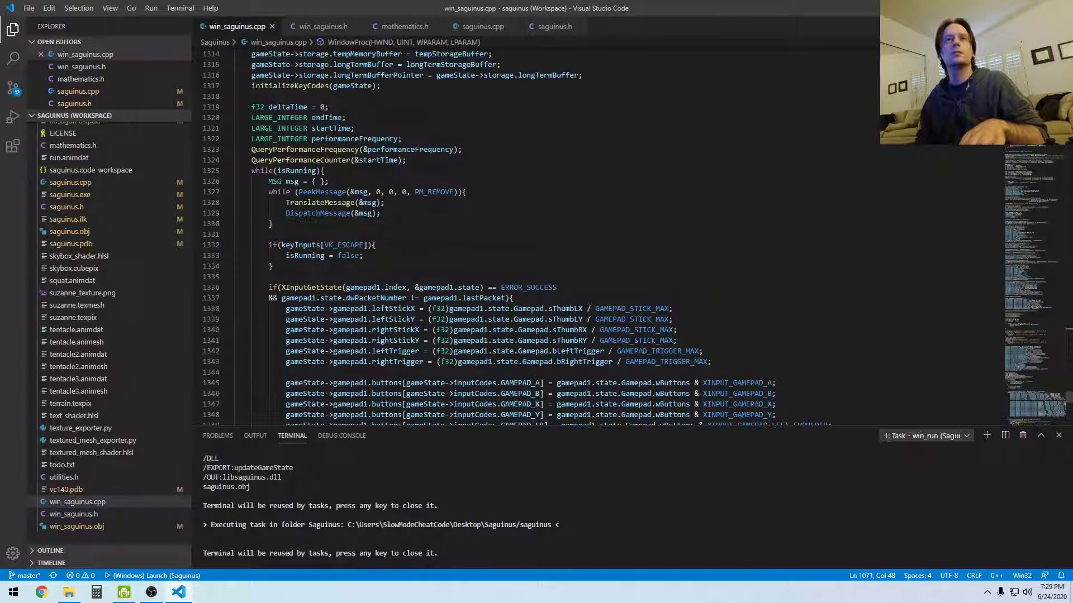
pyautogui.scroll(-3)
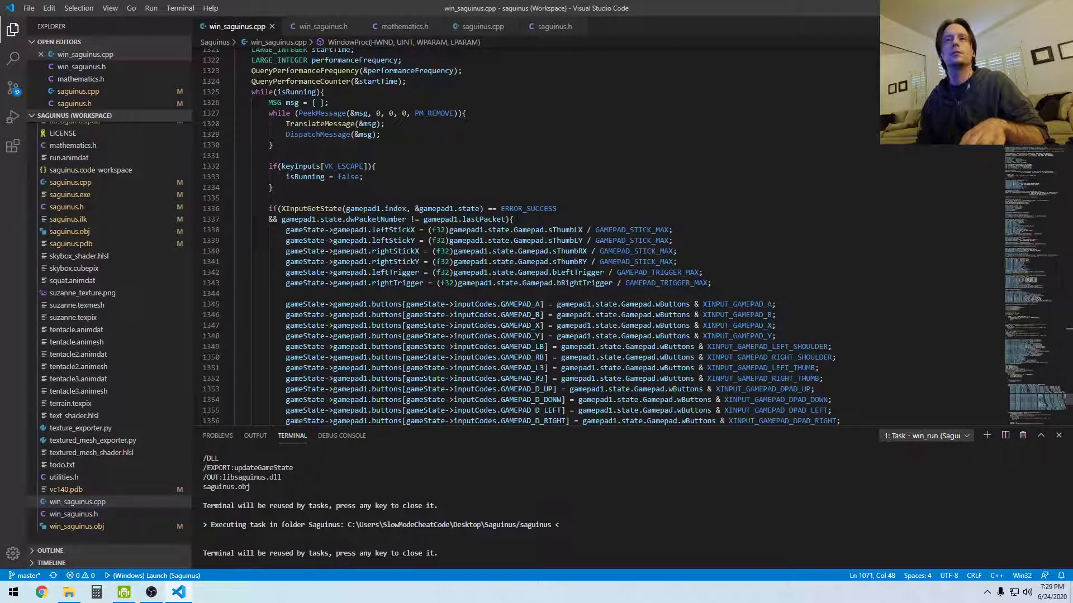
pyautogui.moveTo(268, 208); pyautogui.dragTo(513, 219)
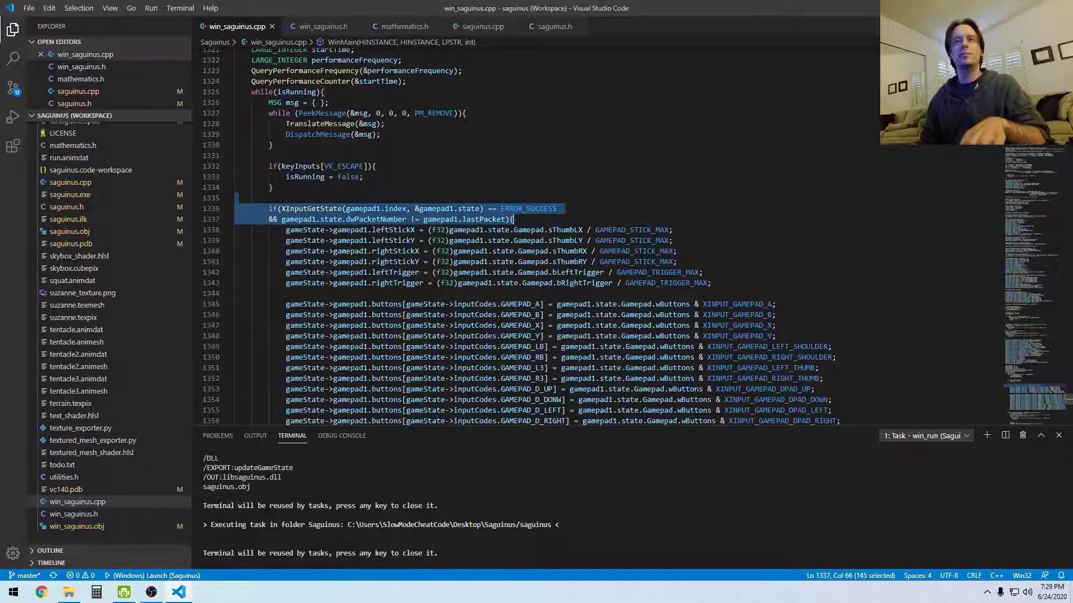
pyautogui.press('Enter')
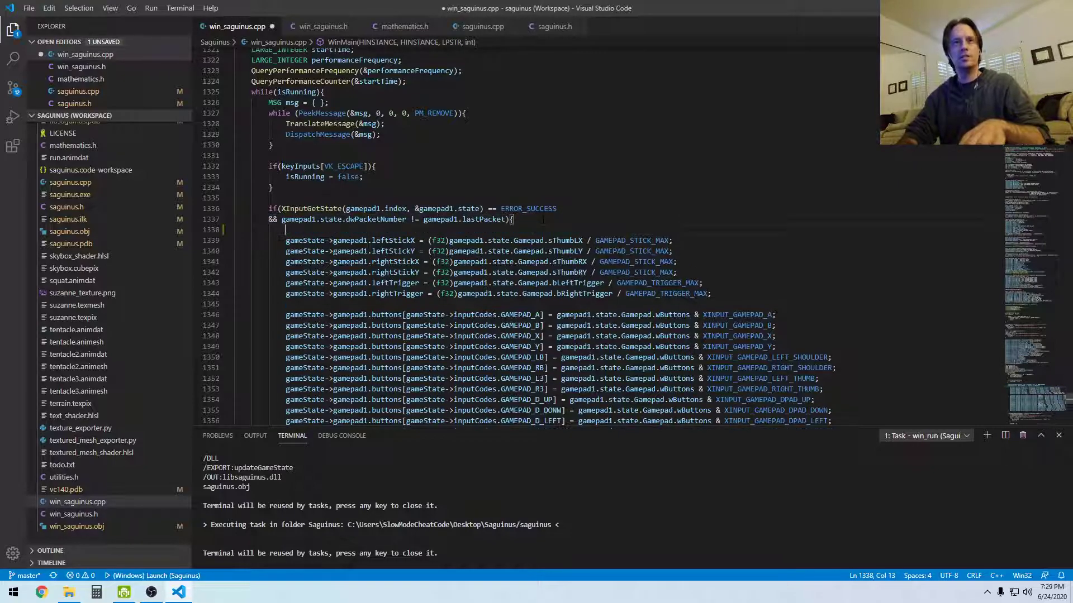
pyautogui.write('gma')
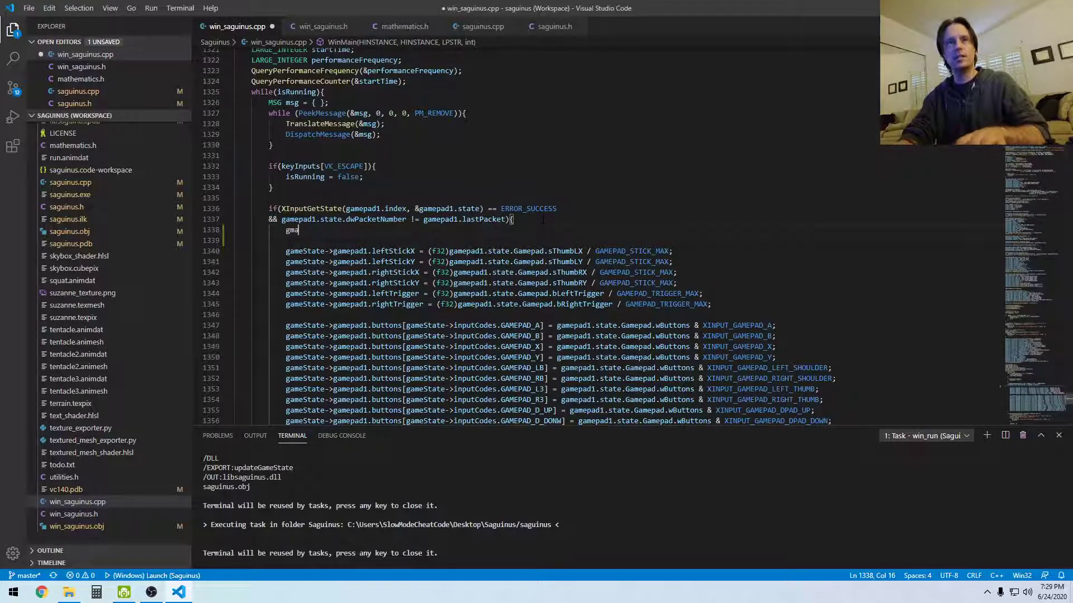
pyautogui.write('ameState->')
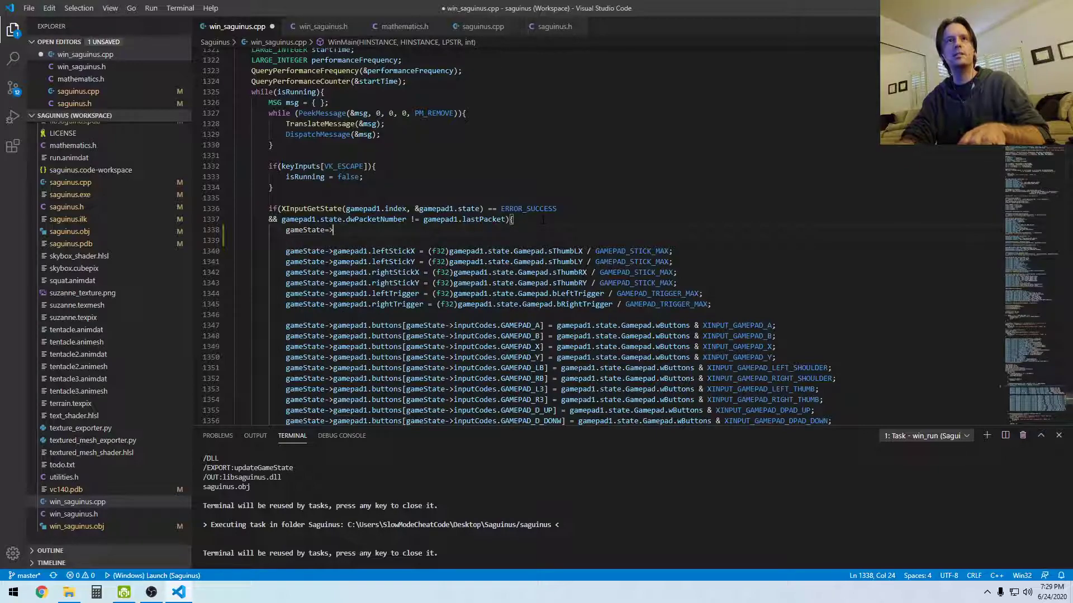
pyautogui.write('i')
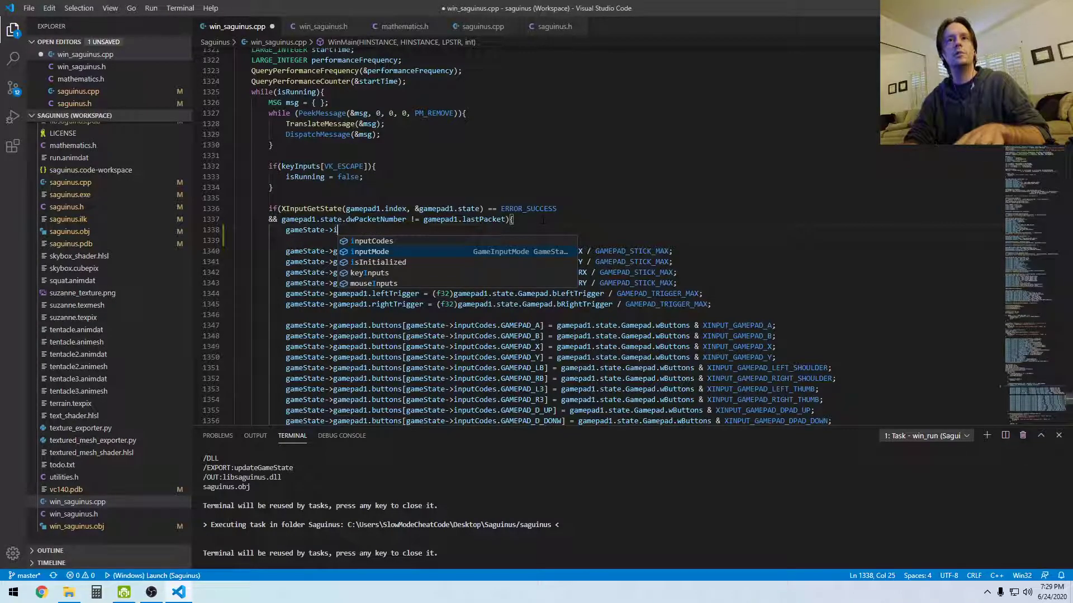
pyautogui.write('nputMode = INPUT_MO')
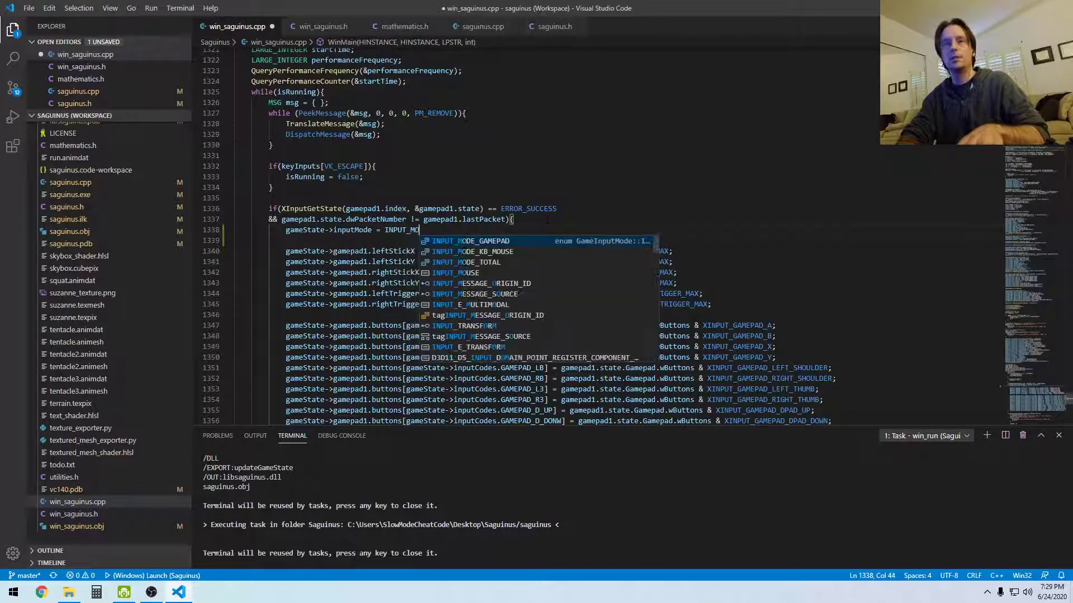
pyautogui.press('Tab')
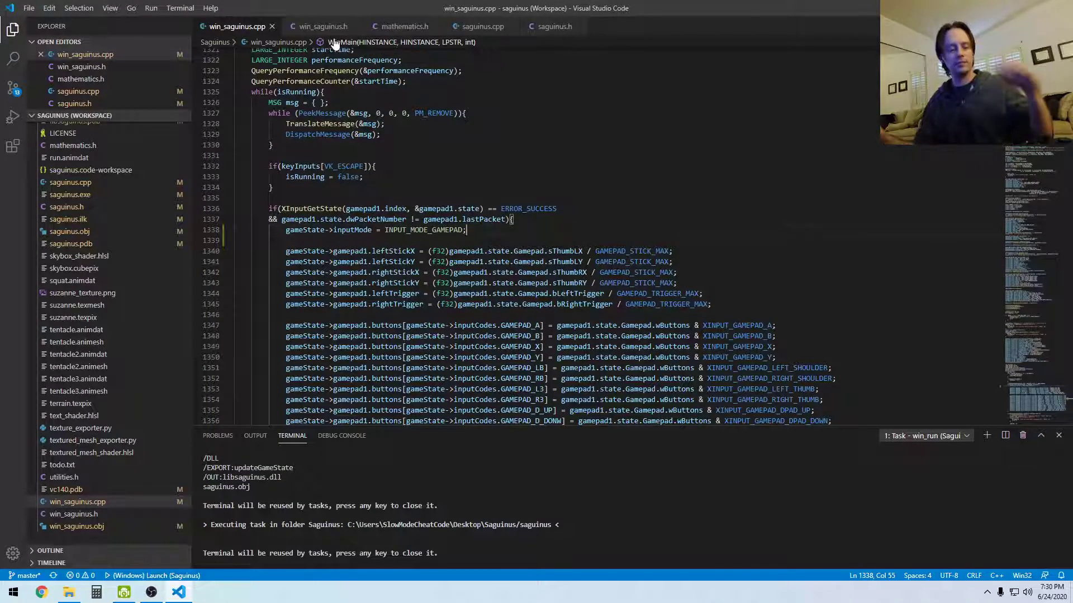
# - In saguinus.cpp, change the gamepad turn line's leftStickX to rightStickX and save
pyautogui.click(321, 27)
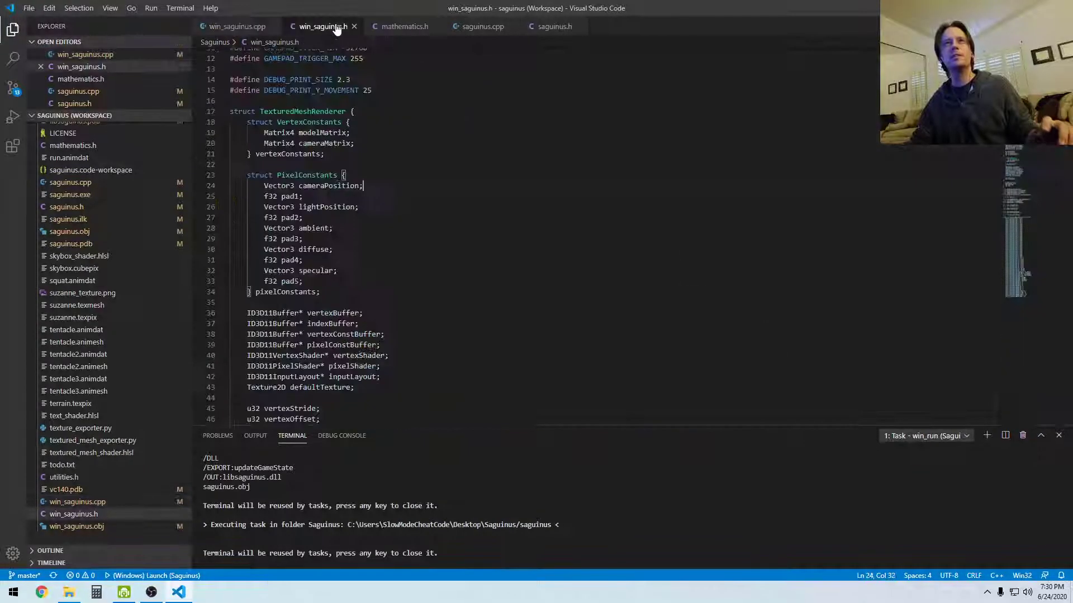
pyautogui.click(481, 26)
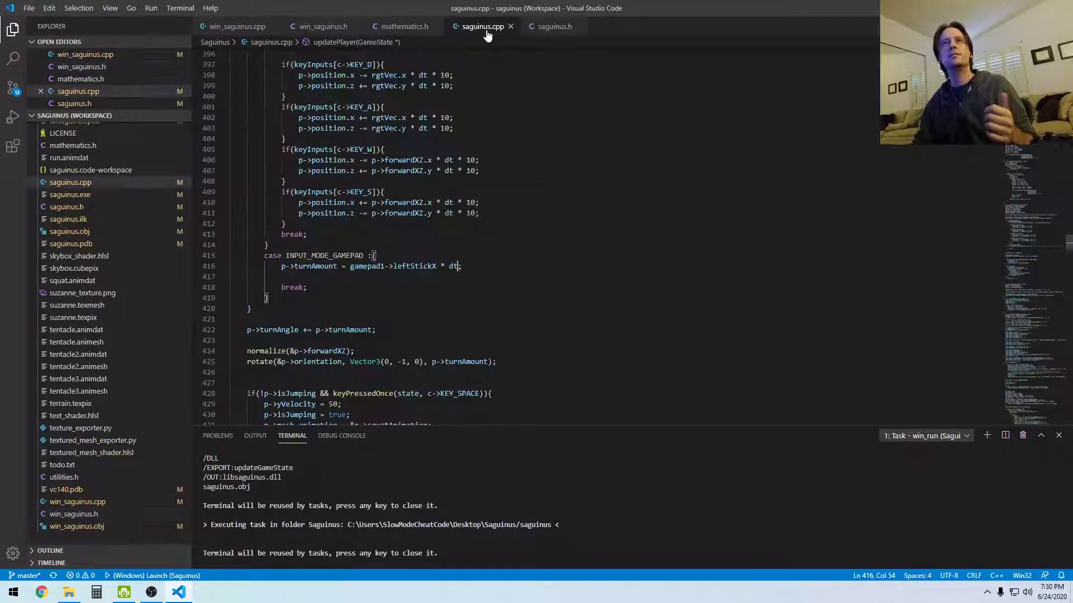
pyautogui.scroll(-3)
pyautogui.write('righ')
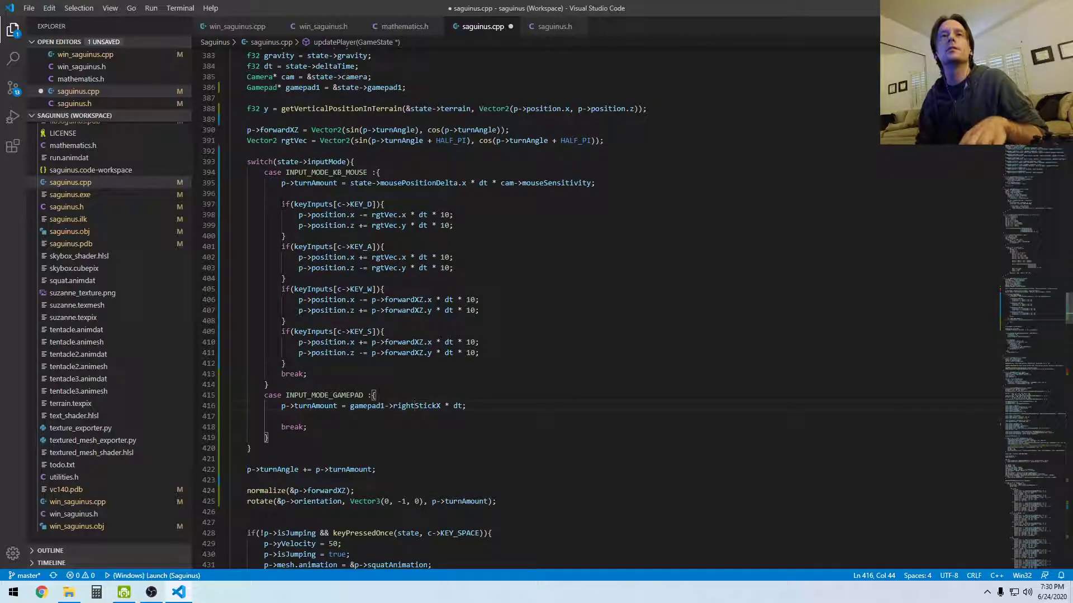
pyautogui.moveTo(298, 215); pyautogui.dragTo(453, 225)
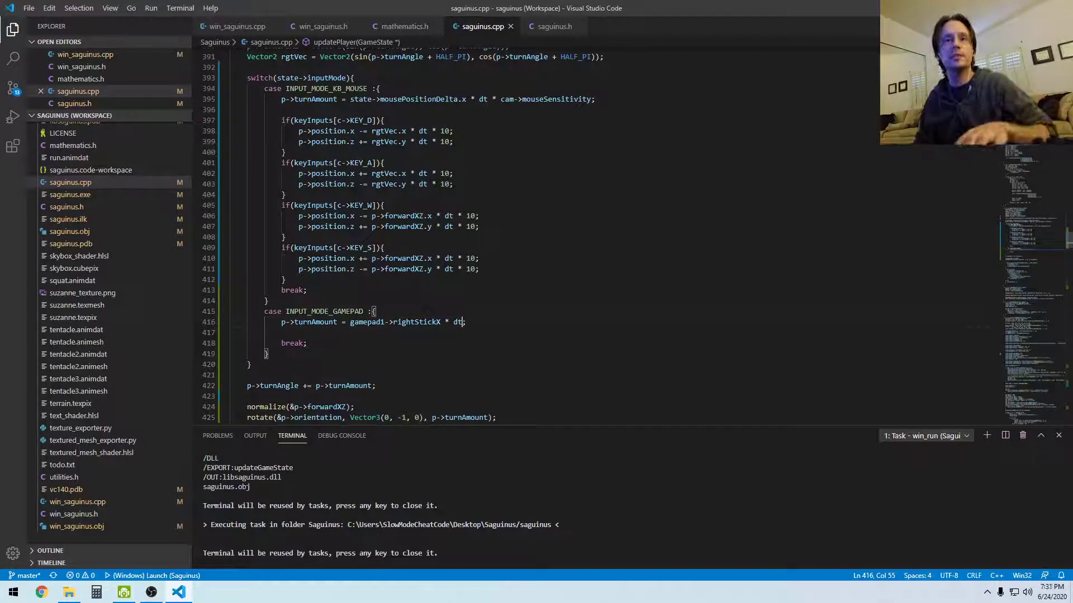
# - Write p->cameraHeight += gamepad1->rightStickY * dt; in the gamepad case, then launch Saguinus
pyautogui.write('p->cameraHeight')
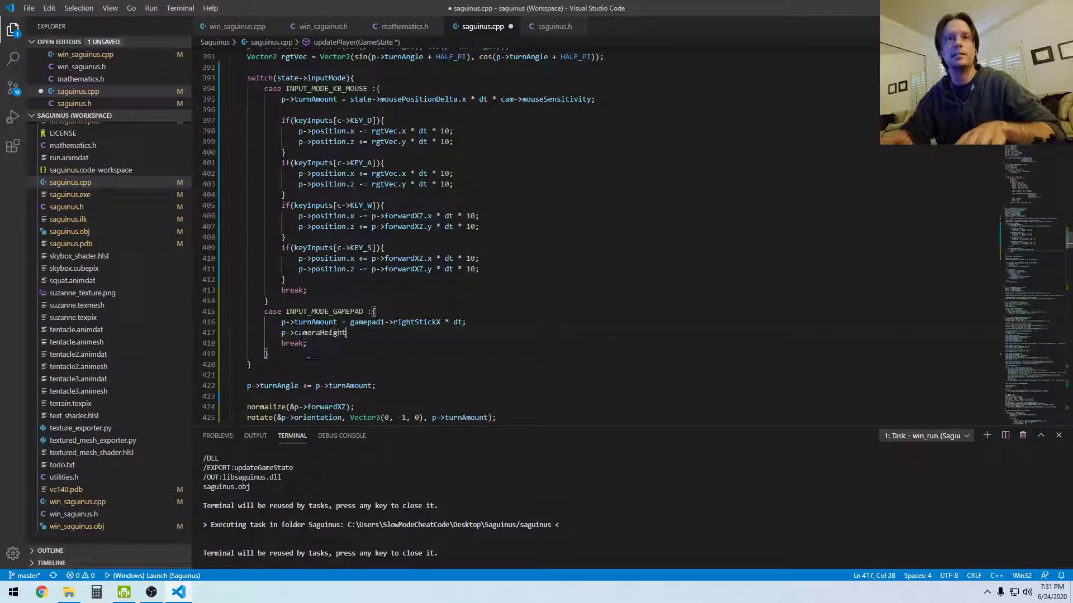
pyautogui.scroll(-3)
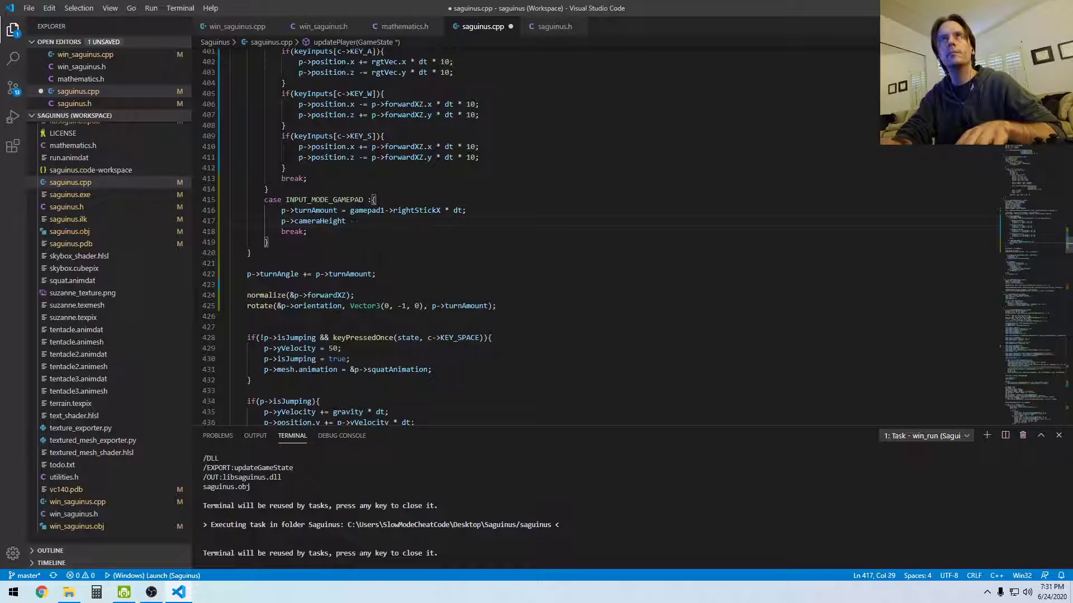
pyautogui.write('=')
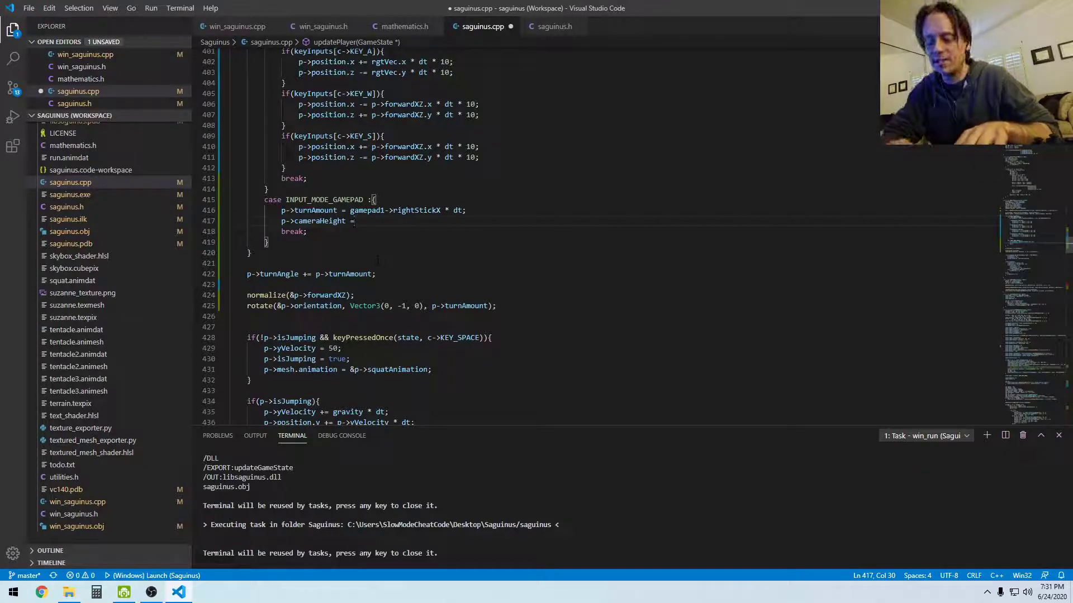
pyautogui.press('BackSpace')
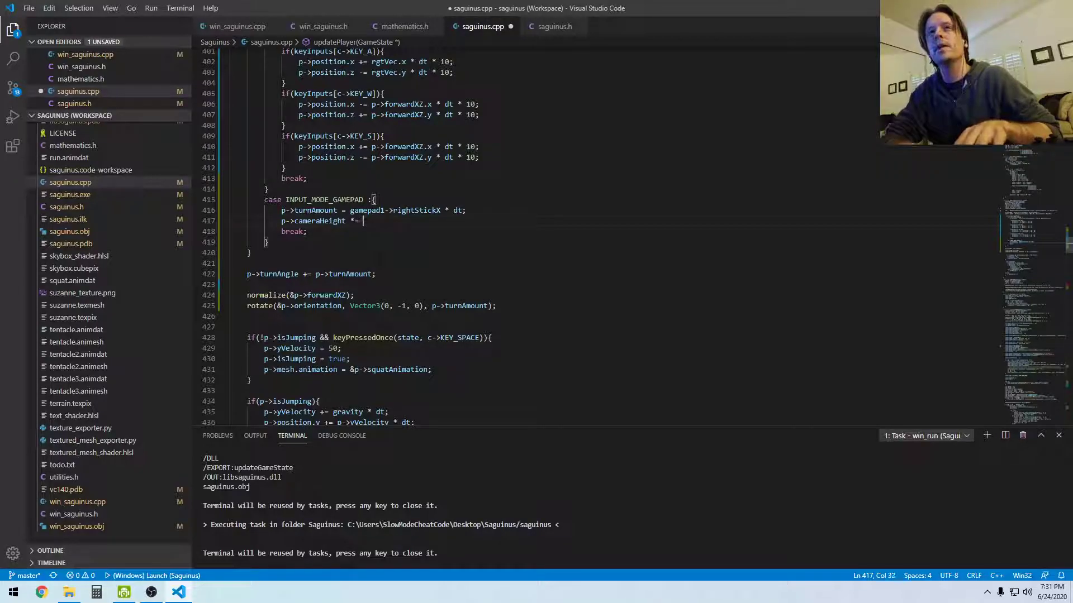
pyautogui.write('gamepad1->')
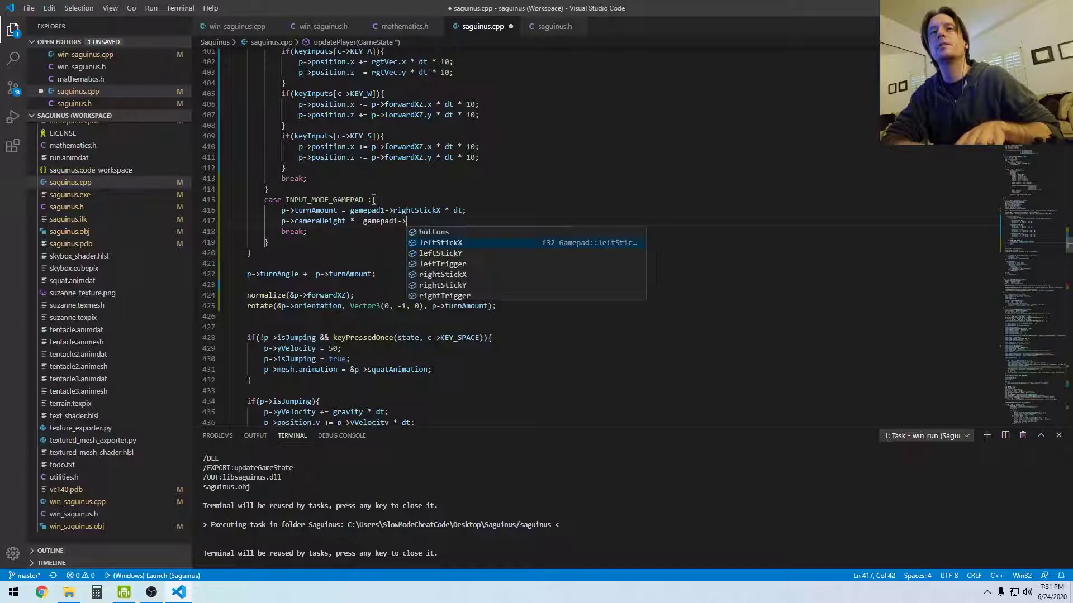
pyautogui.write('r')
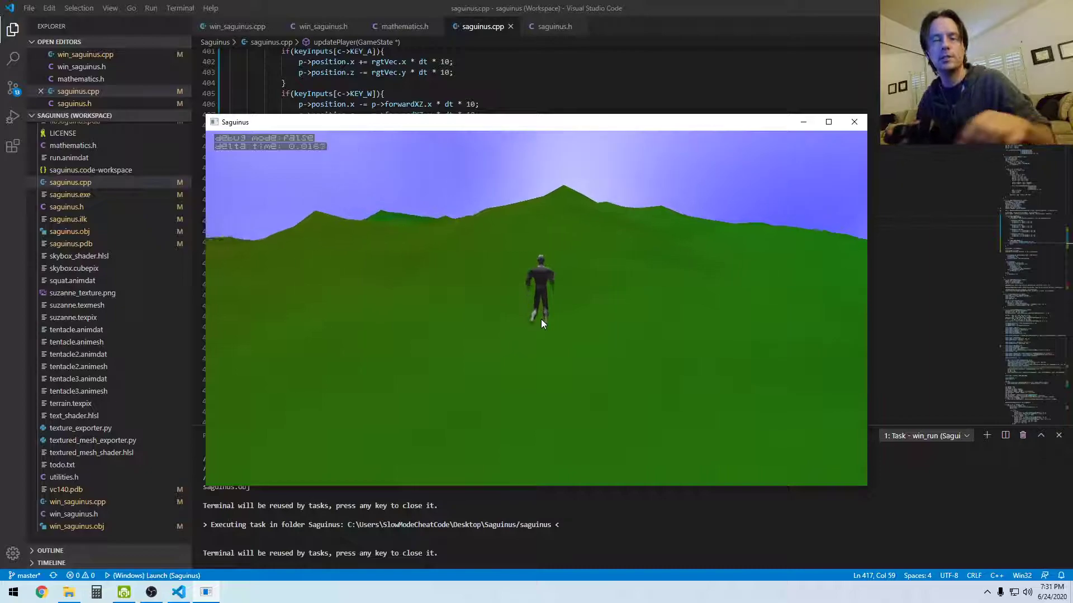
# - Focus the running Saguinus window to test the gamepad controls
pyautogui.click(853, 122)
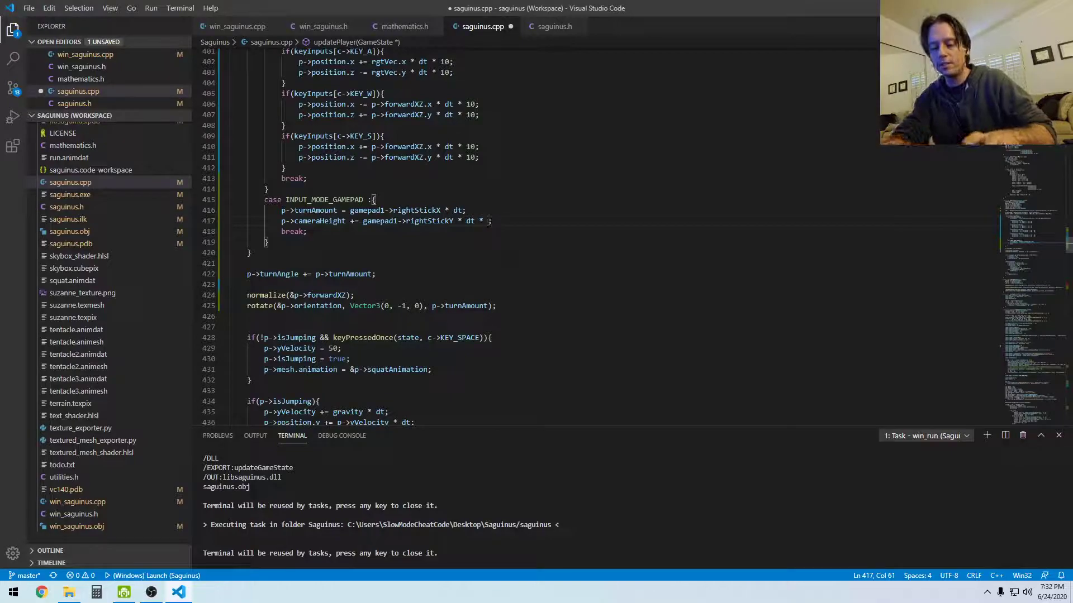
# - Append * 5 to the cameraHeight line and copy the two KEY_W position lines into the gamepad case
pyautogui.write('5')
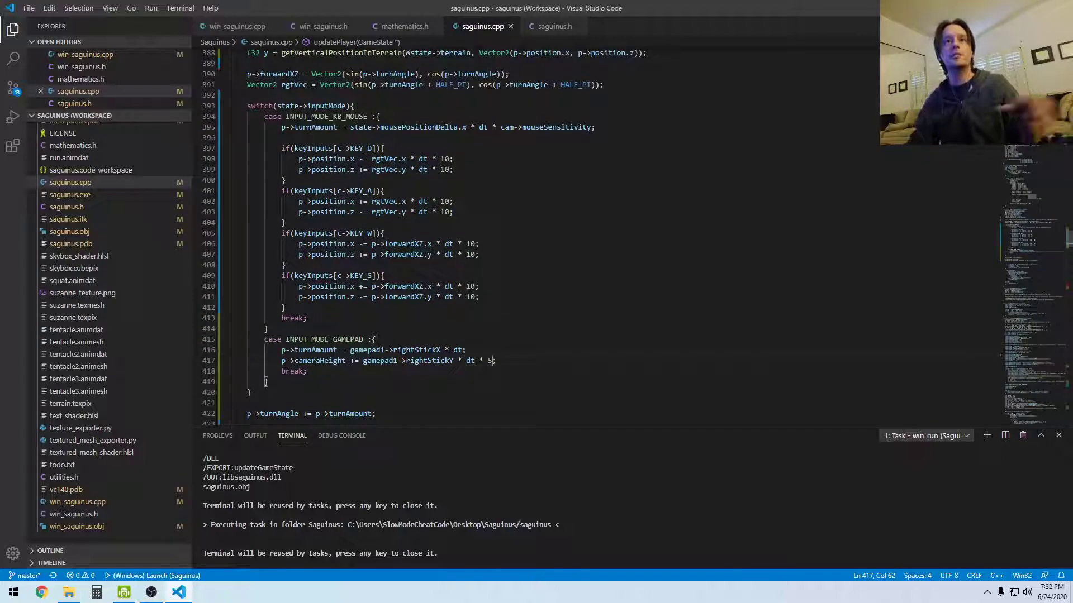
pyautogui.moveTo(296, 158); pyautogui.dragTo(453, 170)
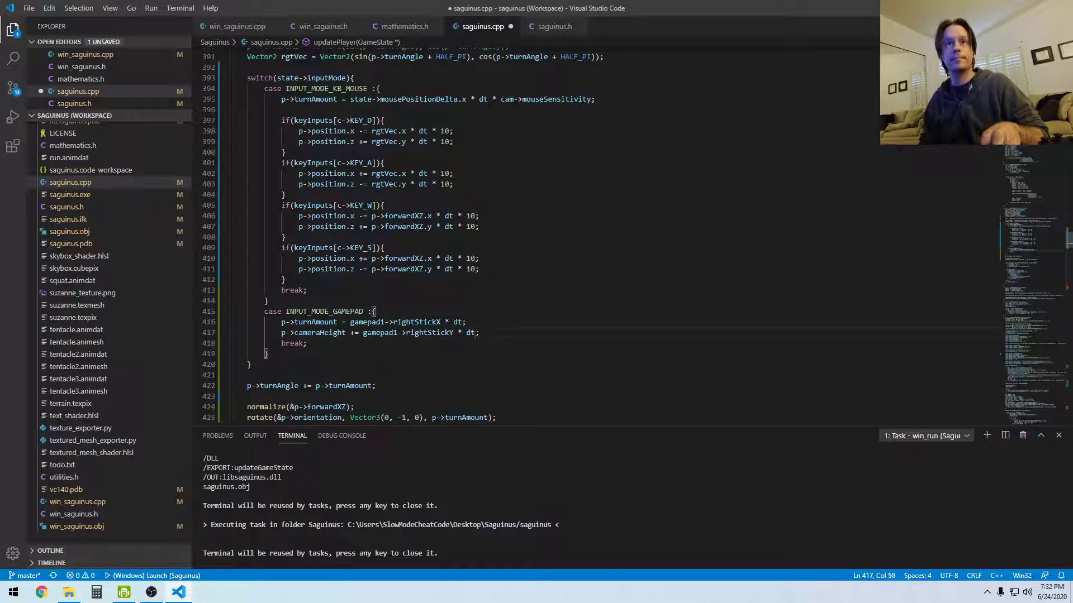
pyautogui.write('* 5')
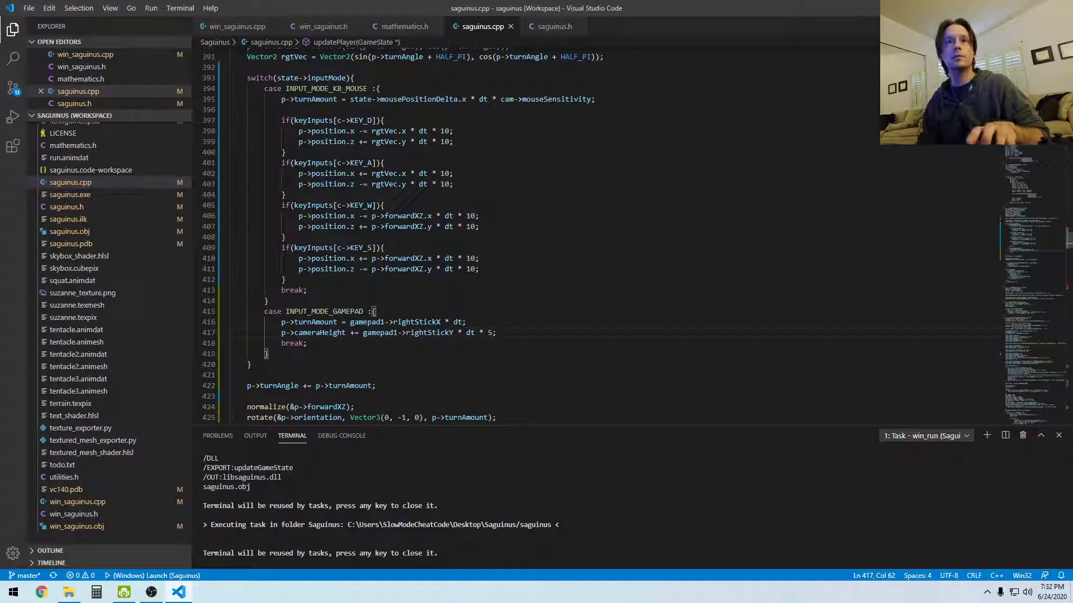
pyautogui.moveTo(297, 215); pyautogui.dragTo(481, 226)
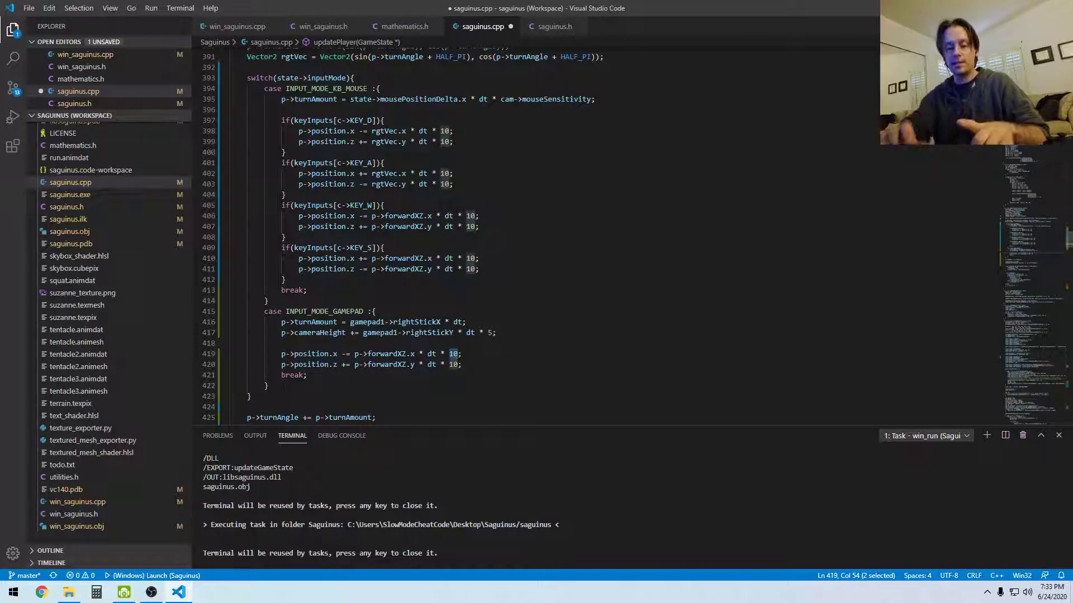
# - Replace the 10 in both pasted forward lines with gamepad1->leftStickY
pyautogui.write('game-')
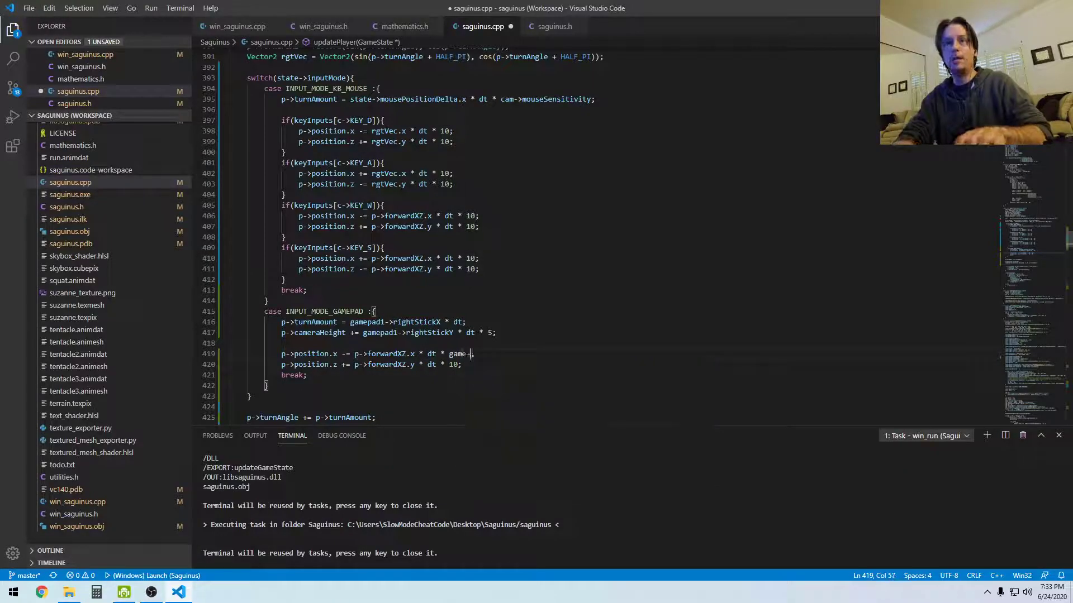
pyautogui.write('pad1;')
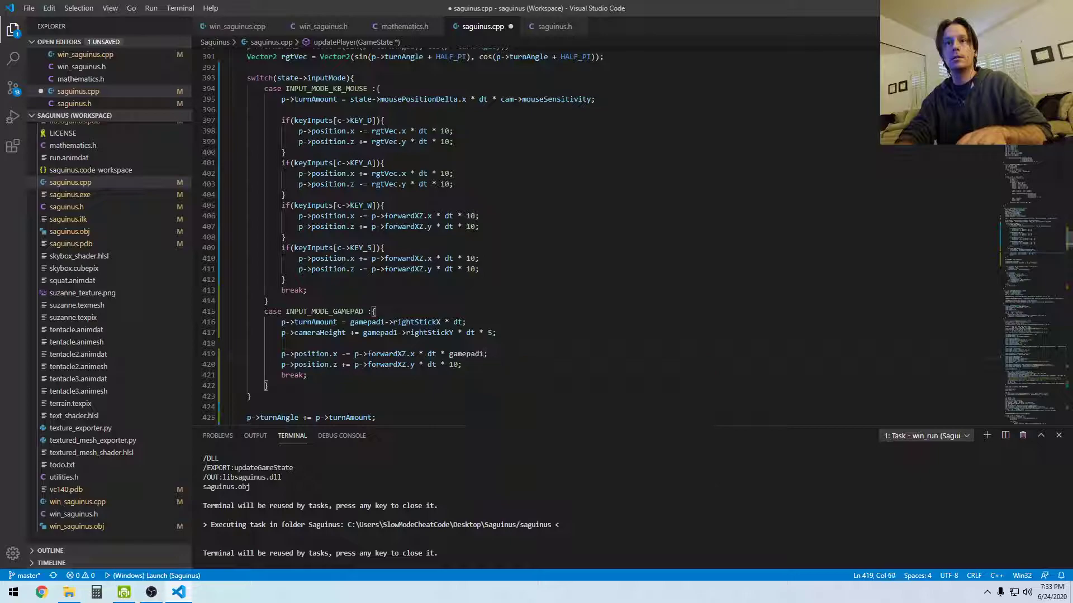
pyautogui.write('->')
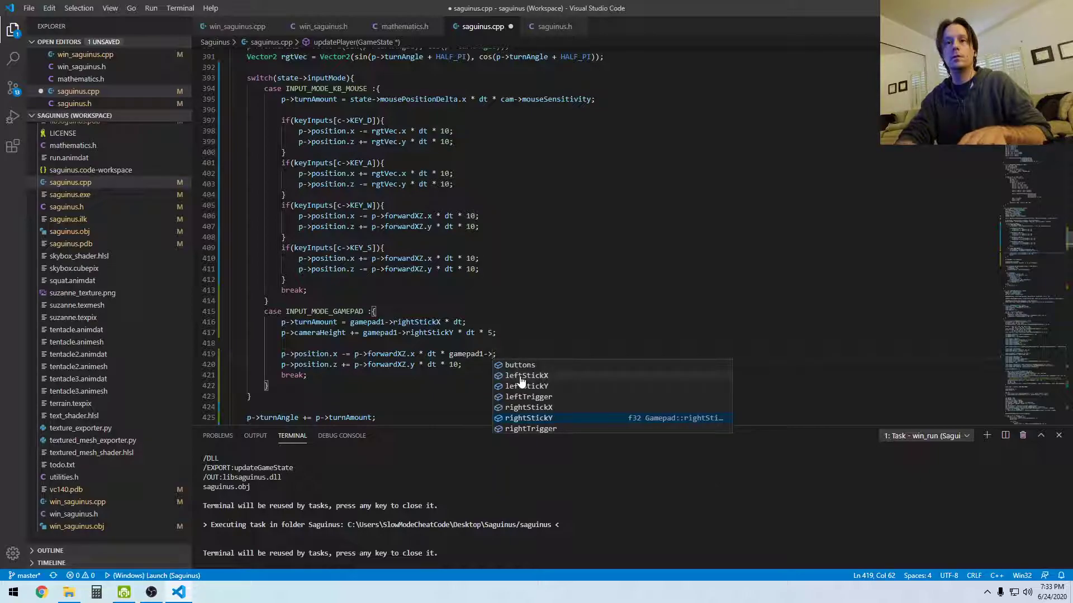
pyautogui.write('left')
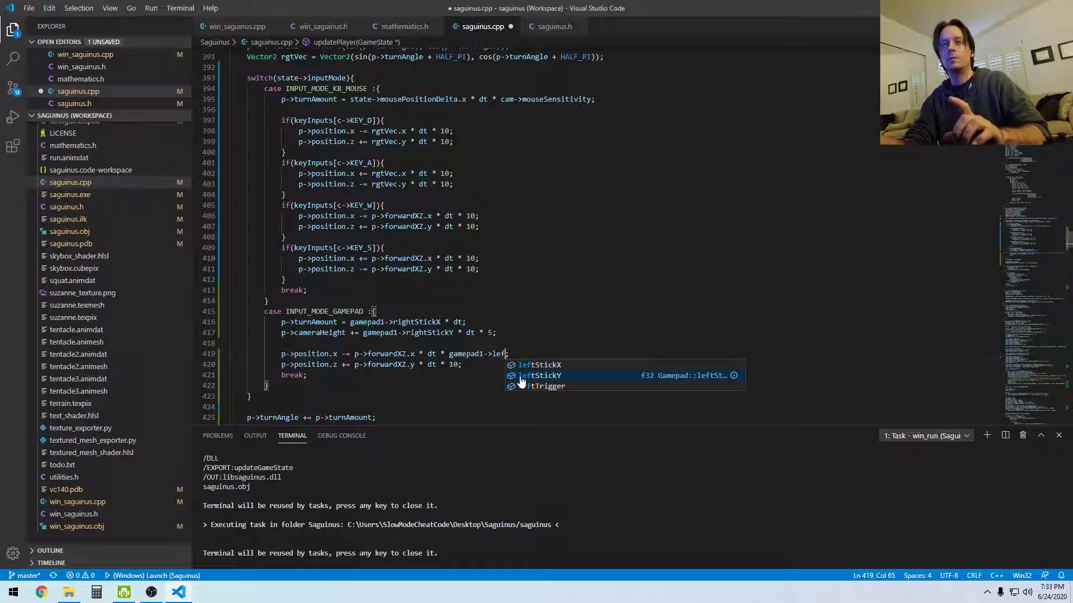
pyautogui.click(540, 365)
pyautogui.write('gamepad1->leftStickY')
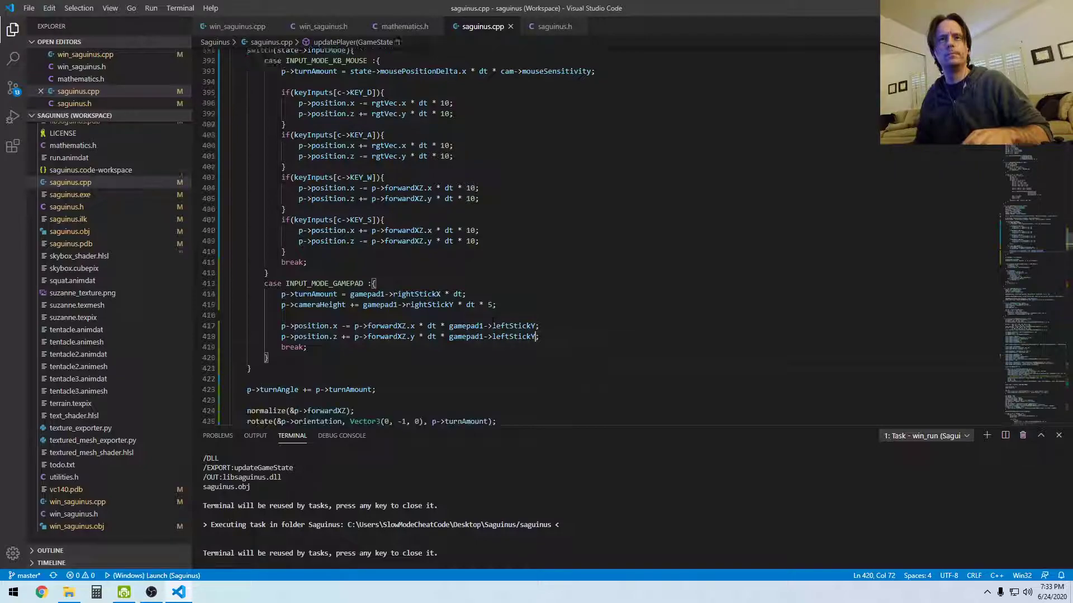
pyautogui.scroll(-3)
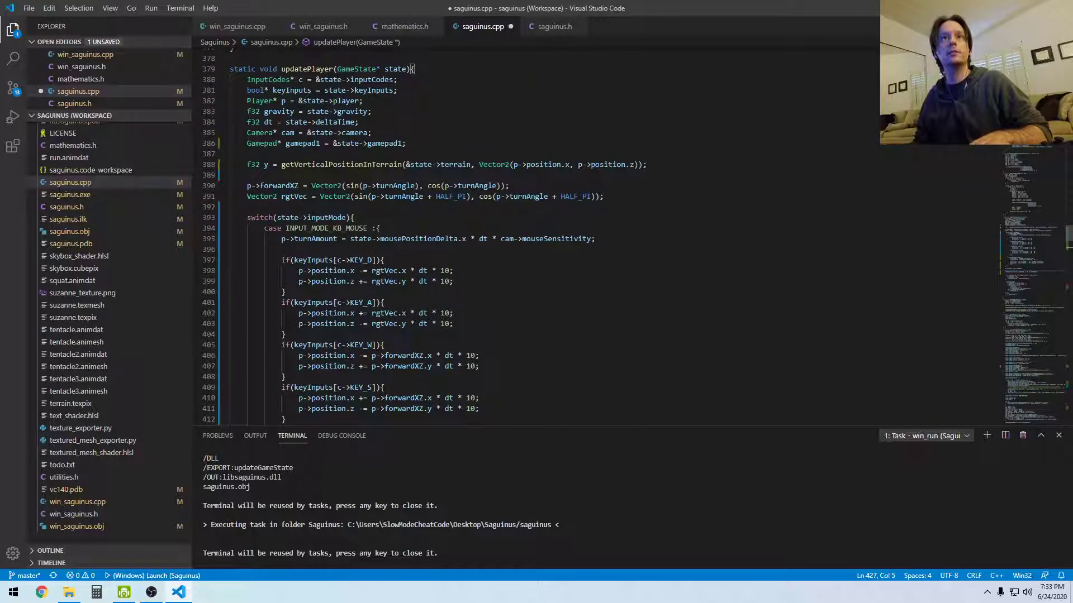
# - Insert normalize(&p->forwardXZ); and normalize(&rgtVec); right after their vector computations
pyautogui.click(510, 185)
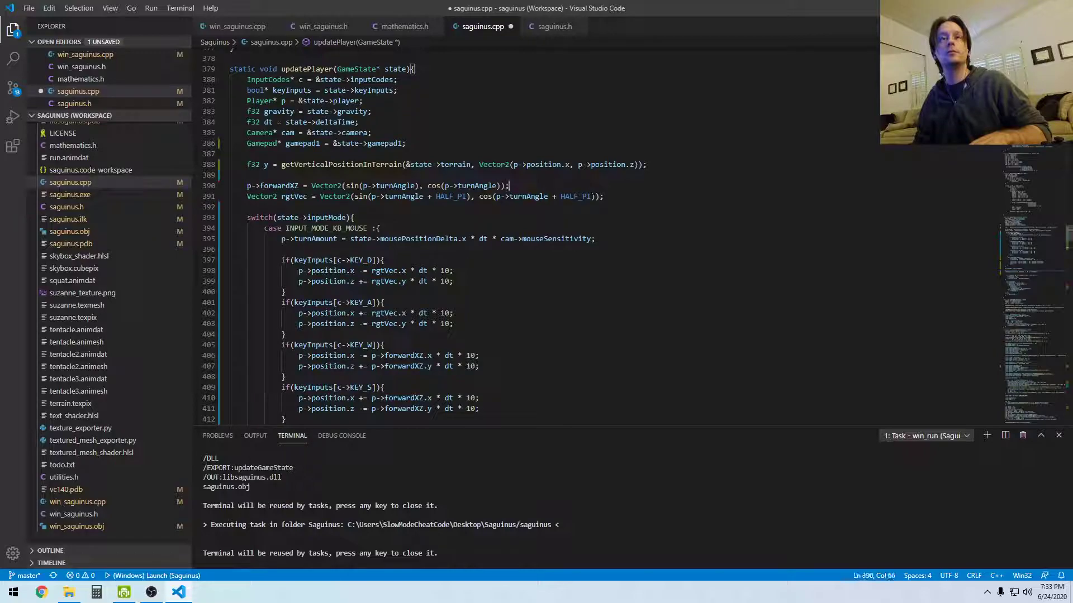
pyautogui.write('normalize(&p->forwardXZ);')
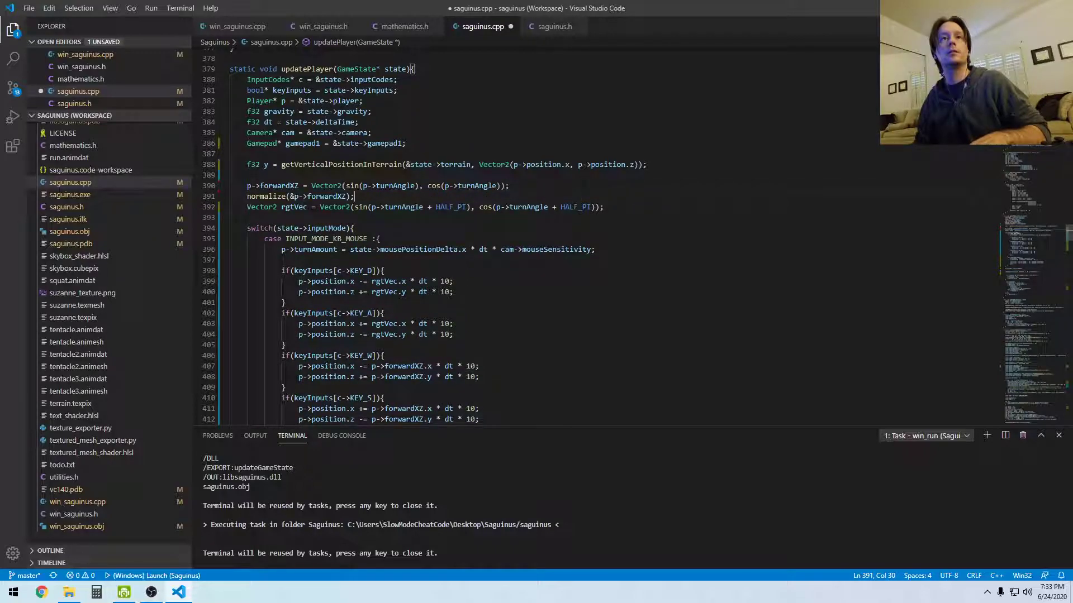
pyautogui.click(273, 217)
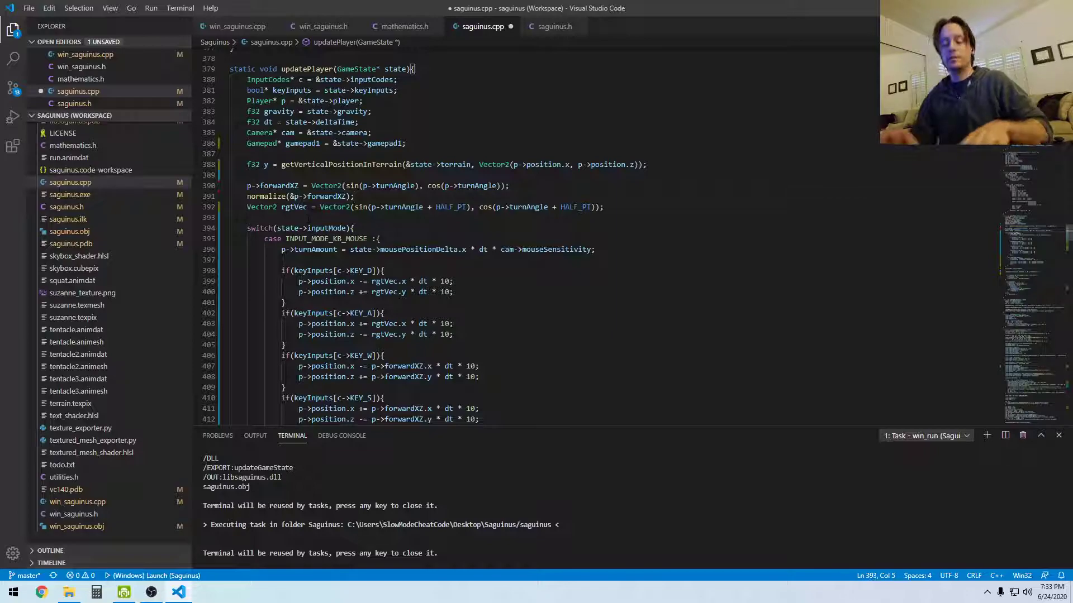
pyautogui.write('norm')
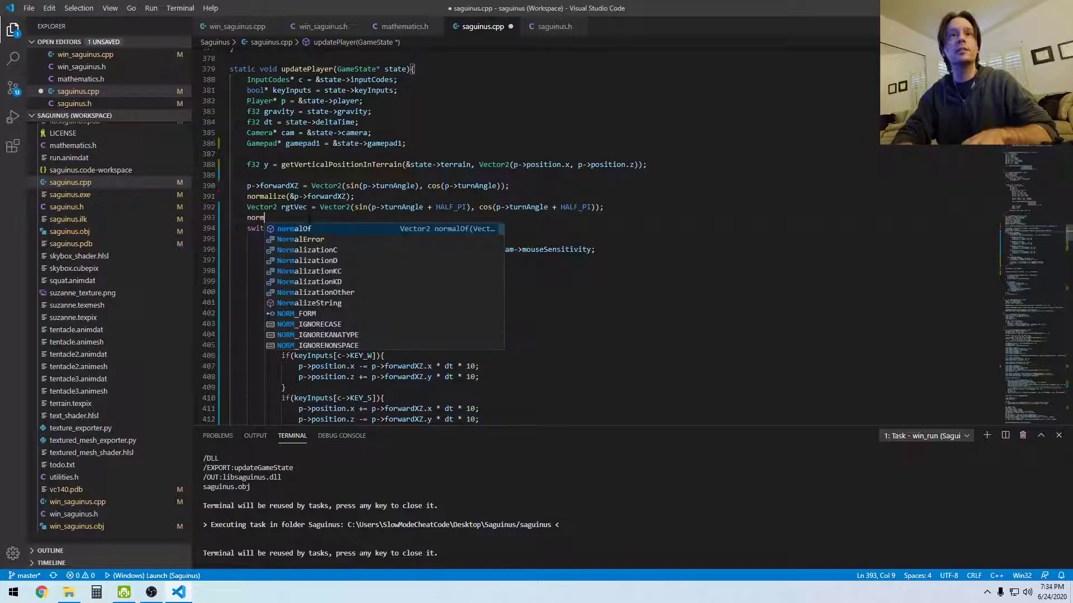
pyautogui.press('Backspace')
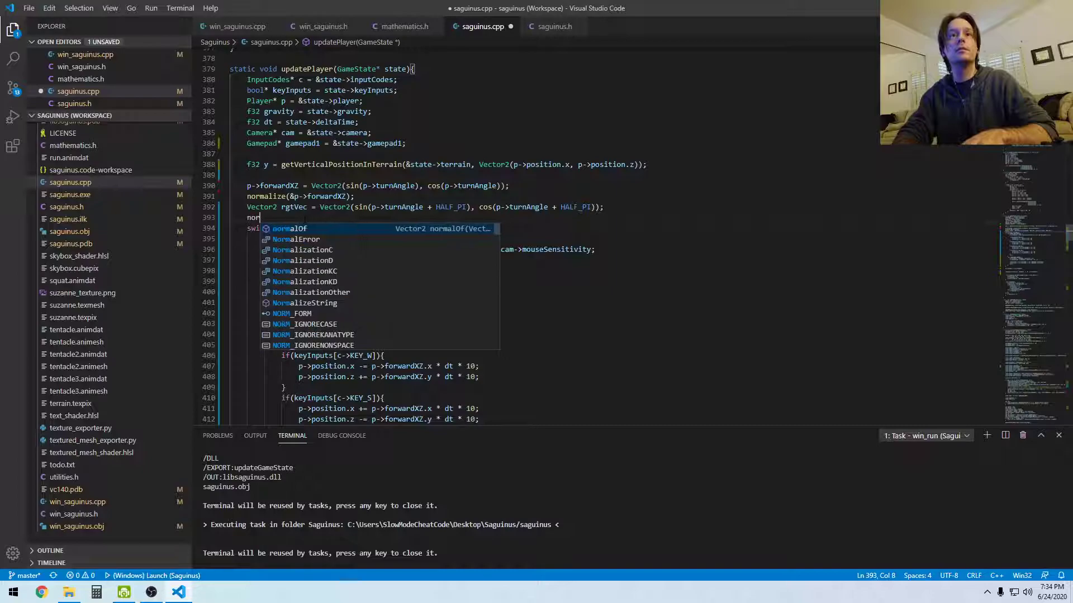
pyautogui.write('malize')
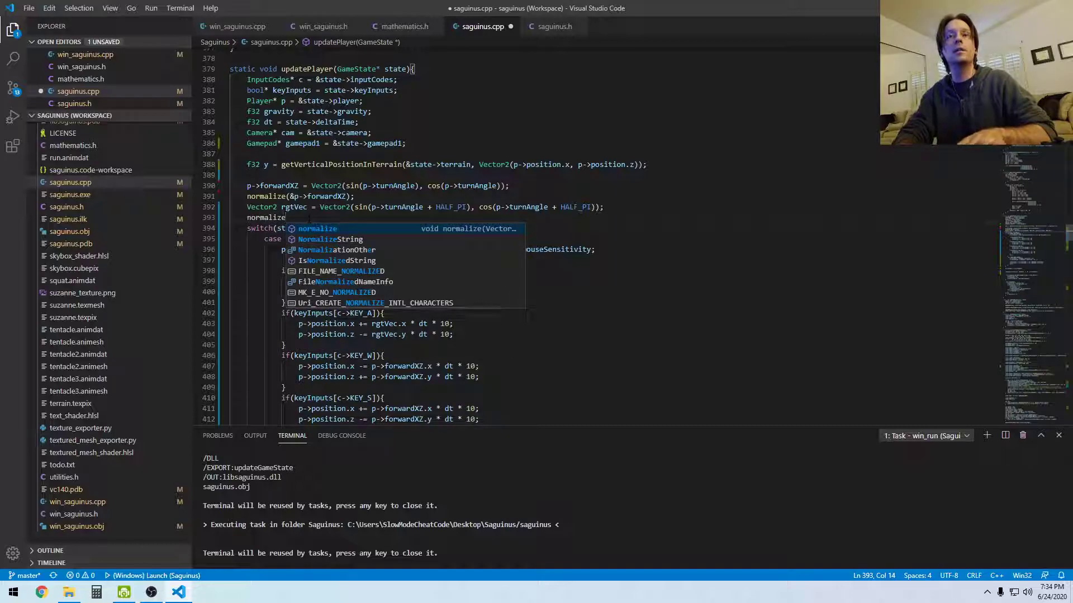
pyautogui.write('&r)')
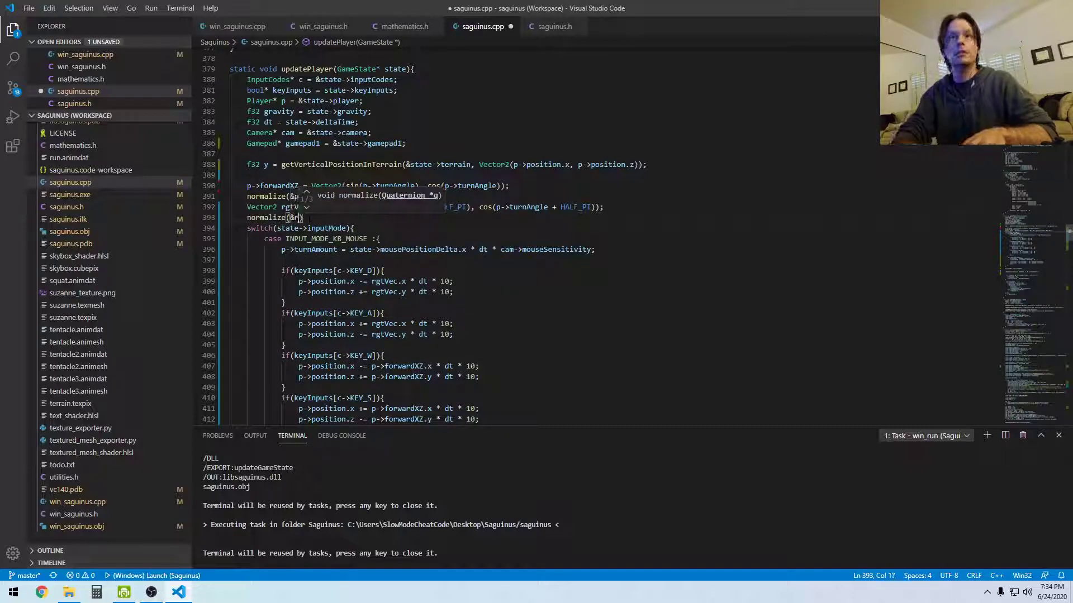
pyautogui.write('gtv')
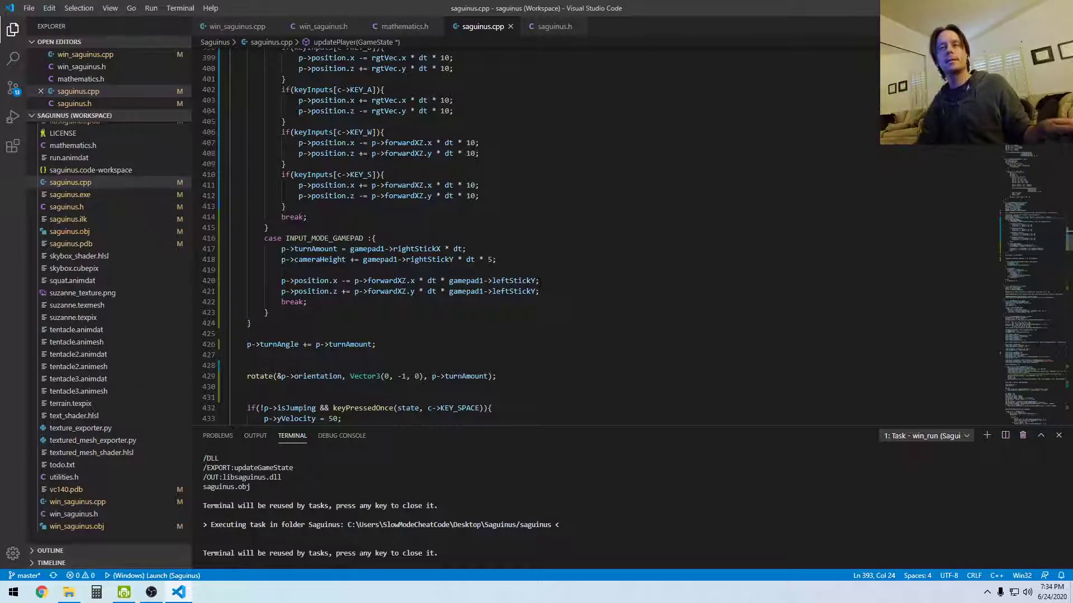
# - Append * 10 to the leftStickY lines and duplicate them using rgtVec and leftStickX
pyautogui.write('*')
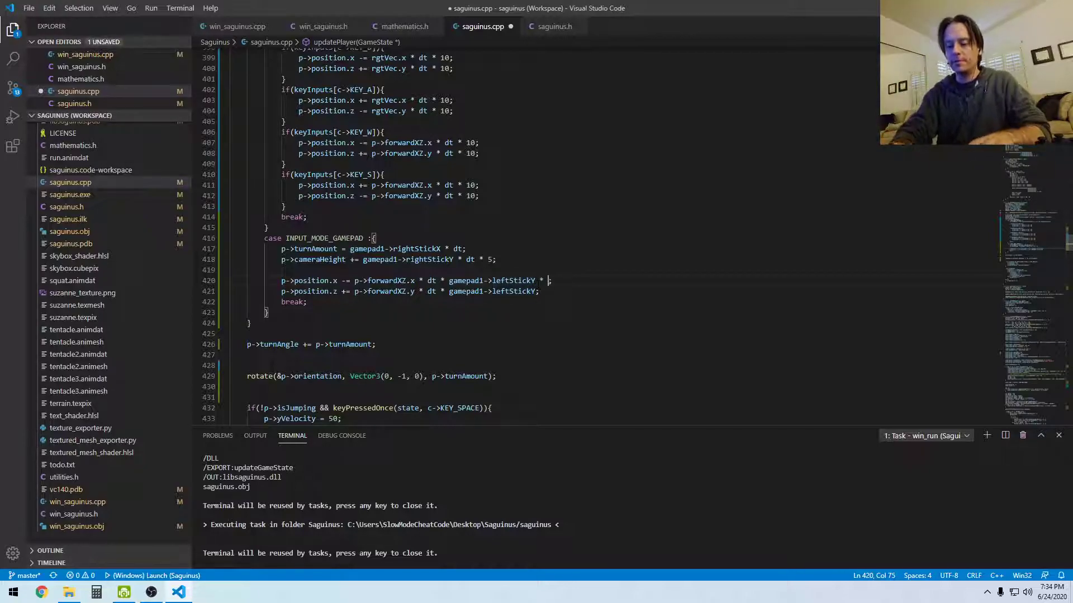
pyautogui.write('10')
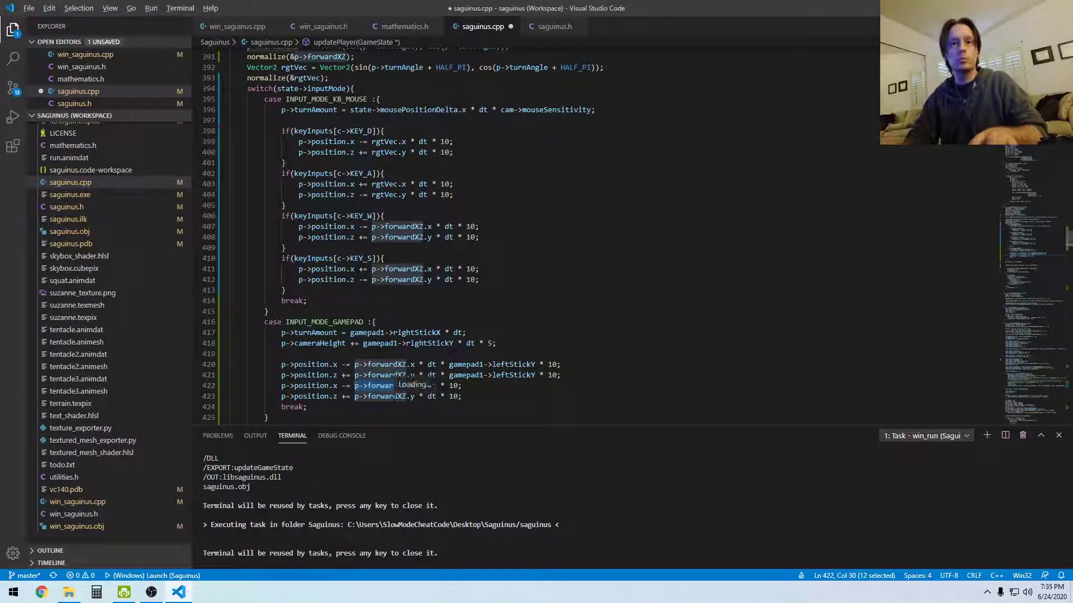
pyautogui.write('rgtVec')
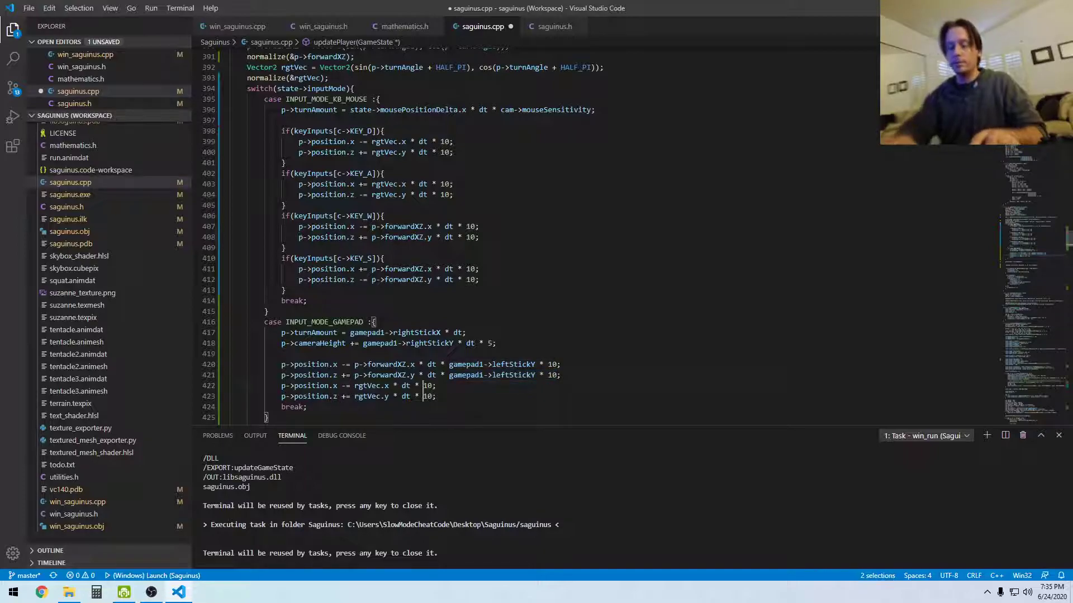
pyautogui.write('gamepad')
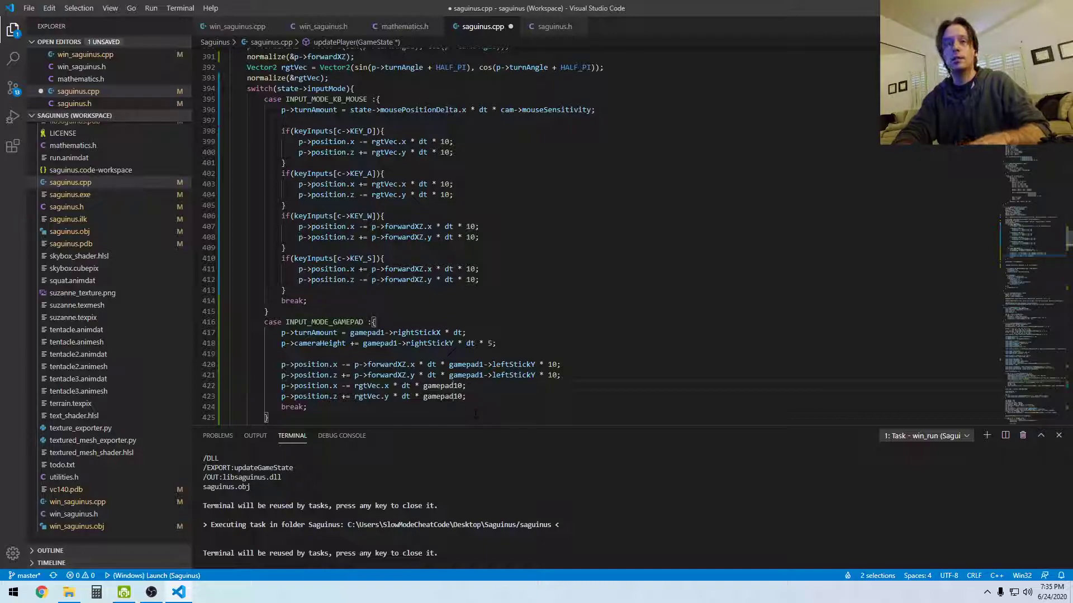
pyautogui.write('->leftStickX * 1')
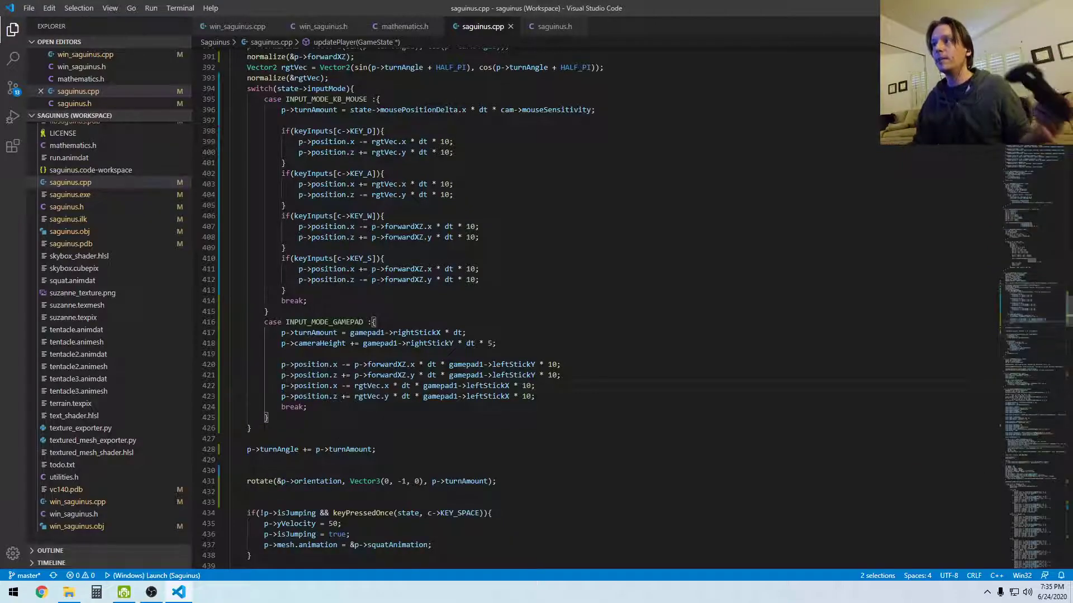
pyautogui.scroll(-3)
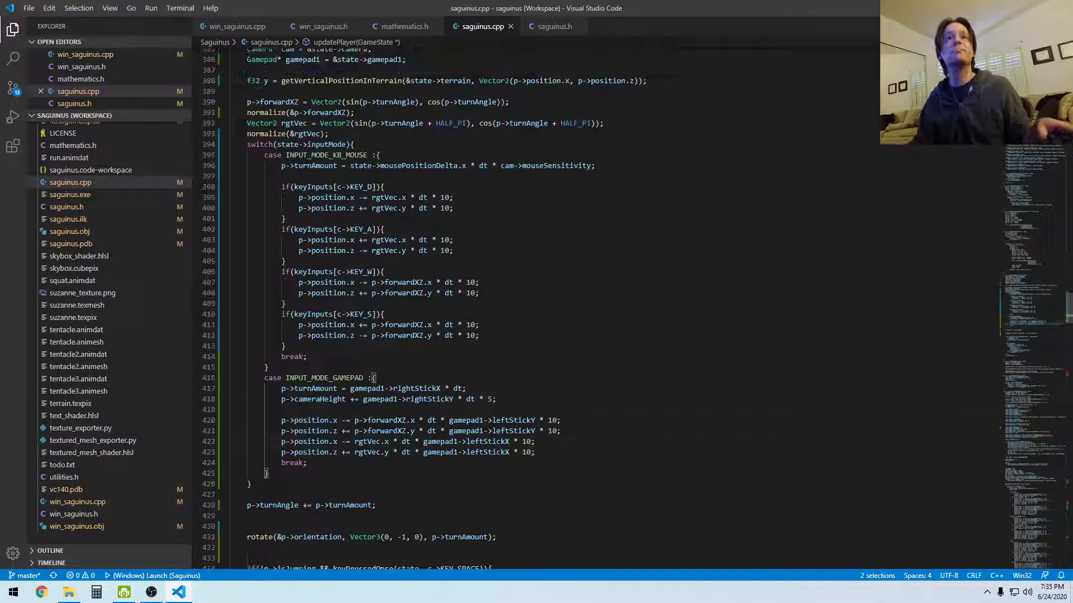
# - Declare a bool gamepad button tracking array below mouseButtonTracking and duplicate keyPressedOnce
pyautogui.scroll(-3)
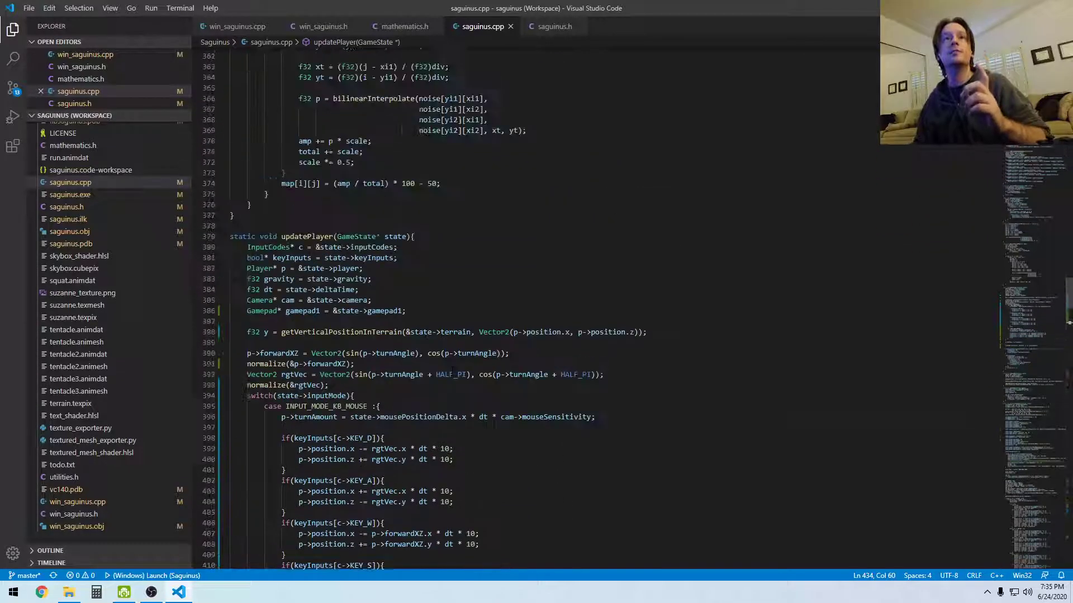
pyautogui.click(552, 26)
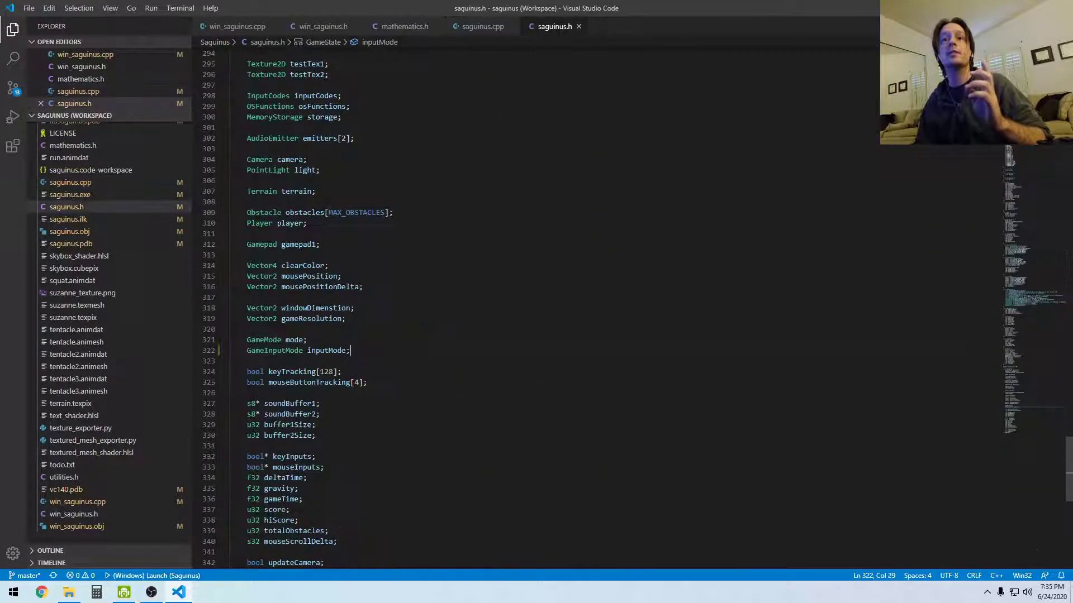
pyautogui.moveTo(267, 259); pyautogui.dragTo(328, 271)
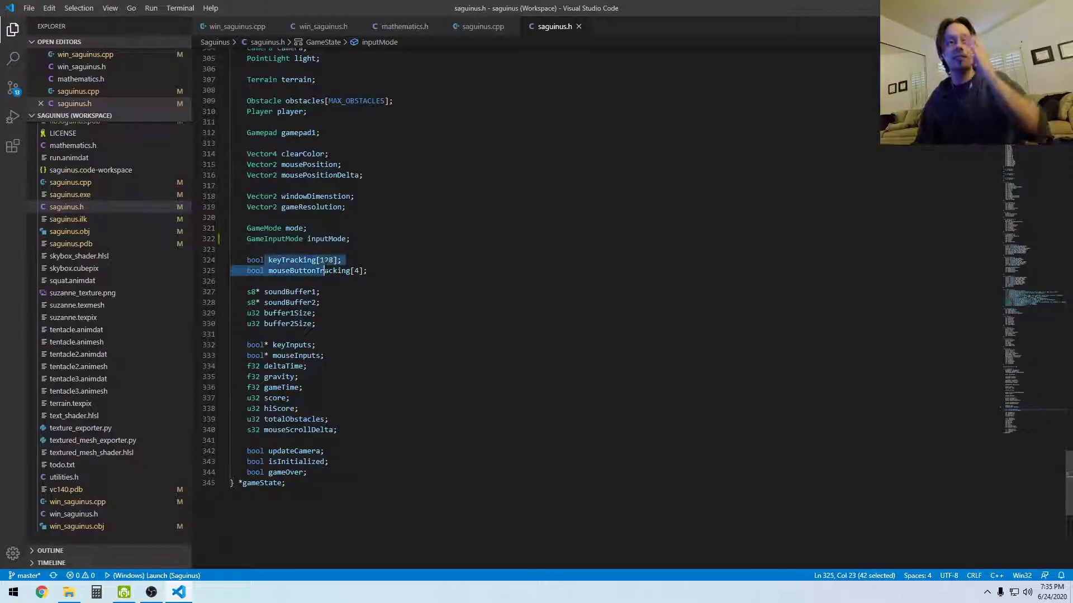
pyautogui.press('Enter')
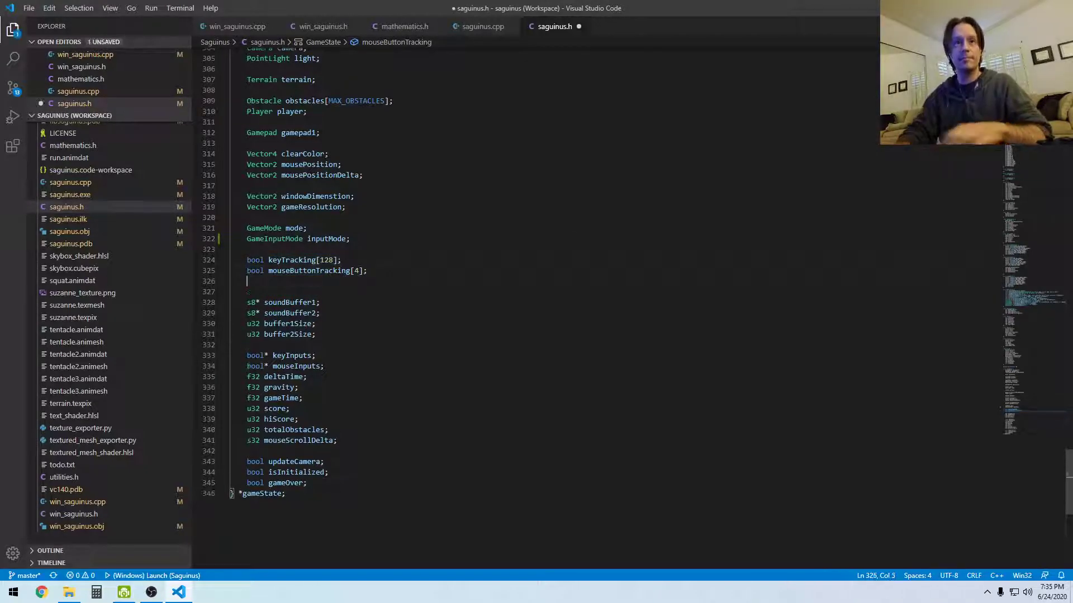
pyautogui.write('bool game')
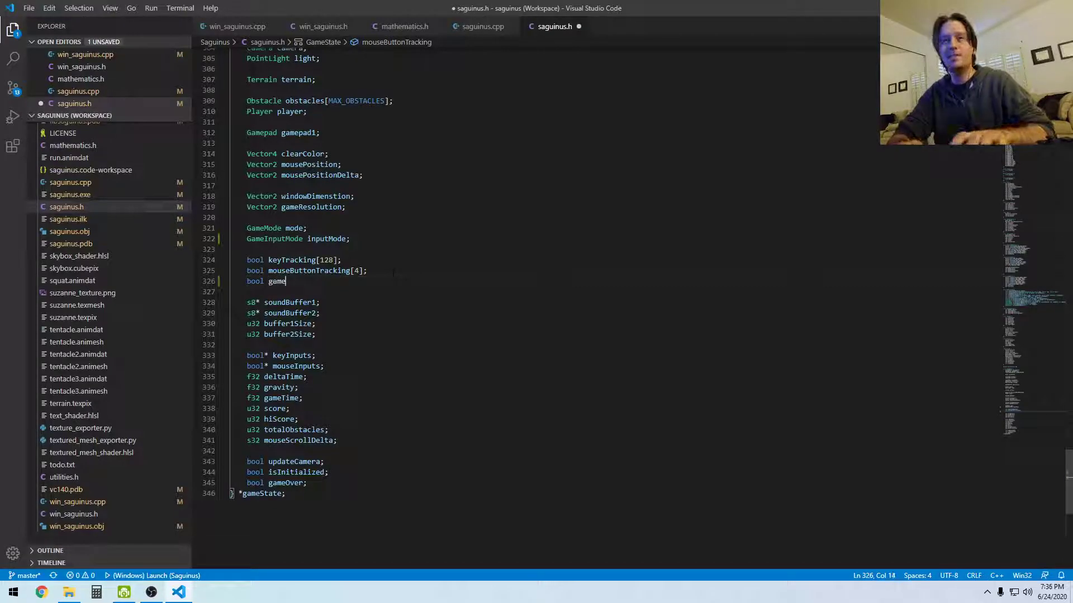
pyautogui.write('pad')
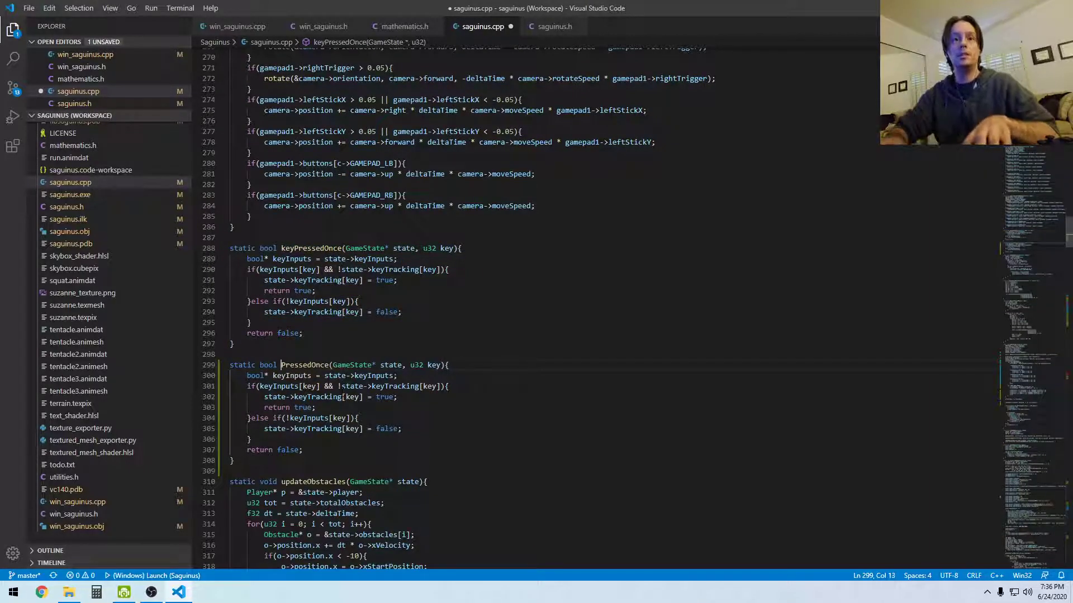
# - Rename the copy gamepadButtonPressedOnce, parameter key to button, reading state->gamepad1.buttons
pyautogui.write('gamepadButton')
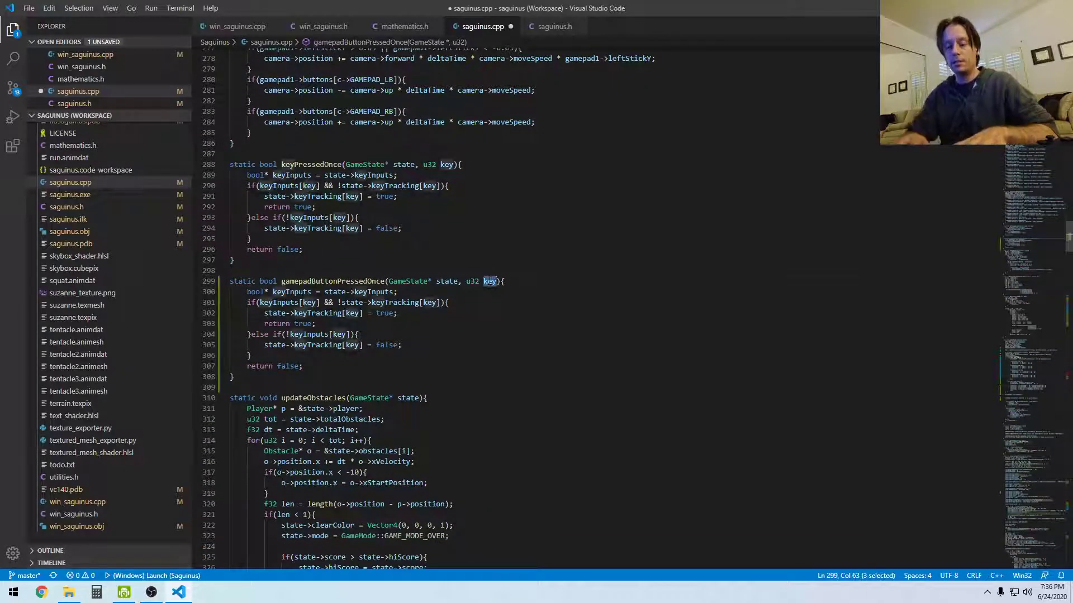
pyautogui.write('button')
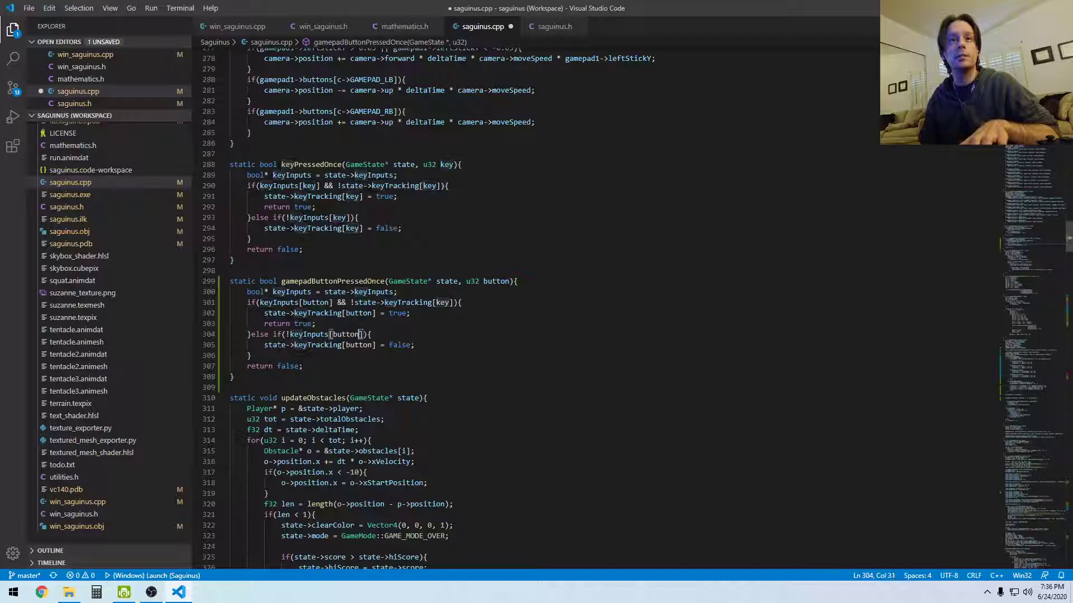
pyautogui.scroll(-3)
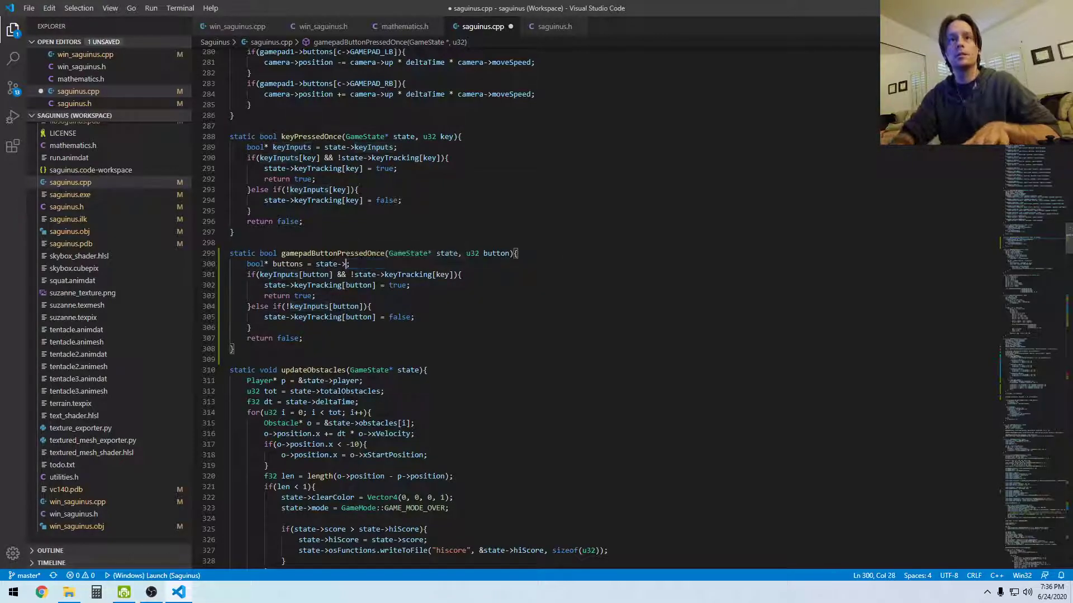
pyautogui.write('>')
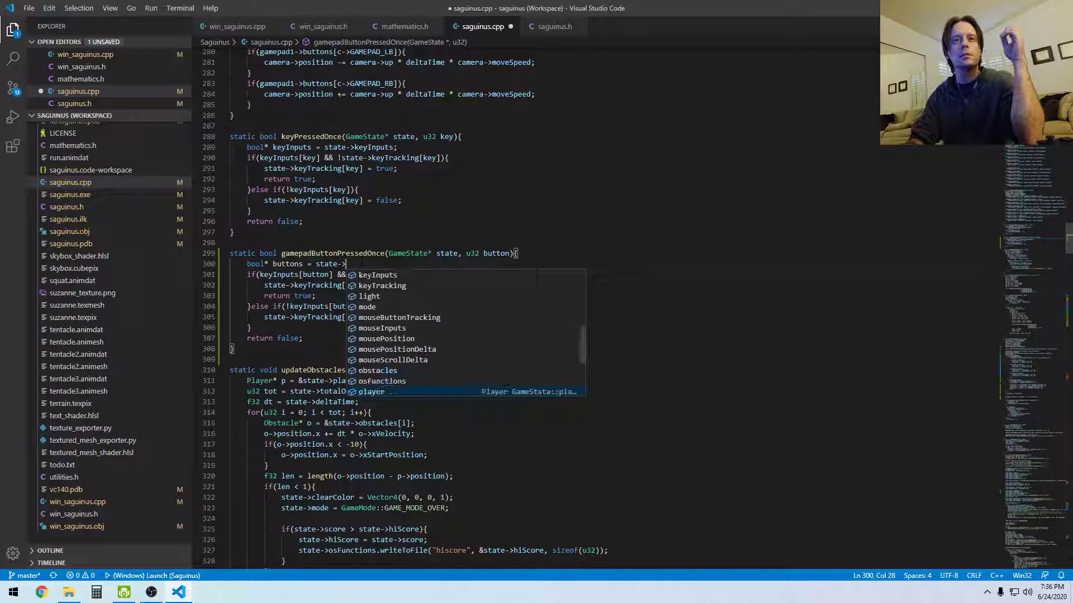
pyautogui.write('gamepad1')
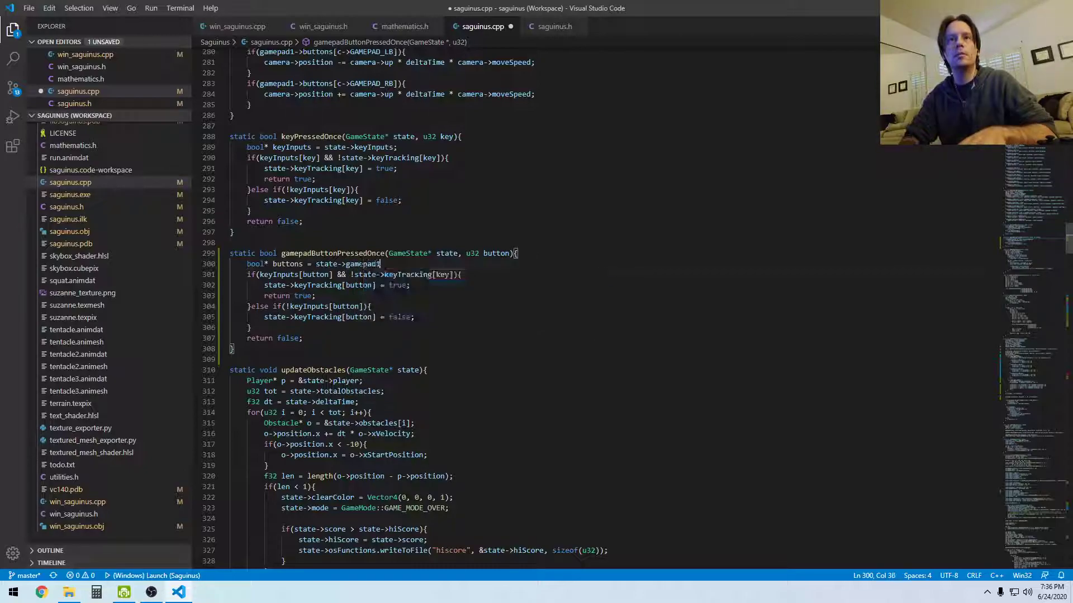
pyautogui.write('buttons')
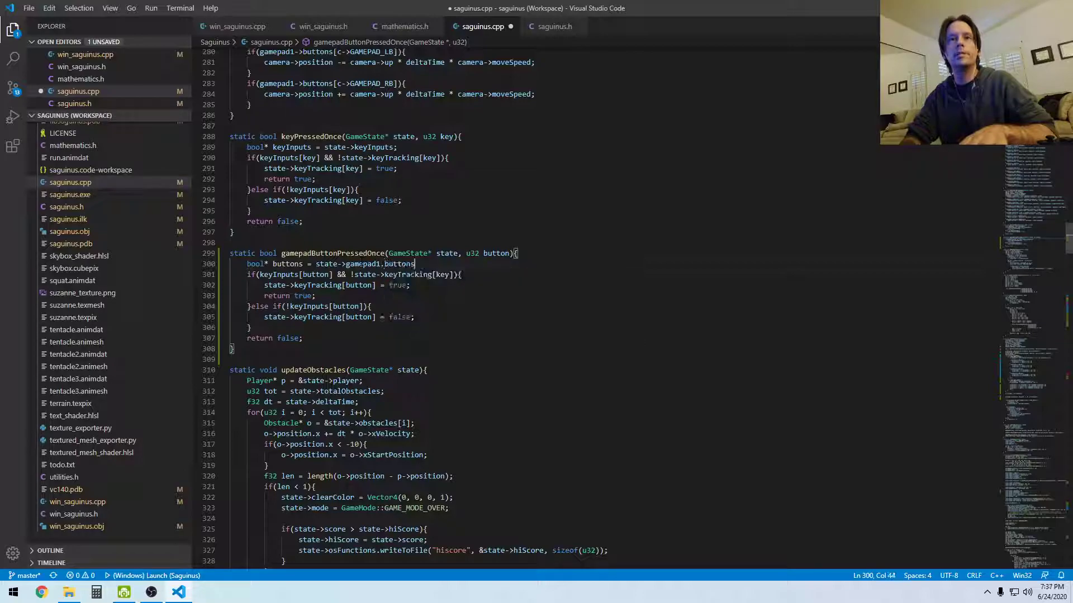
pyautogui.write(';')
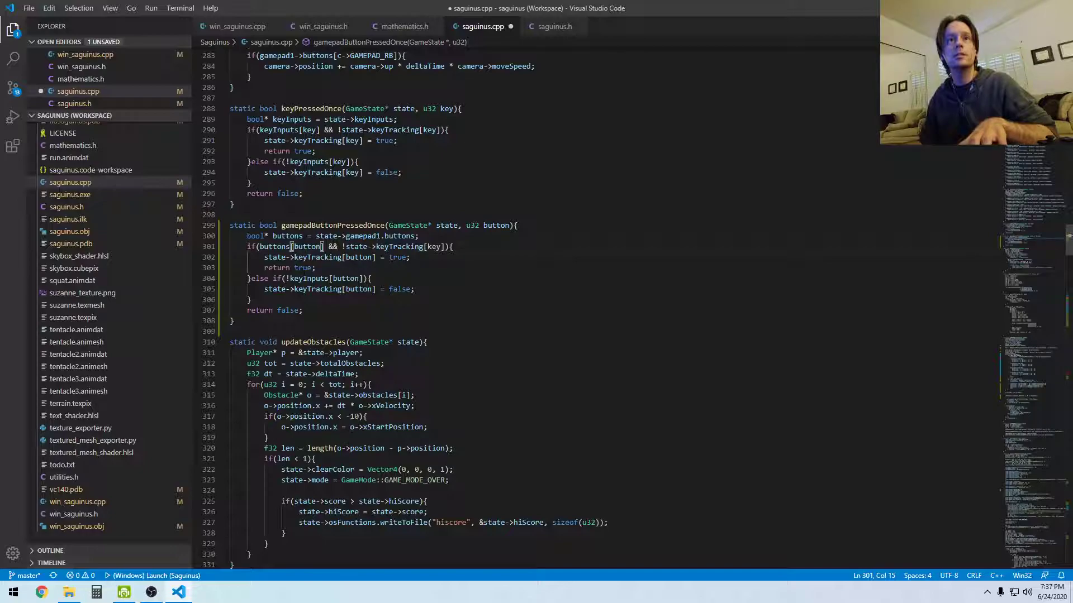
pyautogui.doubleClick(317, 257)
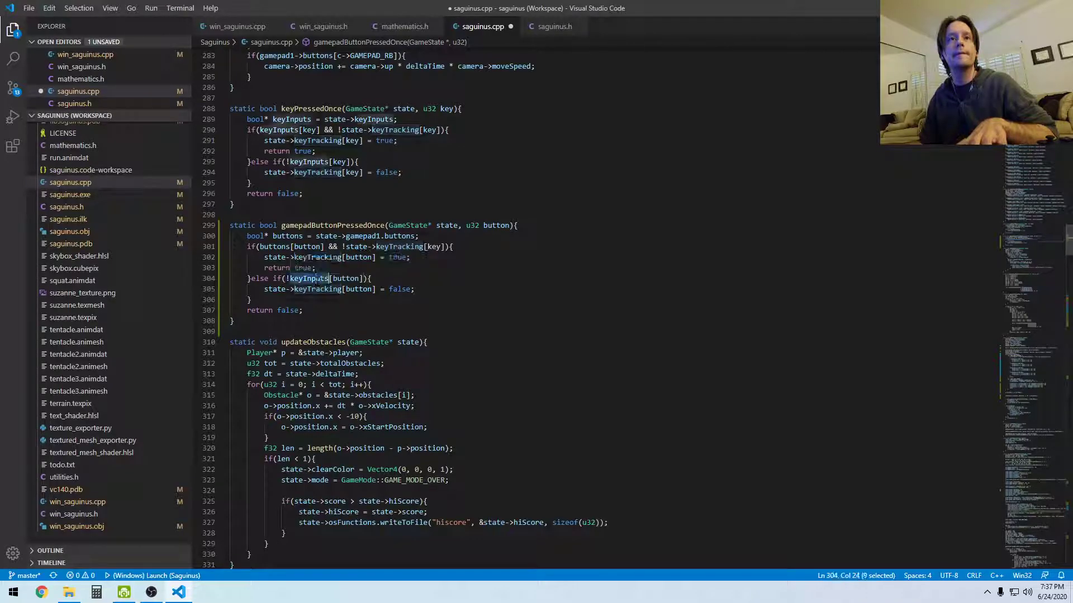
# - Copy the gamepadButtonTracking array name from saguinus.h back into saguinus.cpp
pyautogui.click(551, 26)
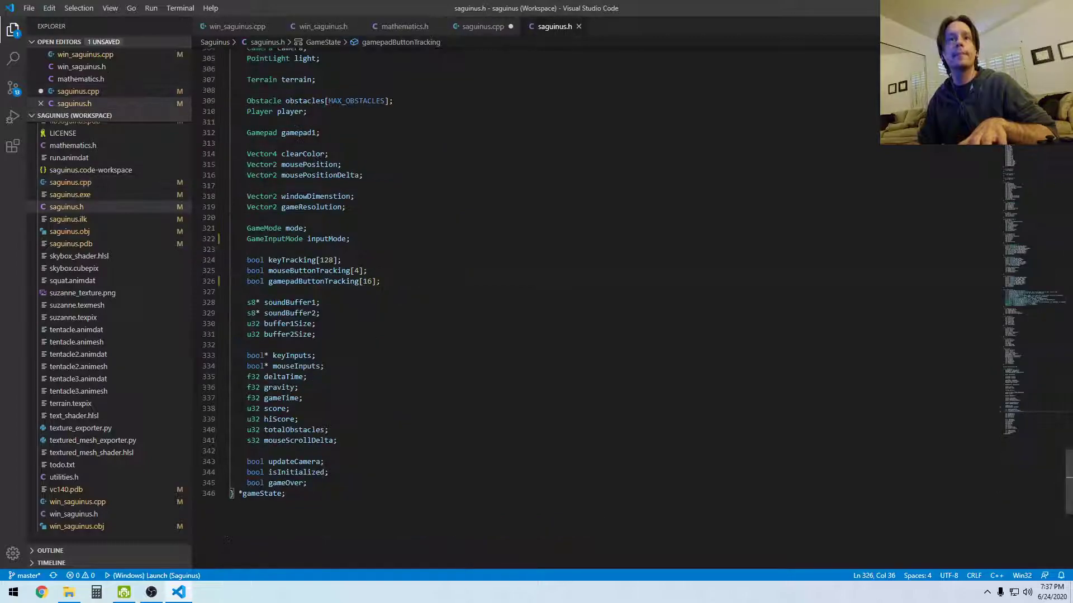
pyautogui.doubleClick(312, 281)
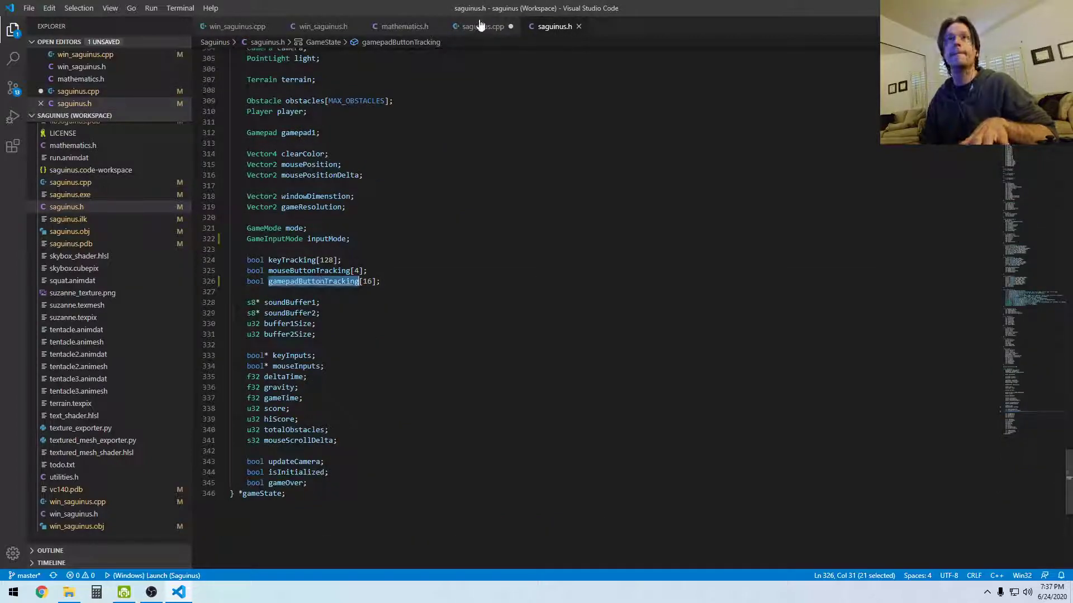
pyautogui.click(478, 27)
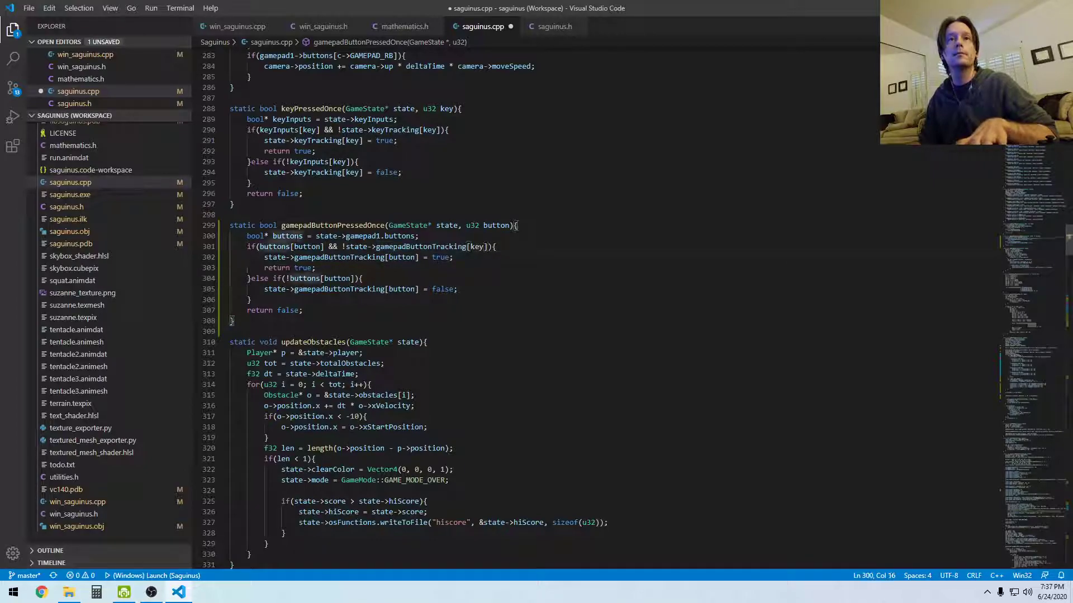
# - Replace the leftover key index on line 301 of gamepadButtonPressedOnce
pyautogui.doubleClick(477, 246)
pyautogui.write('button')
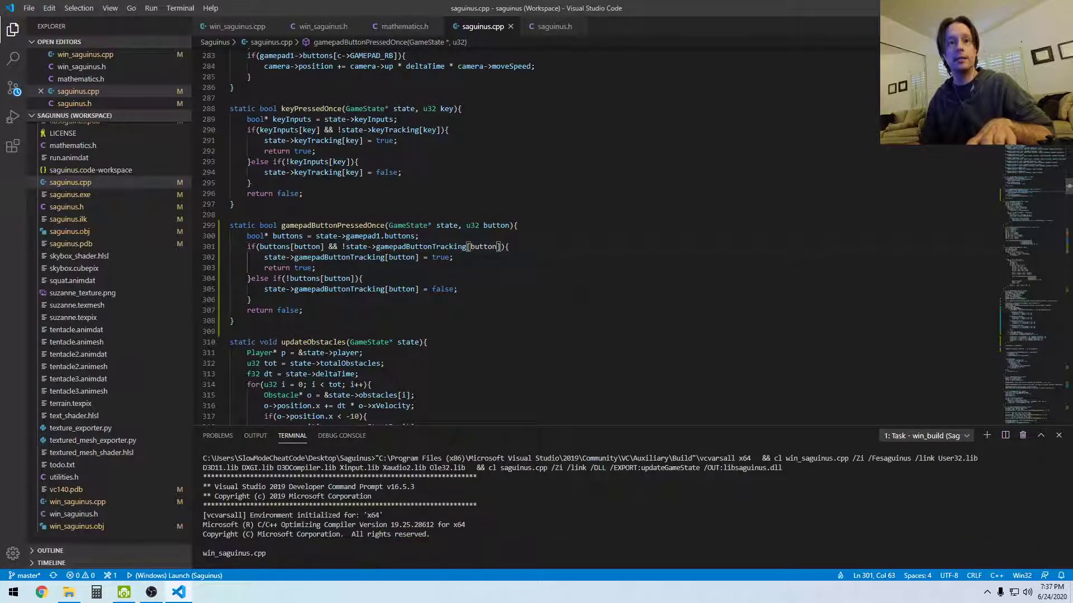
pyautogui.scroll(-3)
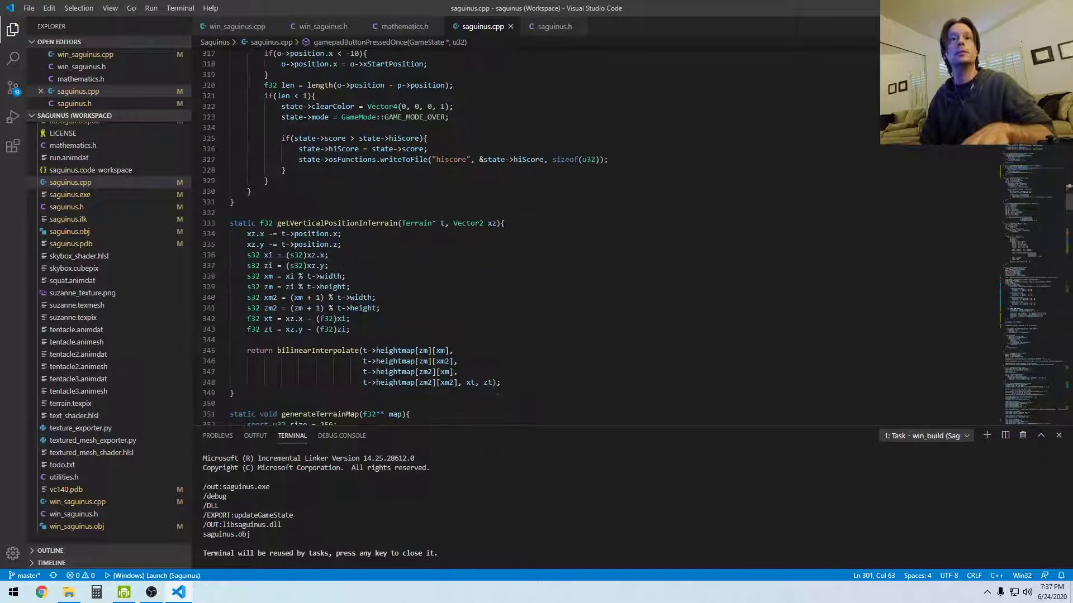
pyautogui.scroll(-3)
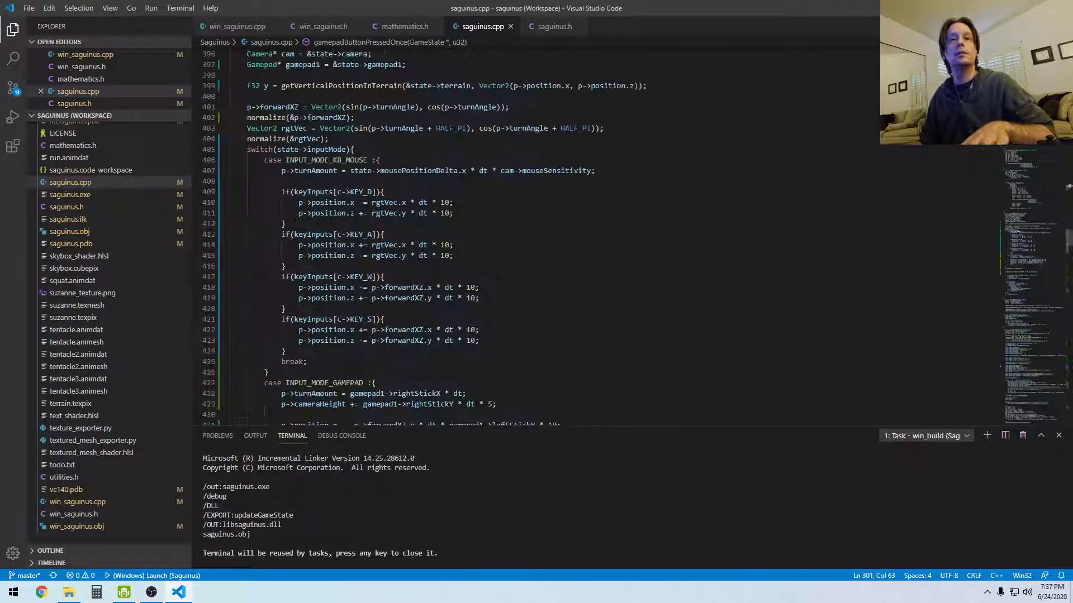
pyautogui.scroll(-3)
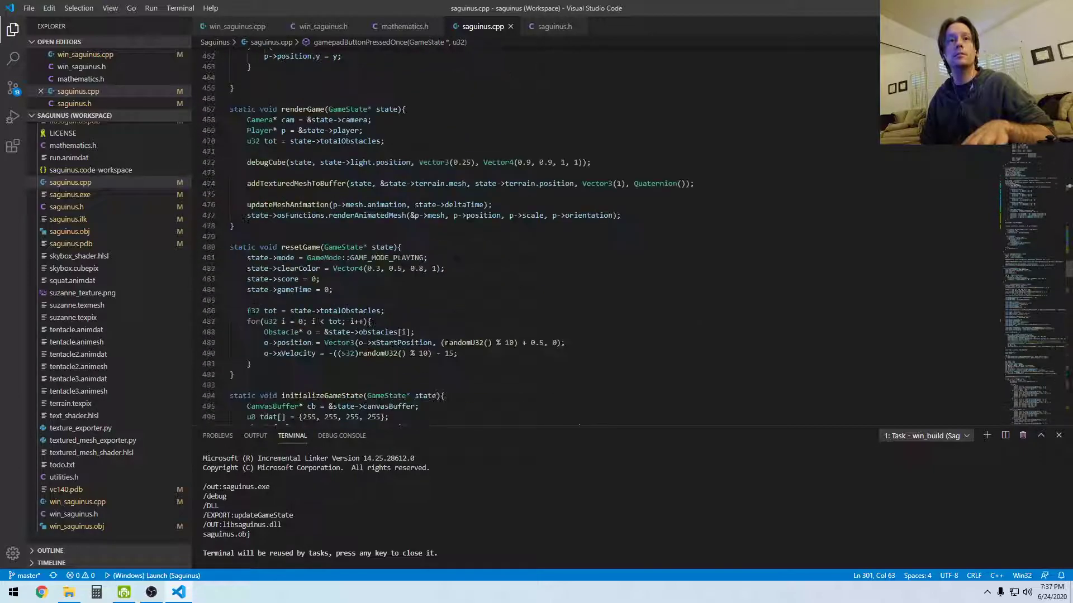
pyautogui.scroll(-3)
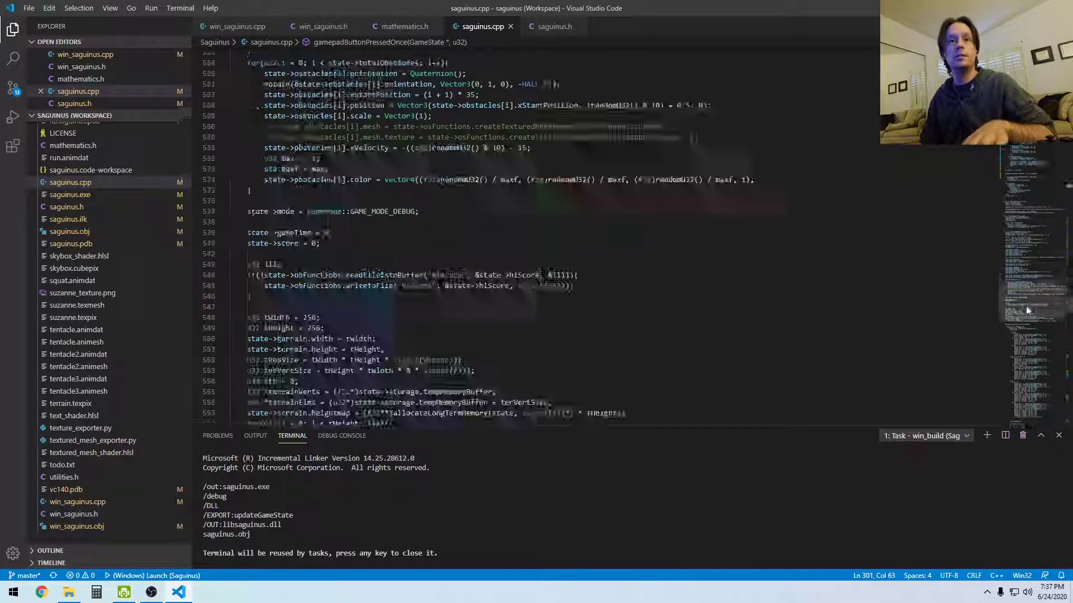
pyautogui.scroll(-3)
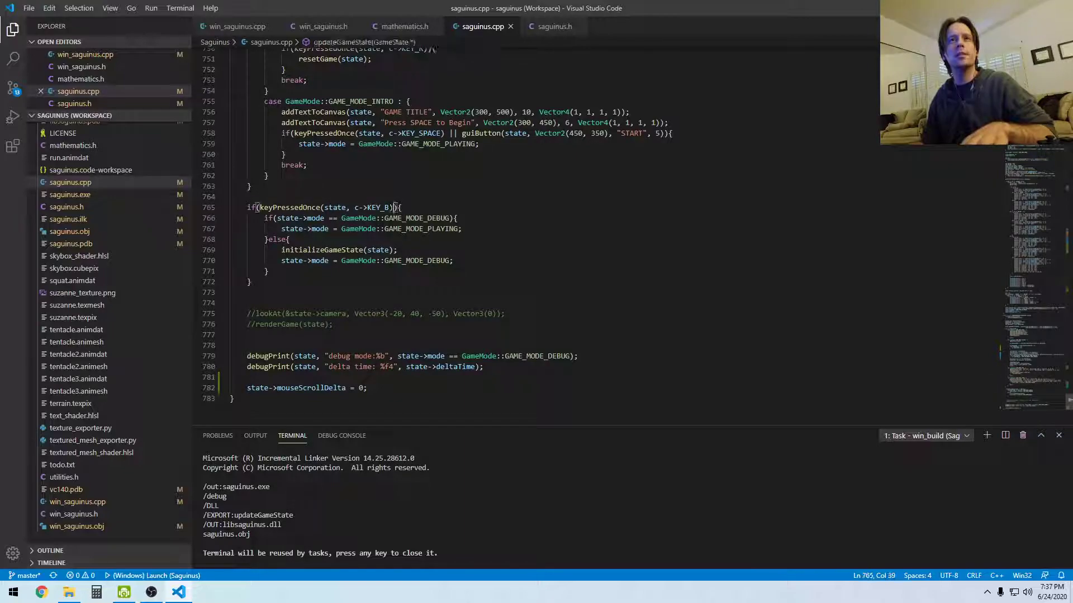
# - Extend the KEY_B debug condition on line 765 with || gamepadButtonPressedOnce(state, c->GAMEPAD_BACK)
pyautogui.write('||')
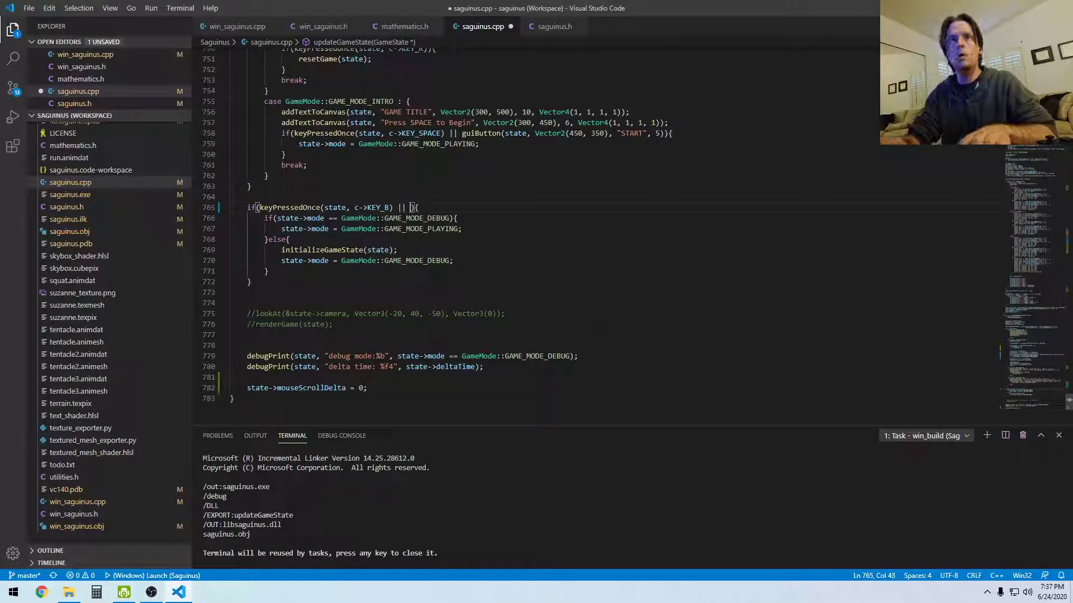
pyautogui.write('game')
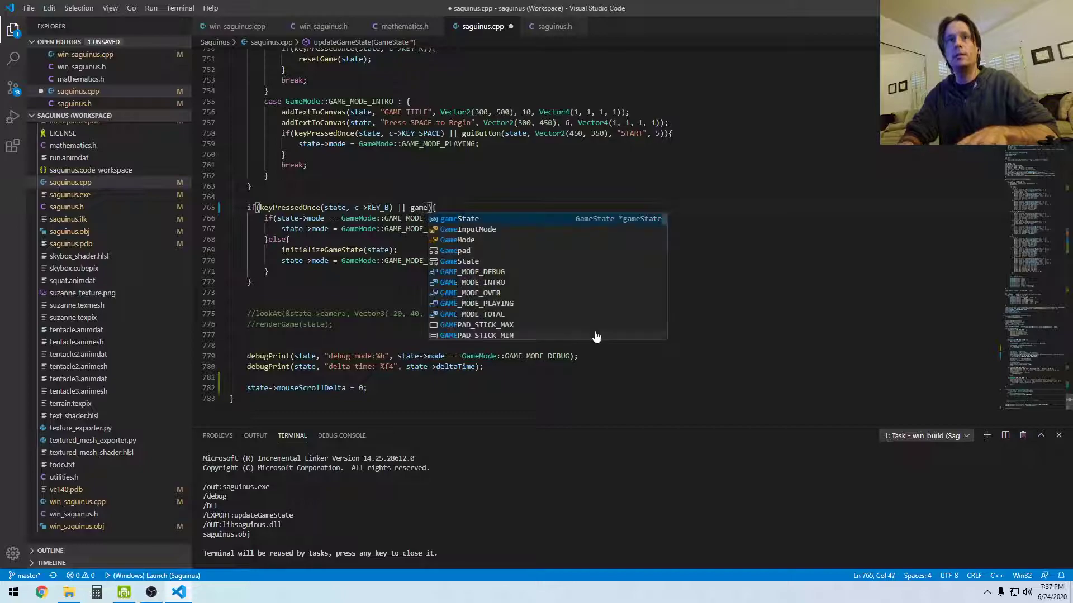
pyautogui.write('gamepadButtonPressedOnce')
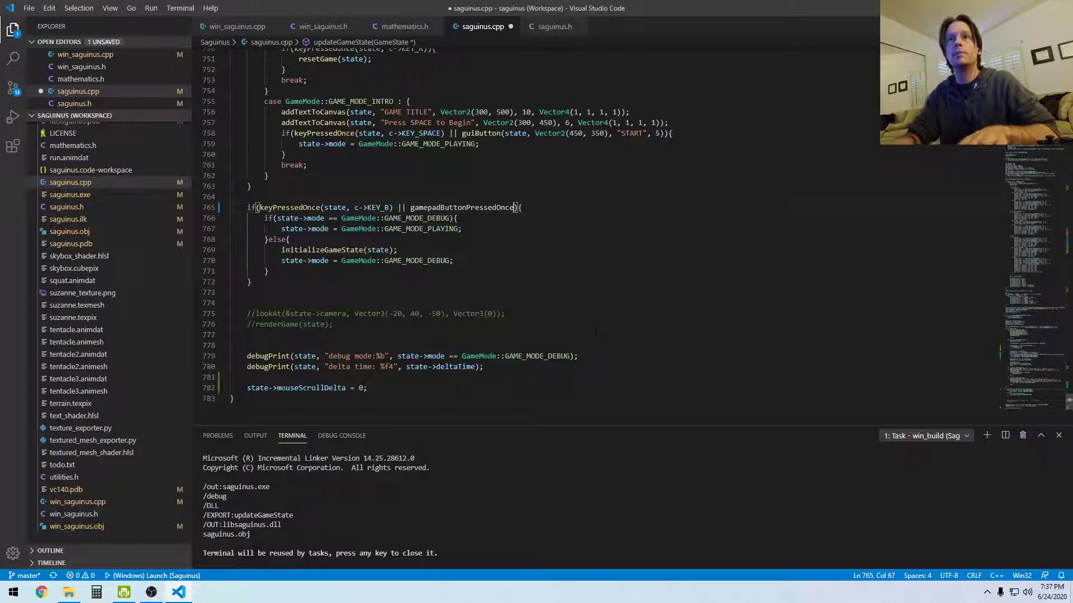
pyautogui.write('state,')
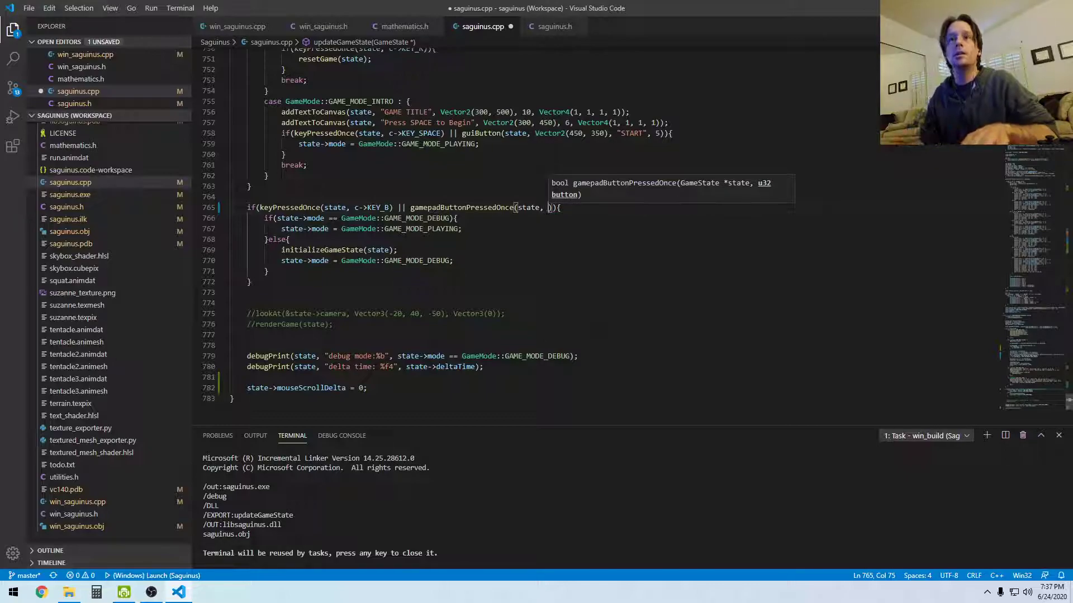
pyautogui.write('c-')
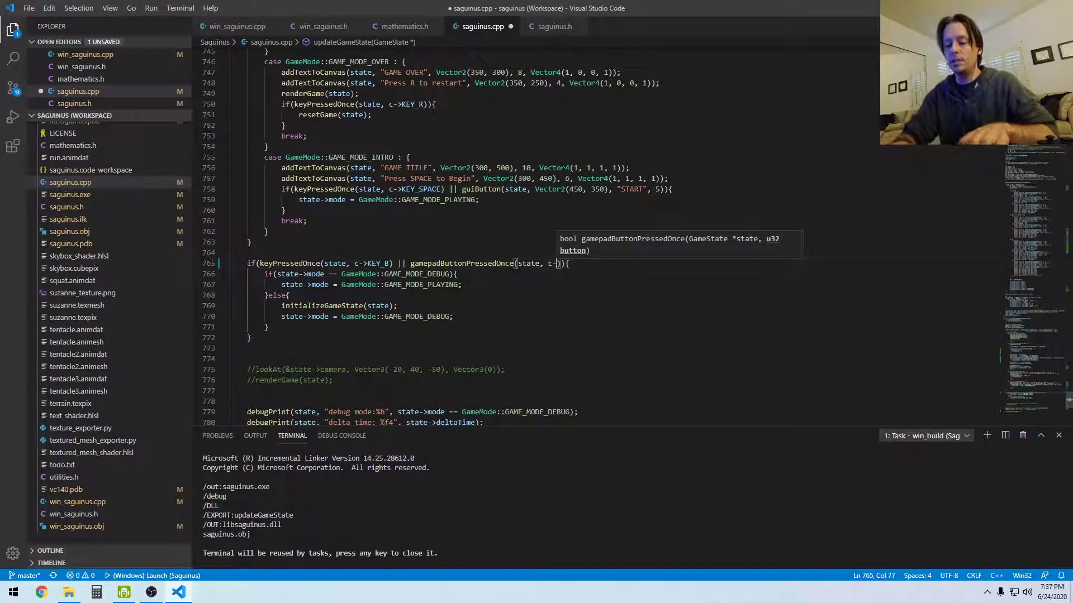
pyautogui.write('-')
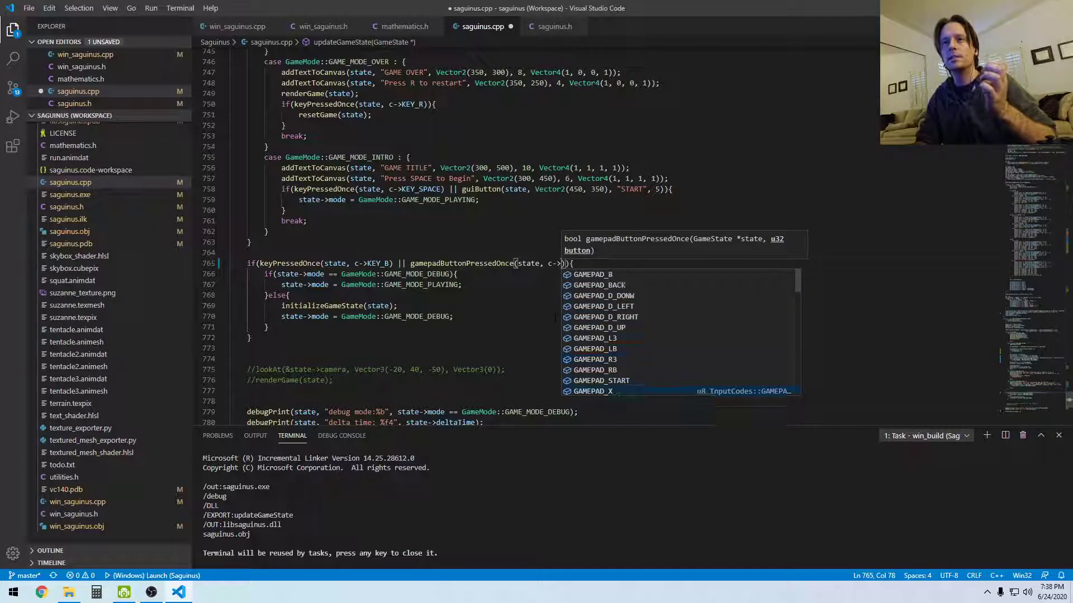
pyautogui.scroll(-3)
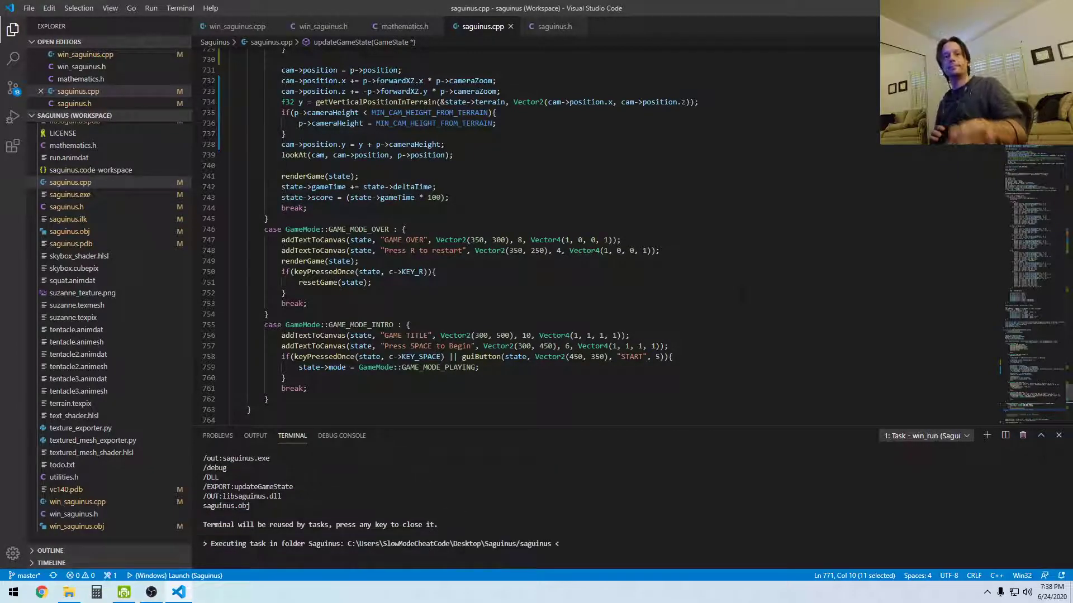
# - Launch Saguinus with the win_run task to test the controller debug toggle
pyautogui.click(926, 435)
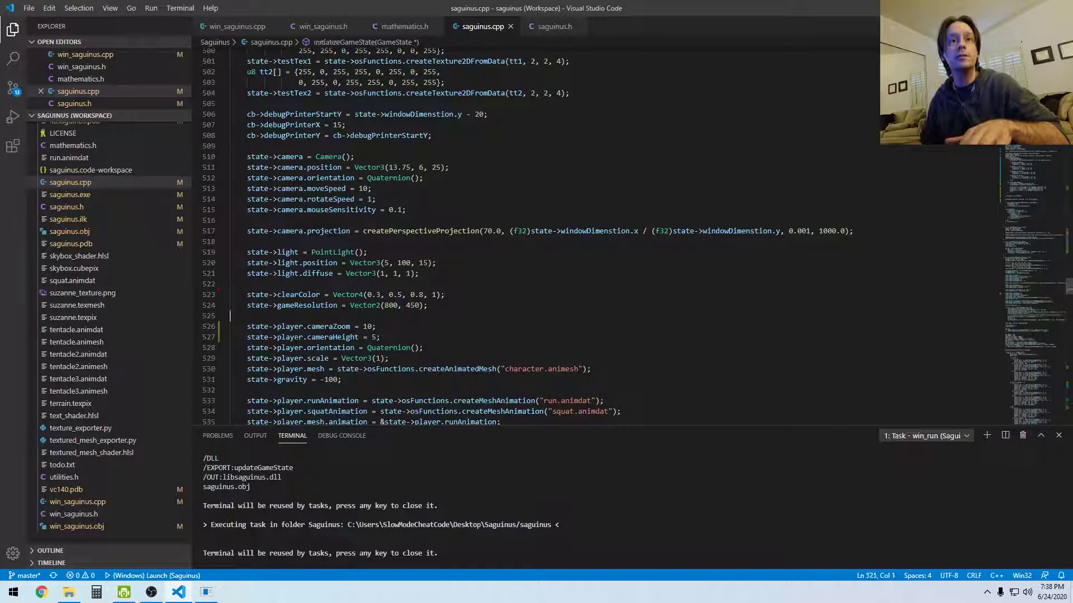
# - Add state->player.forwardXZ(0, 1); in initializeGameState and begin another state->player. line
pyautogui.write('state')
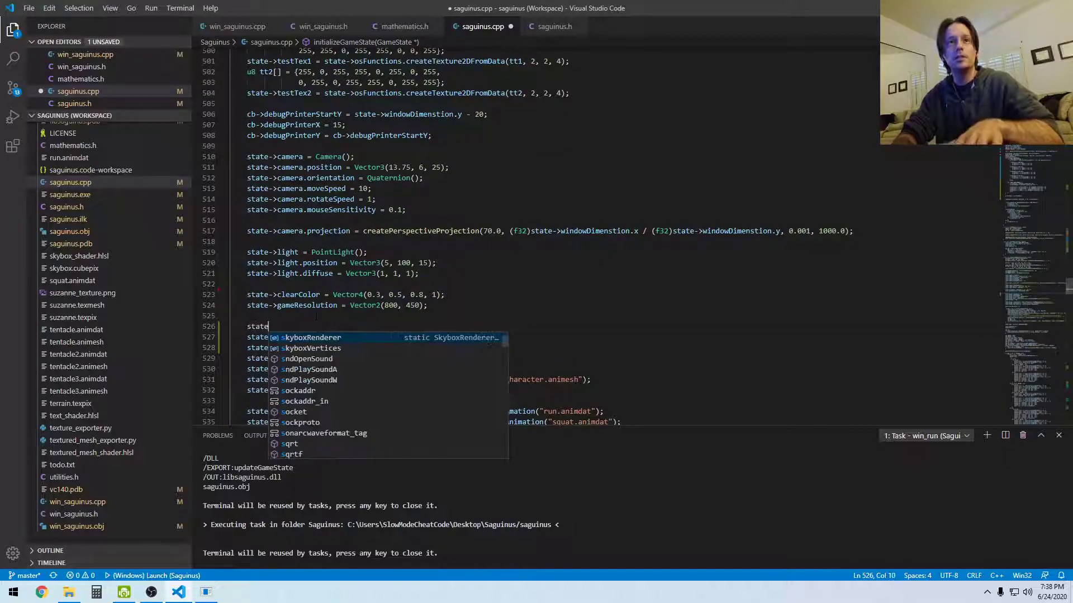
pyautogui.write('->')
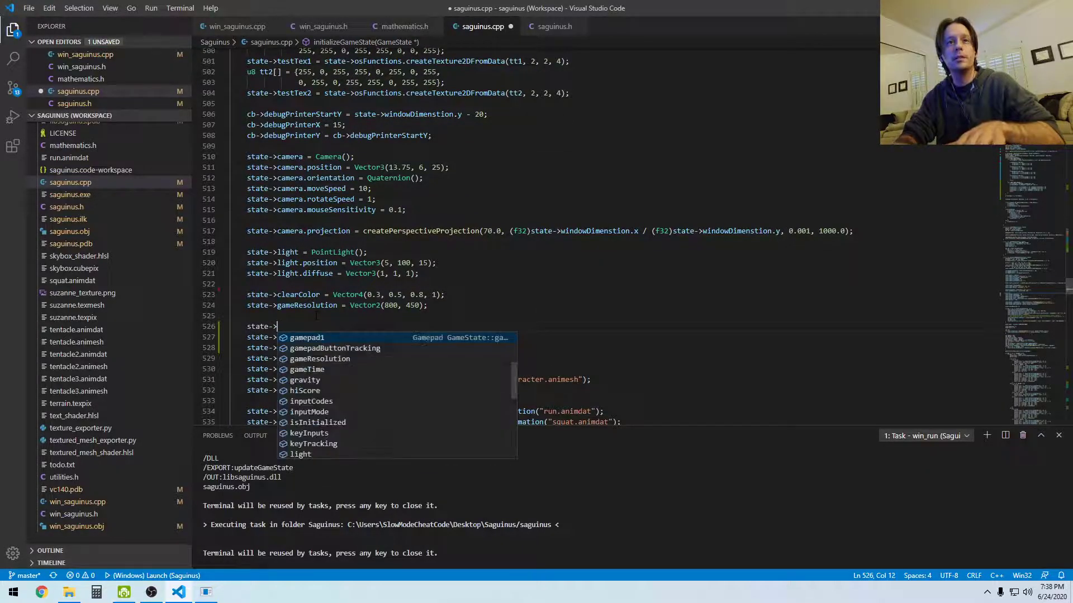
pyautogui.write('player.forwardXZ')
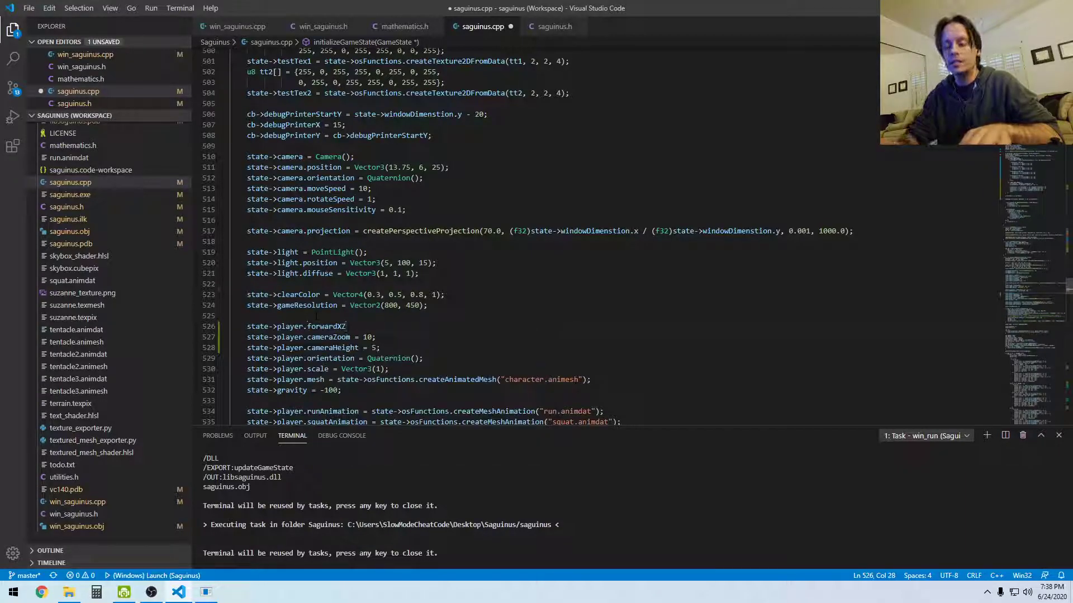
pyautogui.write('()')
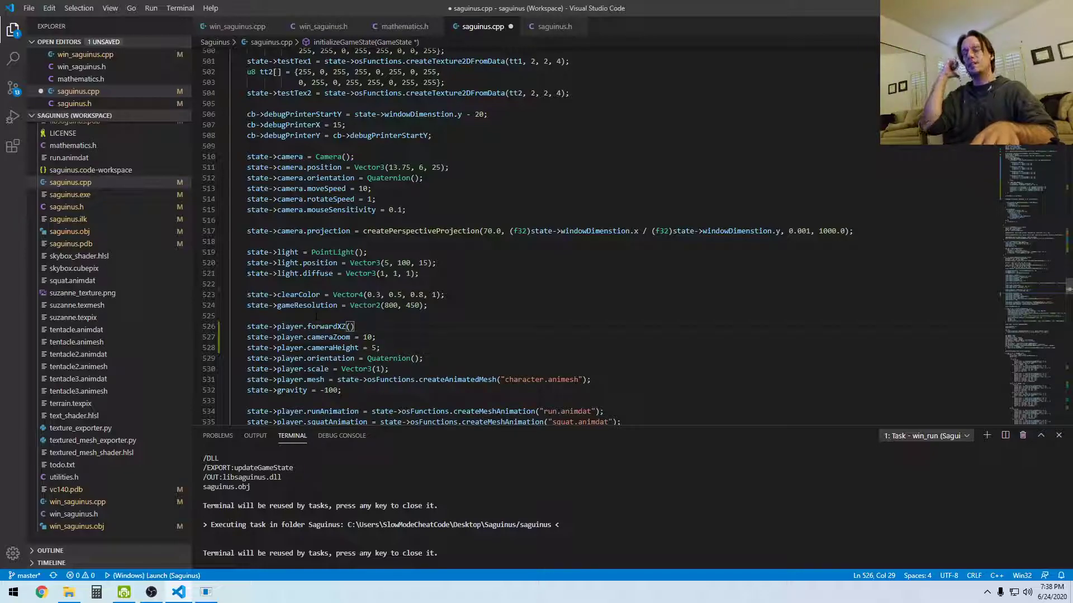
pyautogui.write('0, 1);')
pyautogui.write('state->player')
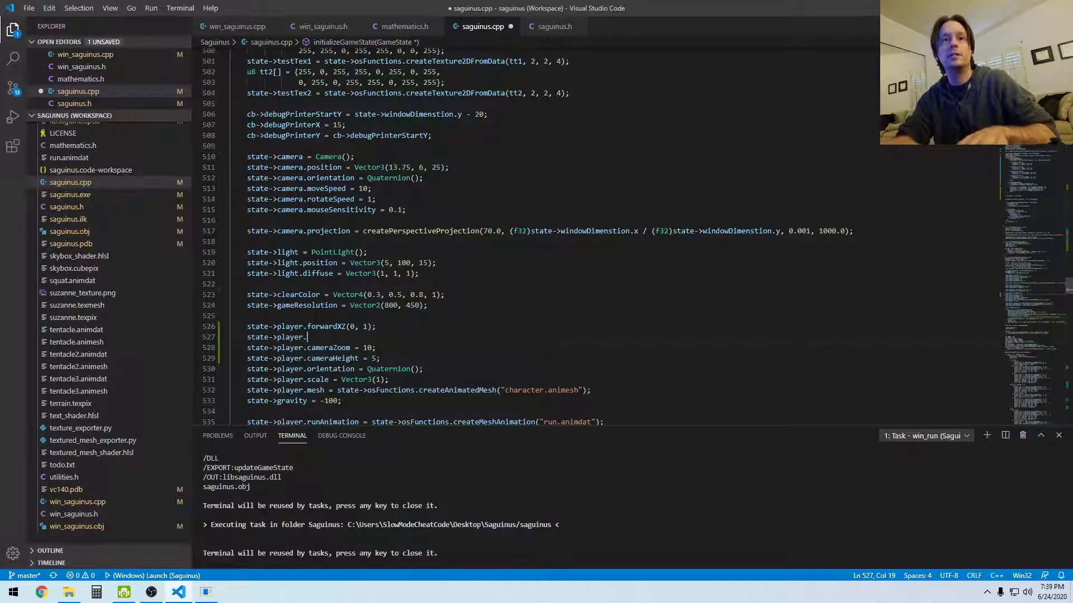
pyautogui.write('.')
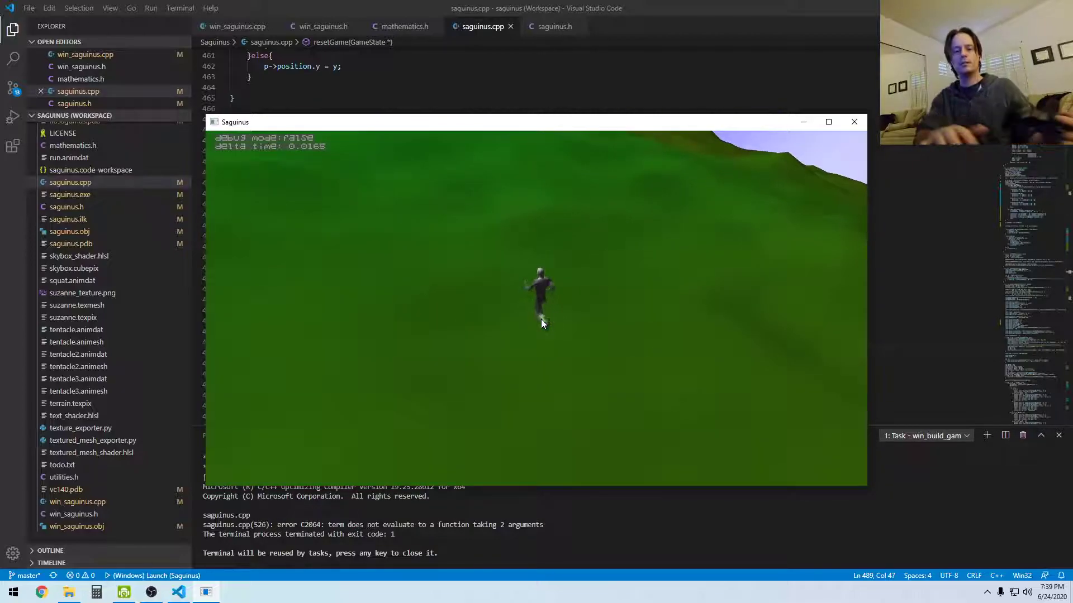
# - Close the Saguinus game window and scroll back to the resetGame code
pyautogui.click(853, 122)
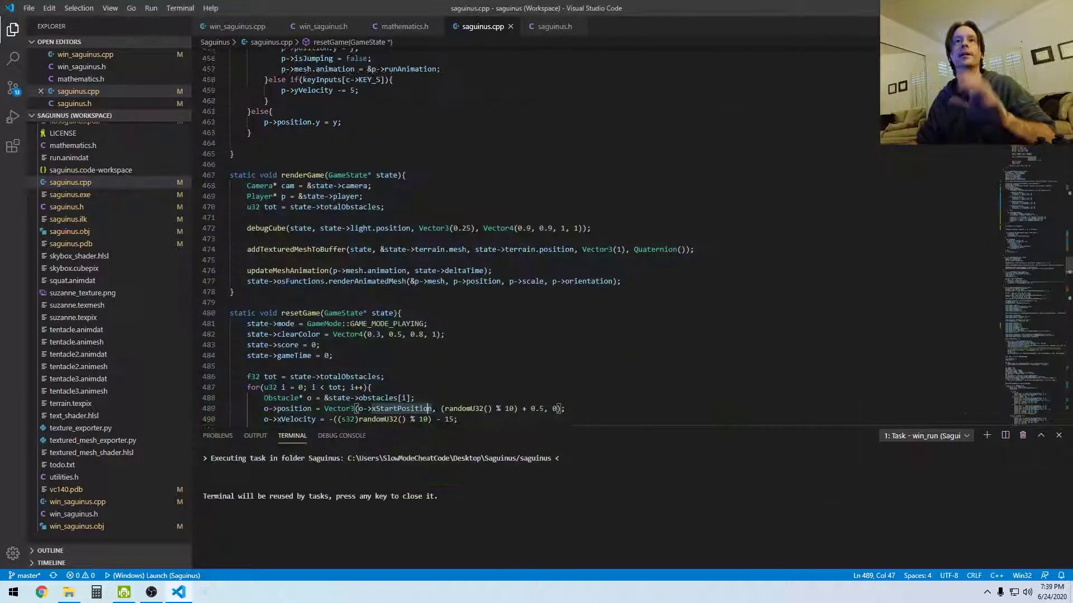
pyautogui.scroll(3)
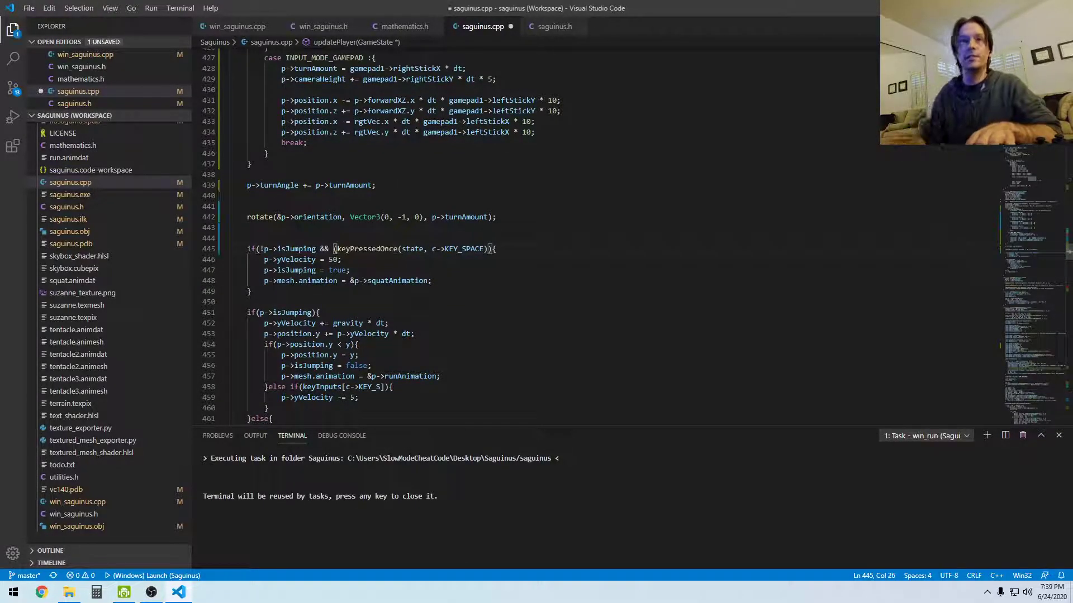
# - Extend the space-key jump condition with || gamepadButtonPressedOnce(state, c->GAMEPAD_A) via IntelliSense
pyautogui.write('||')
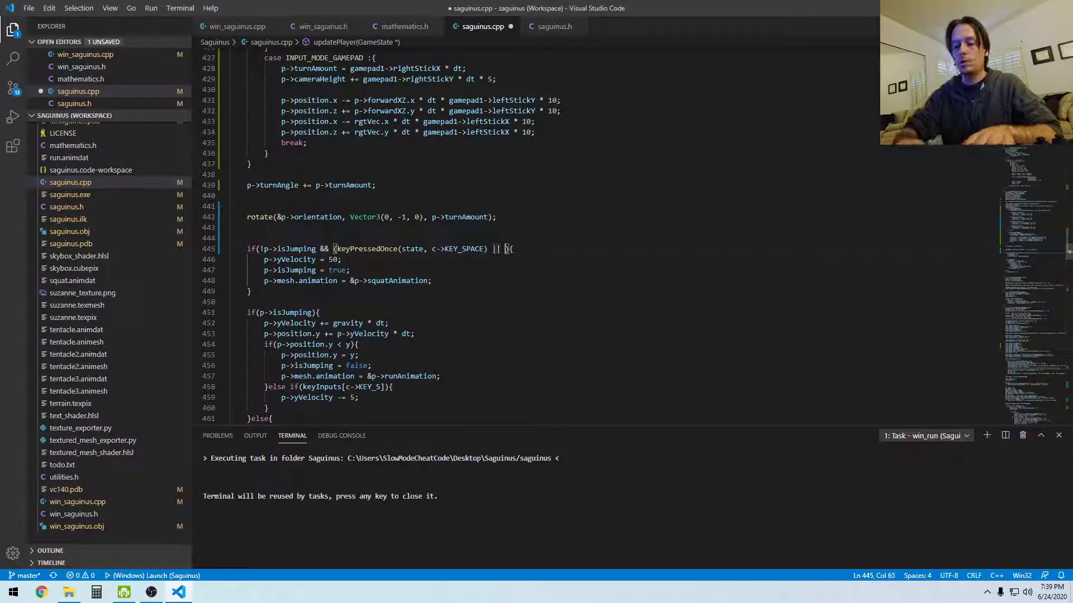
pyautogui.write('game')
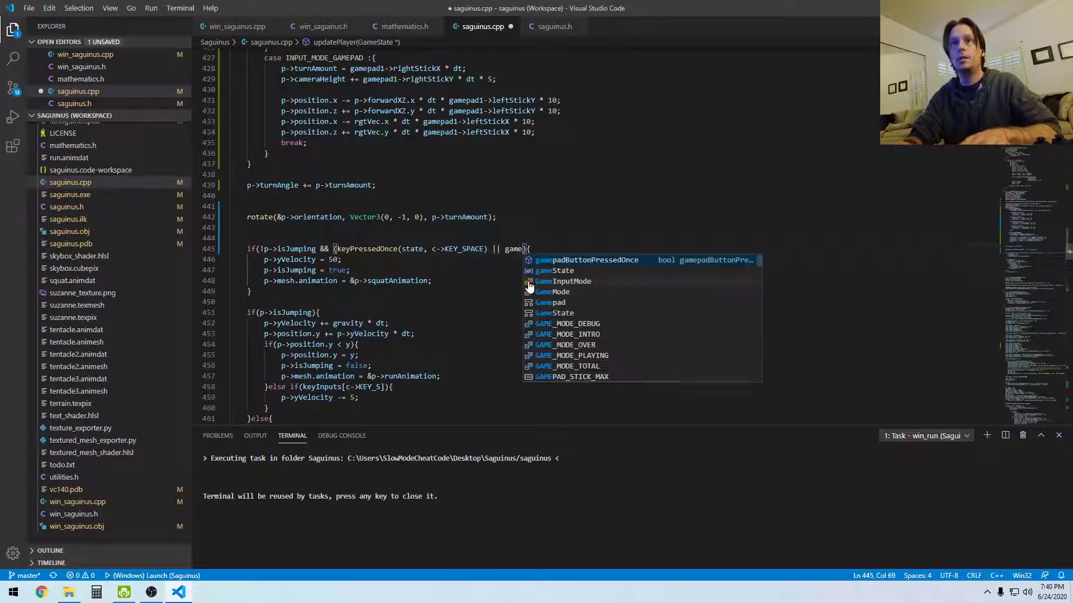
pyautogui.press('Tab')
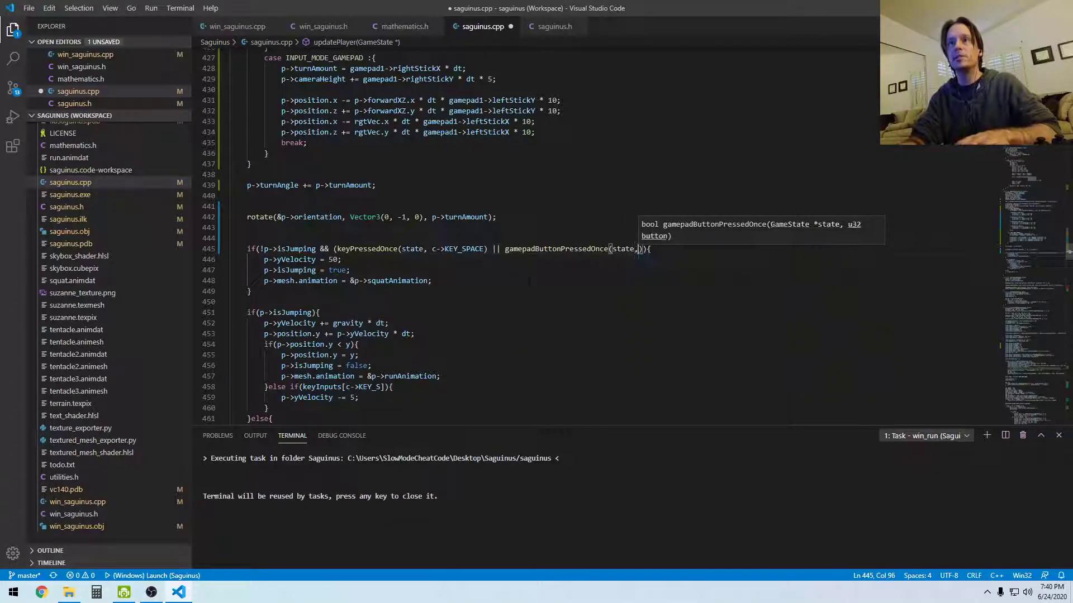
pyautogui.write('c->')
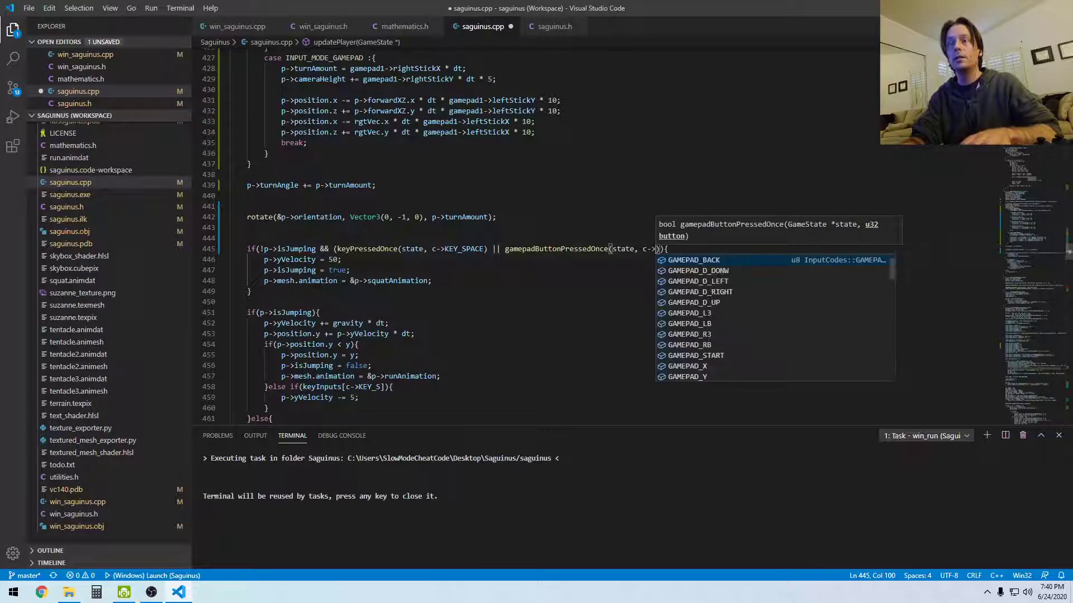
pyautogui.press('Down')
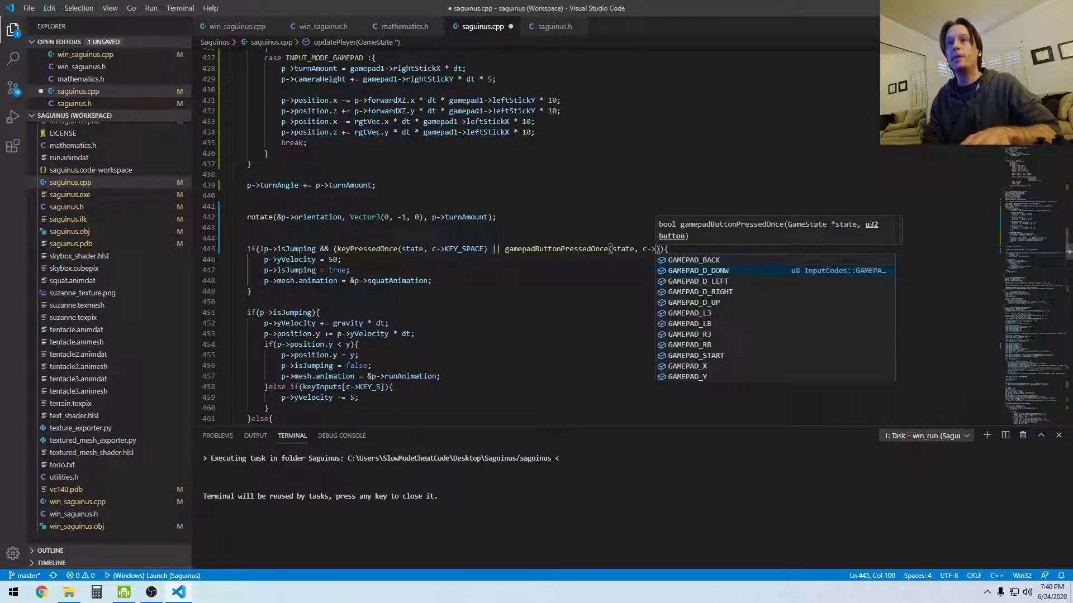
pyautogui.press('Down')
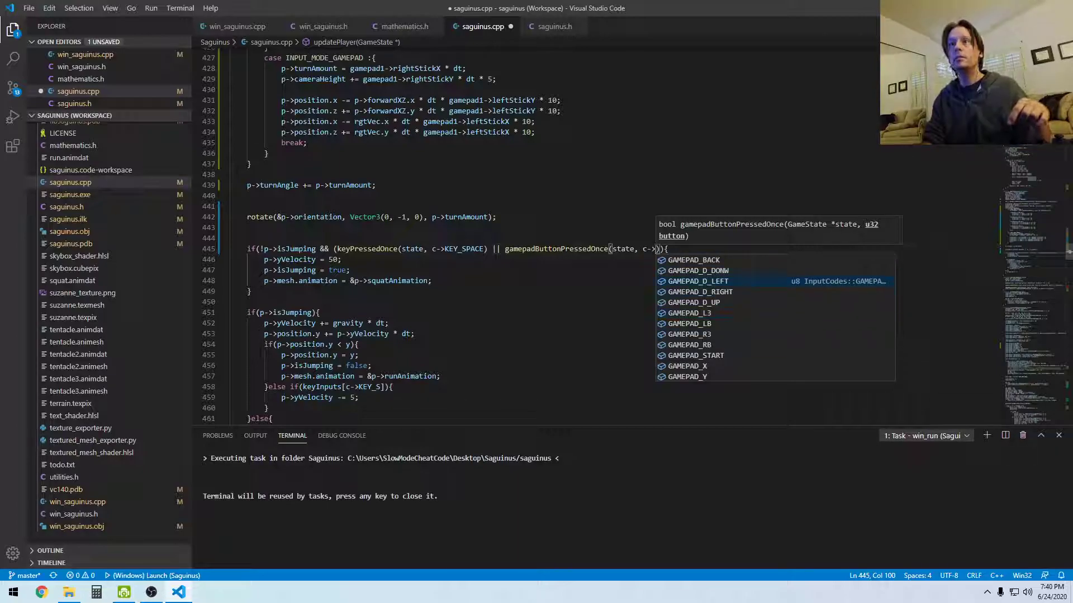
pyautogui.scroll(-3)
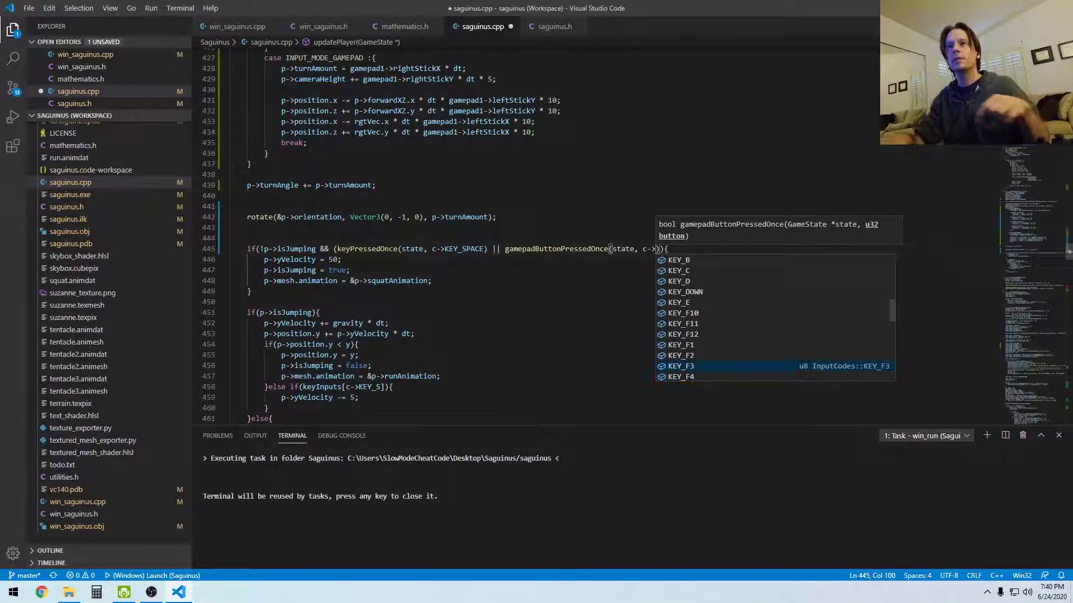
pyautogui.write('Ga')
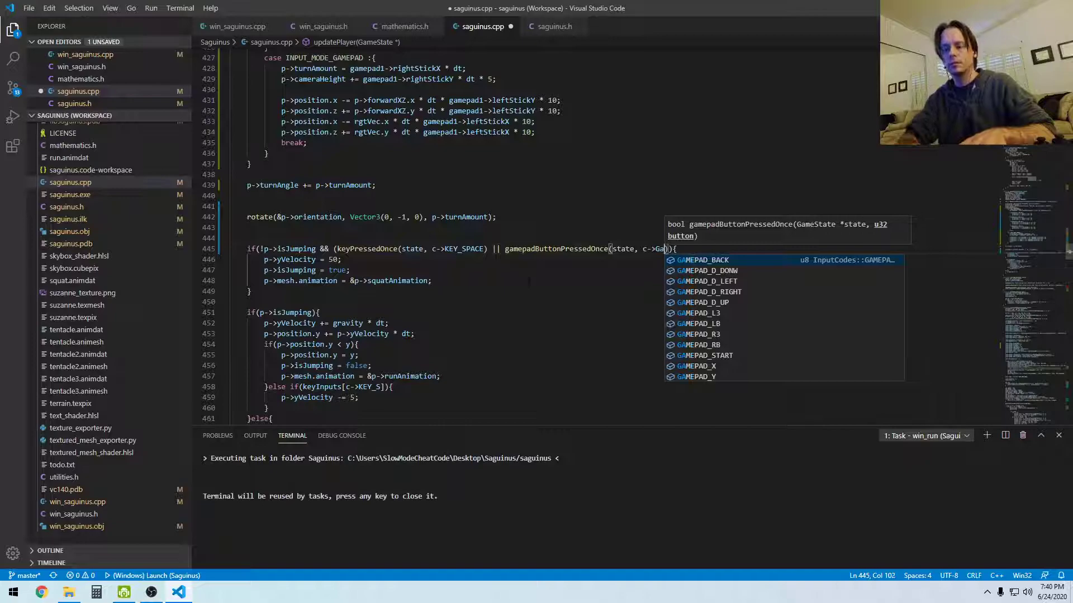
pyautogui.write('me')
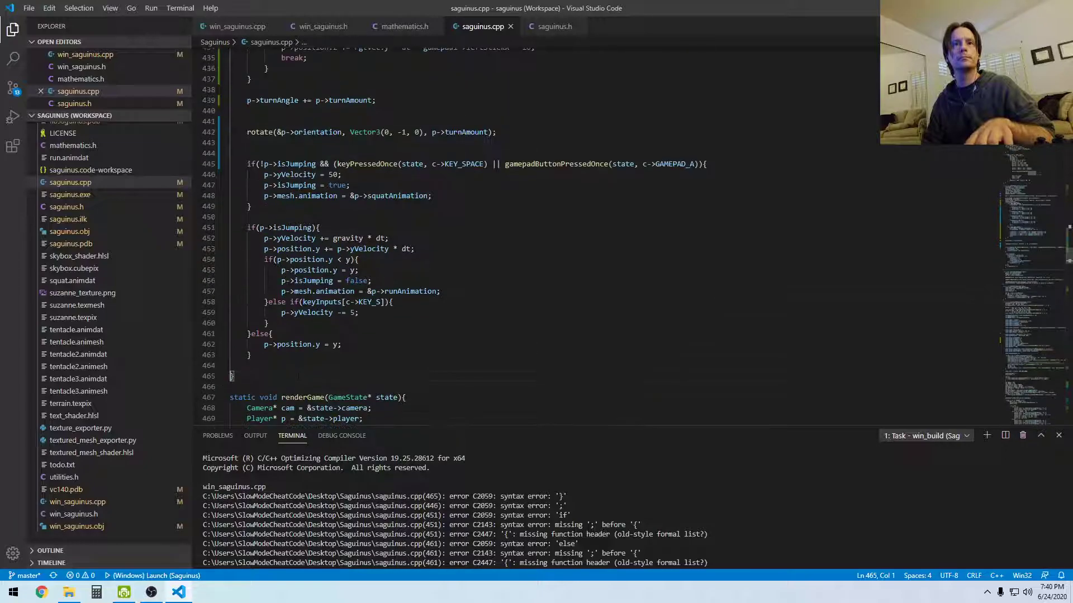
# - Scroll to line 526, the forwardXZ initializer flagged by the build
pyautogui.scroll(3)
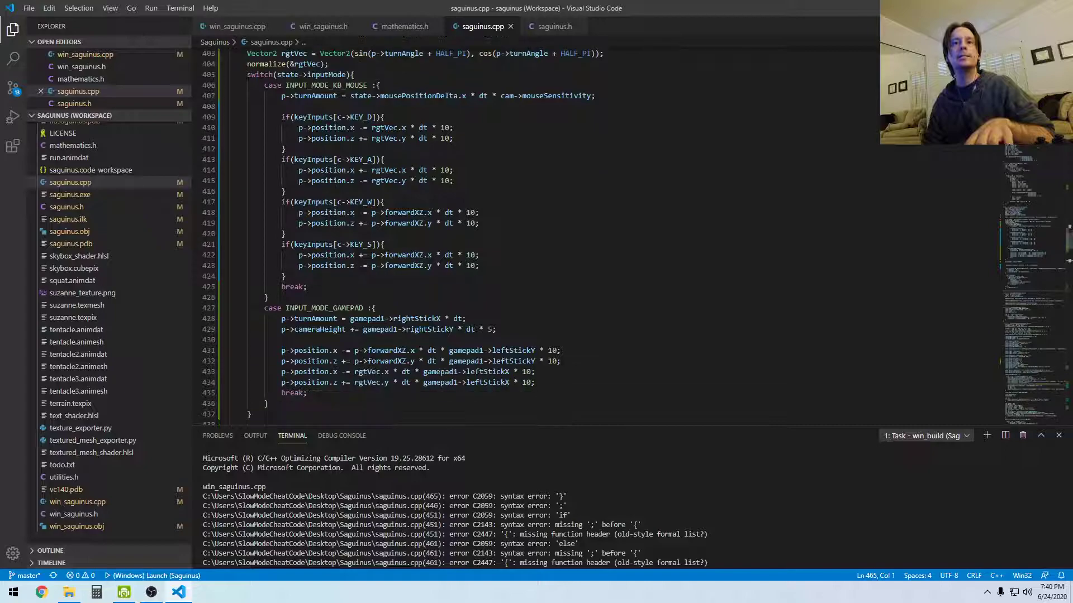
pyautogui.scroll(-3)
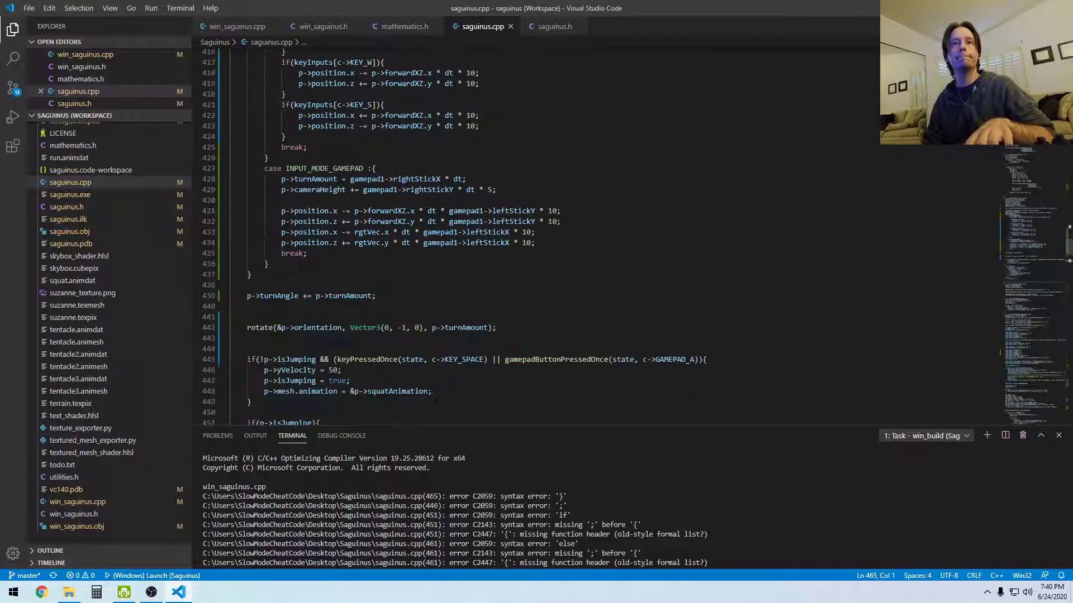
pyautogui.scroll(-3)
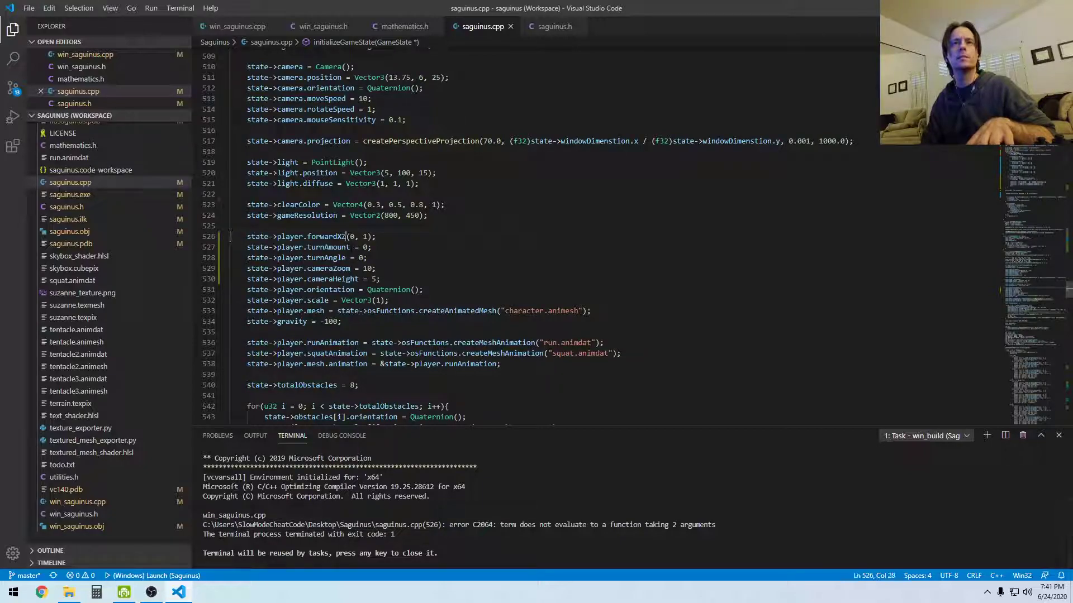
# - Rewrite line 526 as forwardXZ = Vector2(0, 1) and open a PowerShell terminal
pyautogui.write('= Vector3')
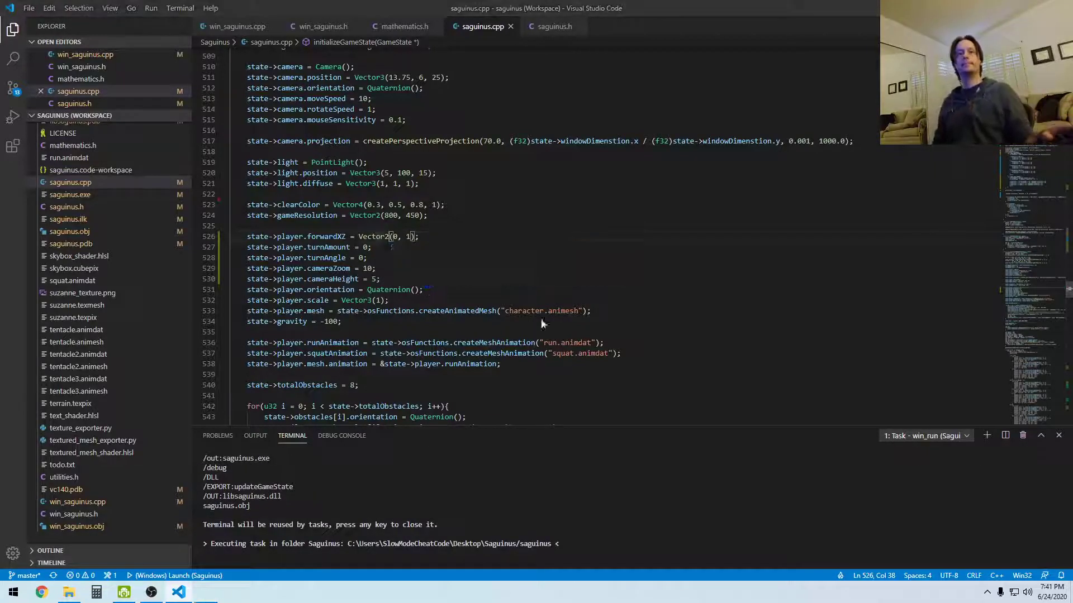
pyautogui.click(205, 591)
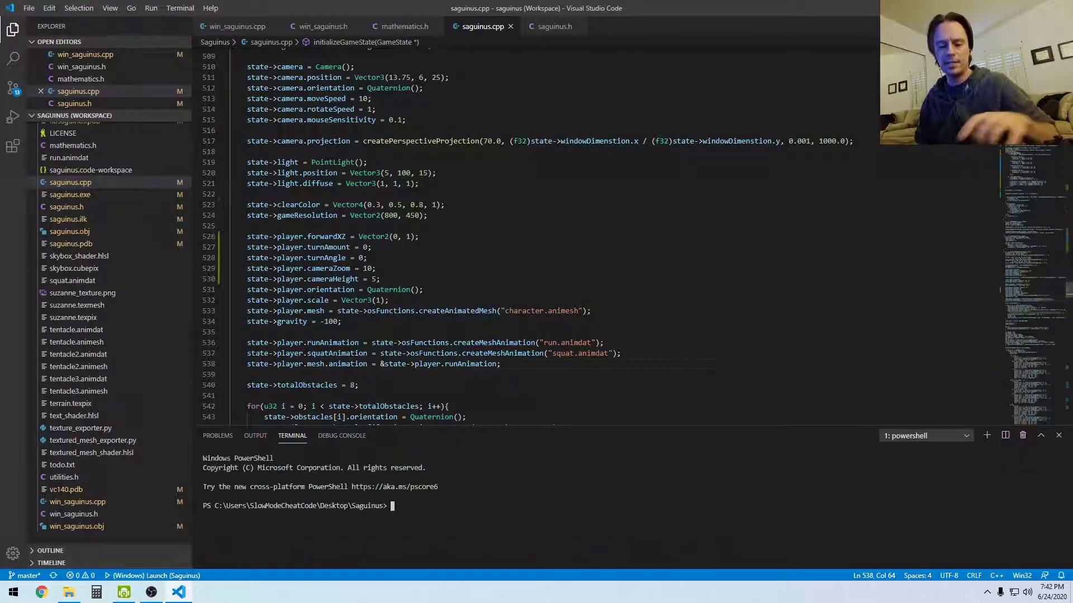
# - Stage everything with git add ., commit as "gamepad controls", and start typing git push
pyautogui.write('git add .')
pyautogui.write('got')
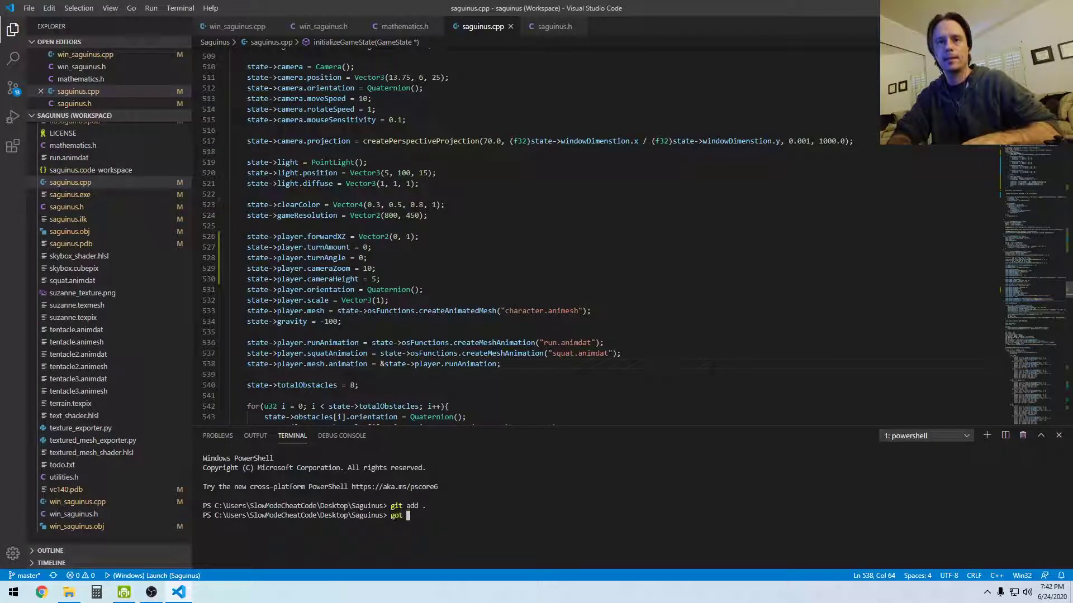
pyautogui.write('git commit -m "gamepad controlls o')
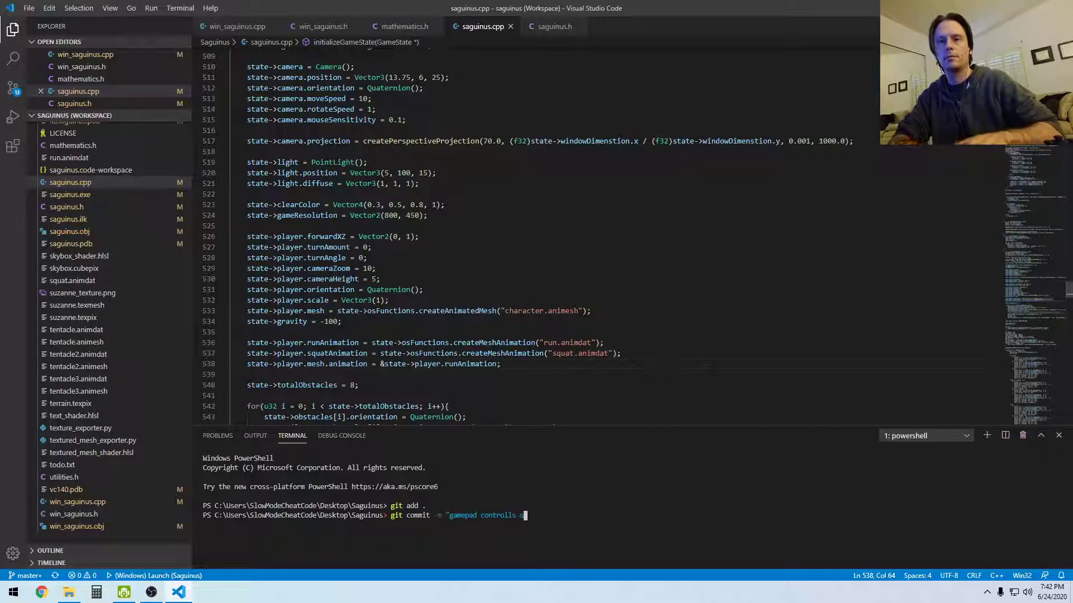
pyautogui.press('backspace')
pyautogui.write('git pu')
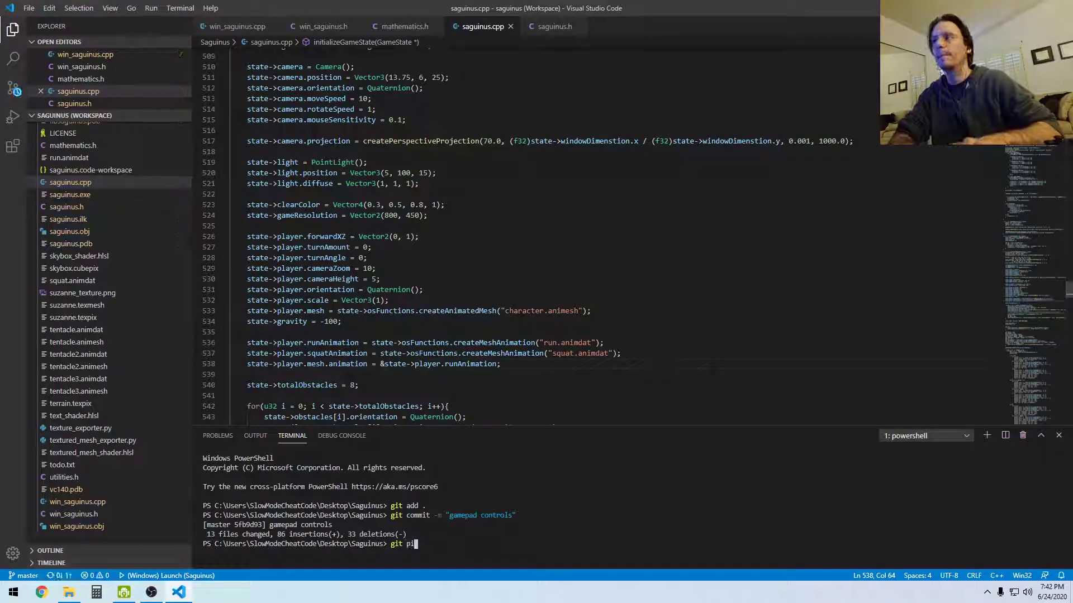
pyautogui.write('sh')
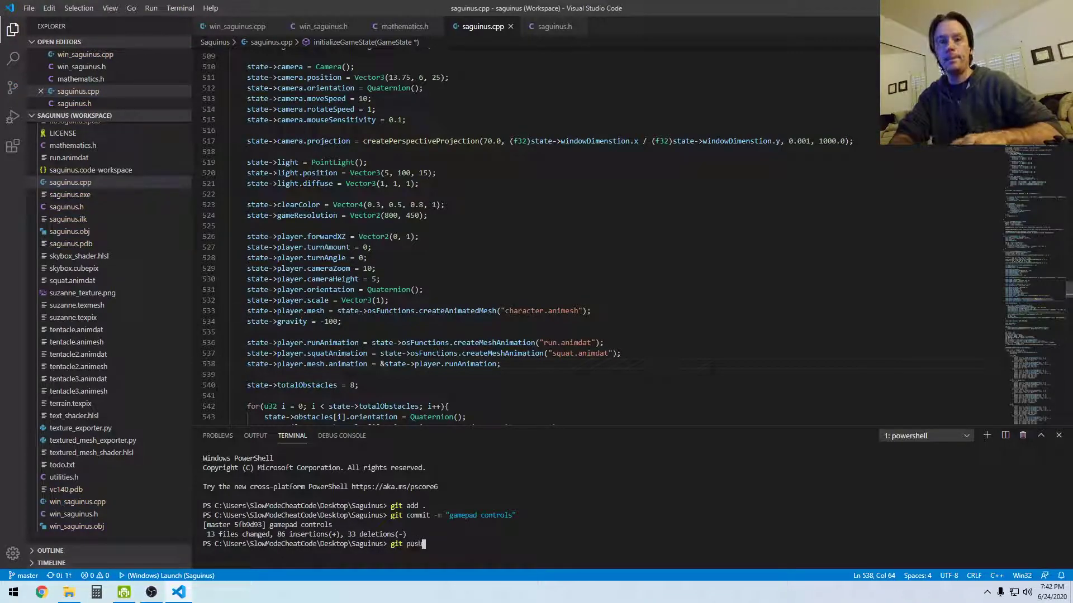